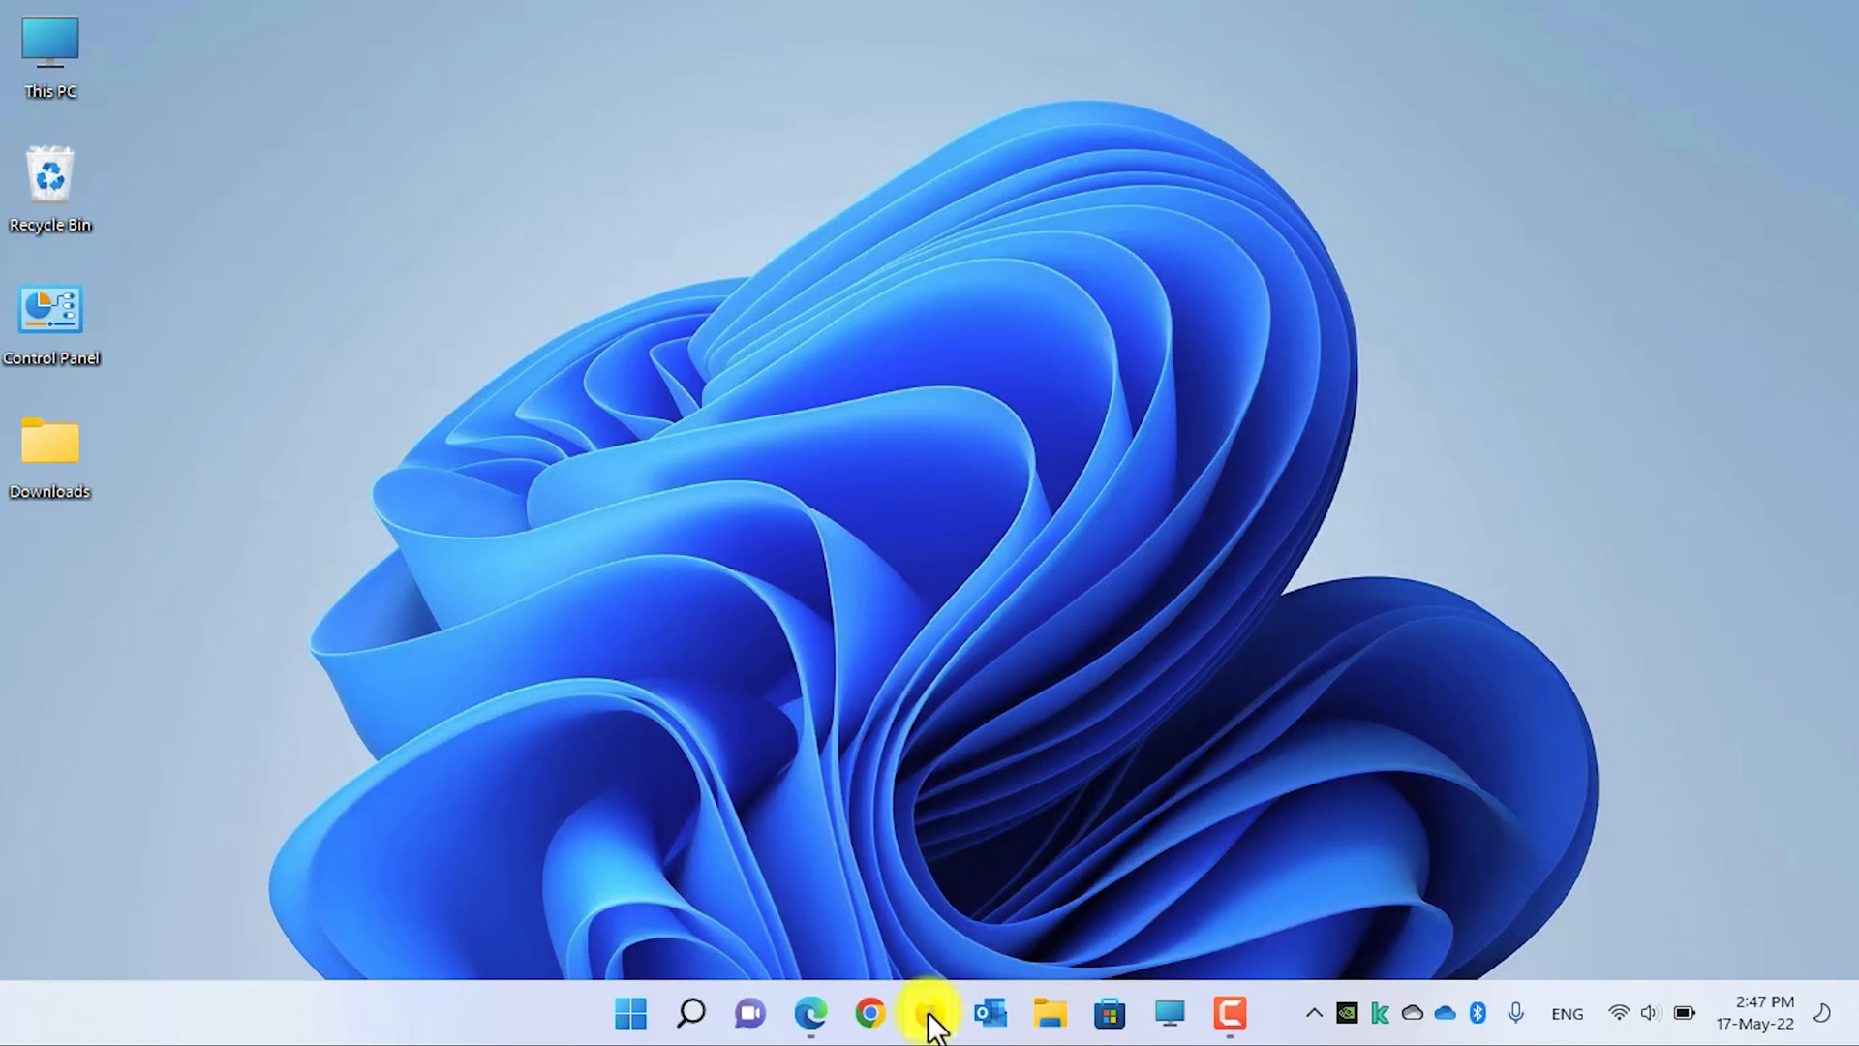
Step: Launch Firefox from the taskbar, landing on the Office.com welcome page
click(929, 1012)
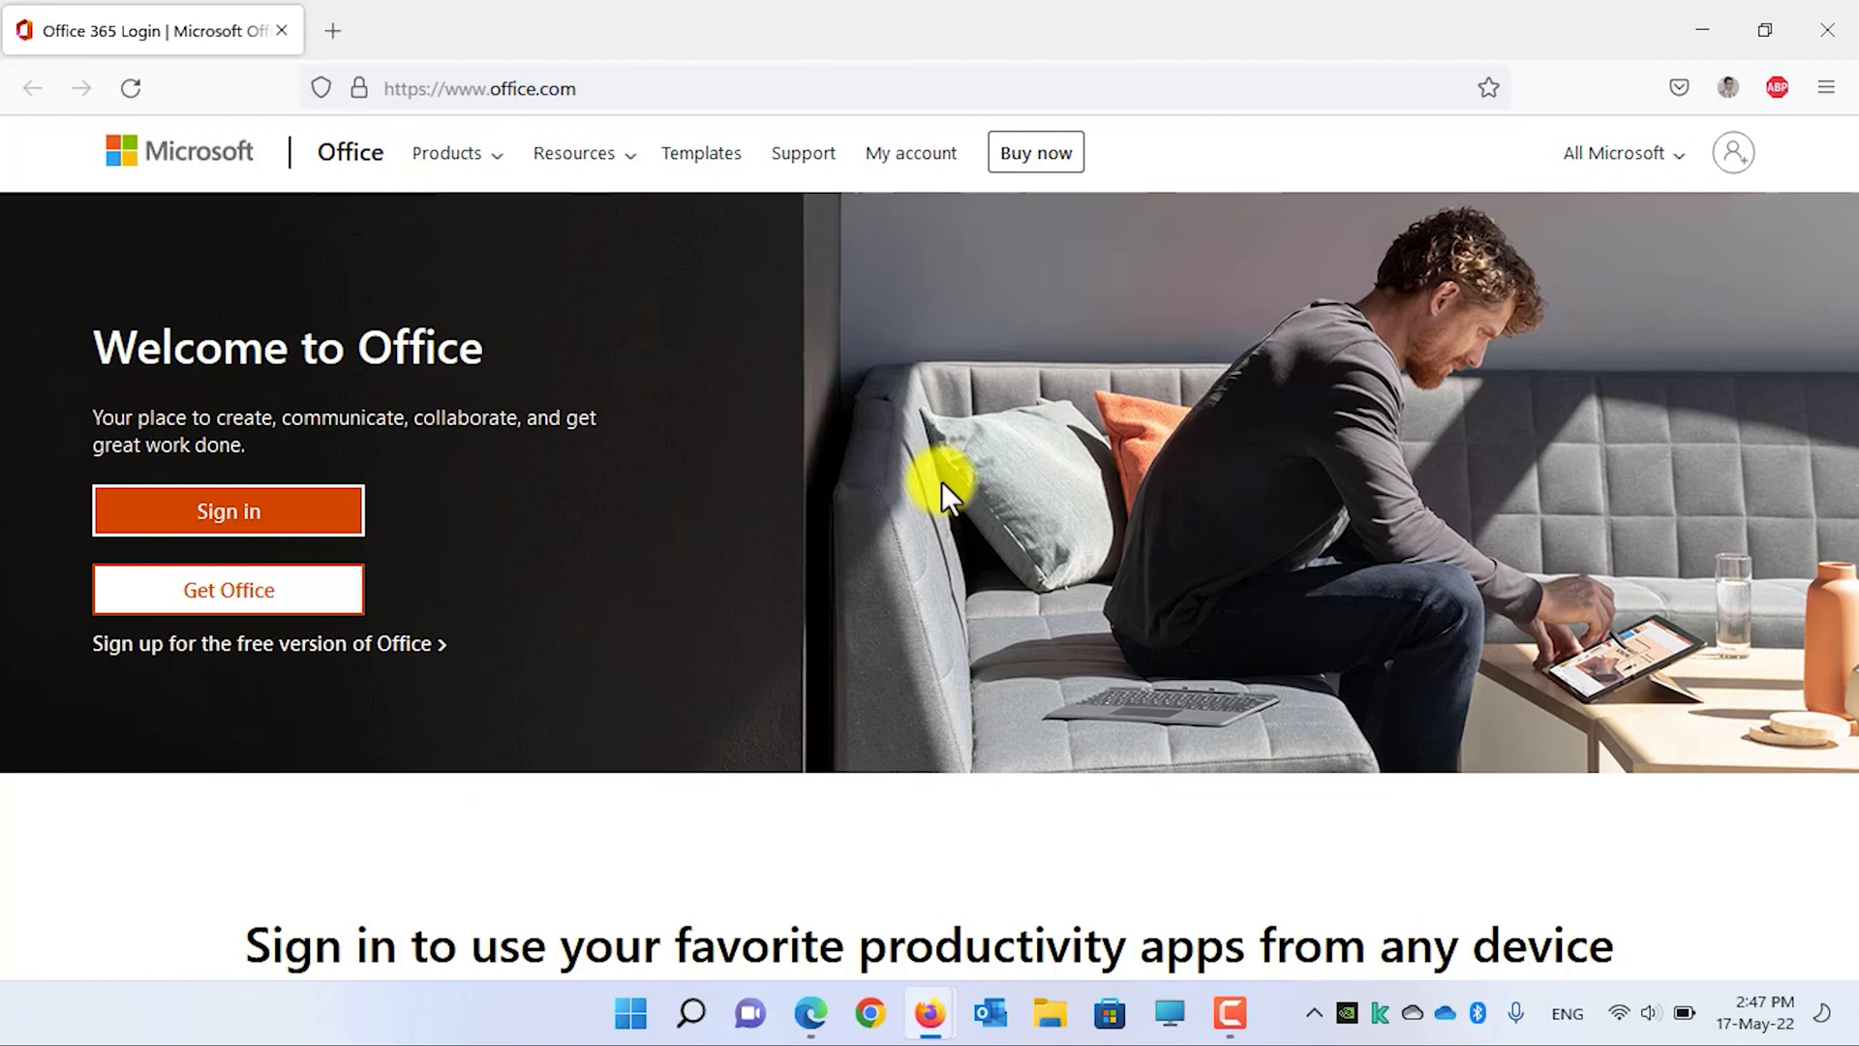
mouse_move(931, 923)
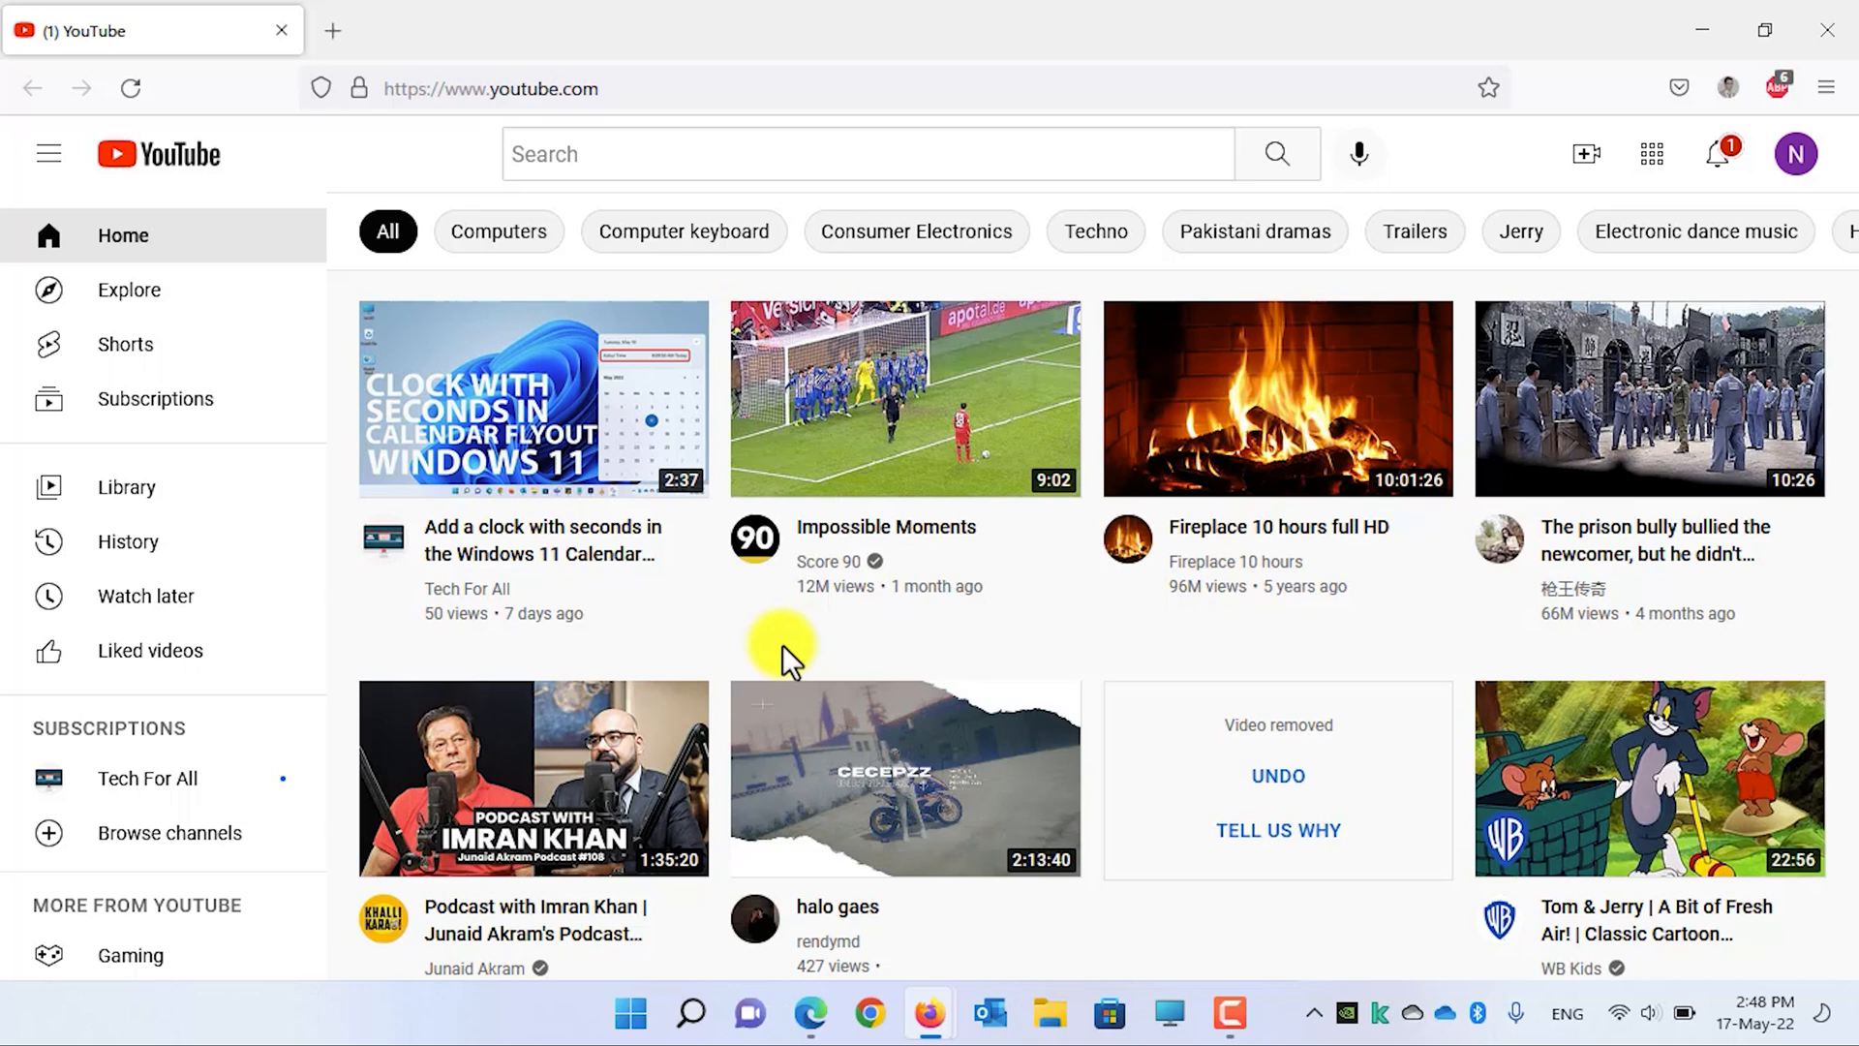
mouse_move(610, 910)
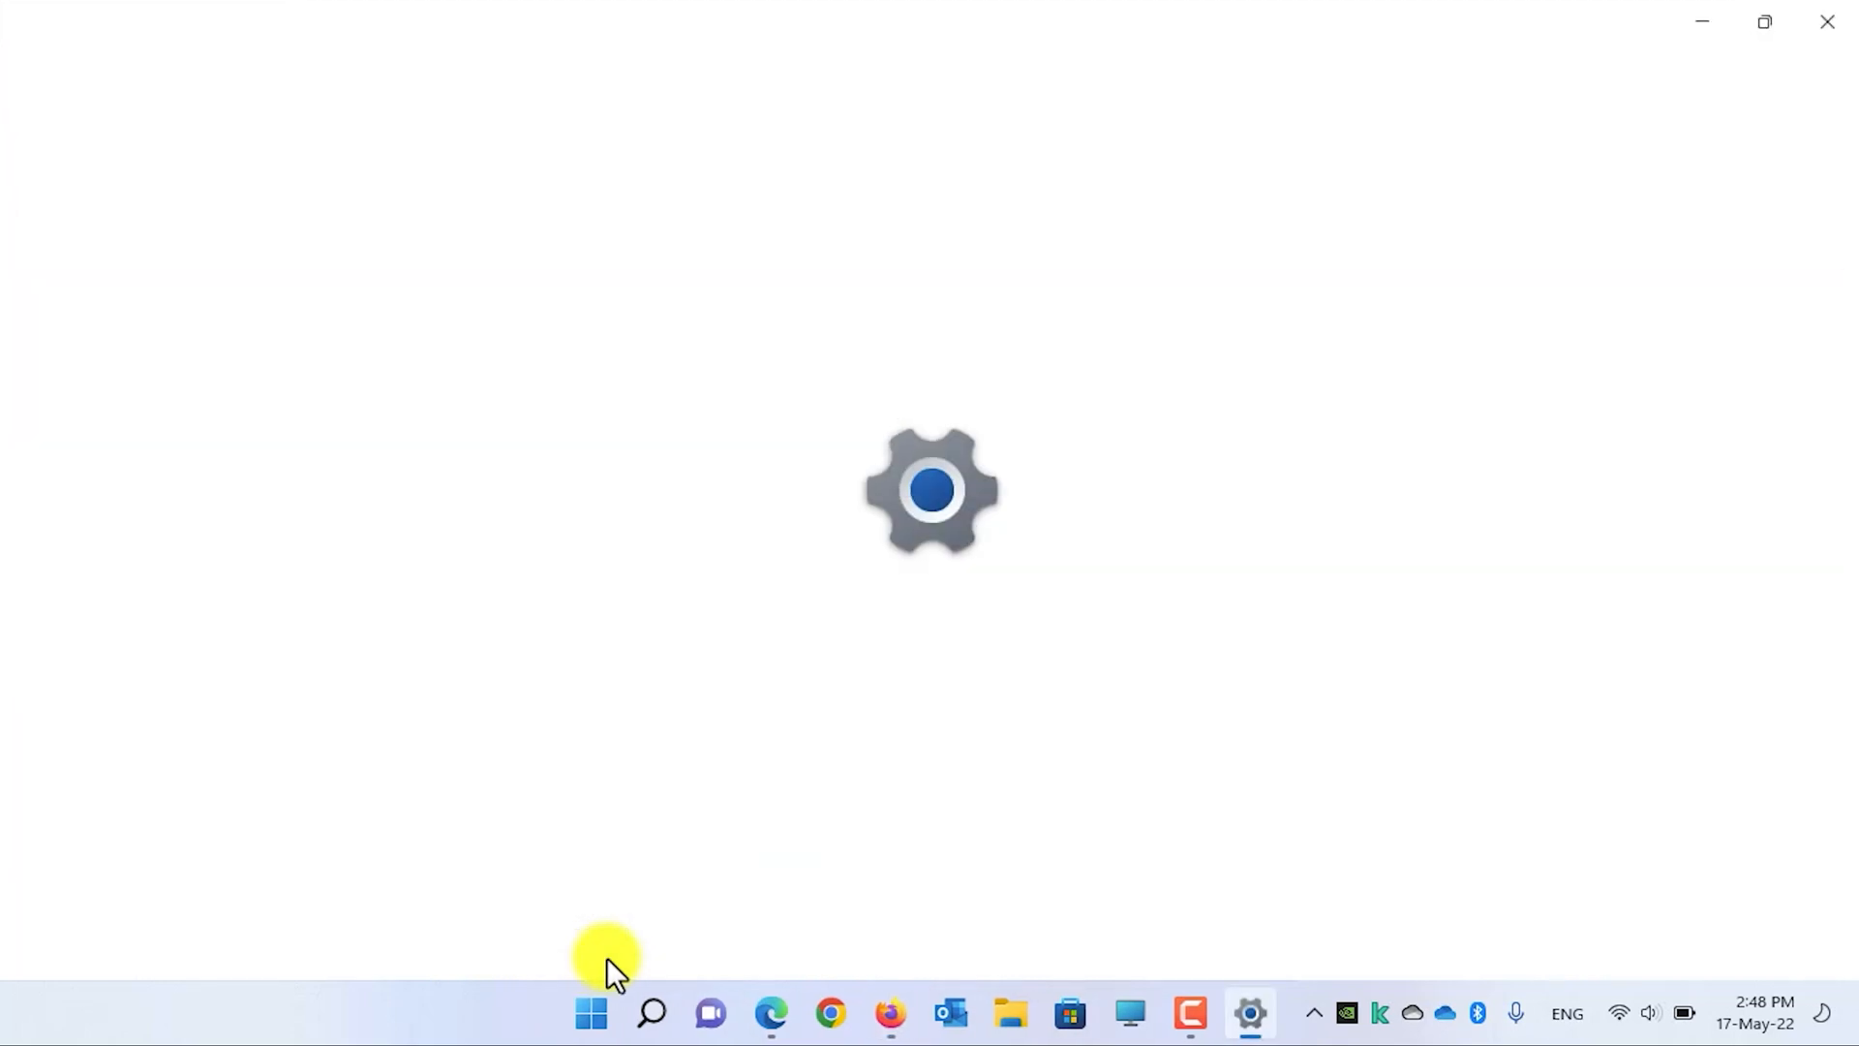
Step: Bring up Settings > Personalization > Taskbar with Taskbar behaviors expanded
click(1249, 1013)
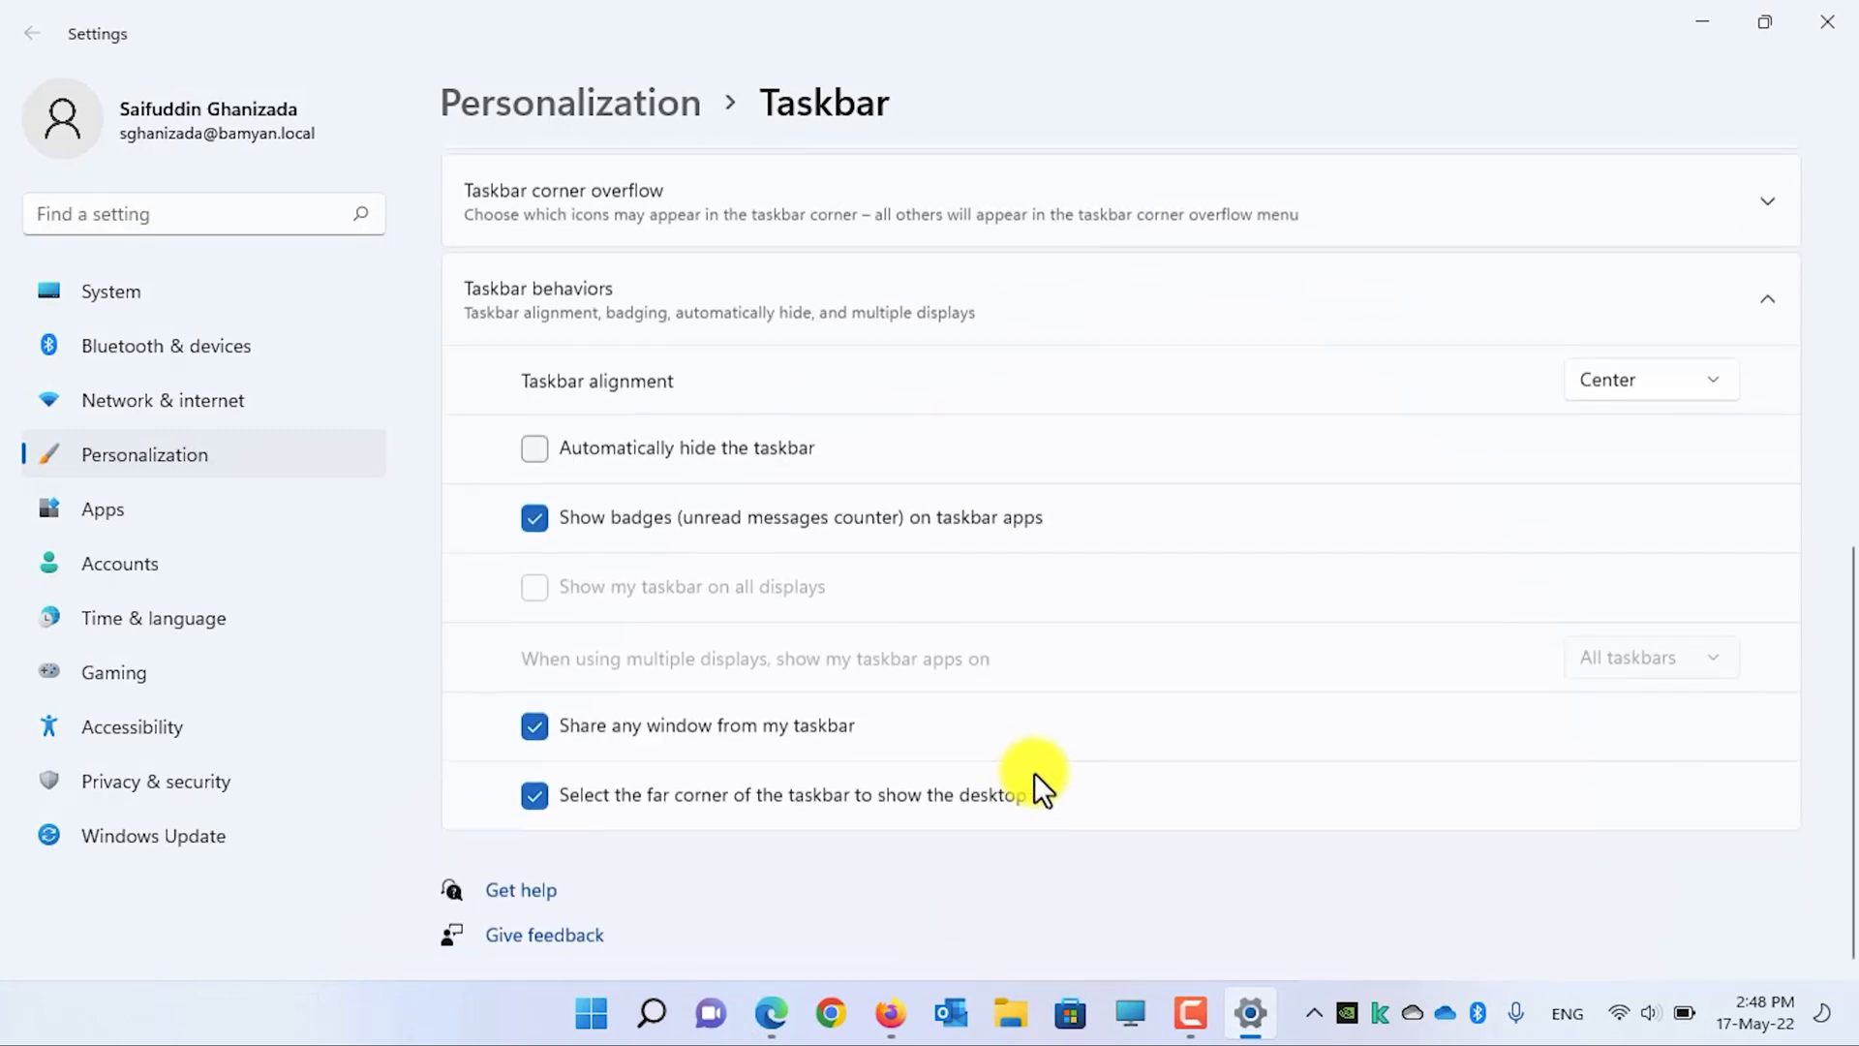
mouse_move(676, 789)
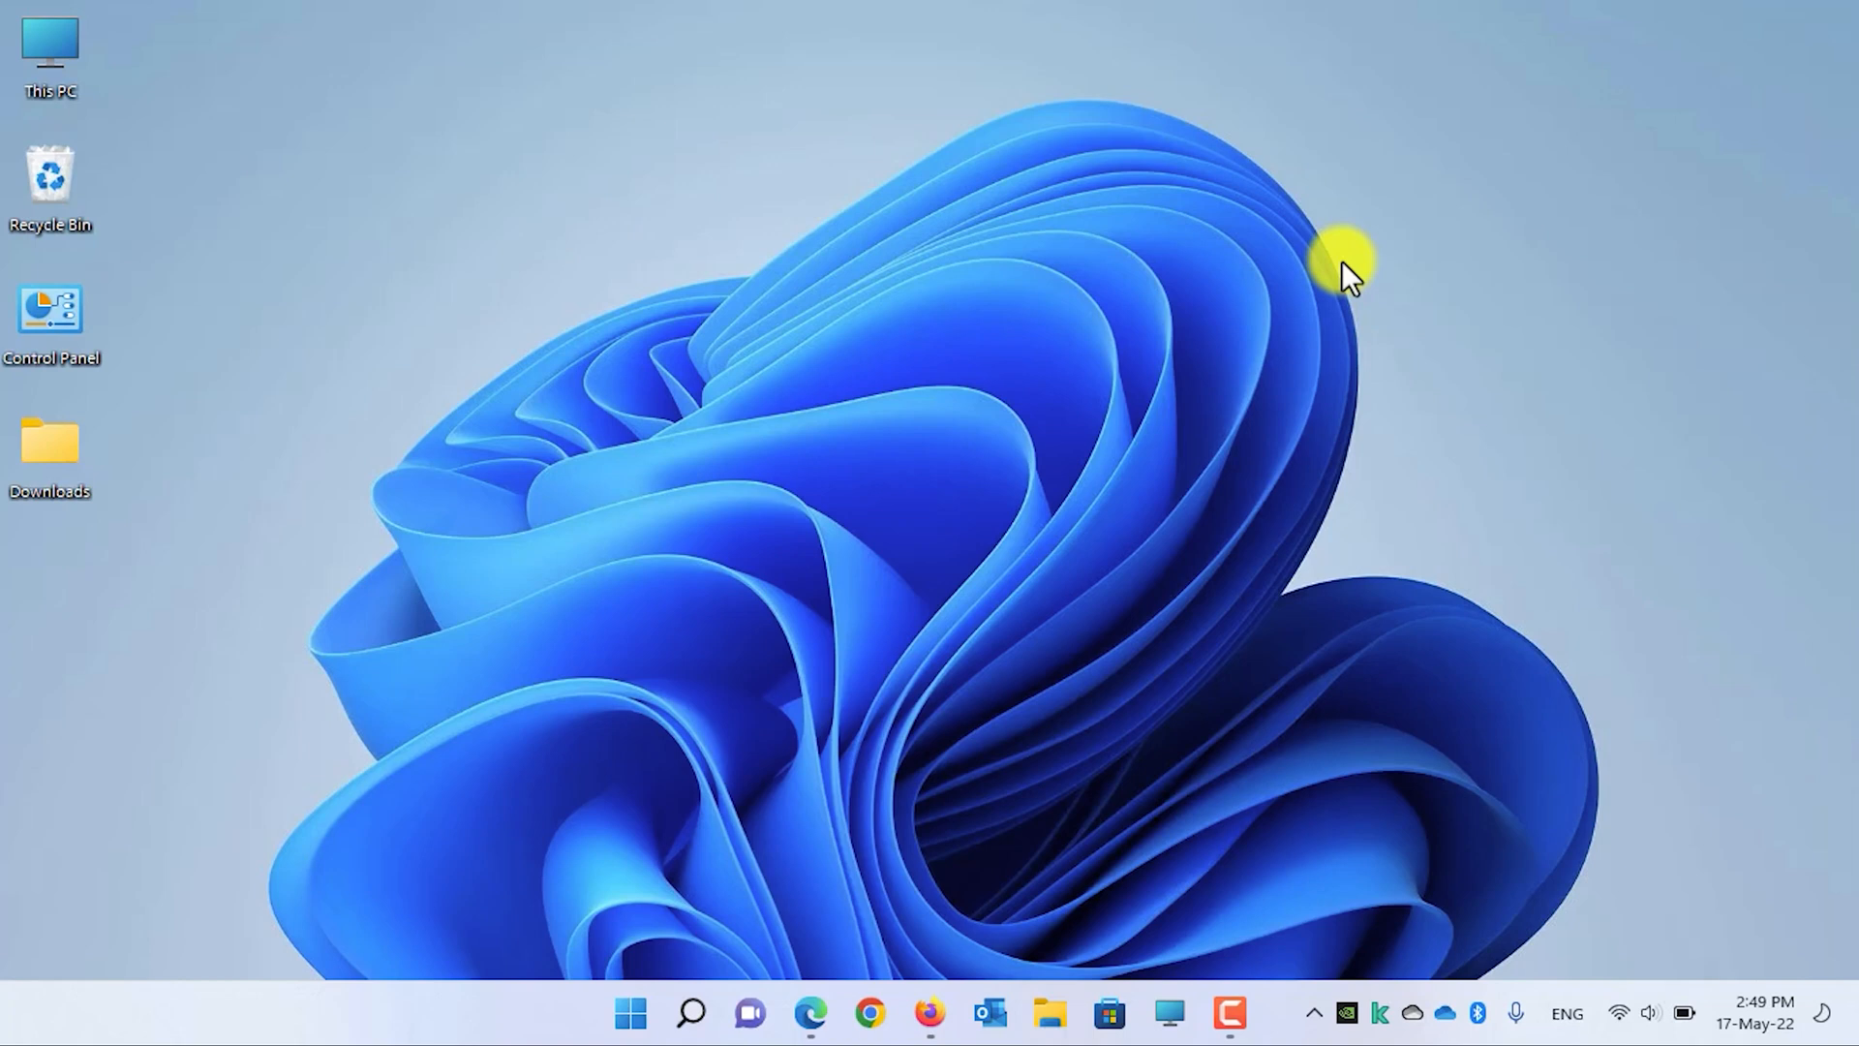
mouse_move(959, 465)
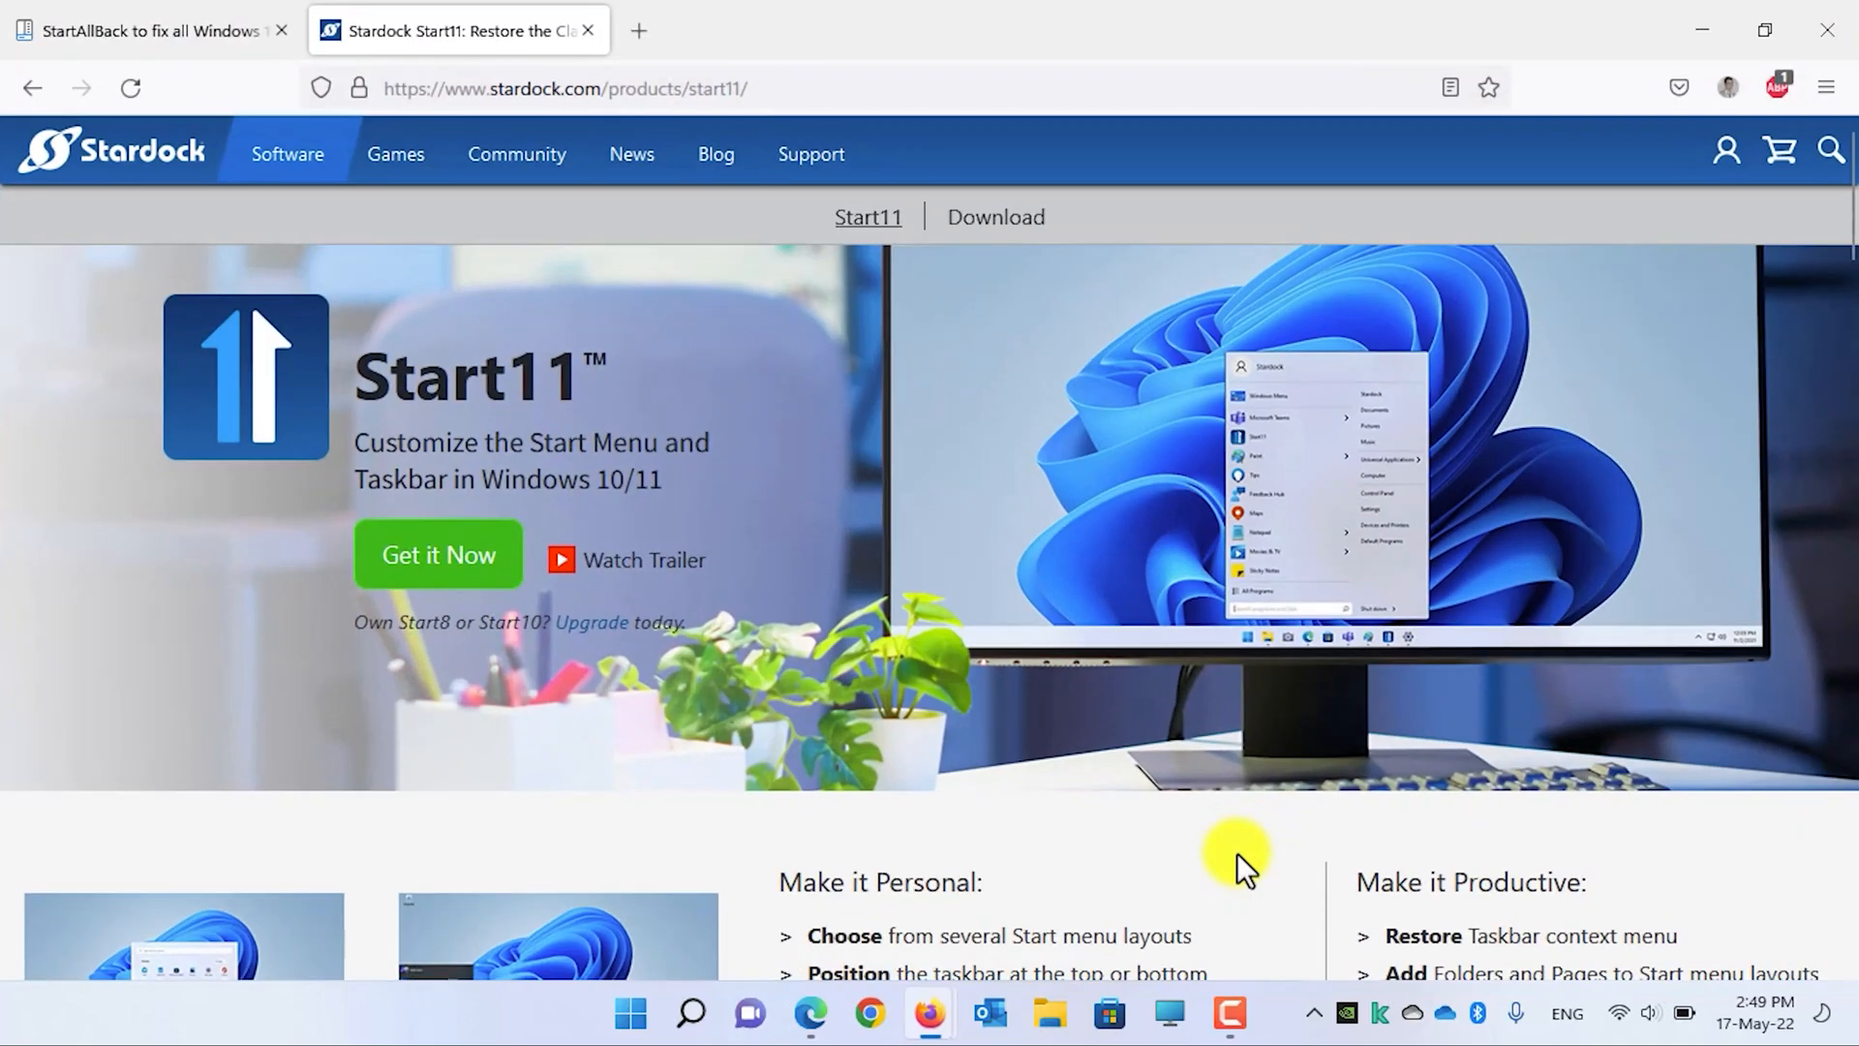
mouse_move(779, 88)
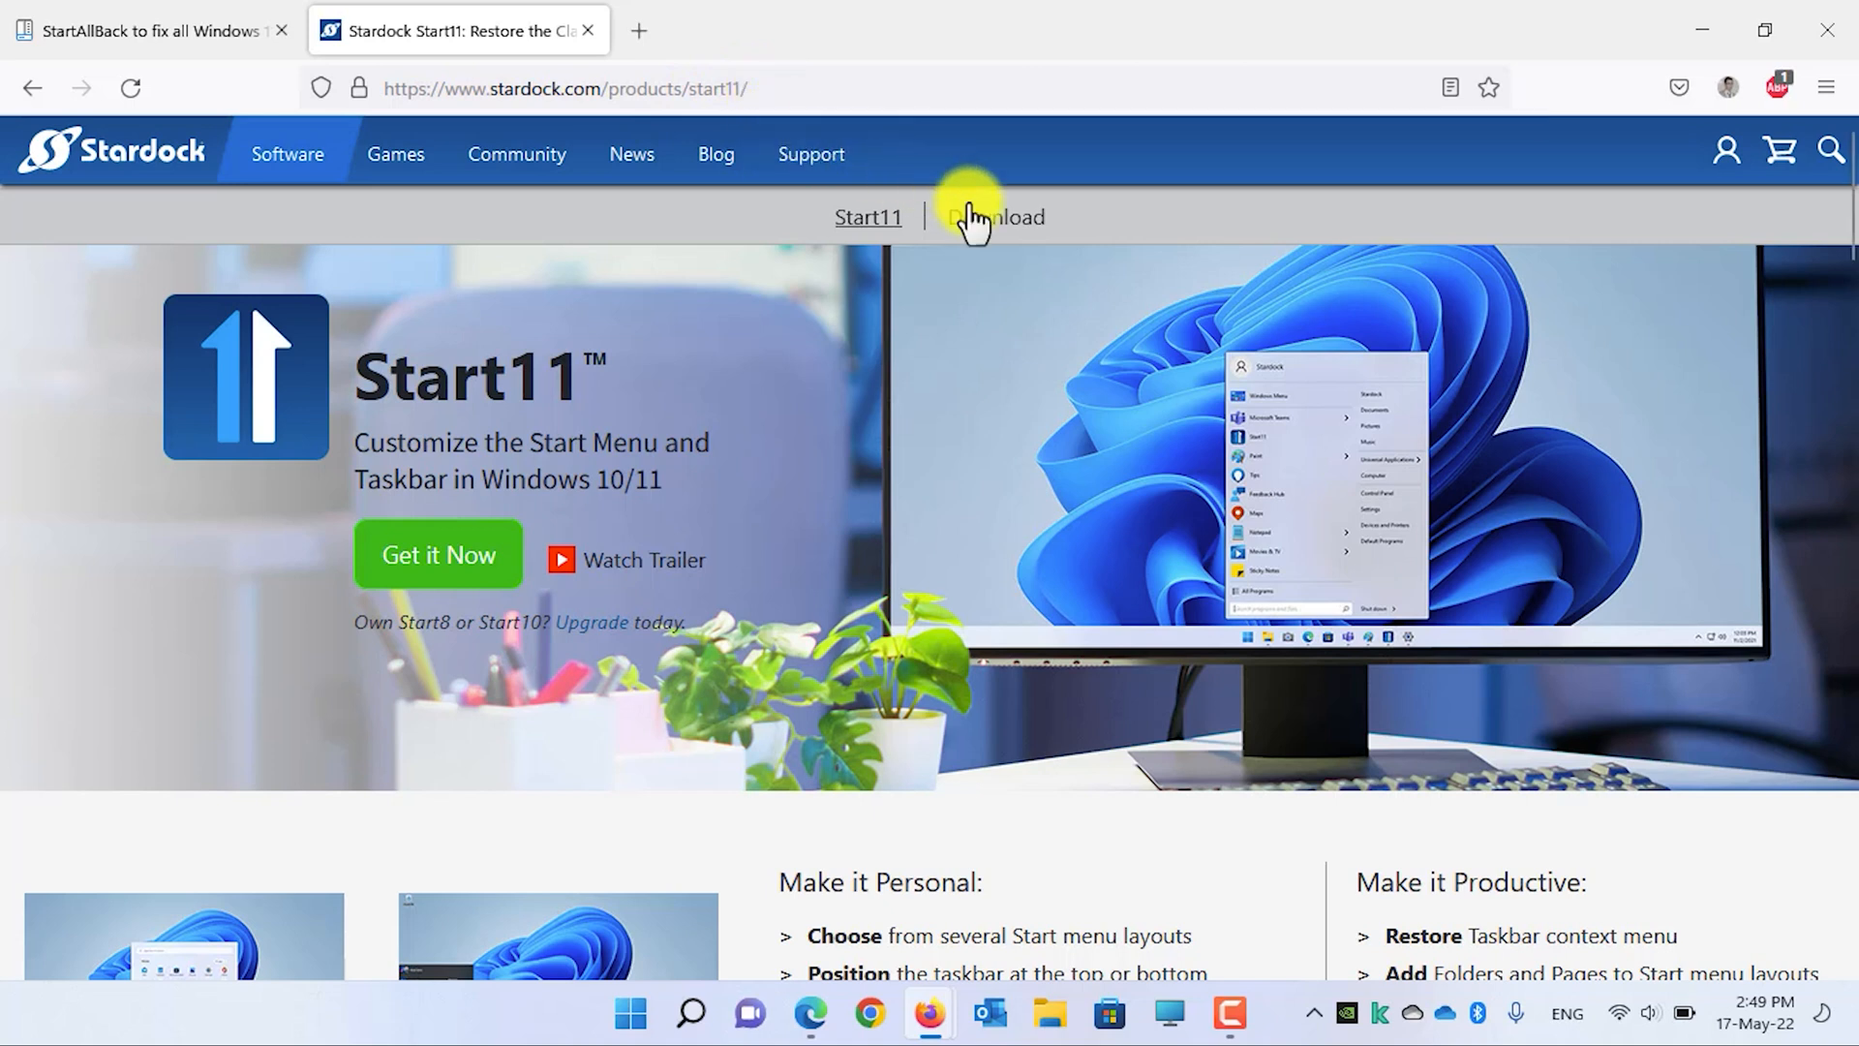
mouse_move(995, 221)
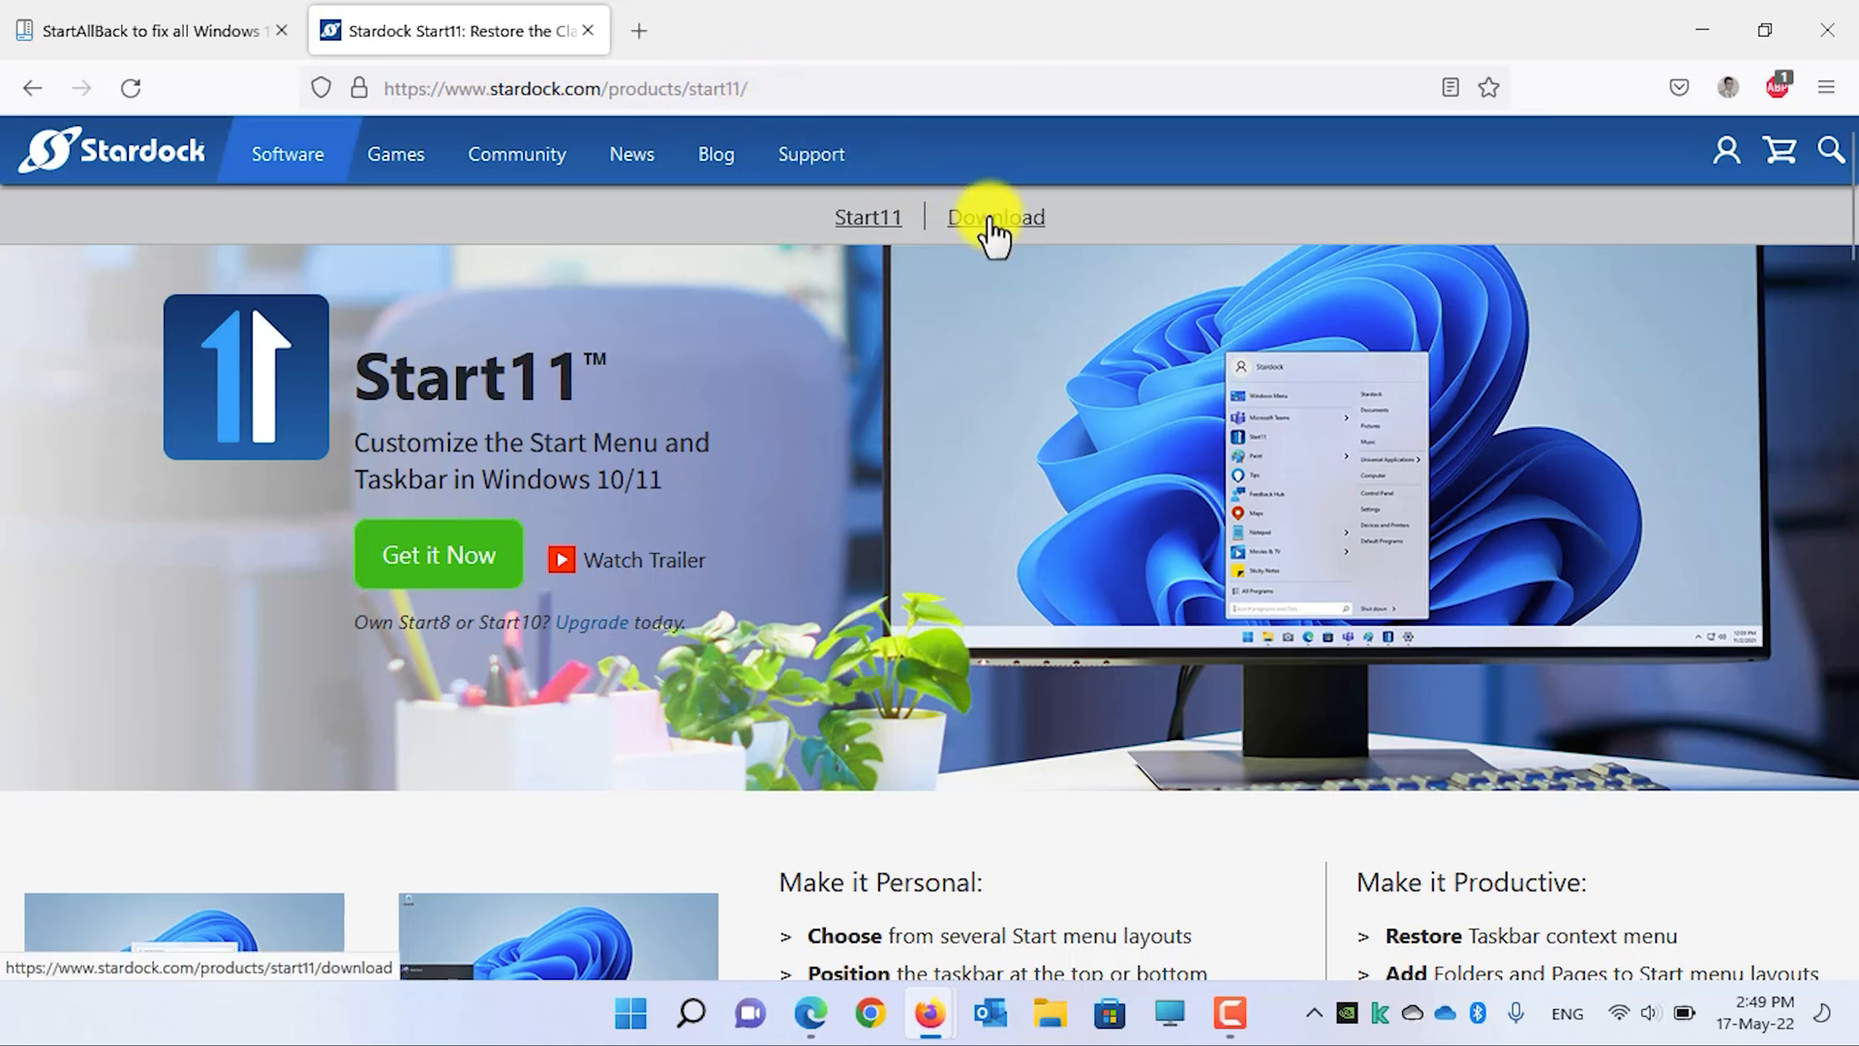
Step: Load the Start11 download page and reveal the Try free for 30-days offers
click(995, 217)
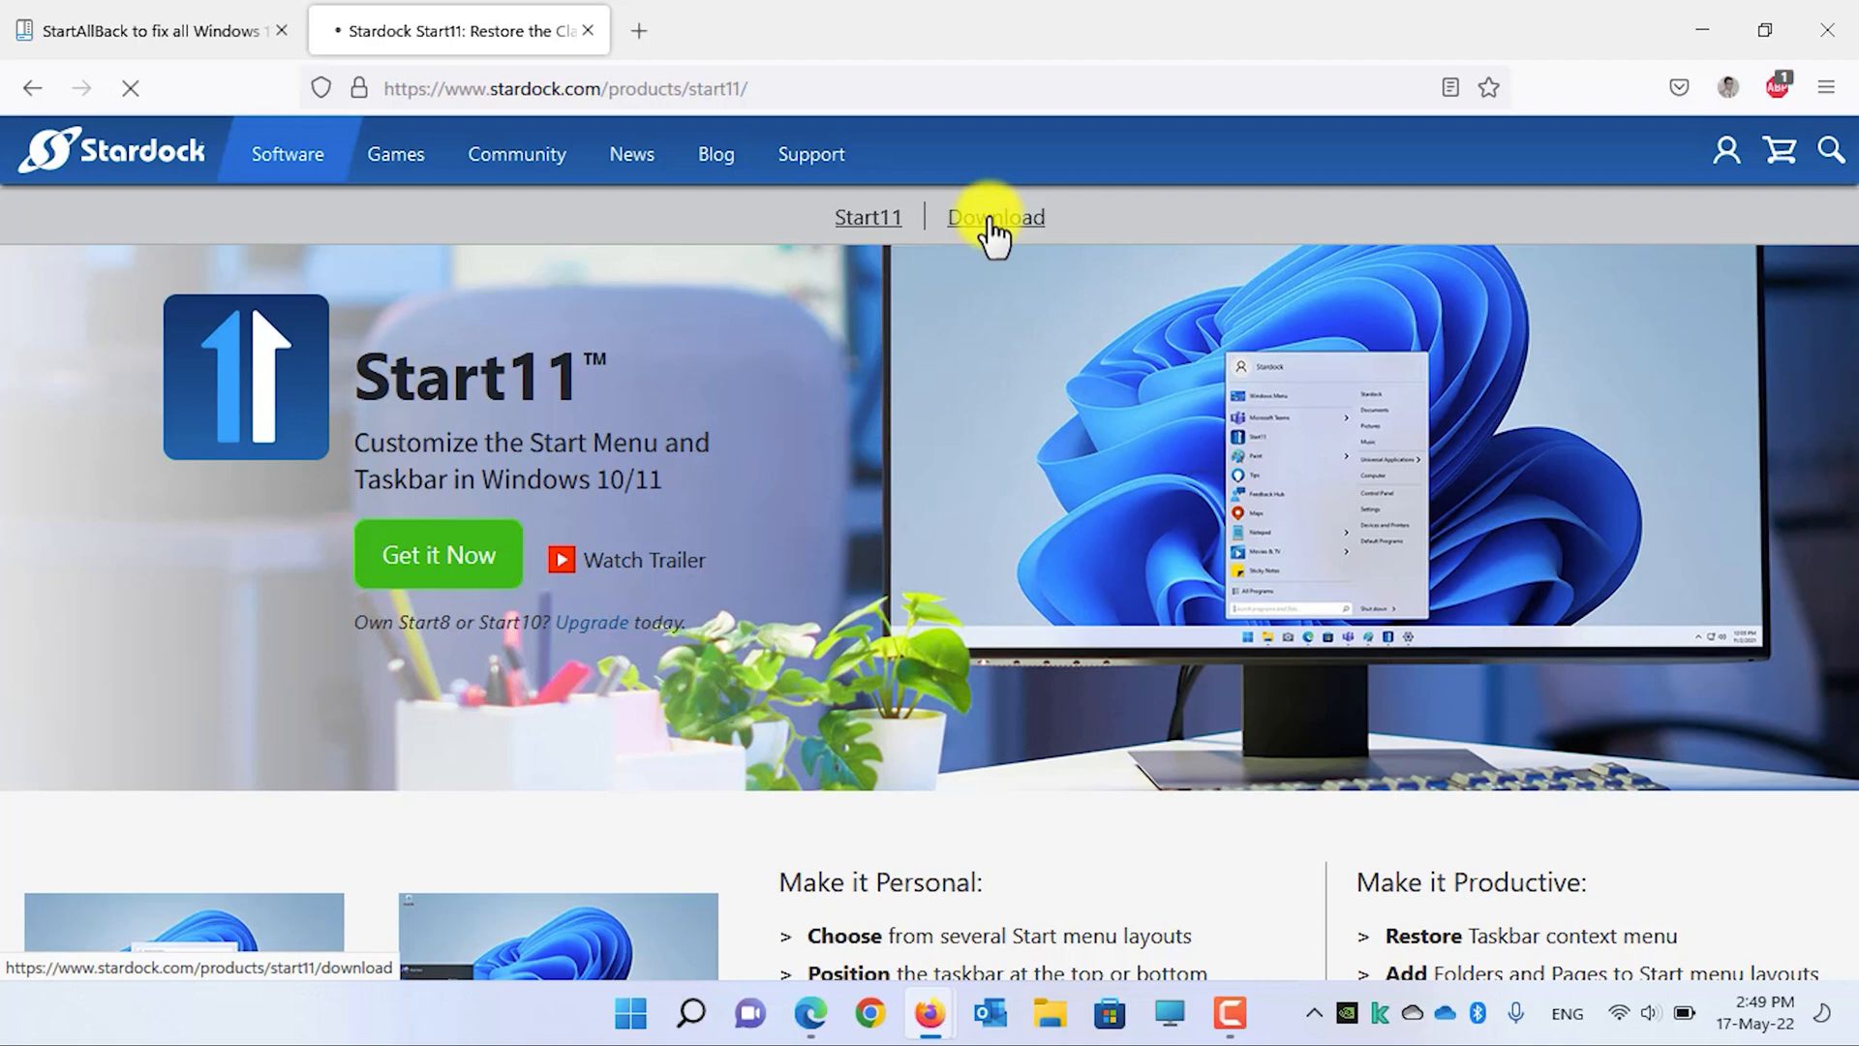
click(996, 217)
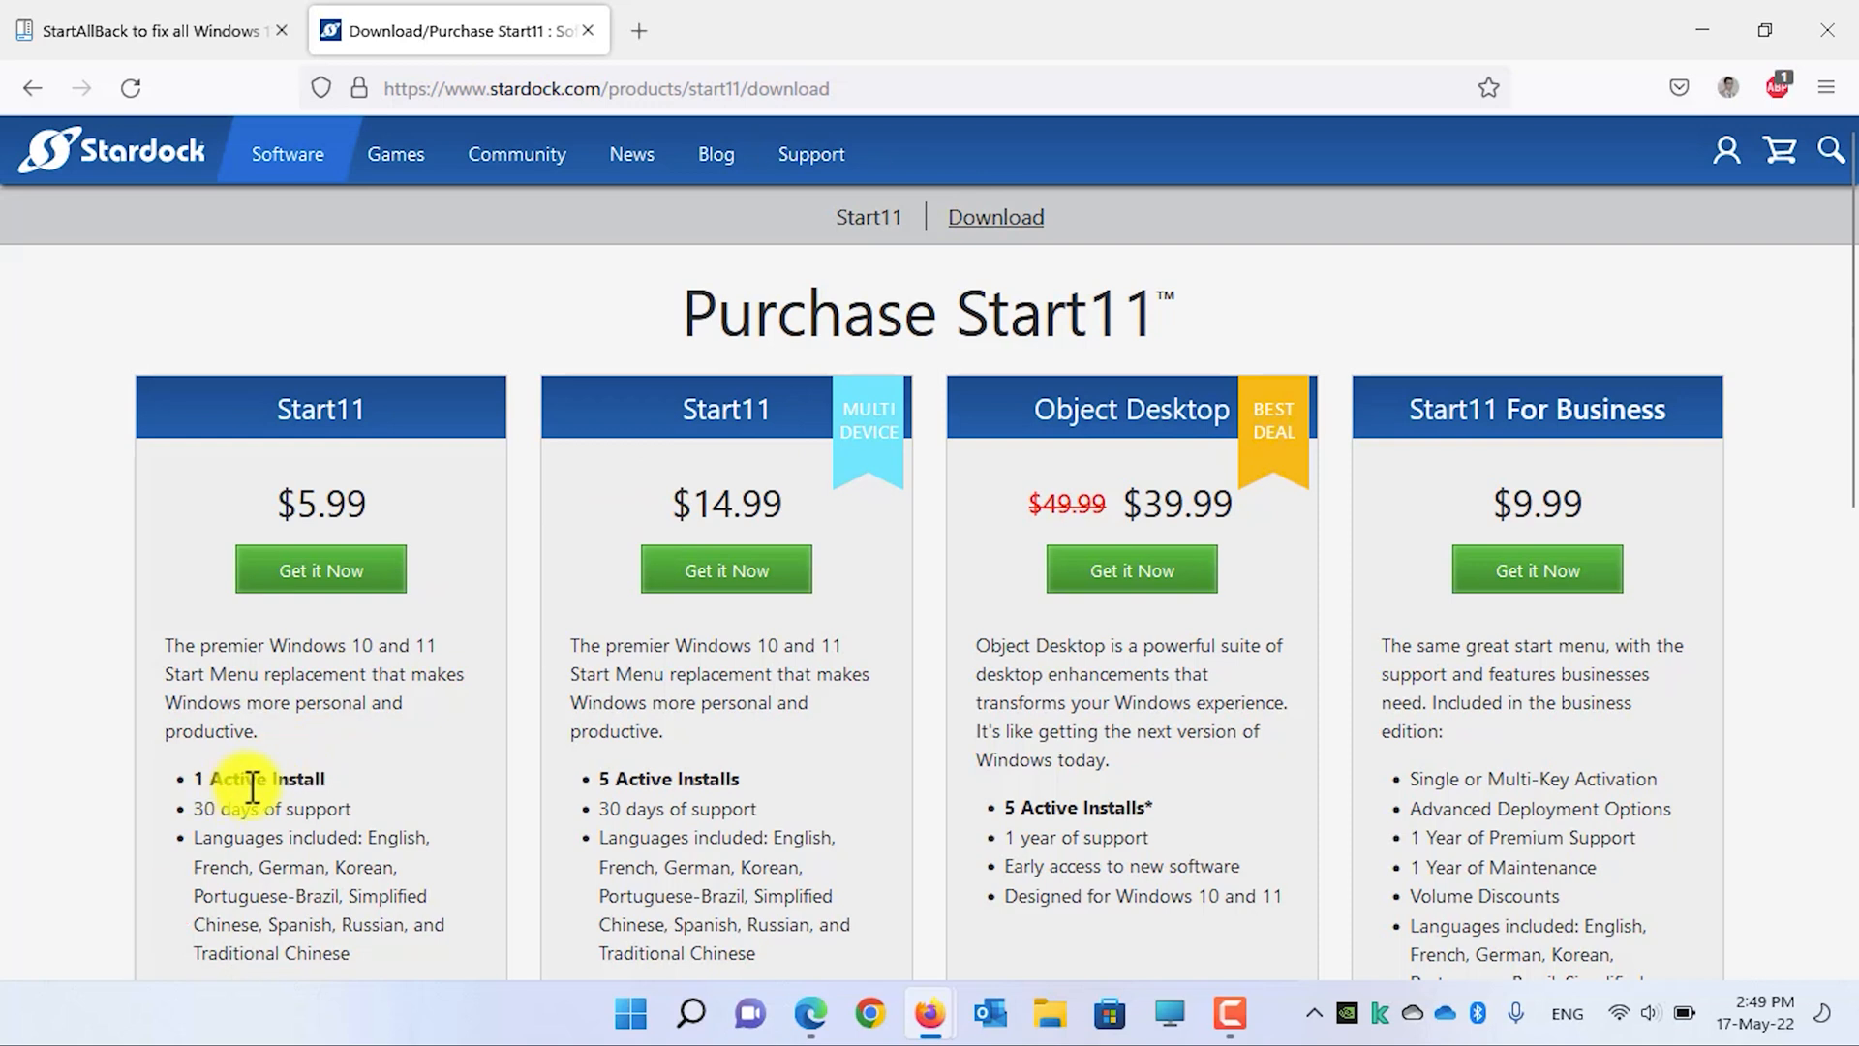
mouse_move(643, 778)
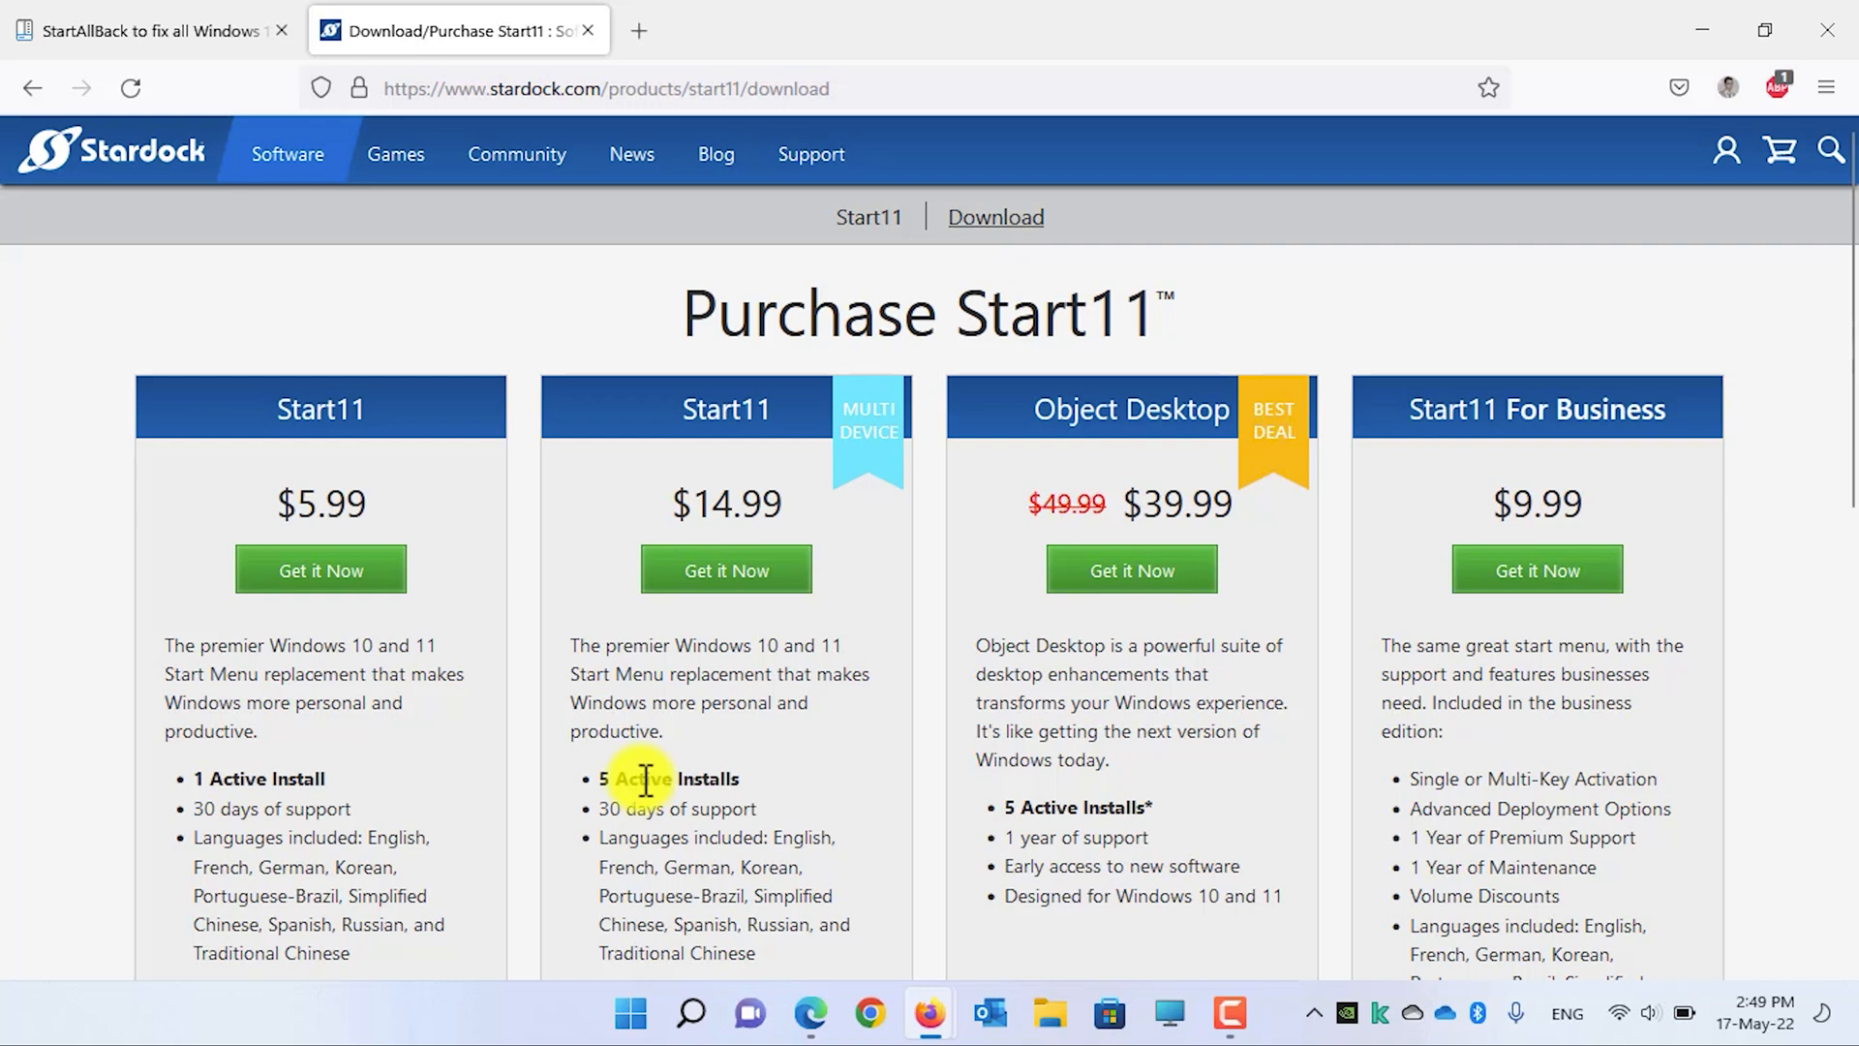
mouse_move(869, 442)
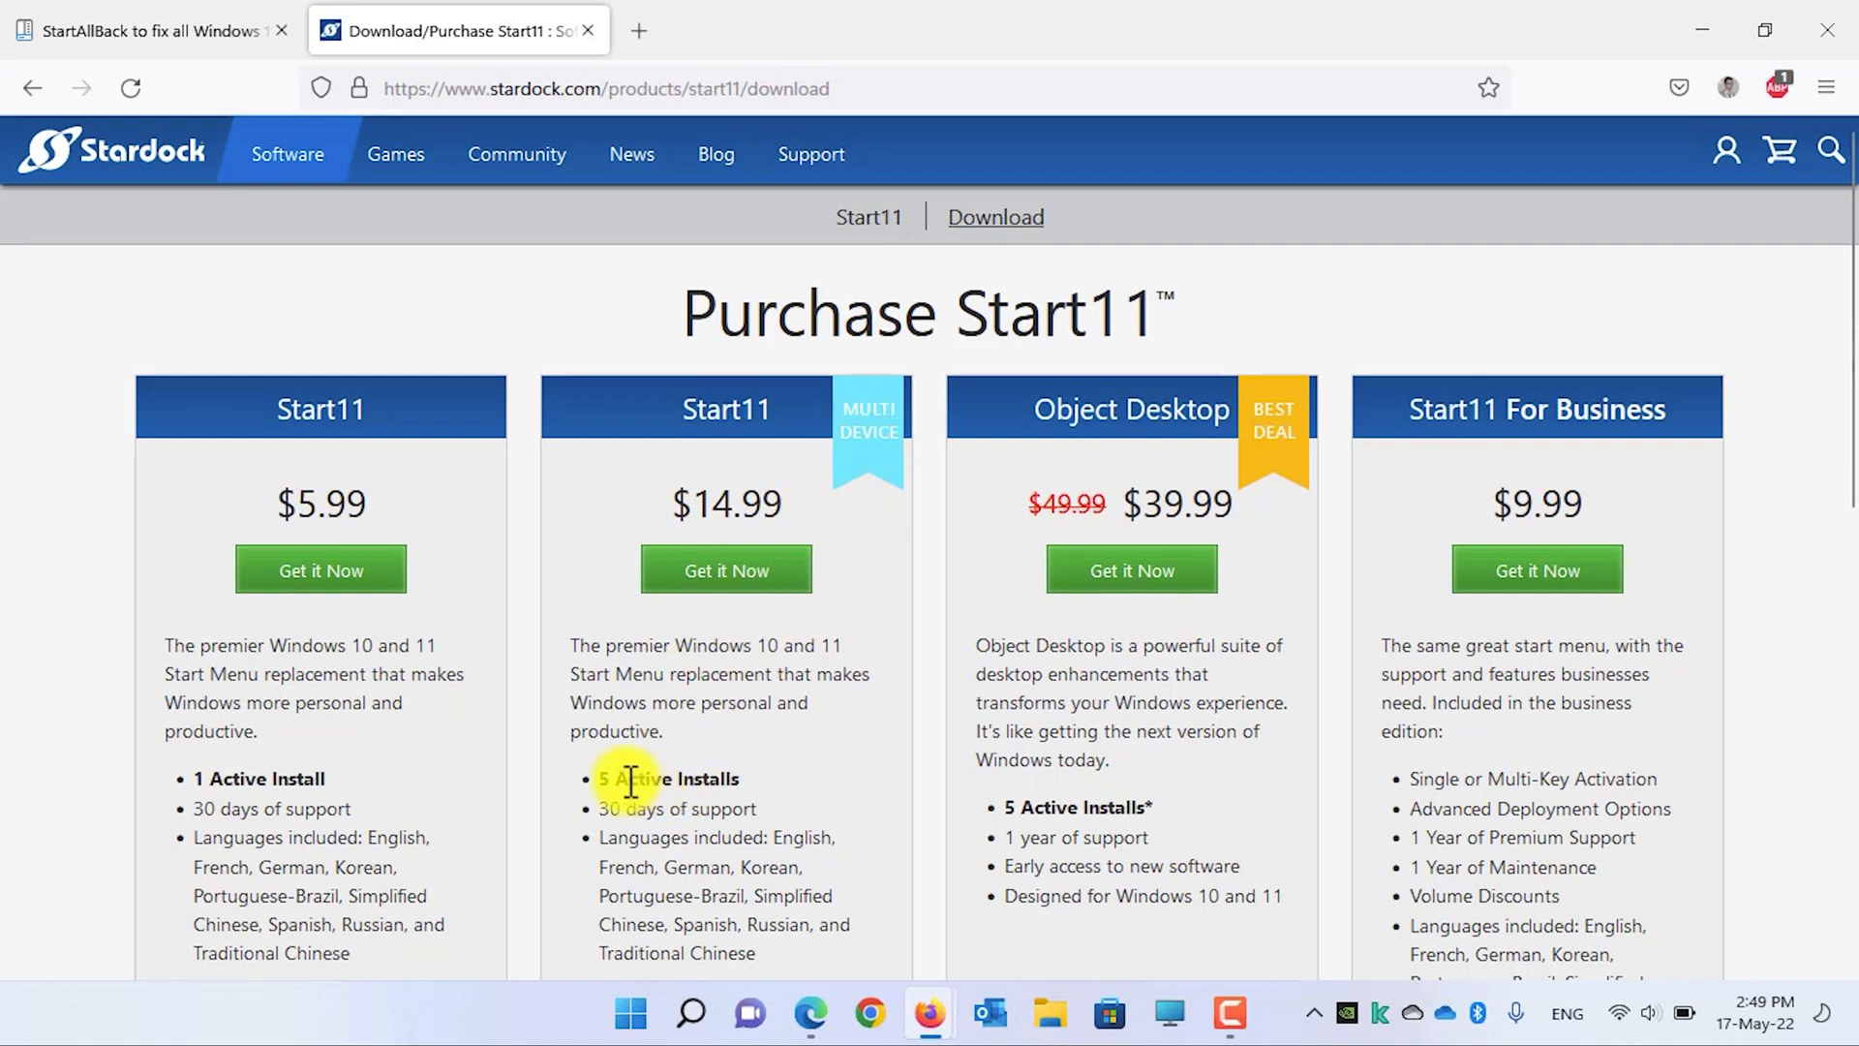
scroll(down, 3)
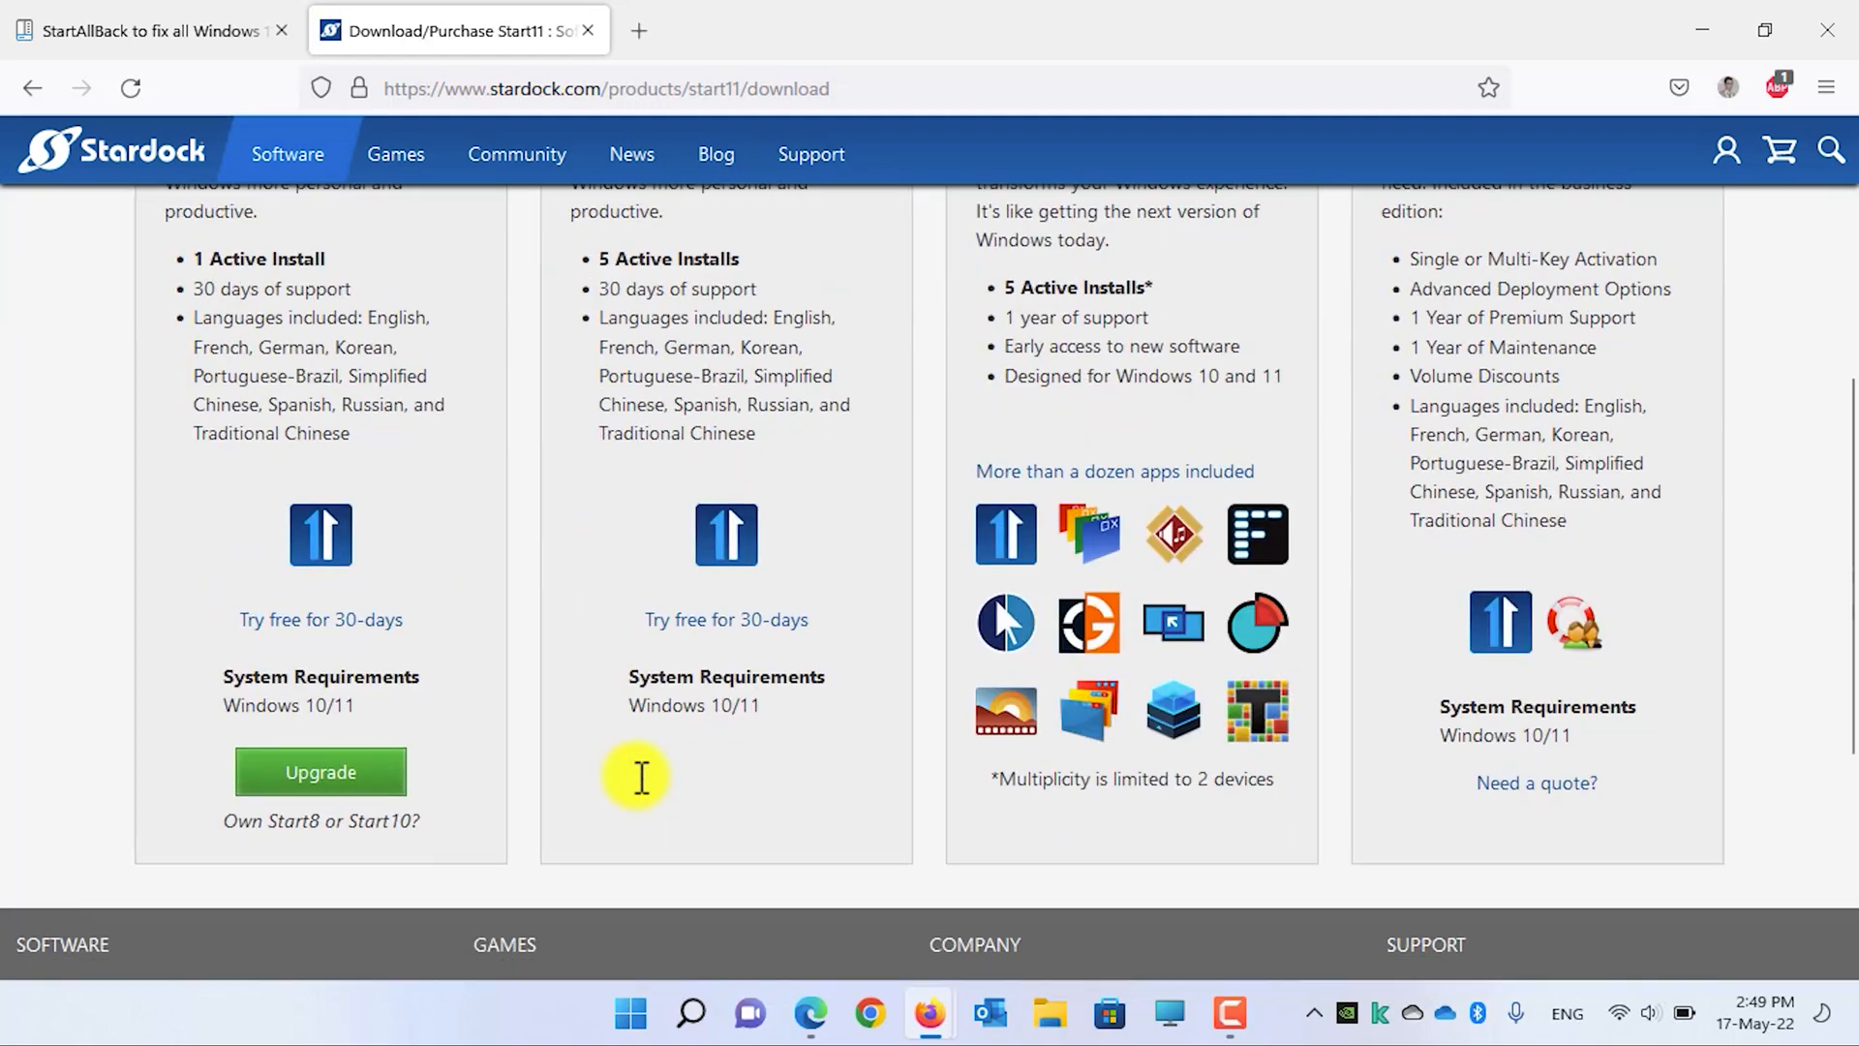
mouse_move(486, 759)
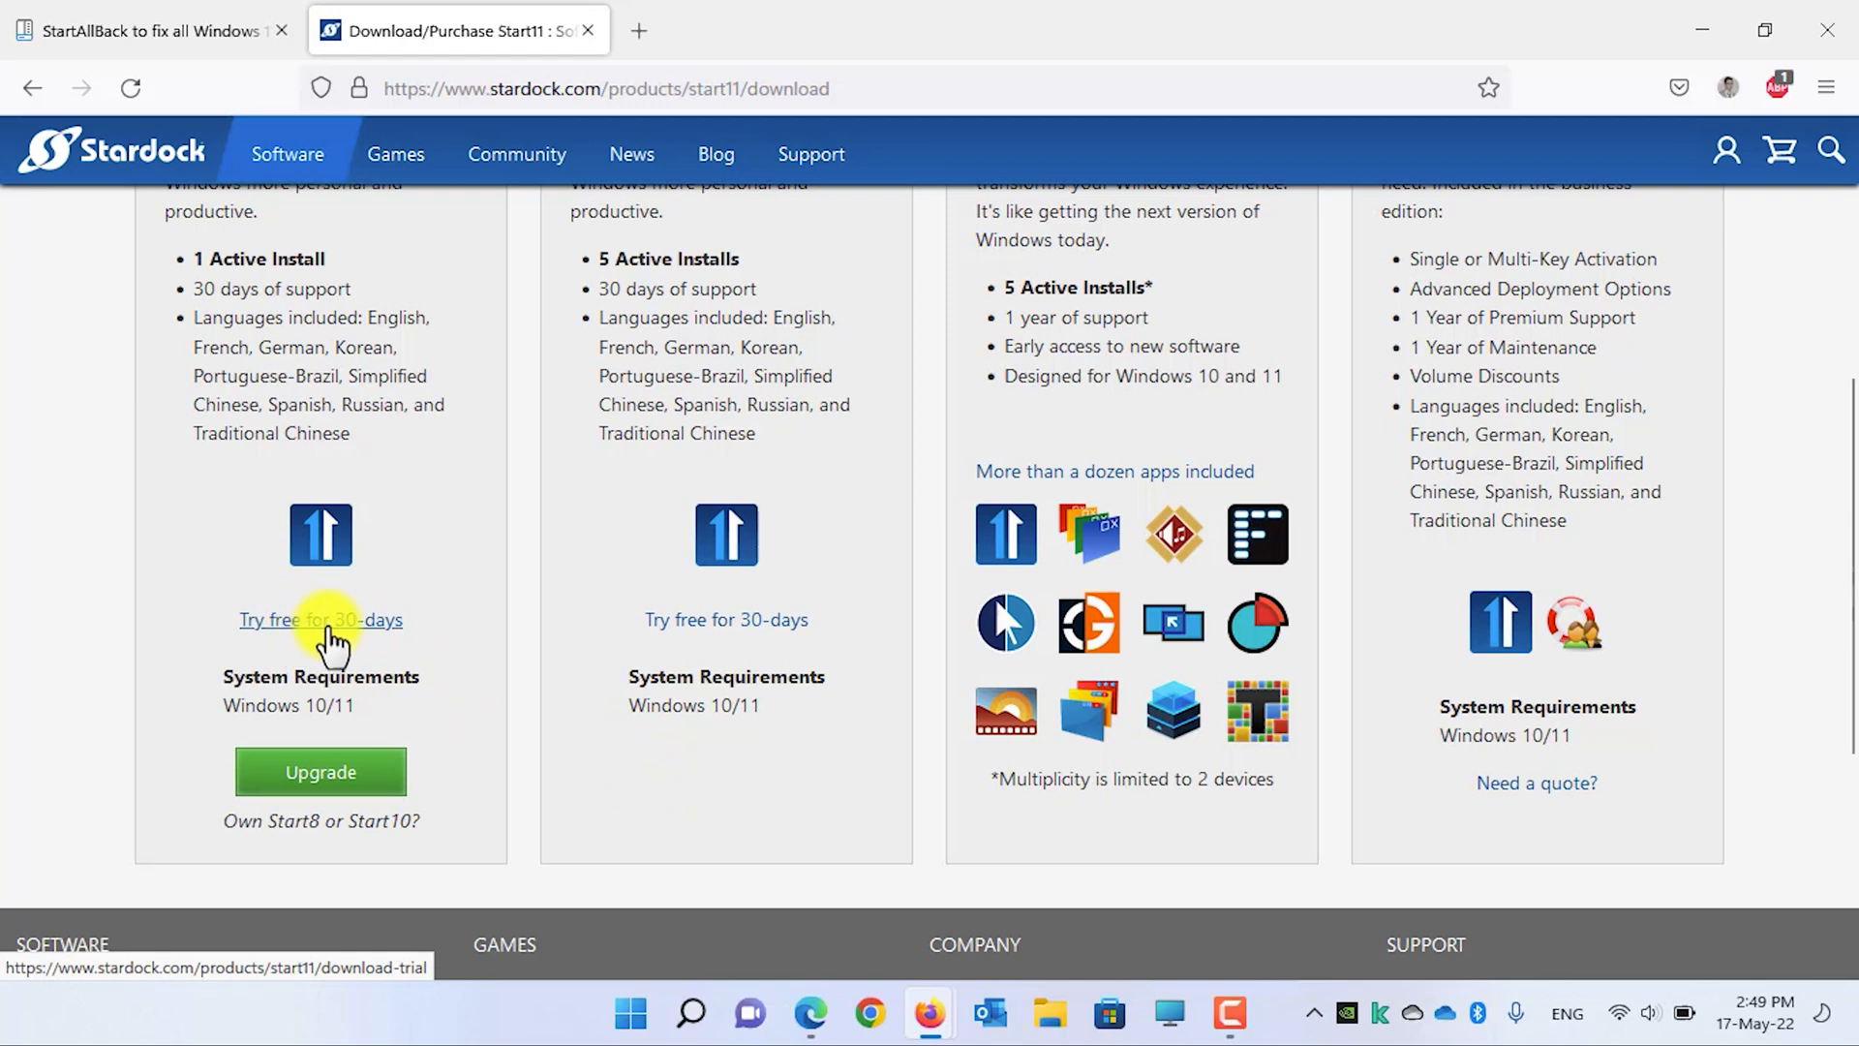
Step: Download the free 30-day Start11 trial and launch Start11_setup.exe from Downloads as administrator
click(320, 619)
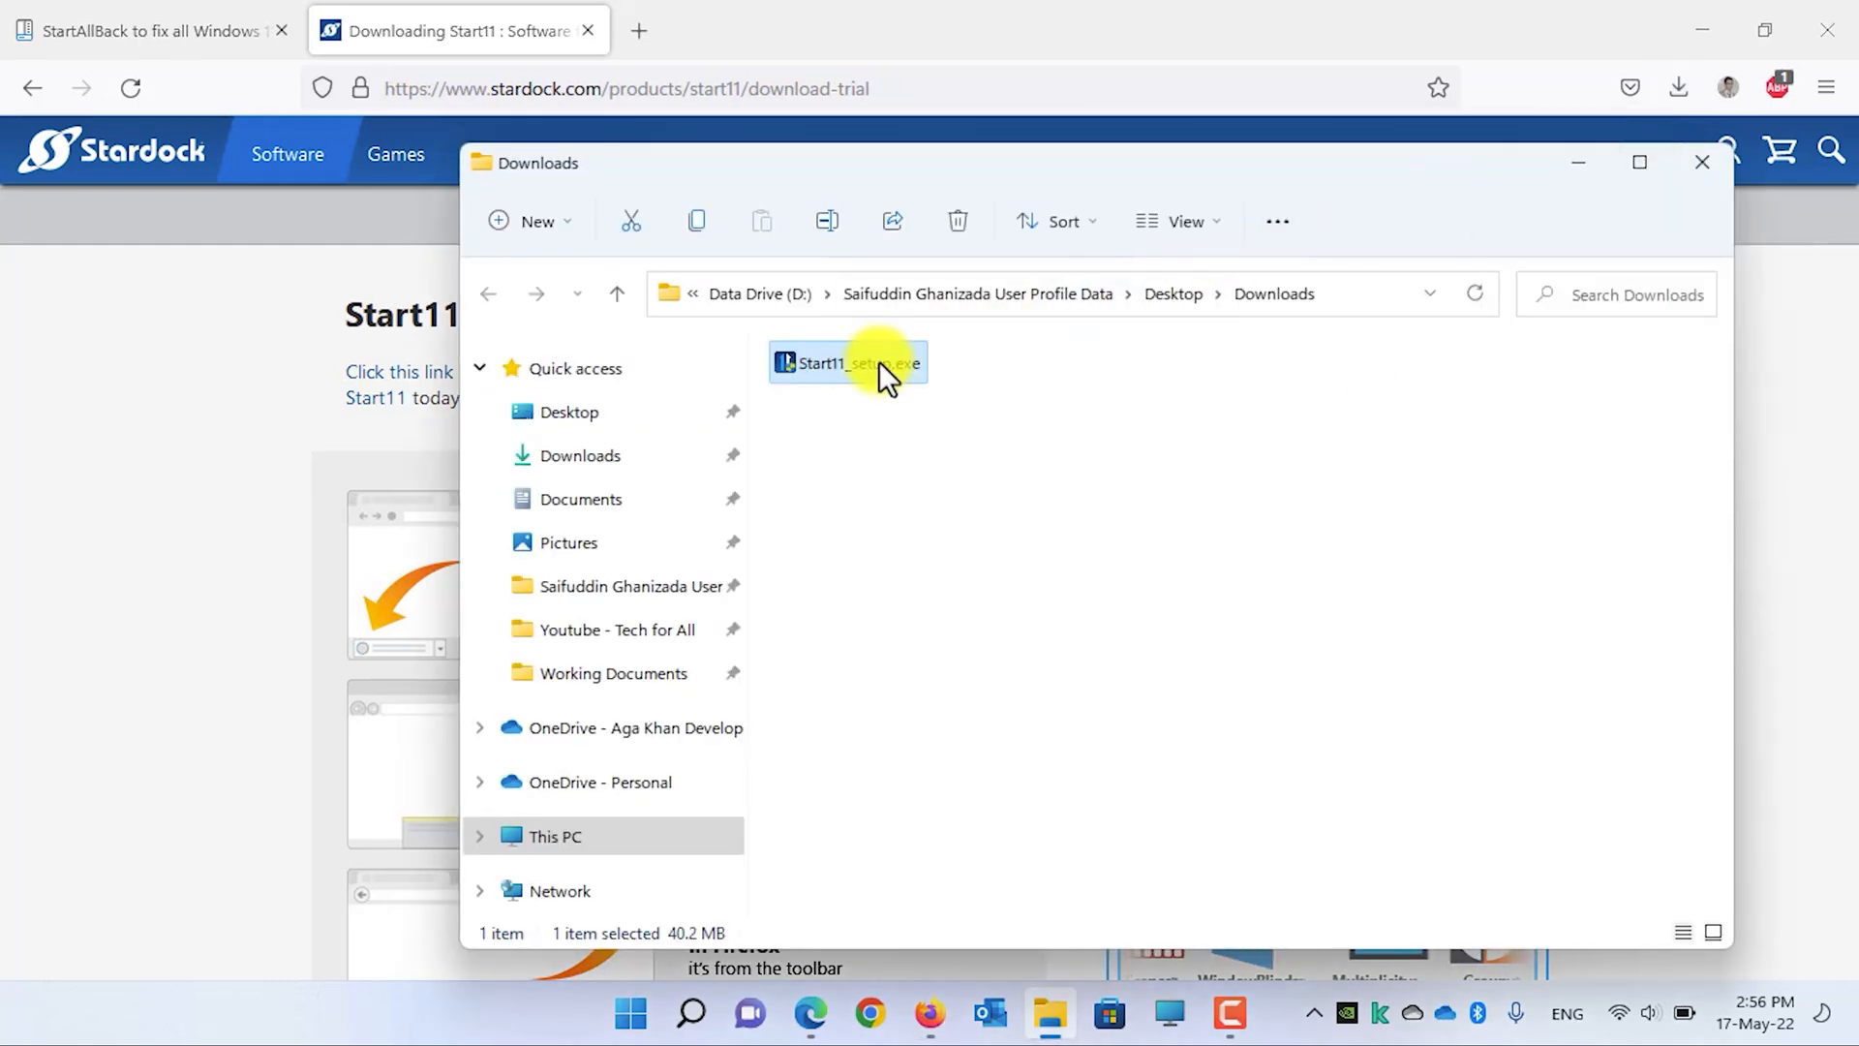
right_click(846, 362)
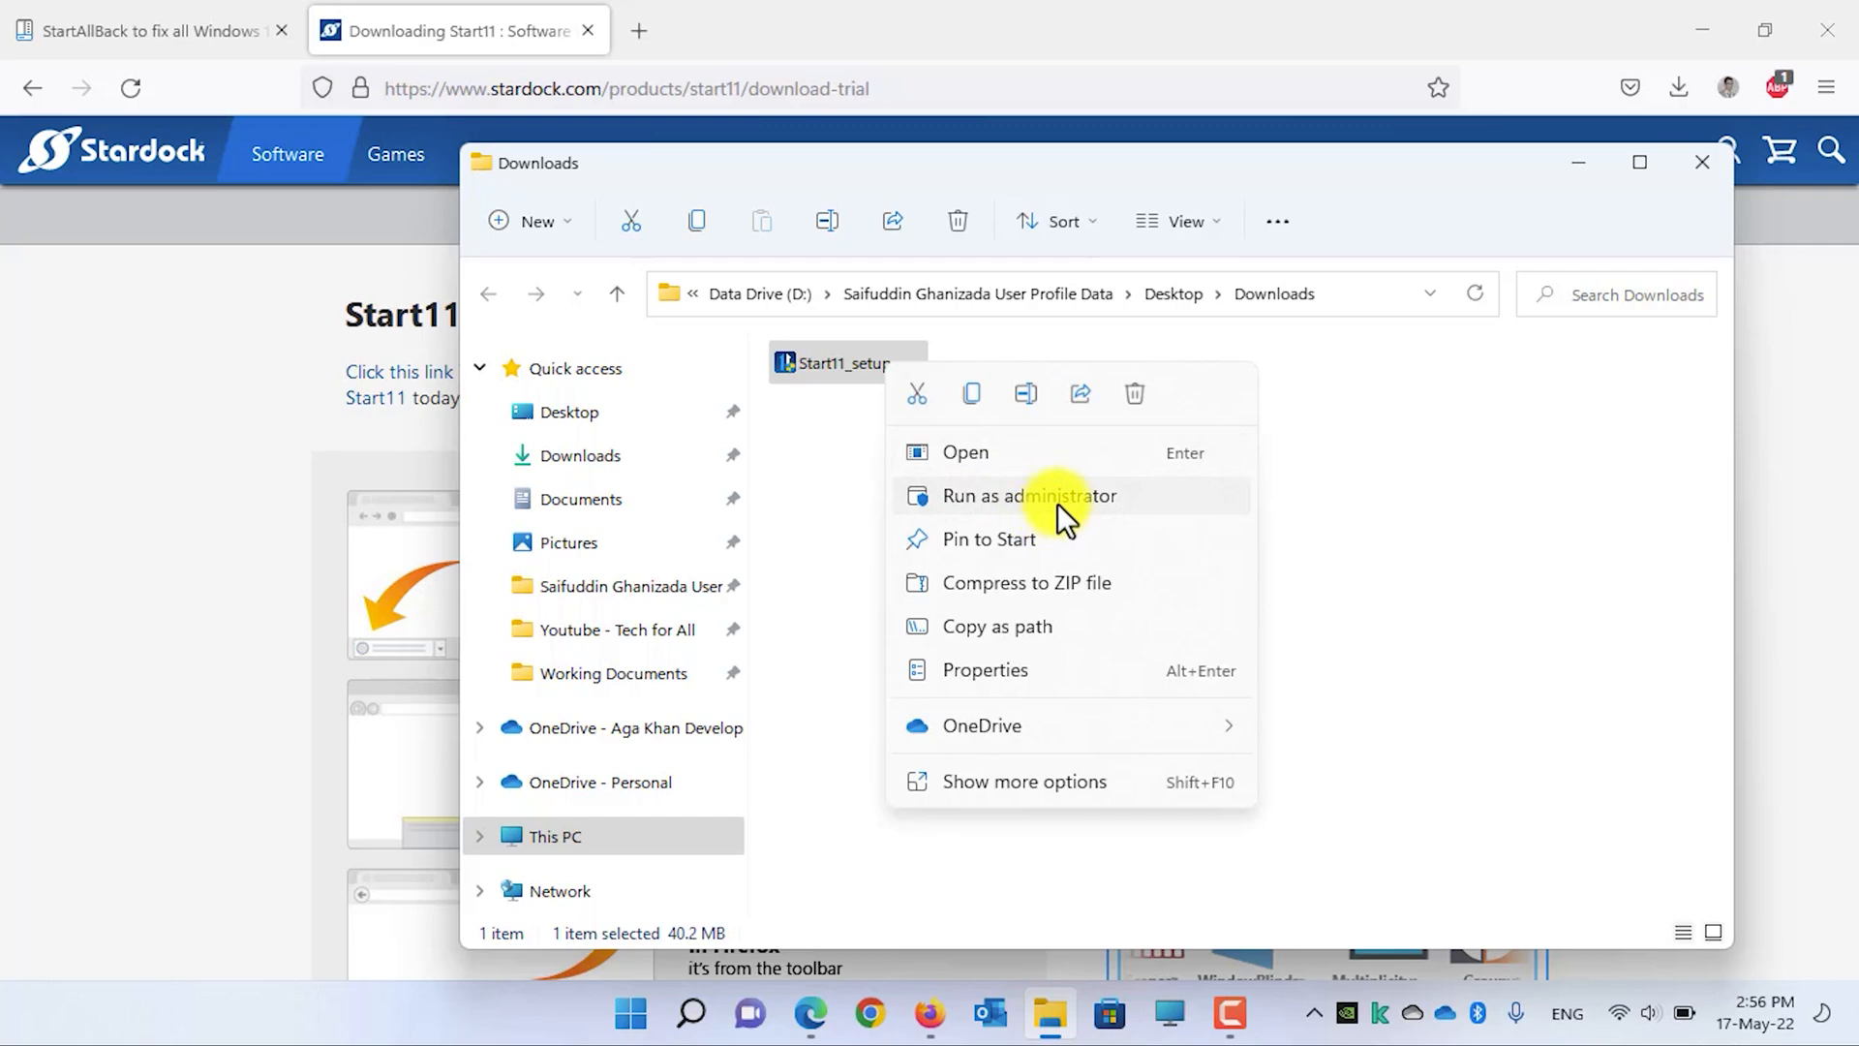
click(1027, 496)
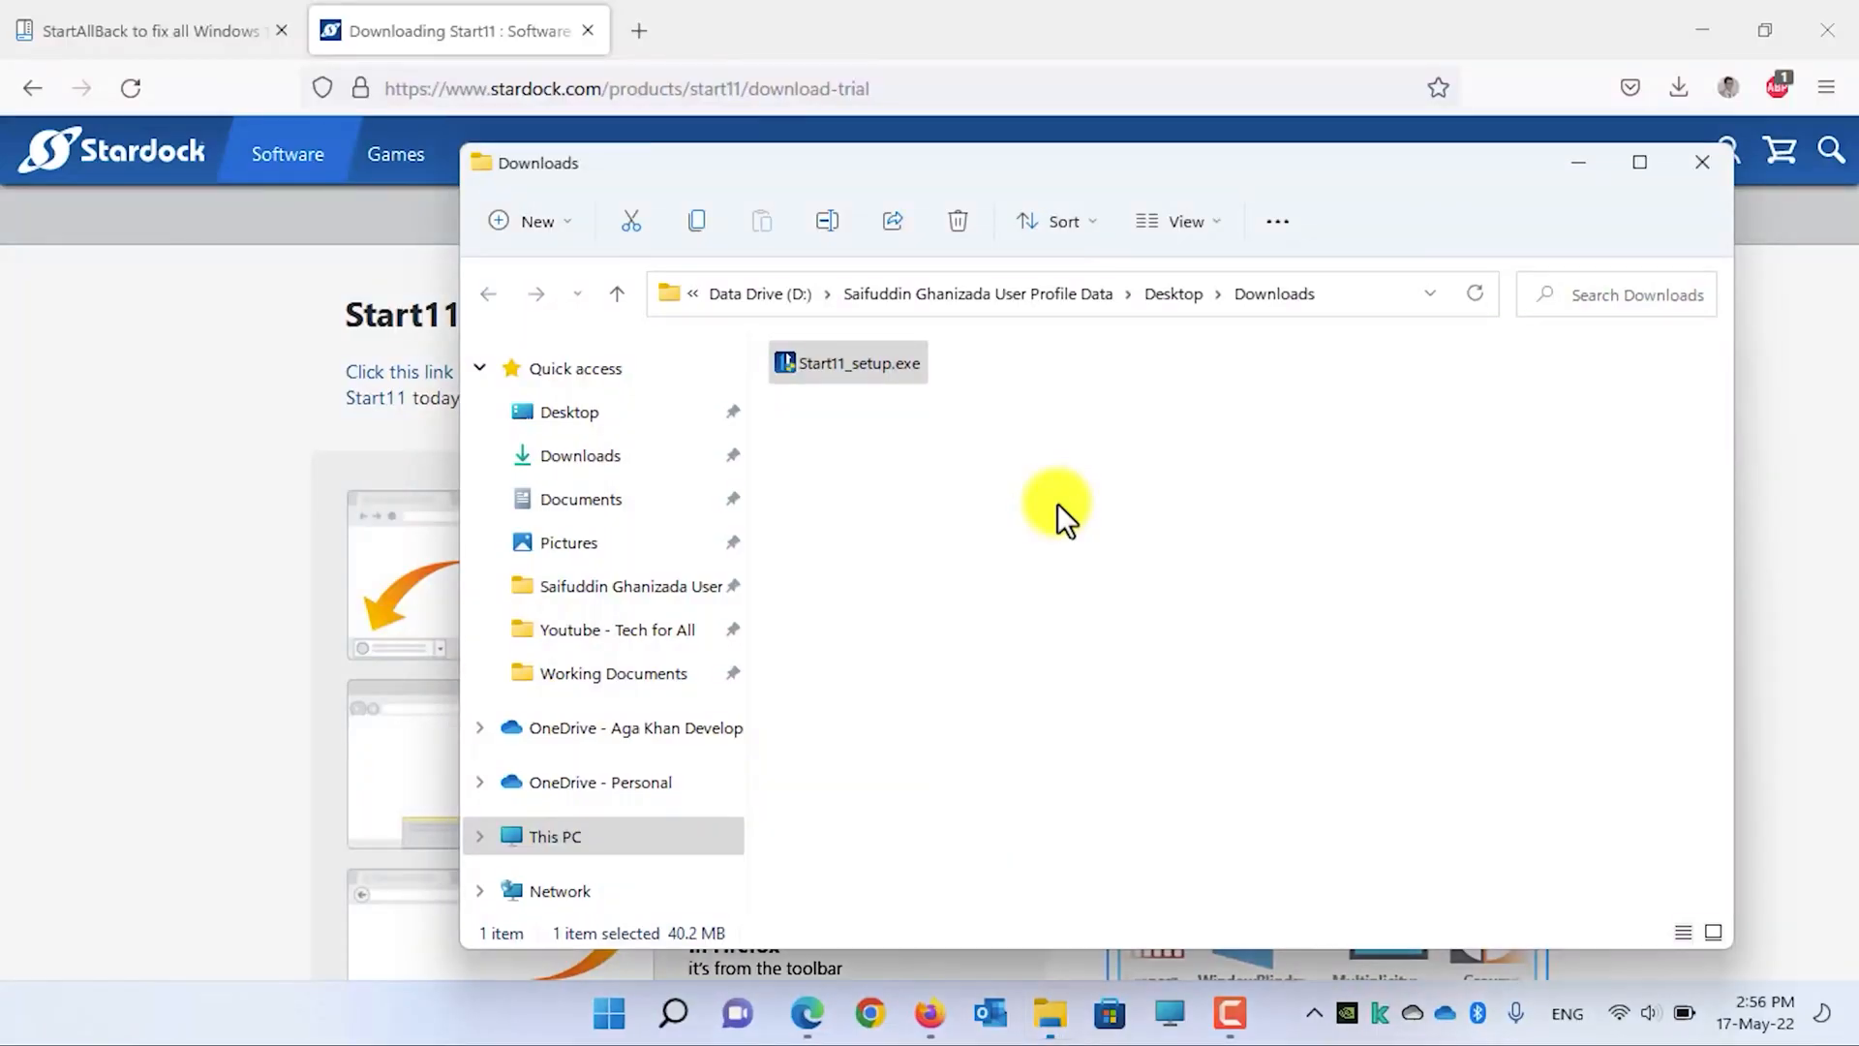
double_click(849, 362)
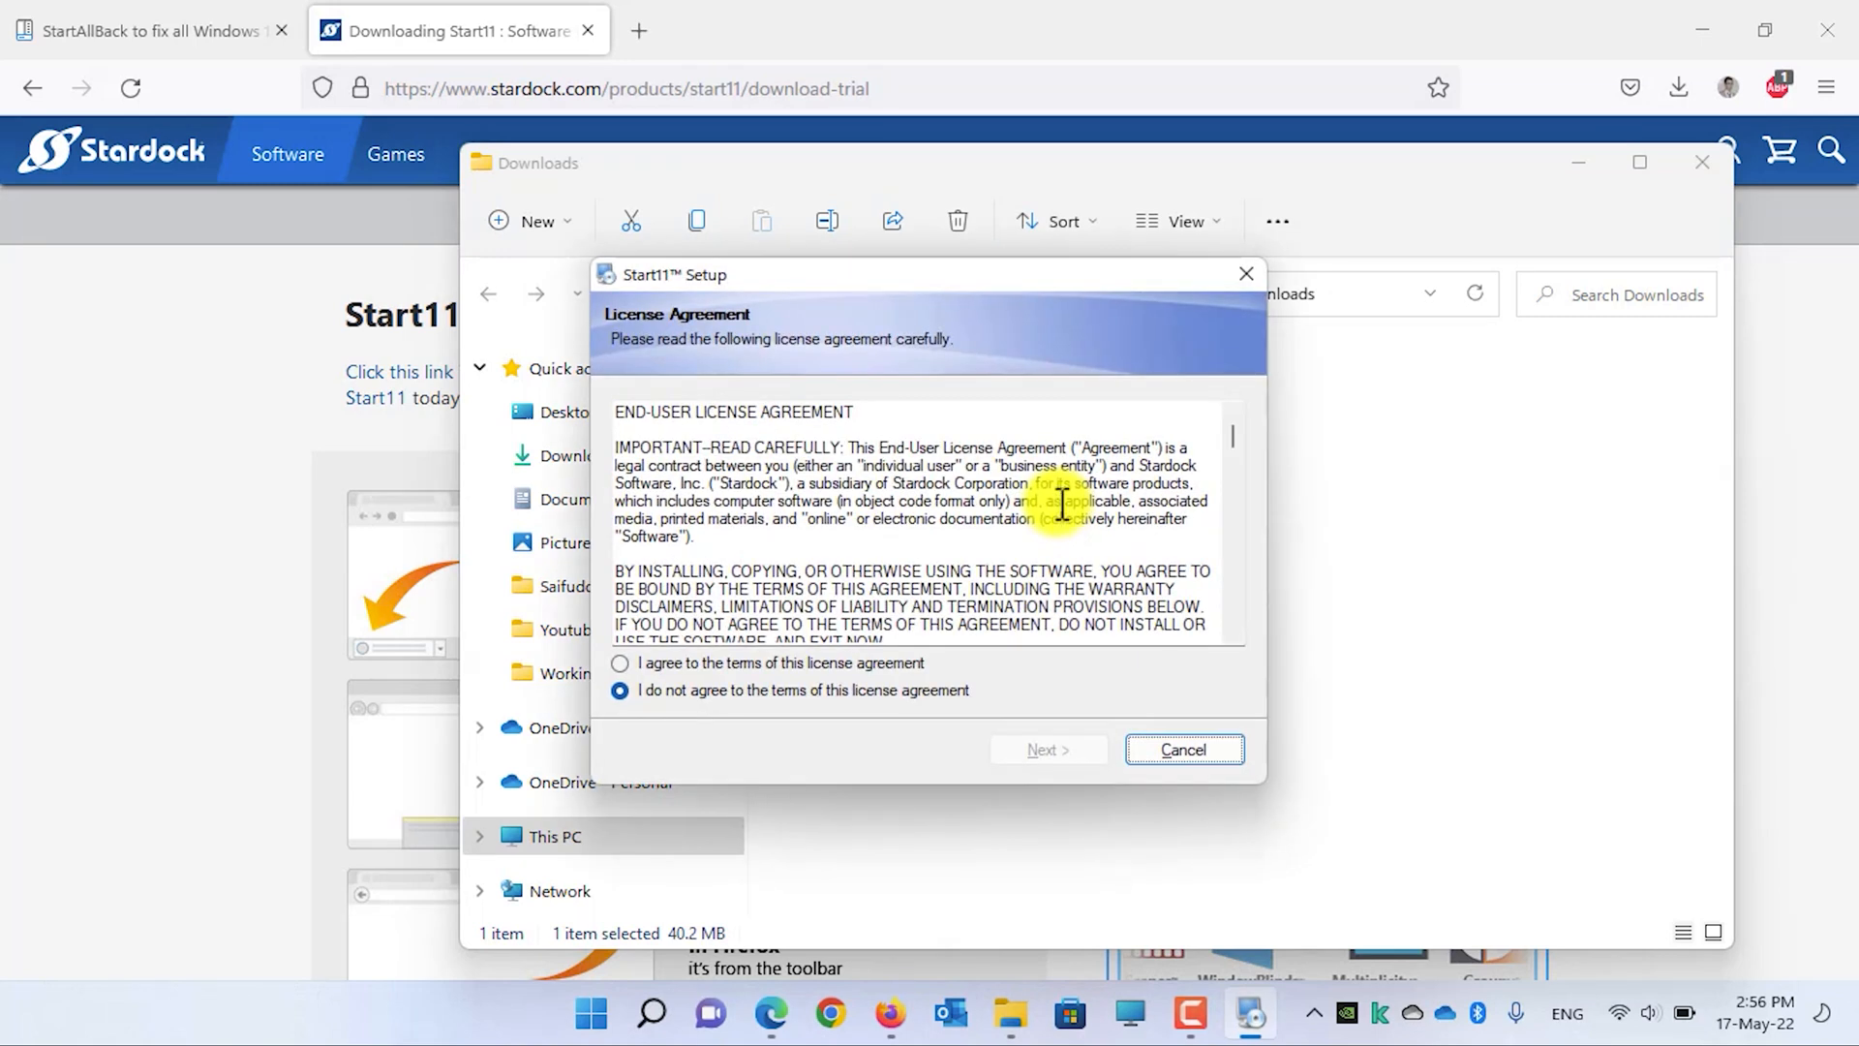
Step: Agree to the licence terms and install Start11 into the default installation folder
click(620, 662)
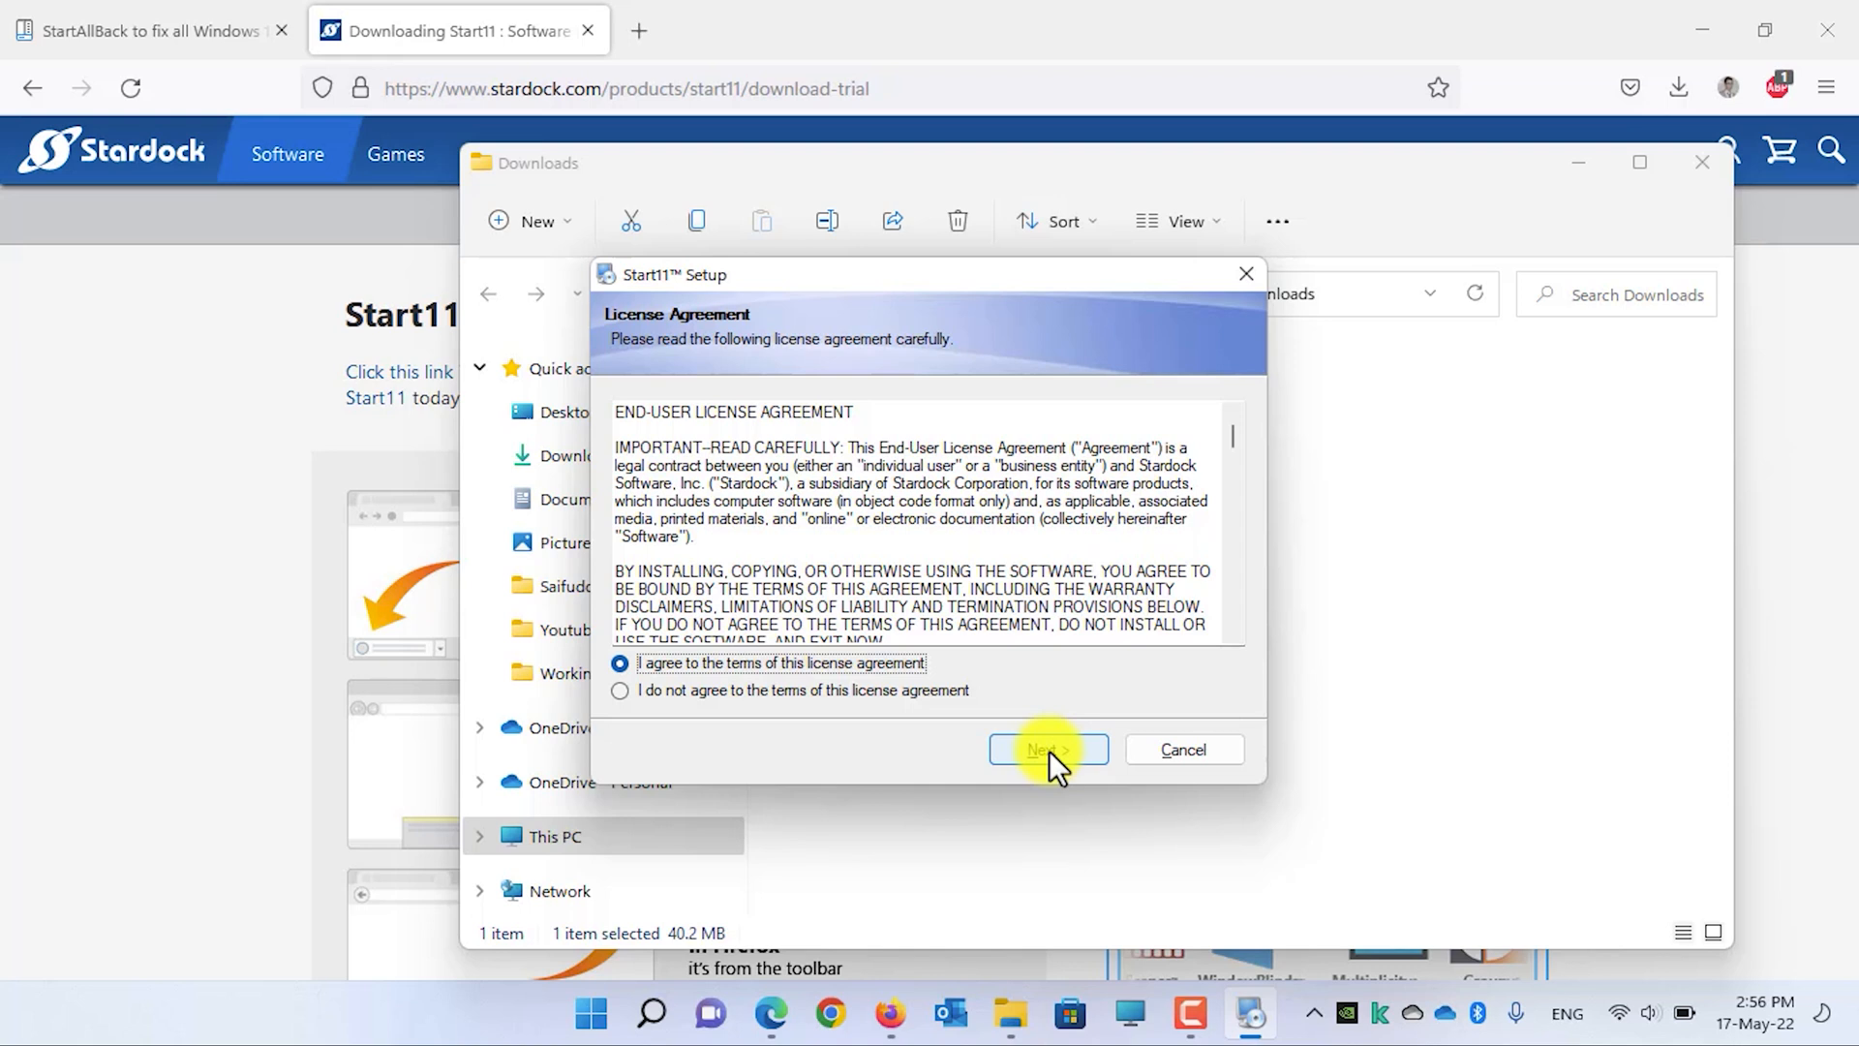
click(1047, 749)
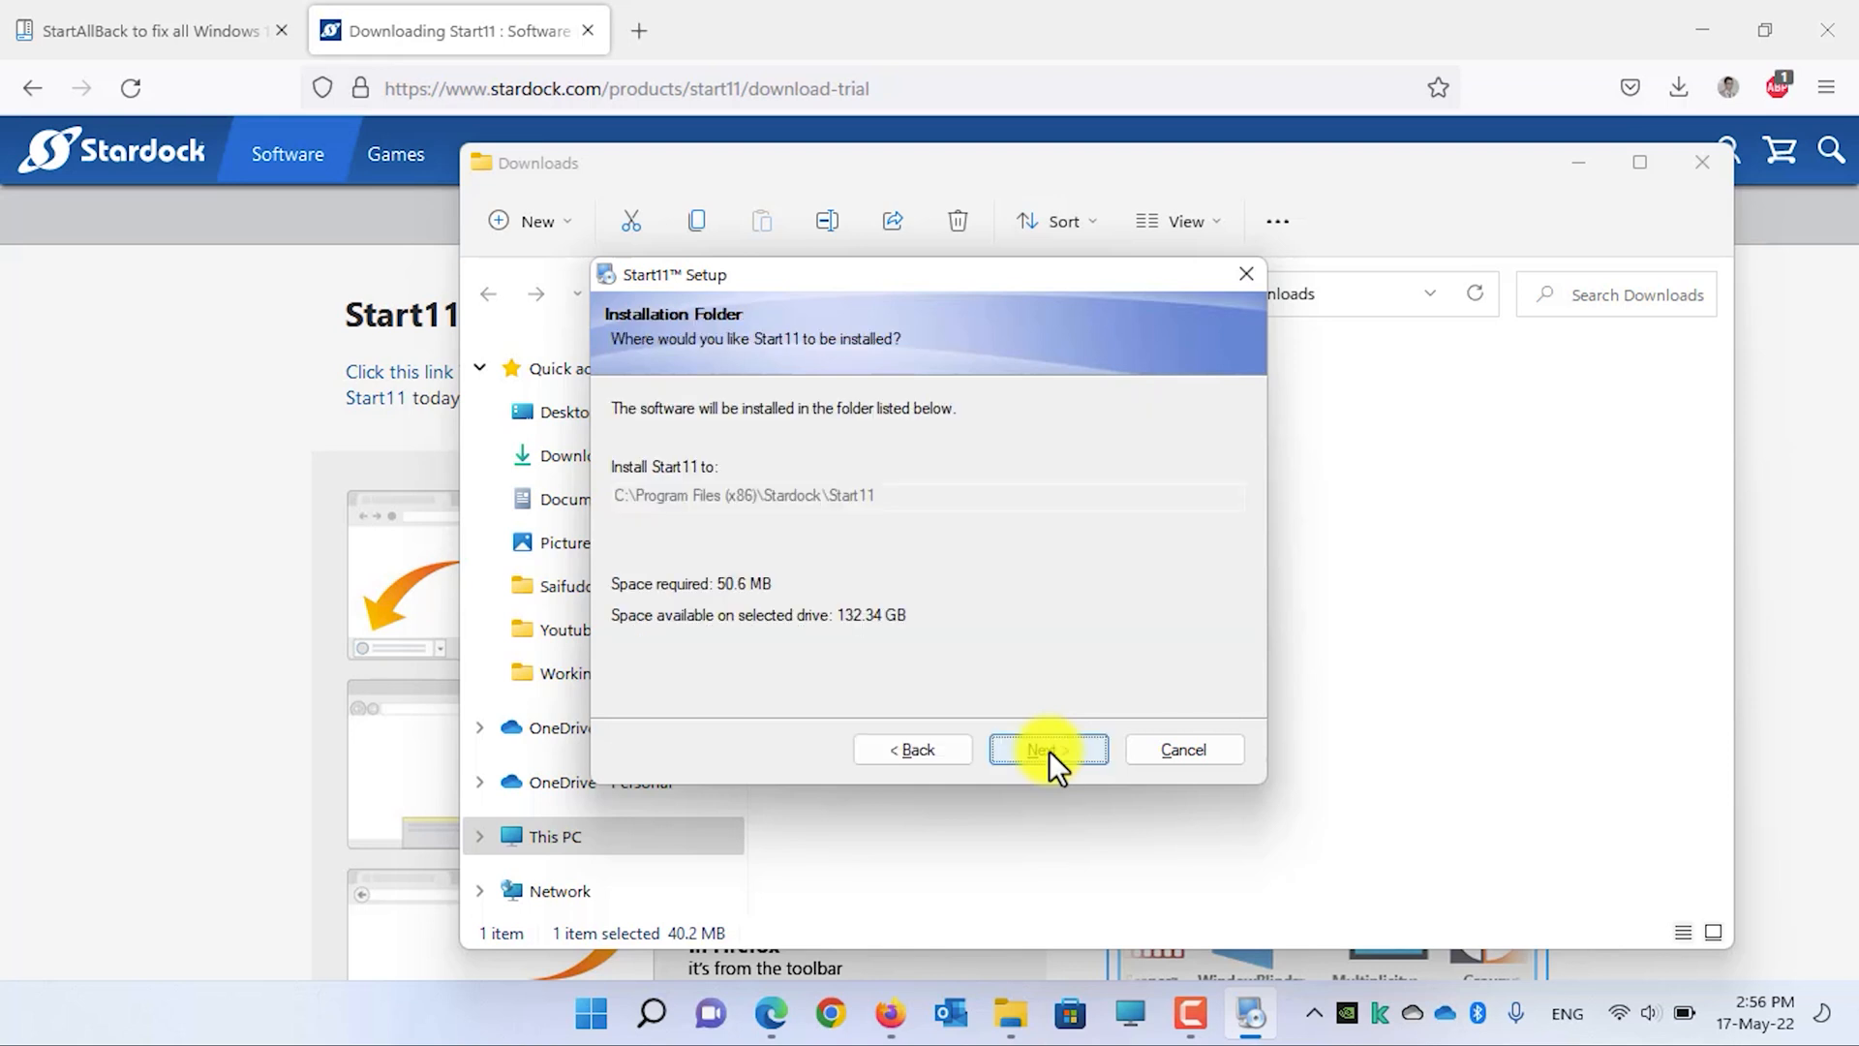
click(1048, 749)
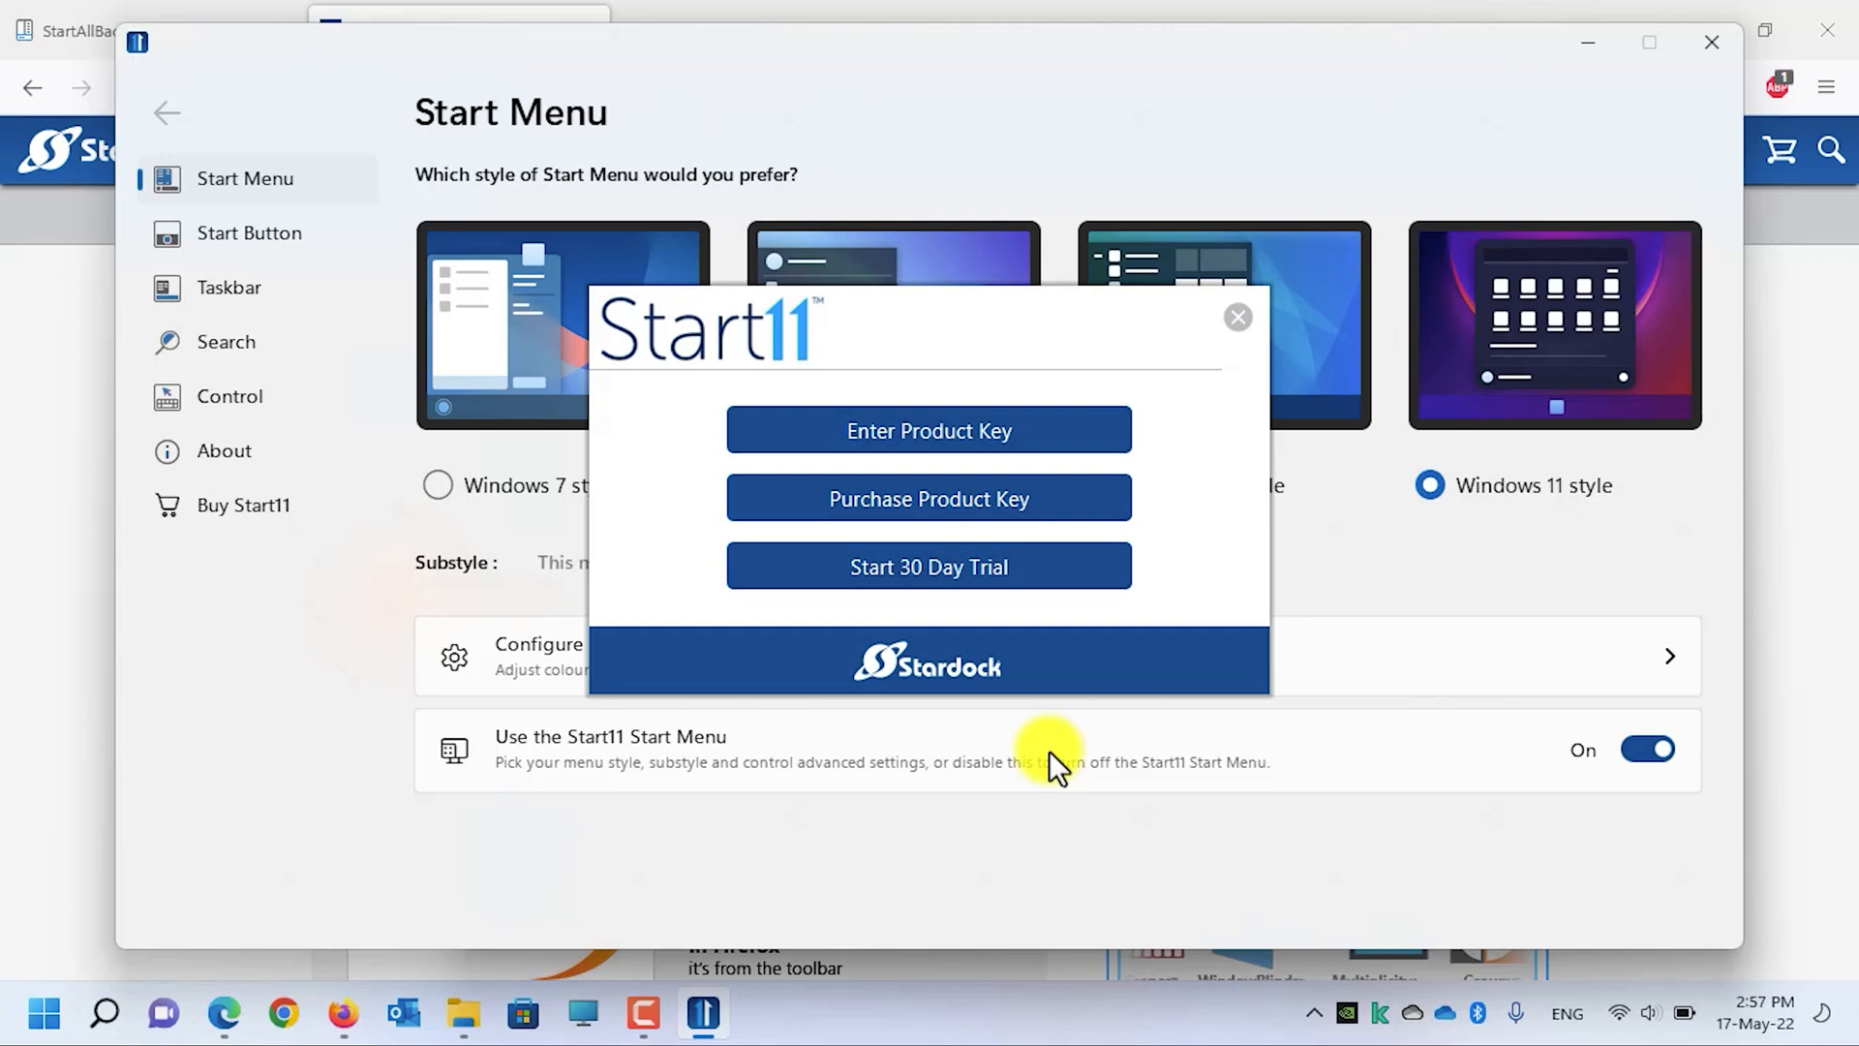
mouse_move(928, 430)
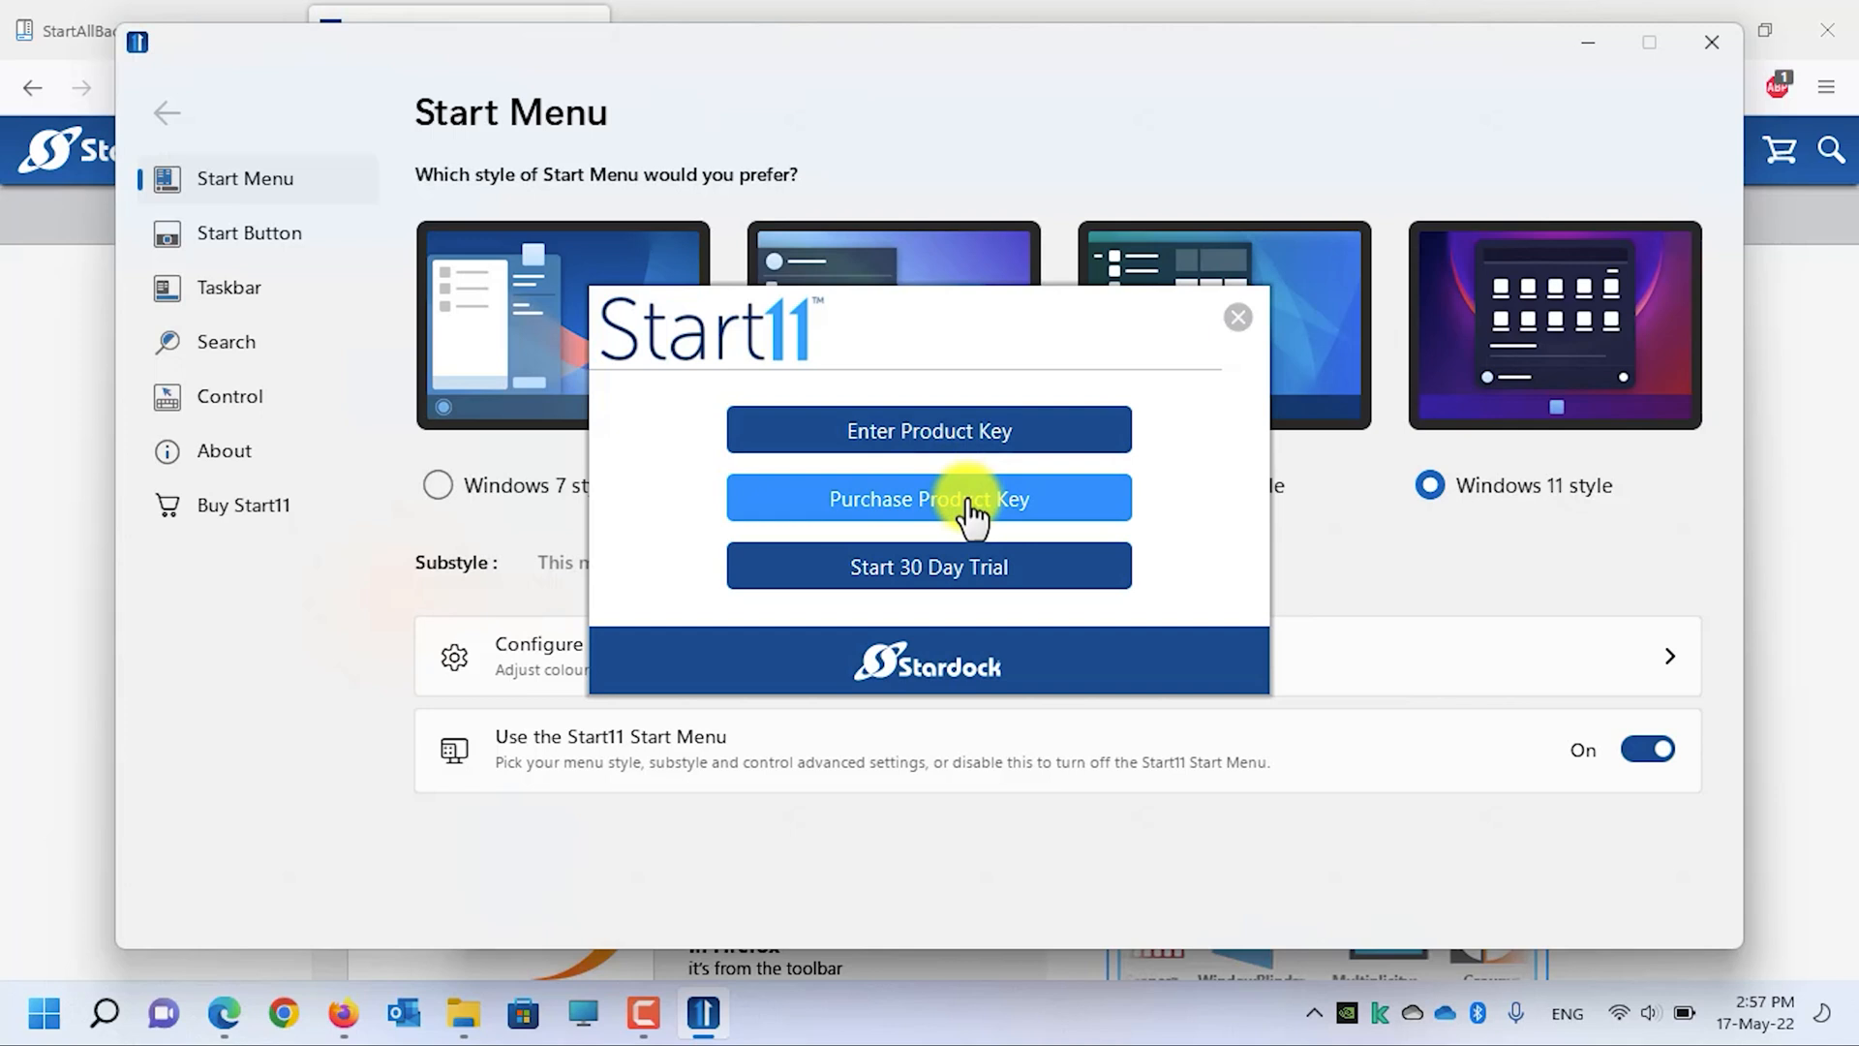
mouse_move(972, 581)
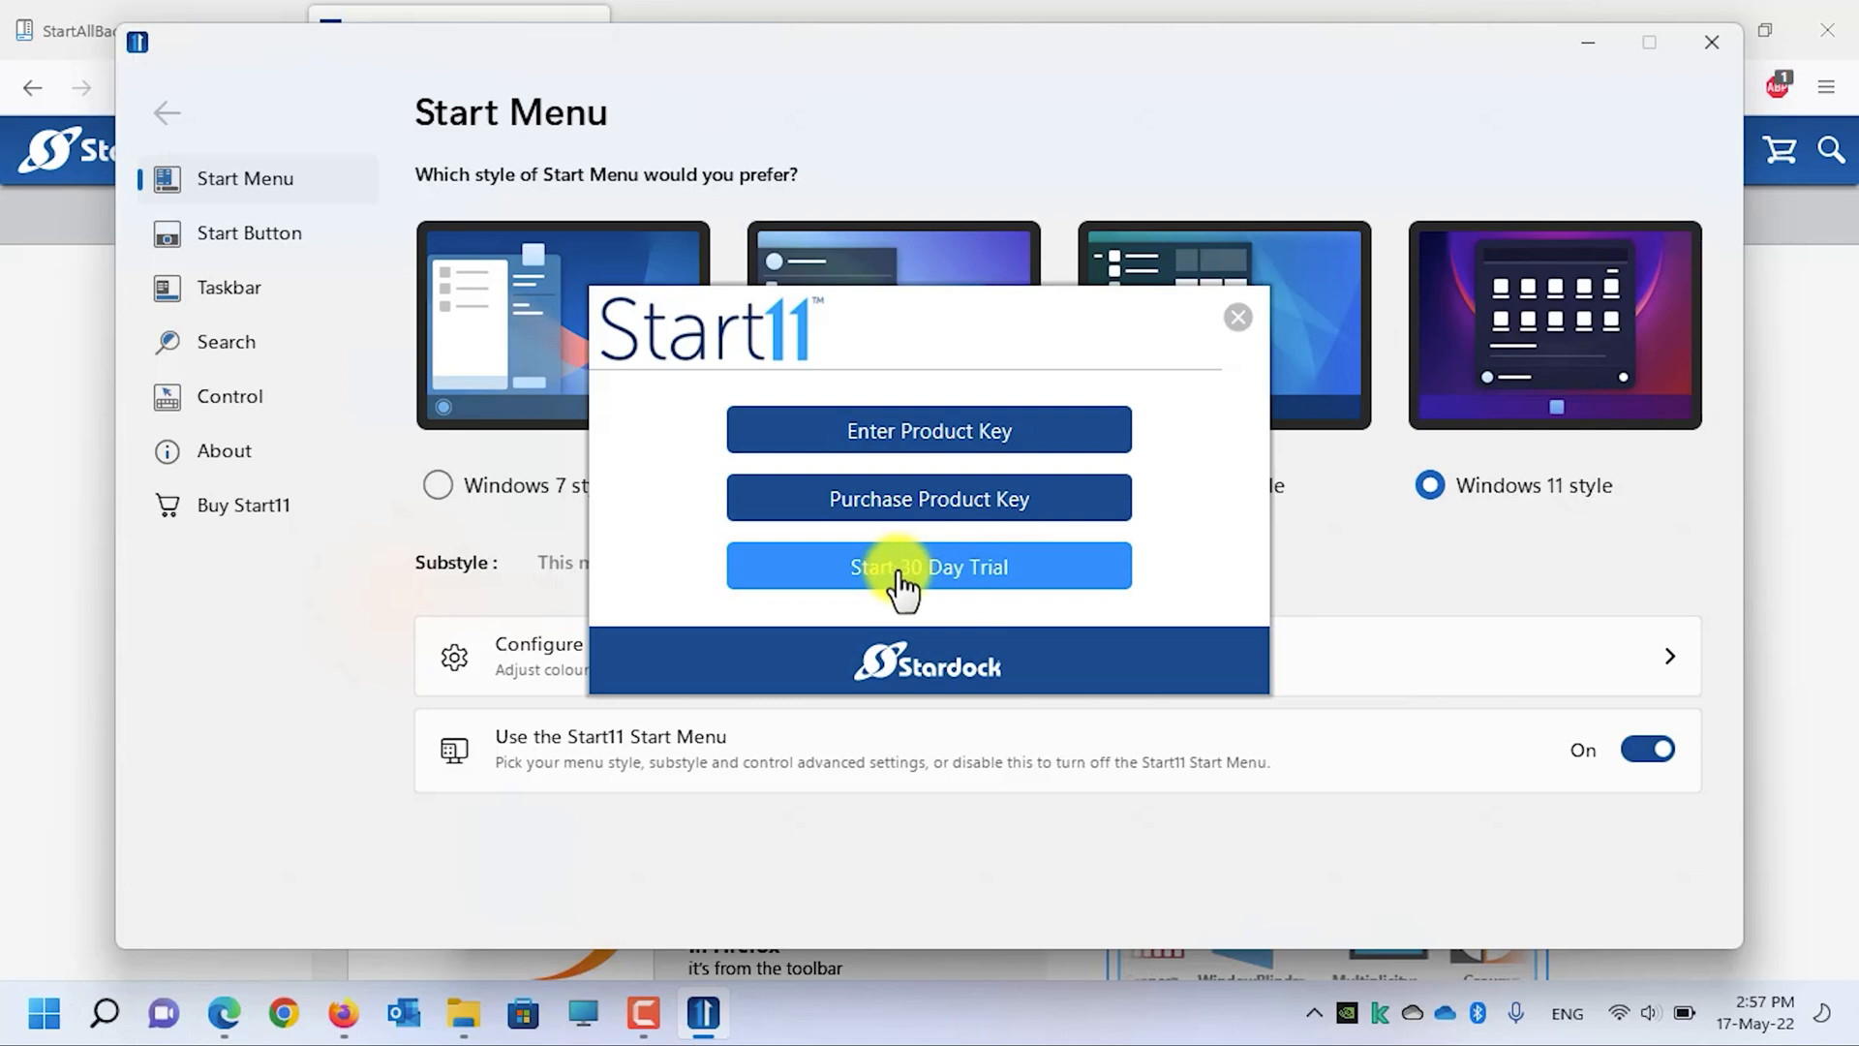
Step: Choose Start 30 Day Trial and submit an email address to begin it
click(928, 565)
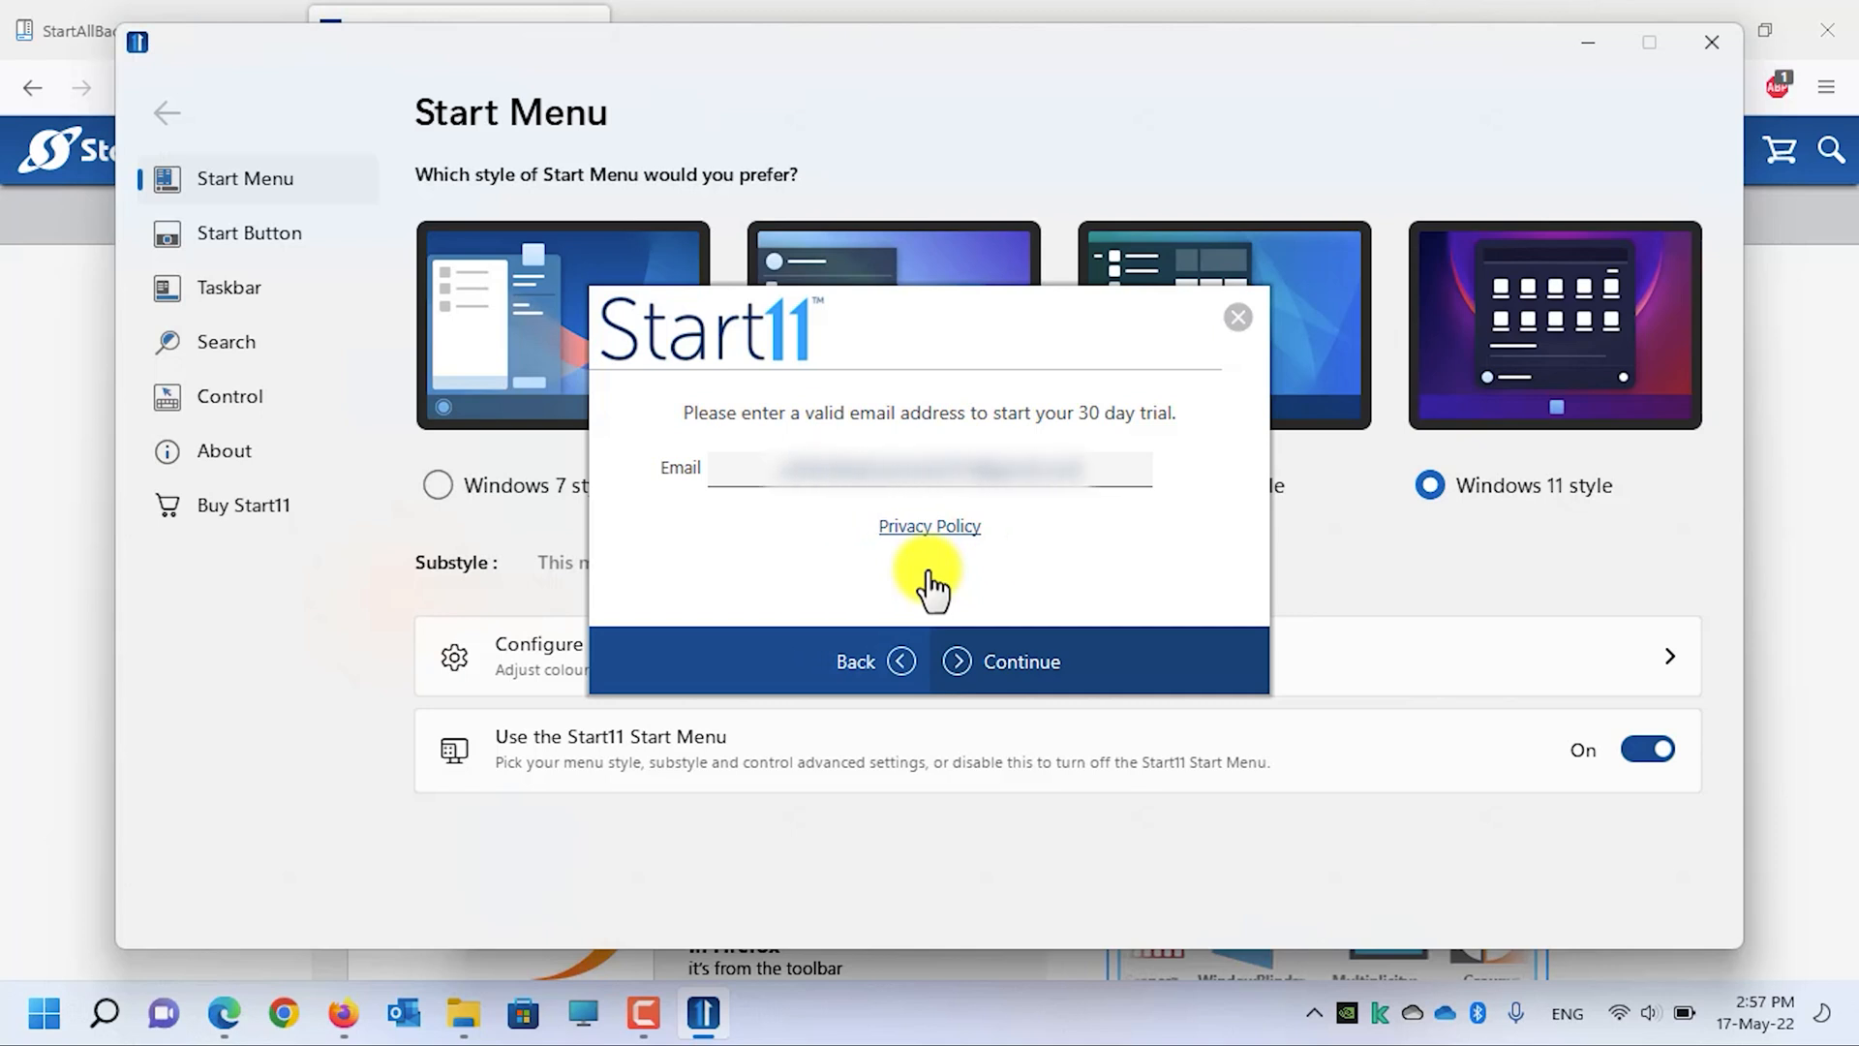
click(1021, 661)
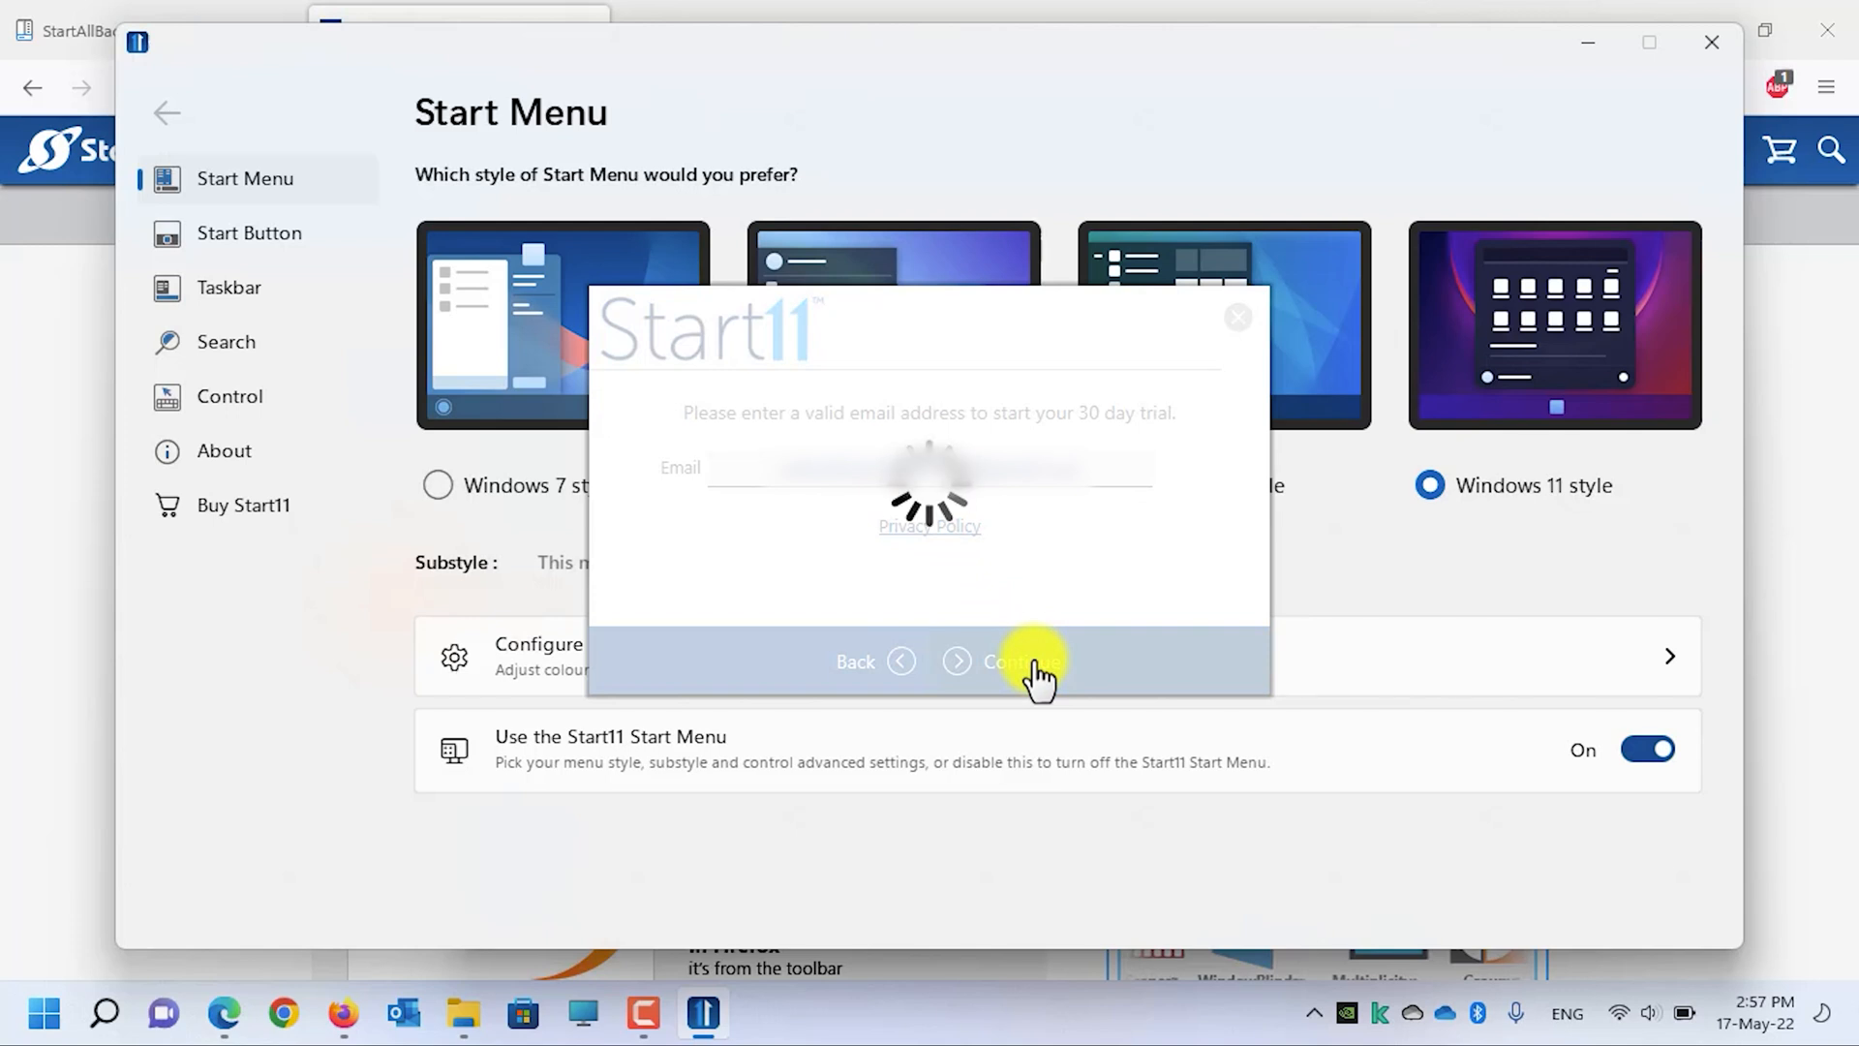
click(1021, 660)
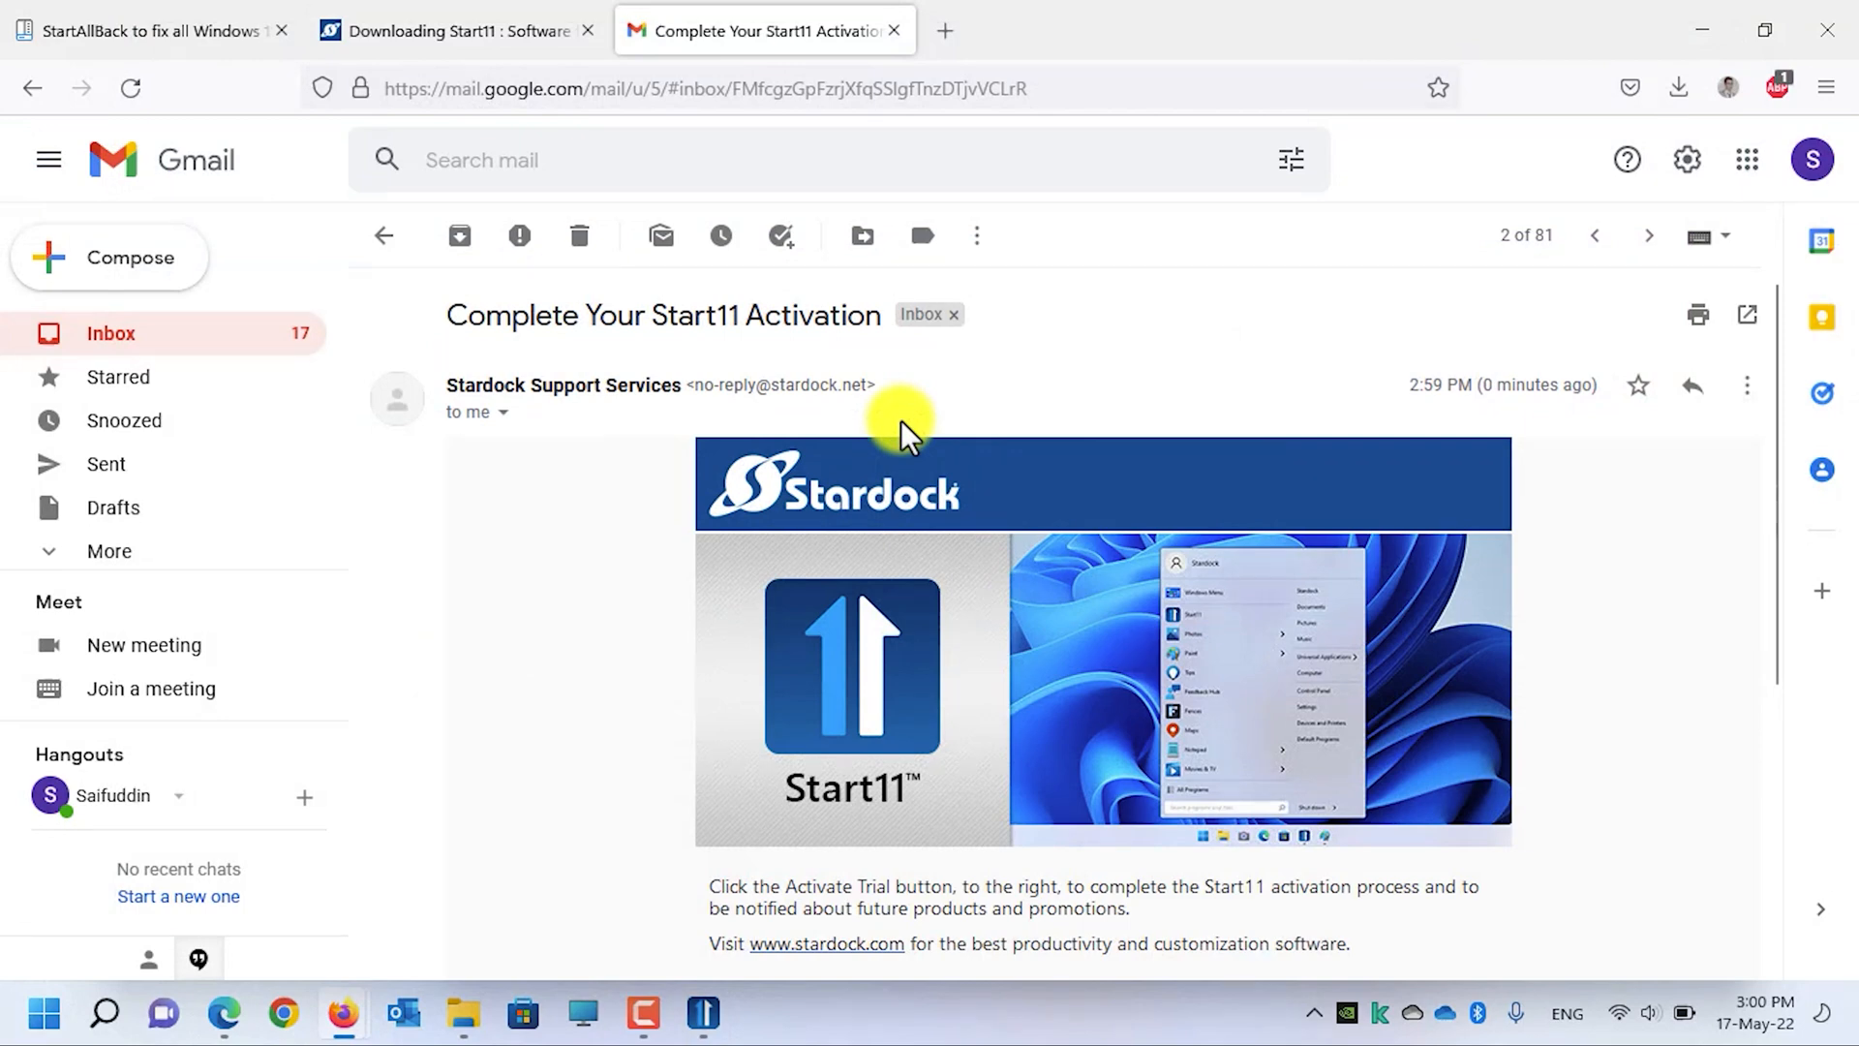
Step: Follow the Activate 30-Day Trial link in the Start11 activation email
scroll(down, 3)
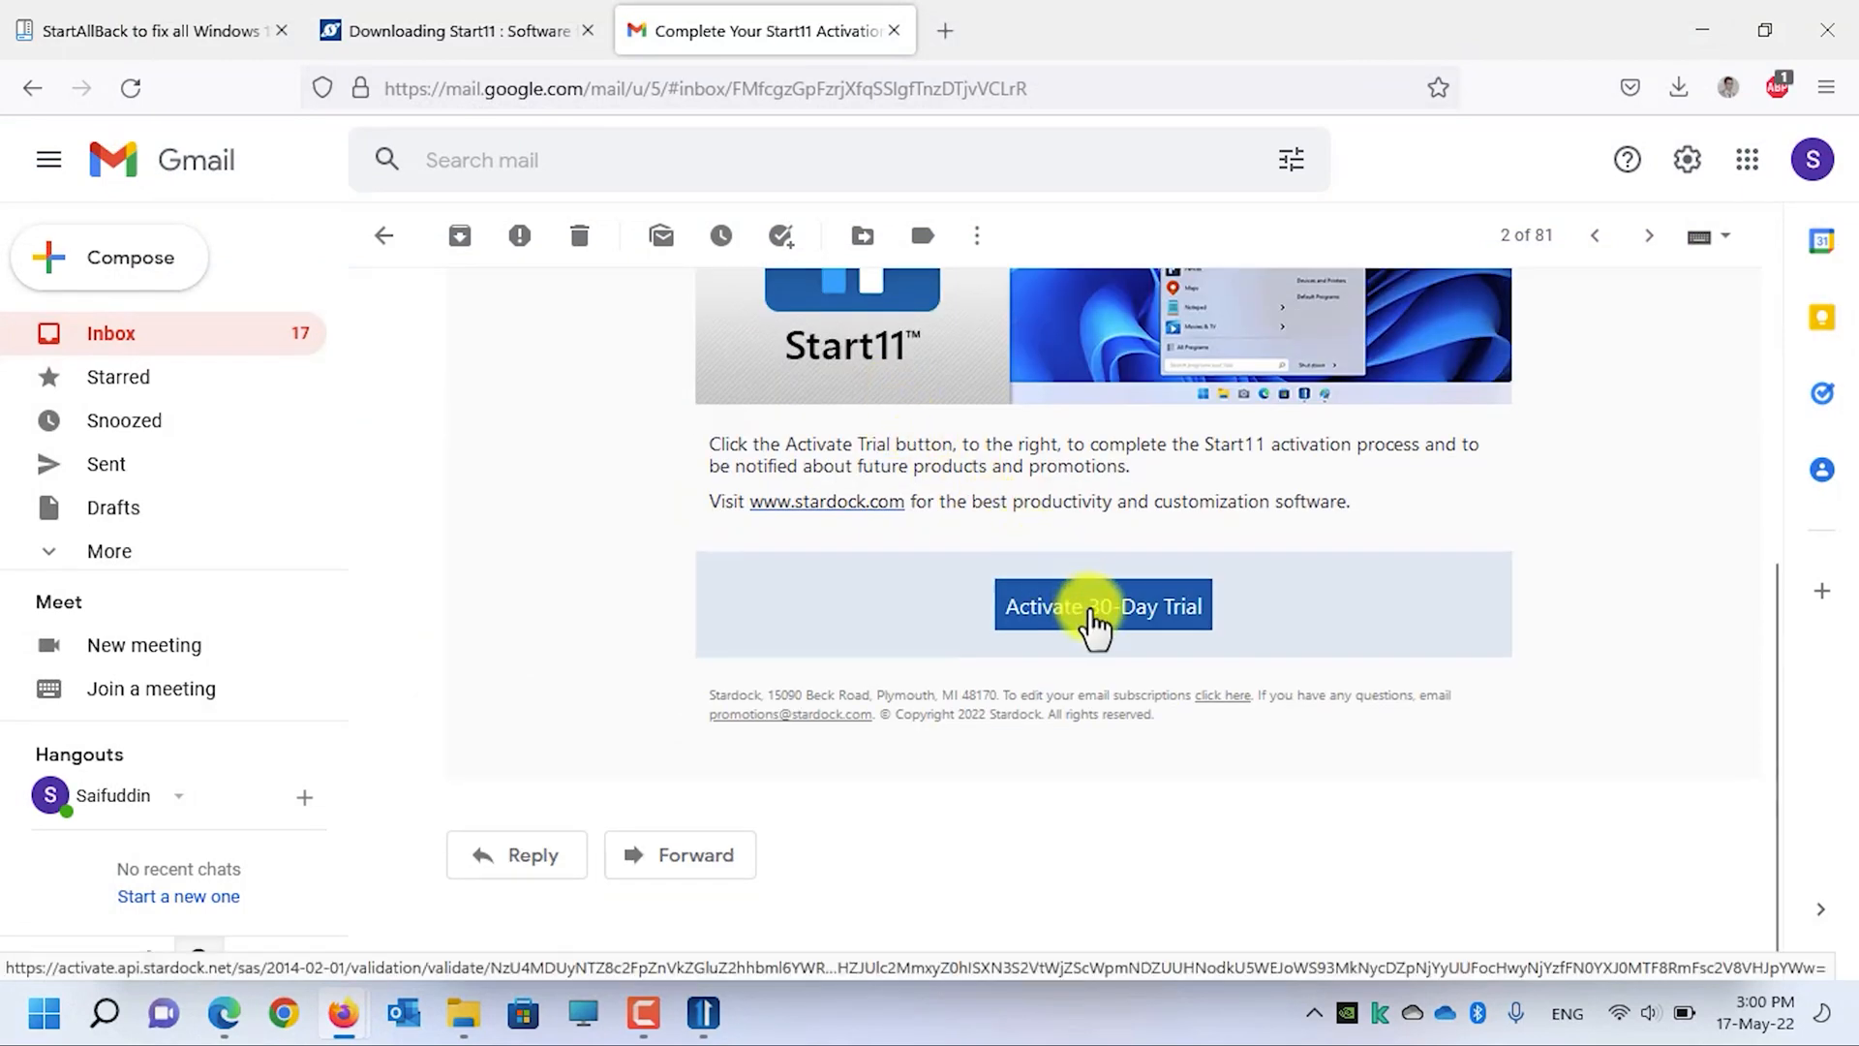
click(1100, 606)
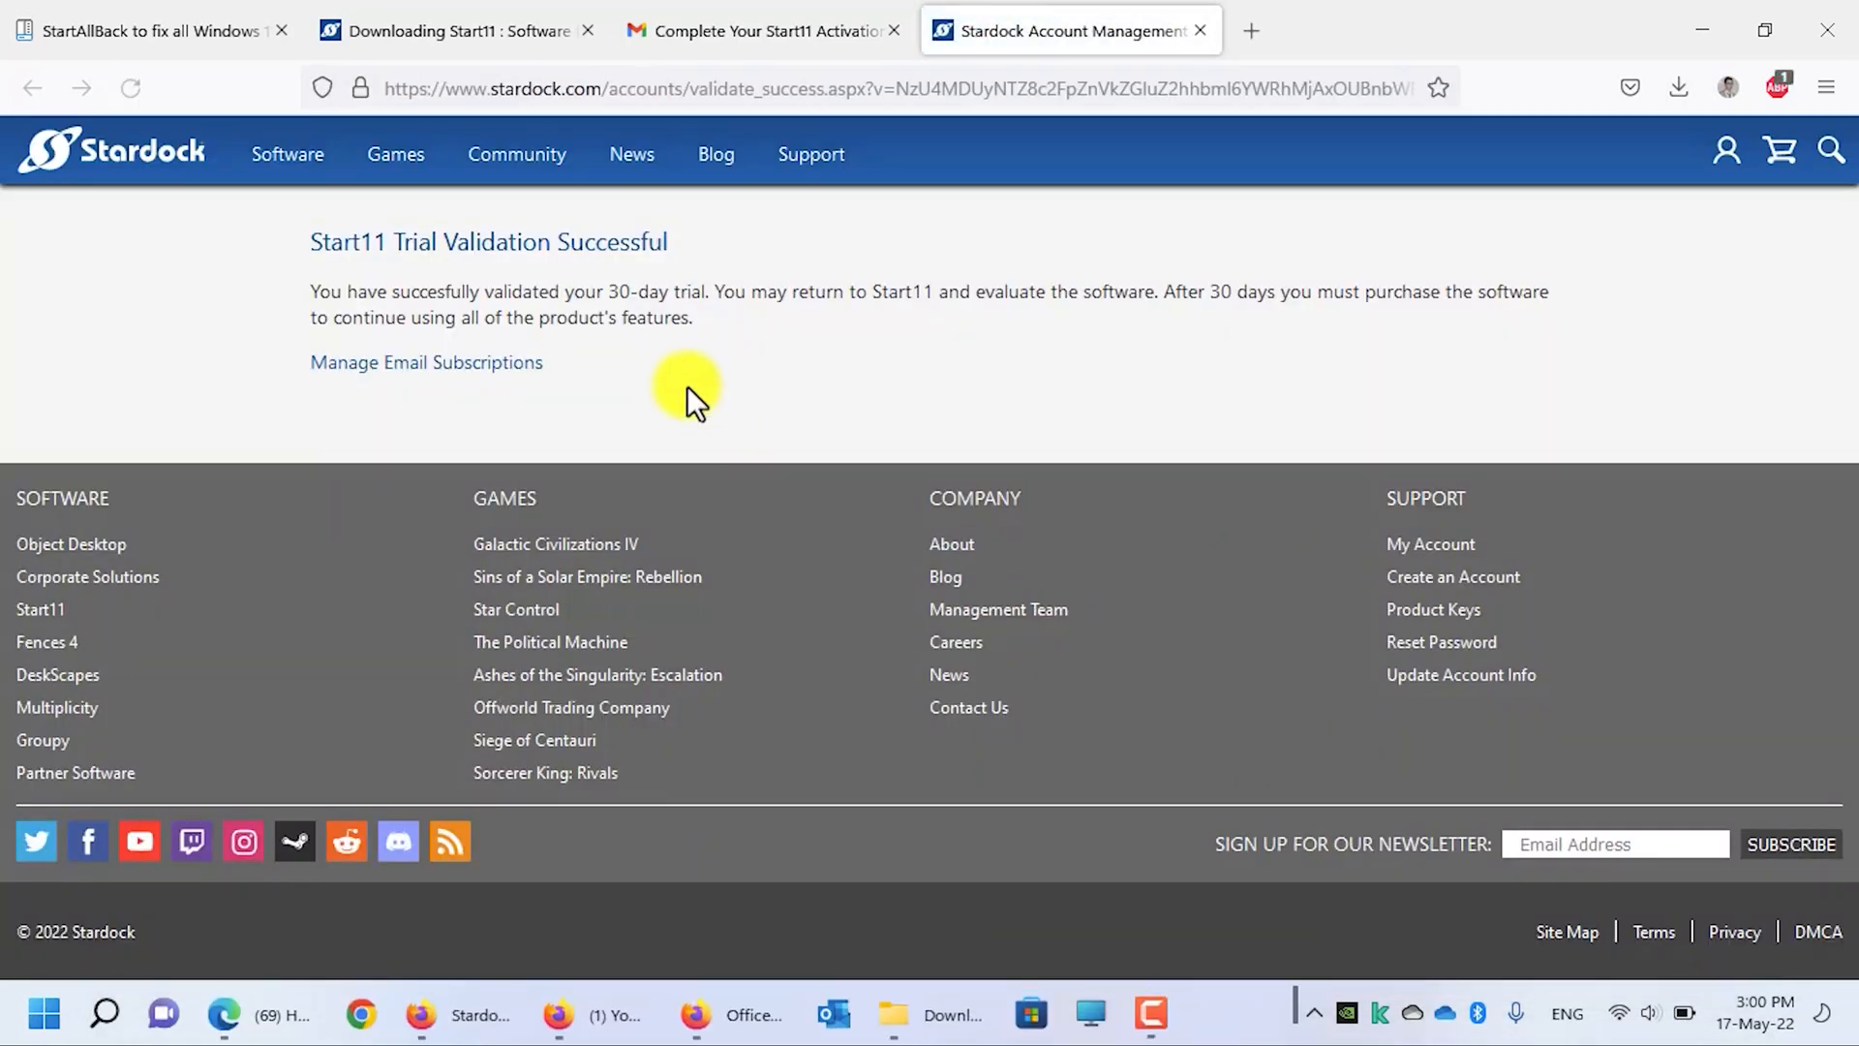
mouse_move(573, 250)
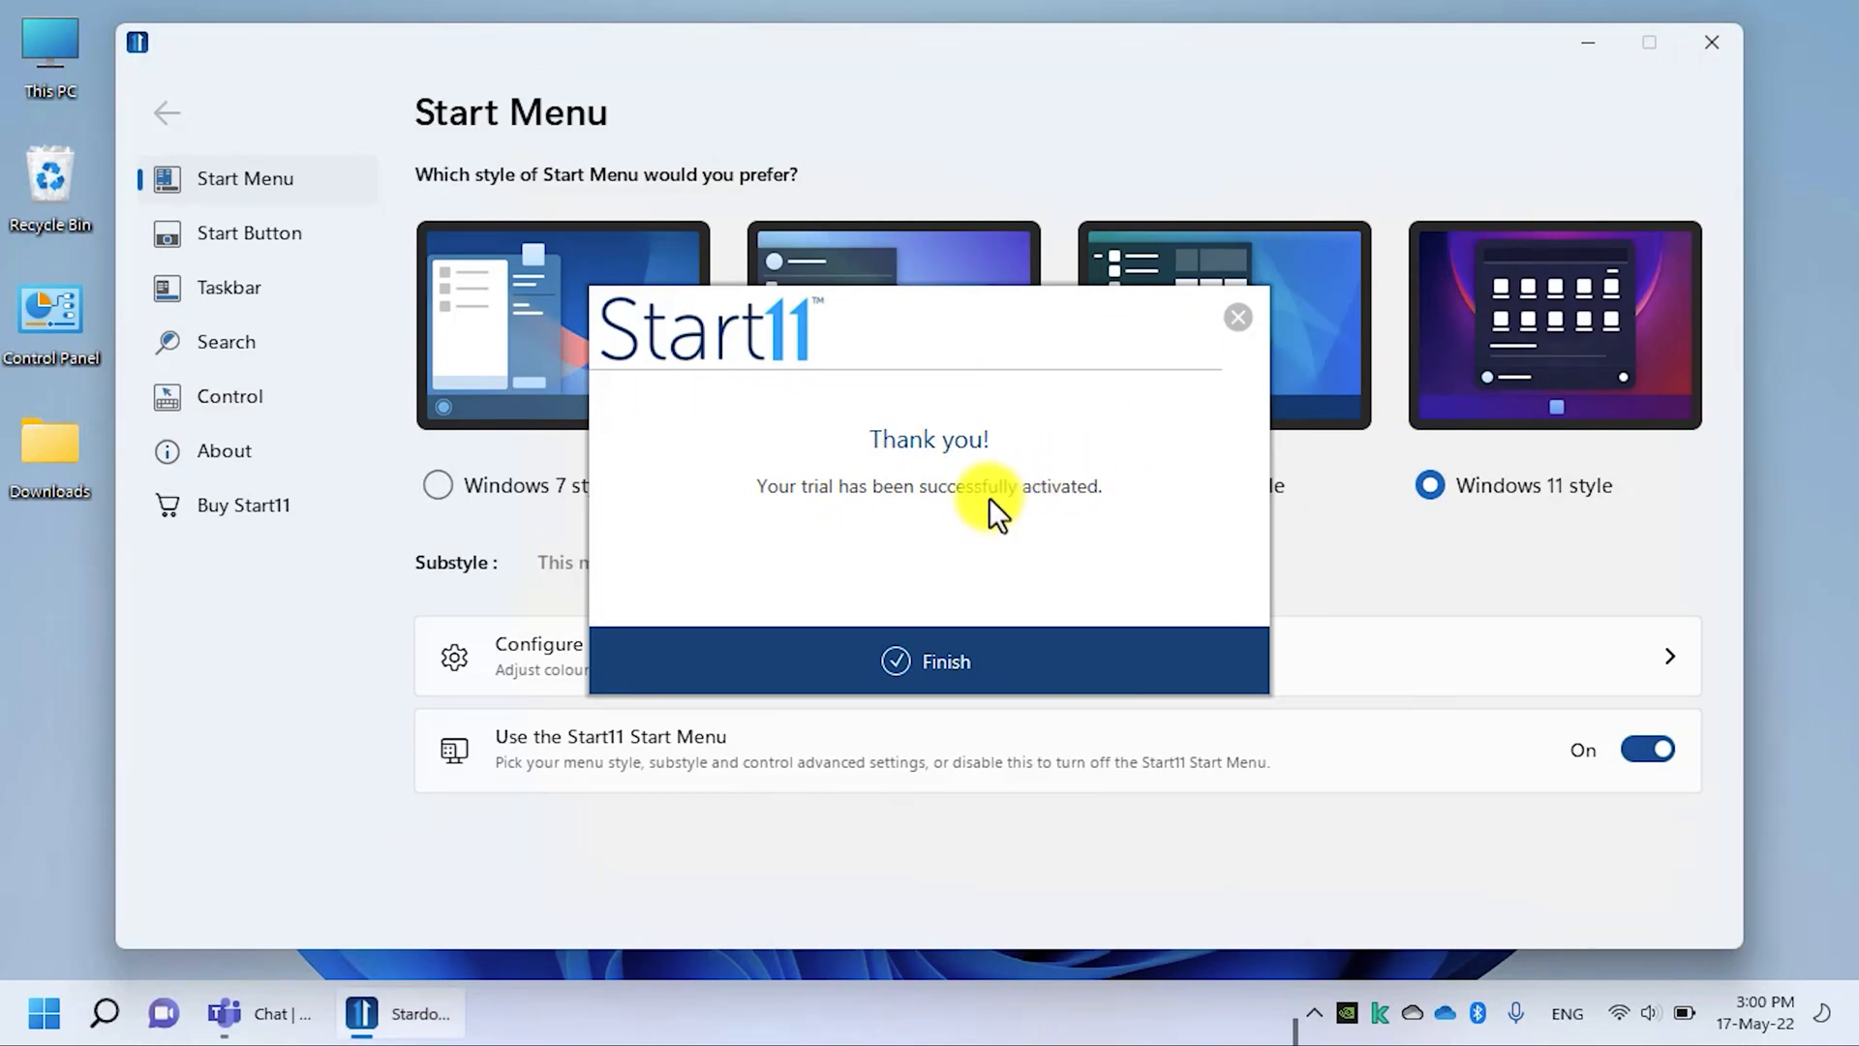
Step: Finish activation, keep the Windows 11 style Start menu and switch on Let Start11 enhance the taskbar
click(928, 662)
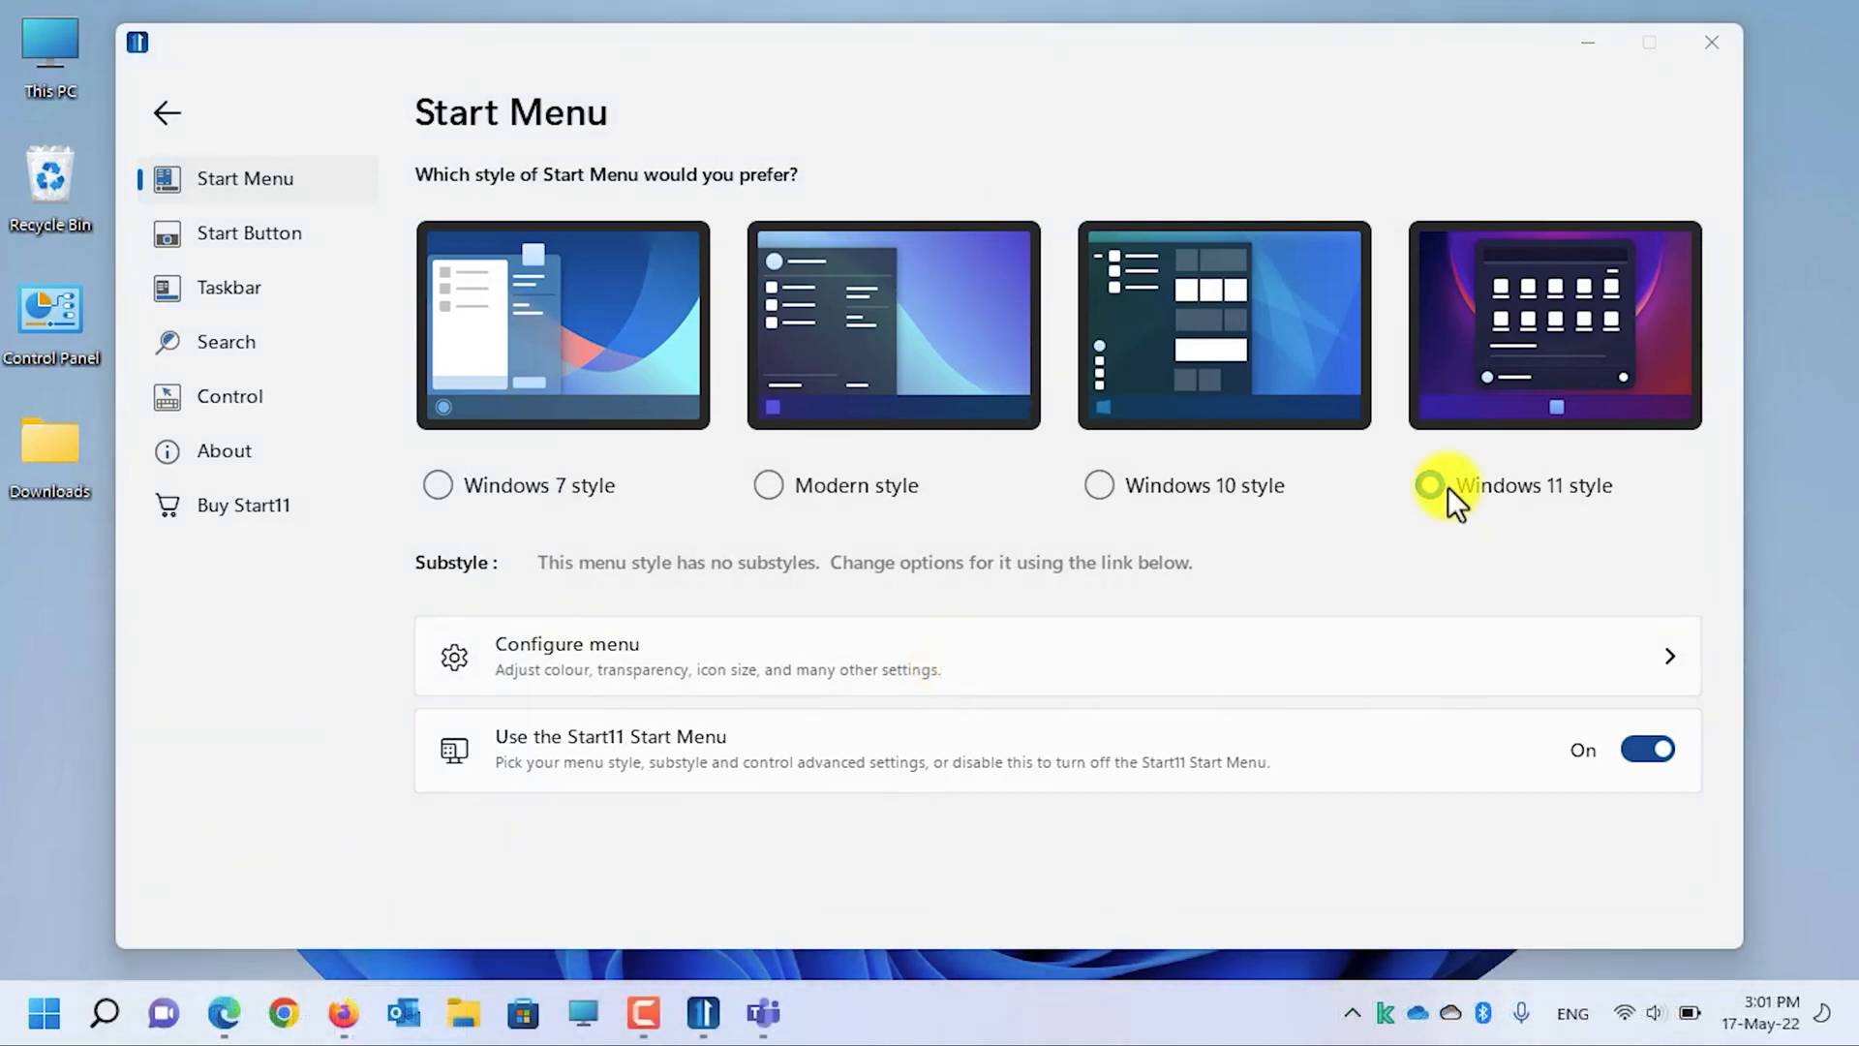
click(1431, 485)
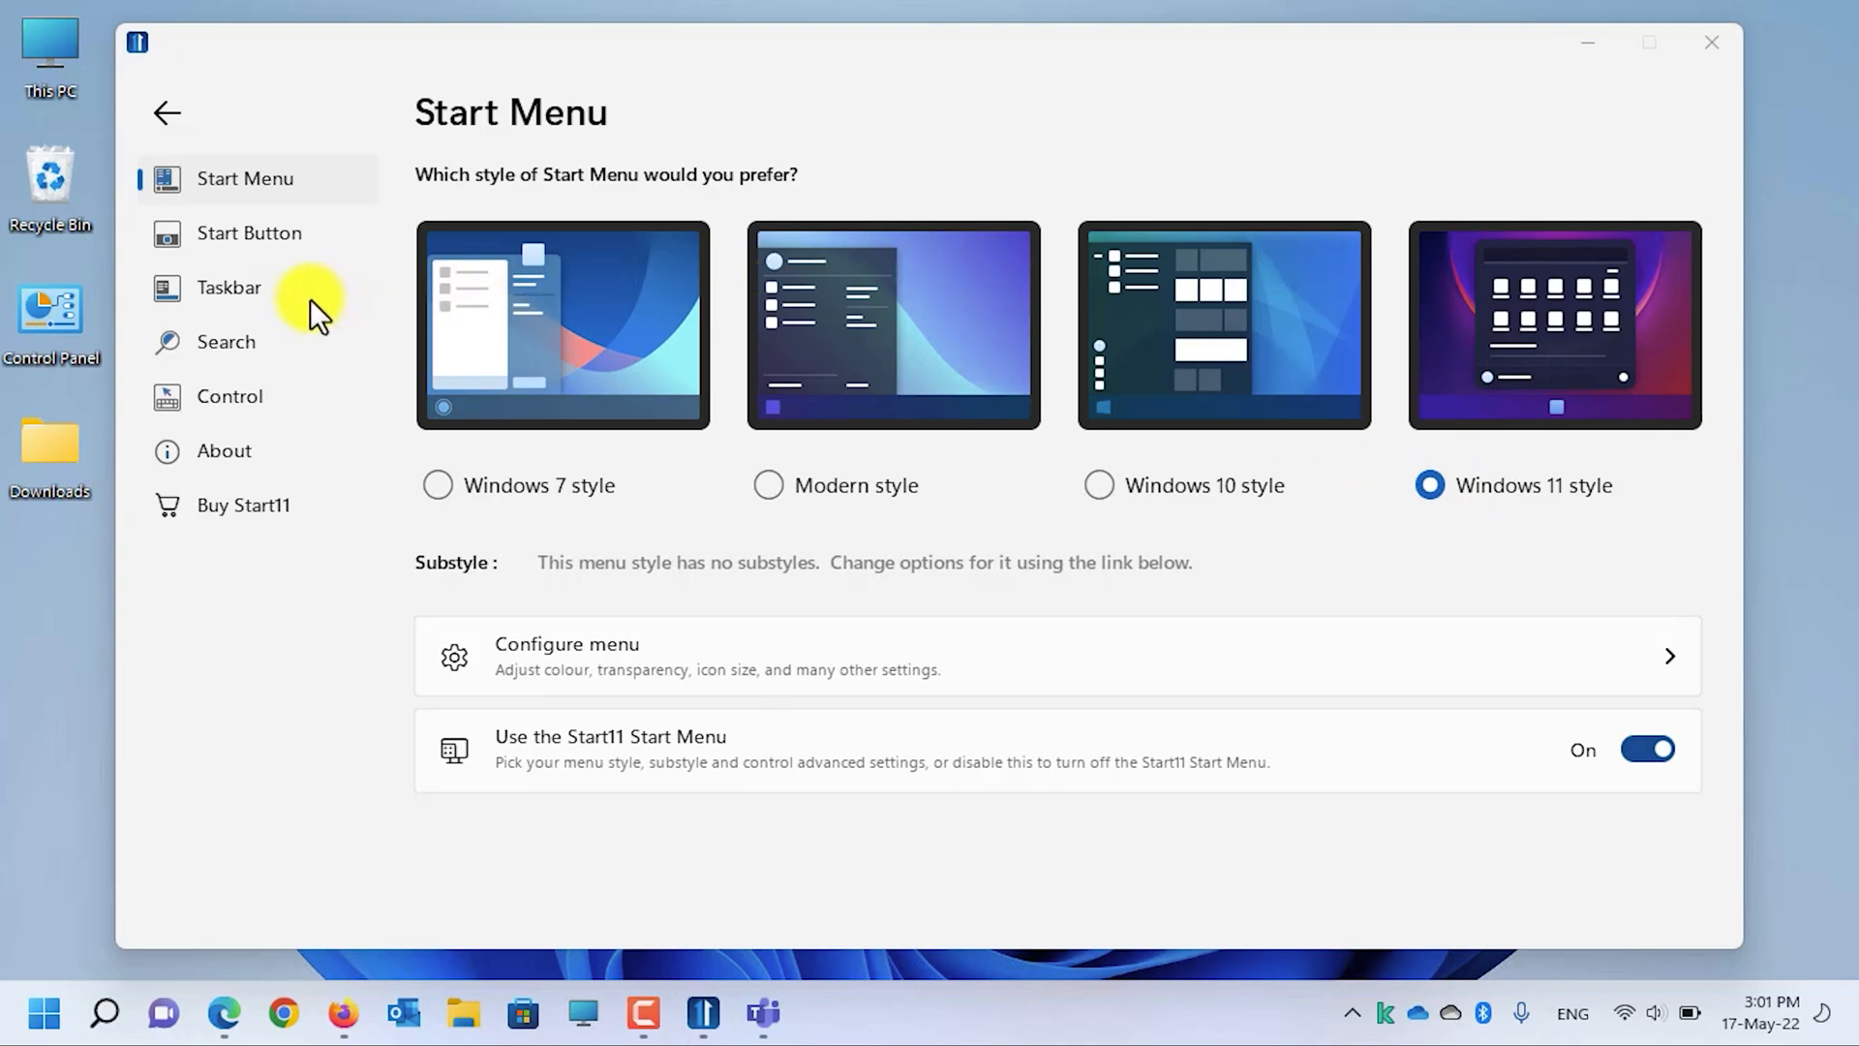
click(229, 286)
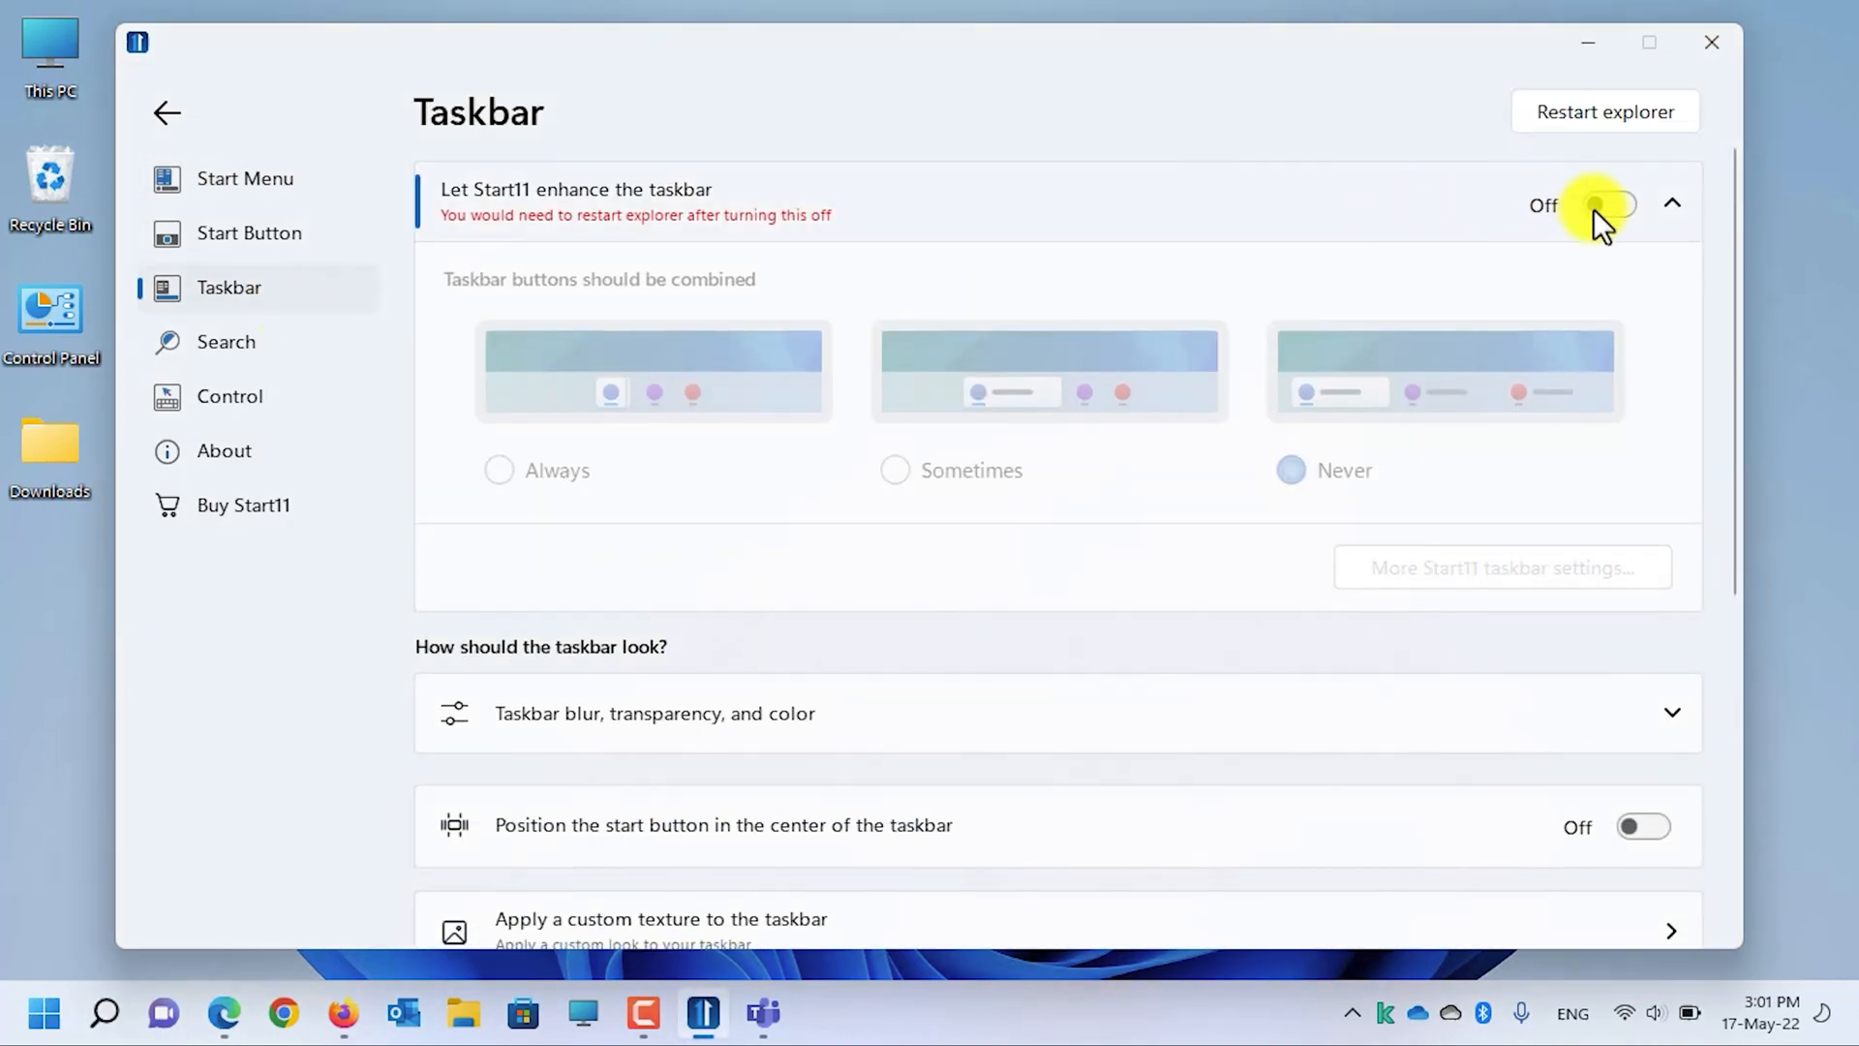
click(1609, 203)
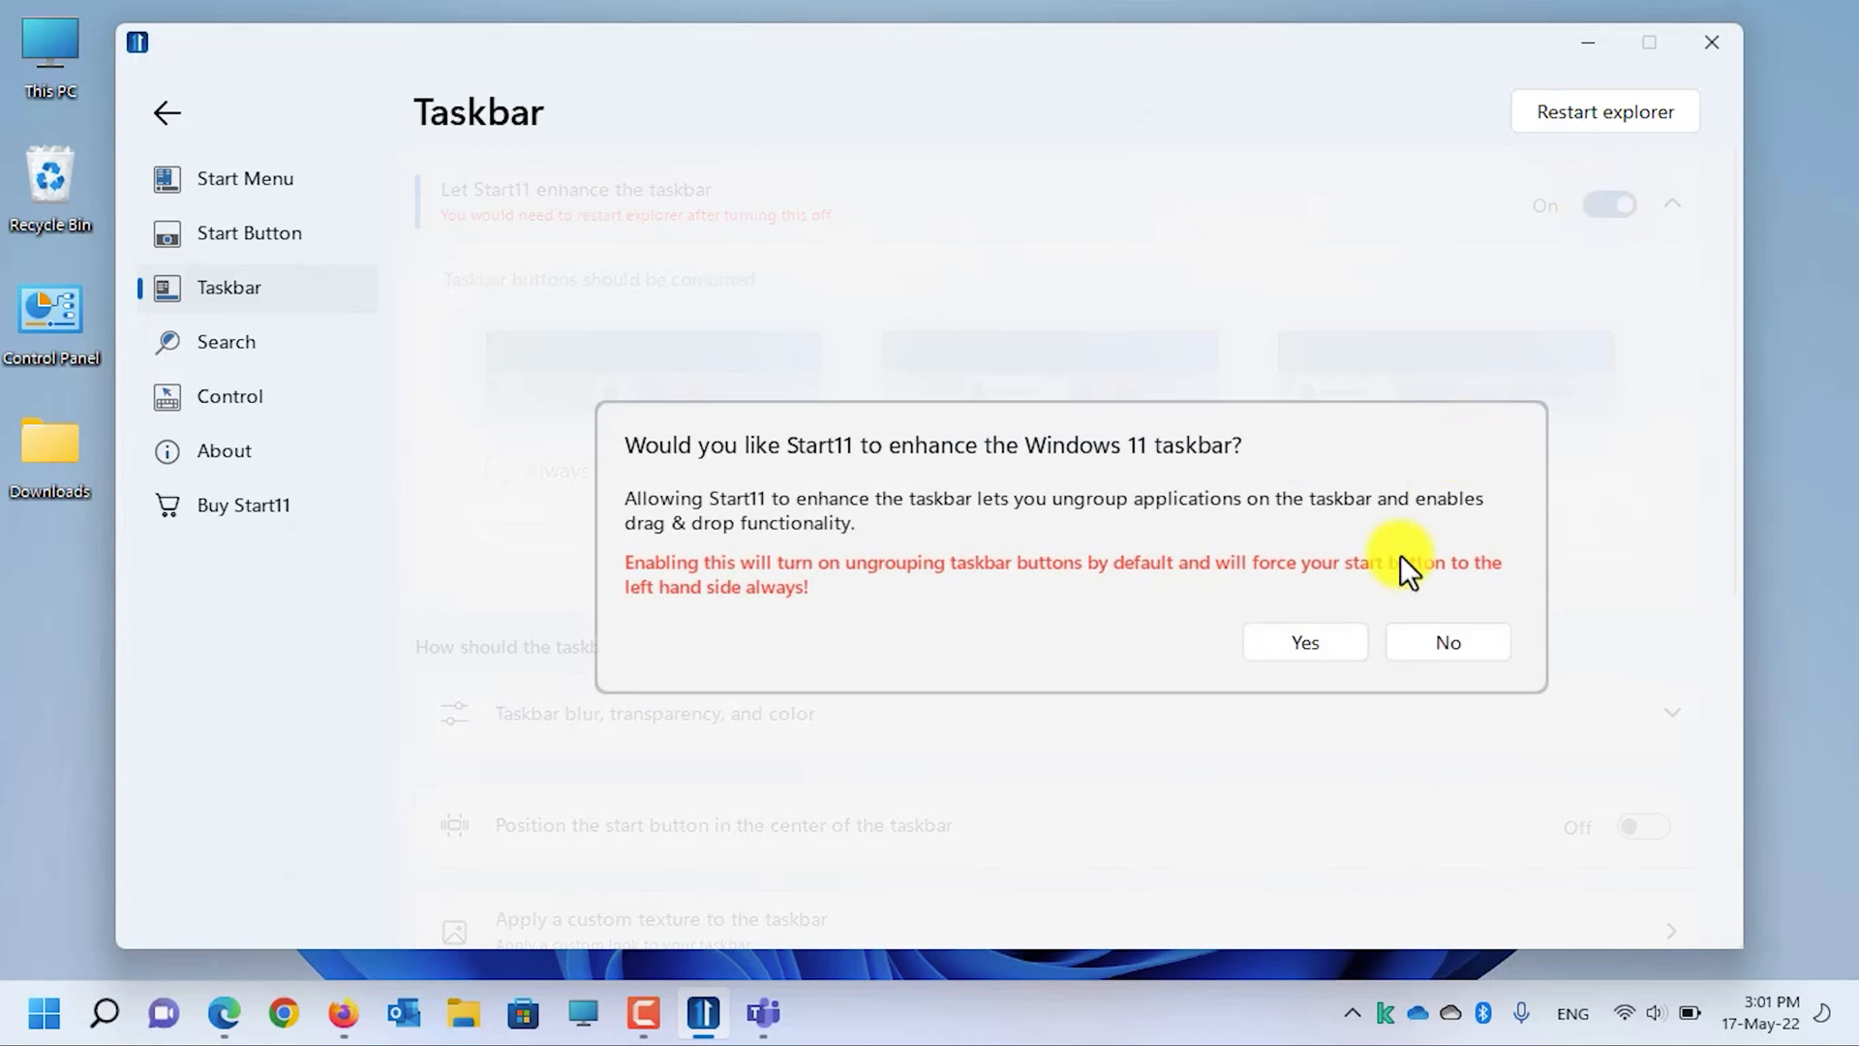
click(1303, 641)
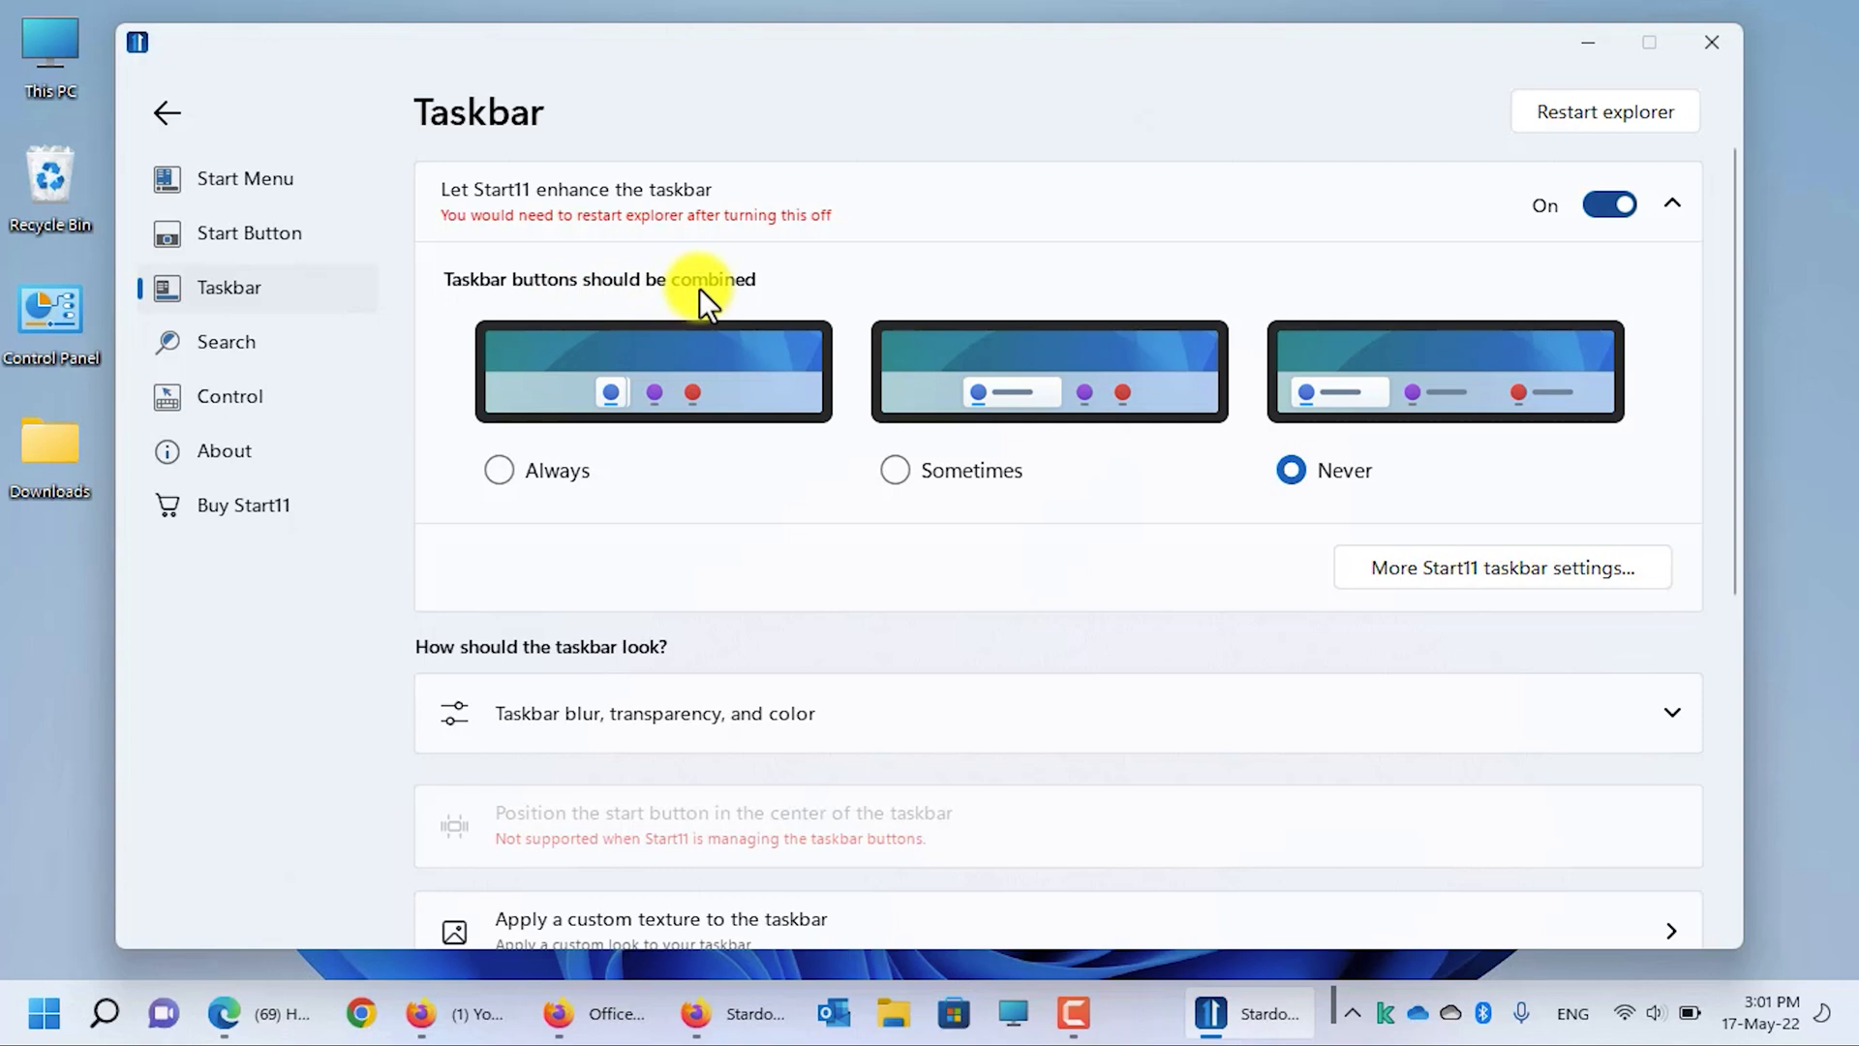
mouse_move(635, 486)
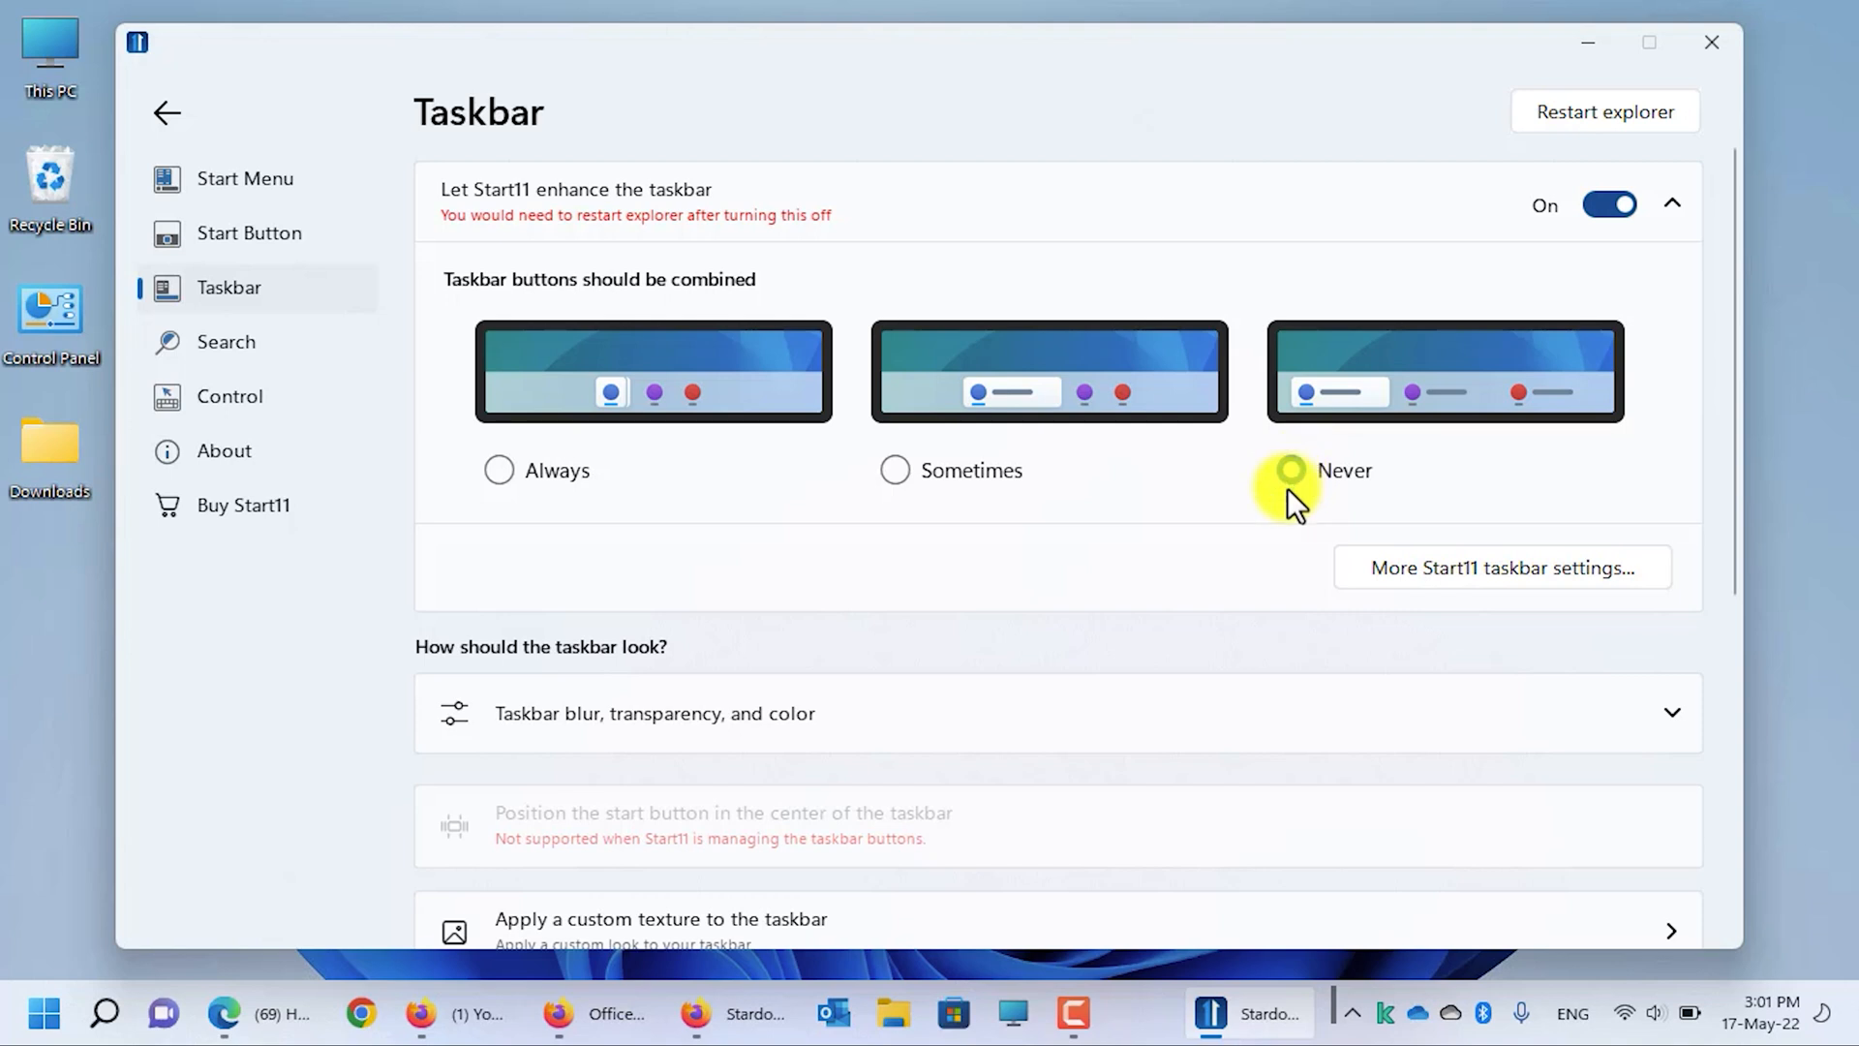
Step: Set taskbar buttons to Never combine and enable horizontal and vertical centering in More Start11 taskbar settings
click(1290, 468)
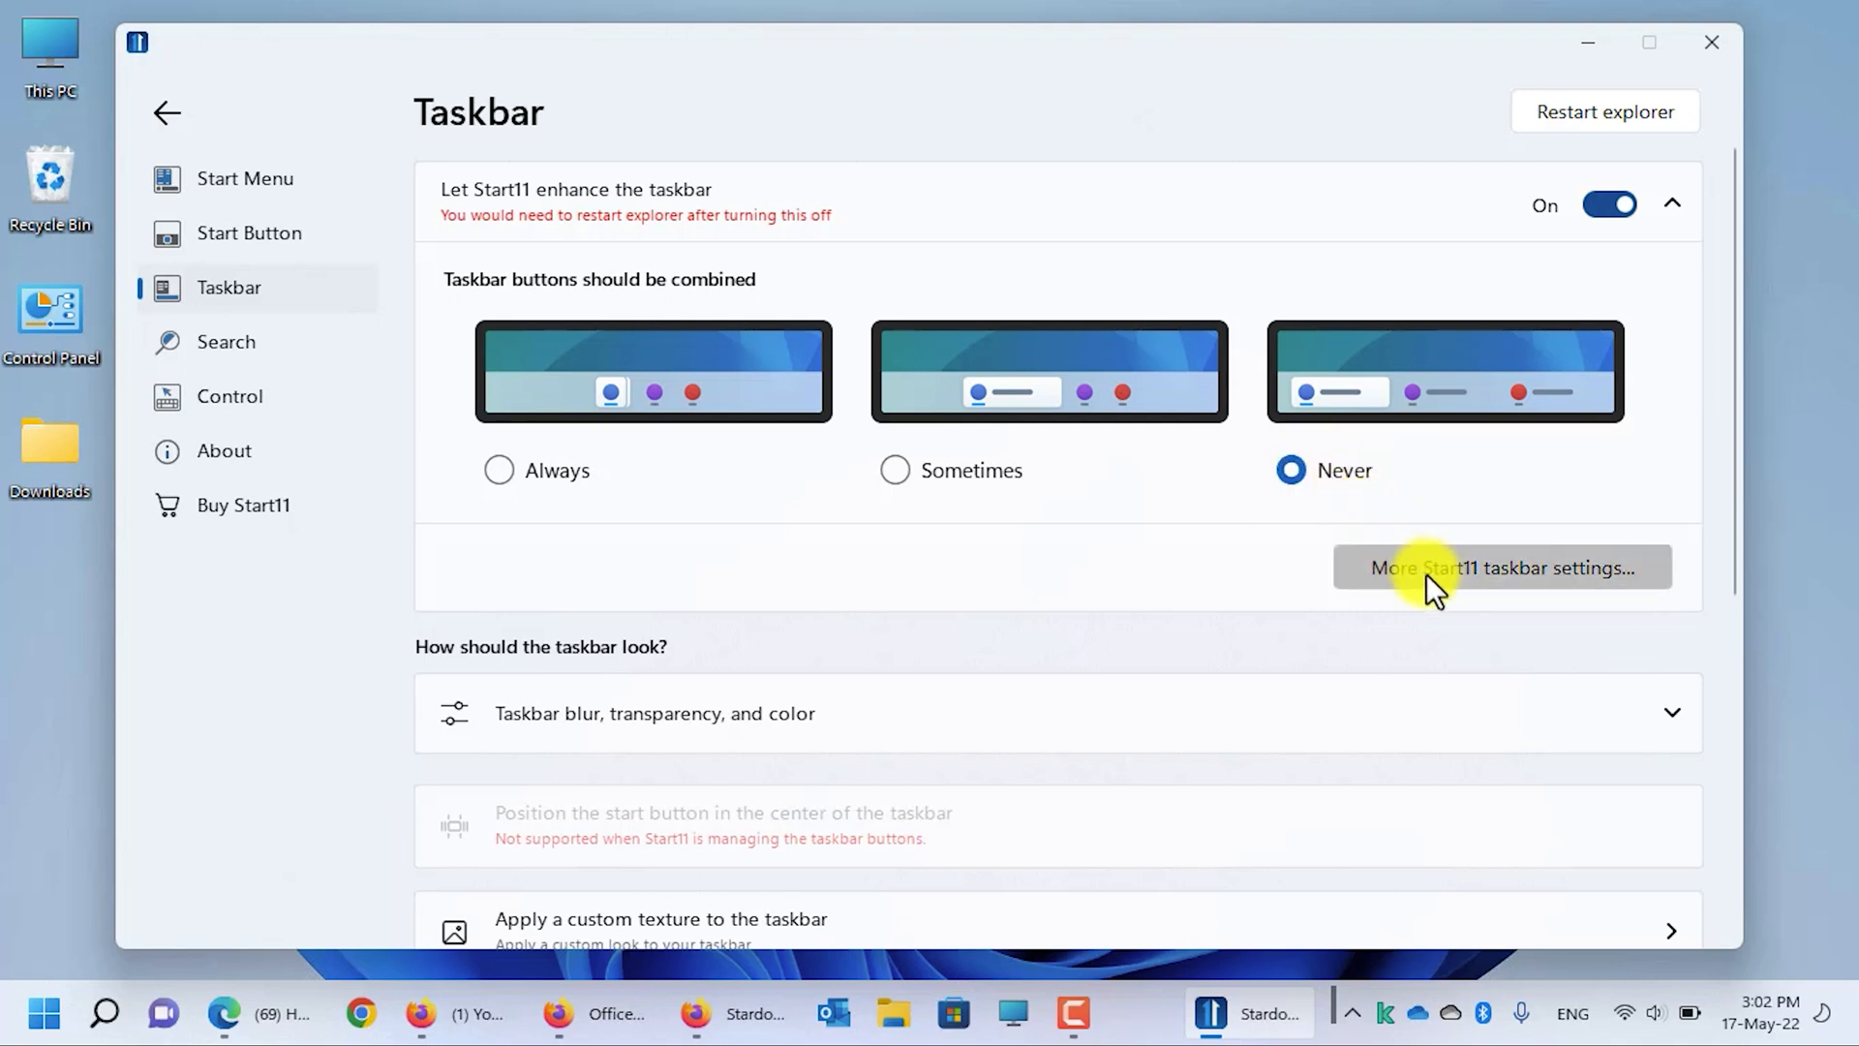
click(1503, 568)
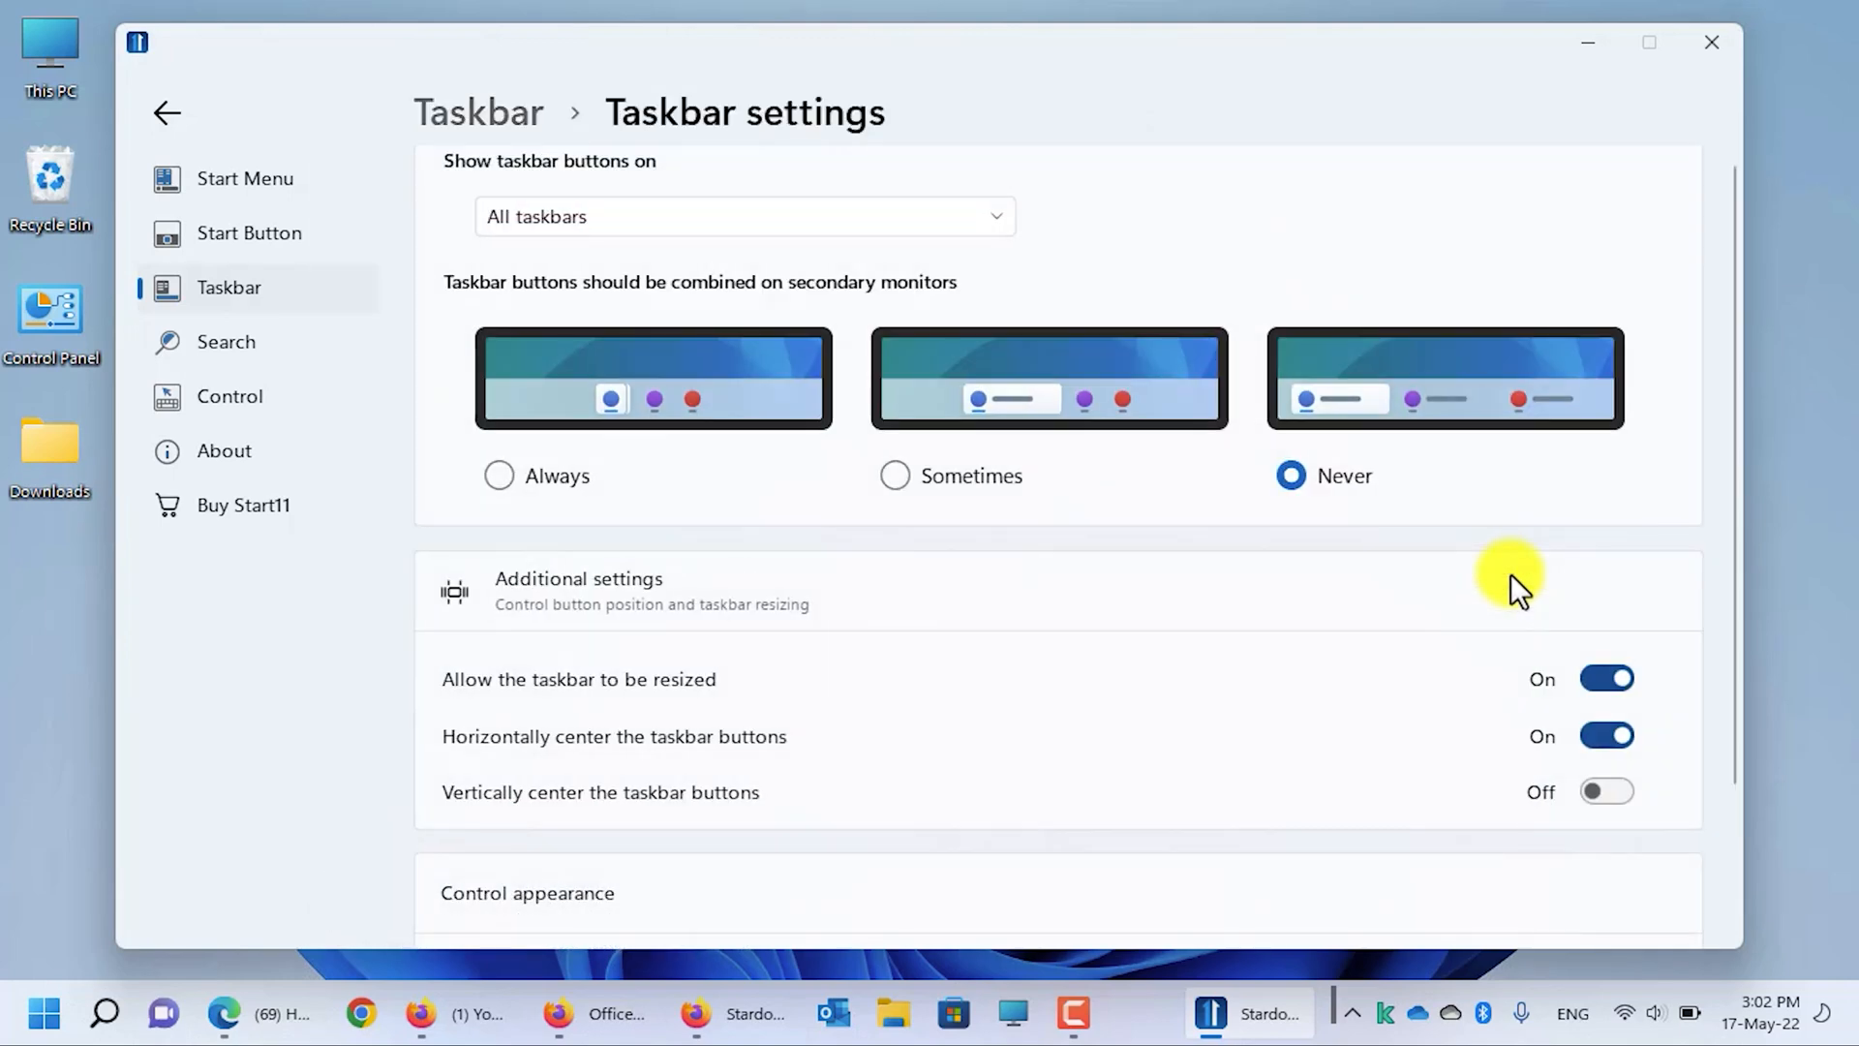
mouse_move(675, 686)
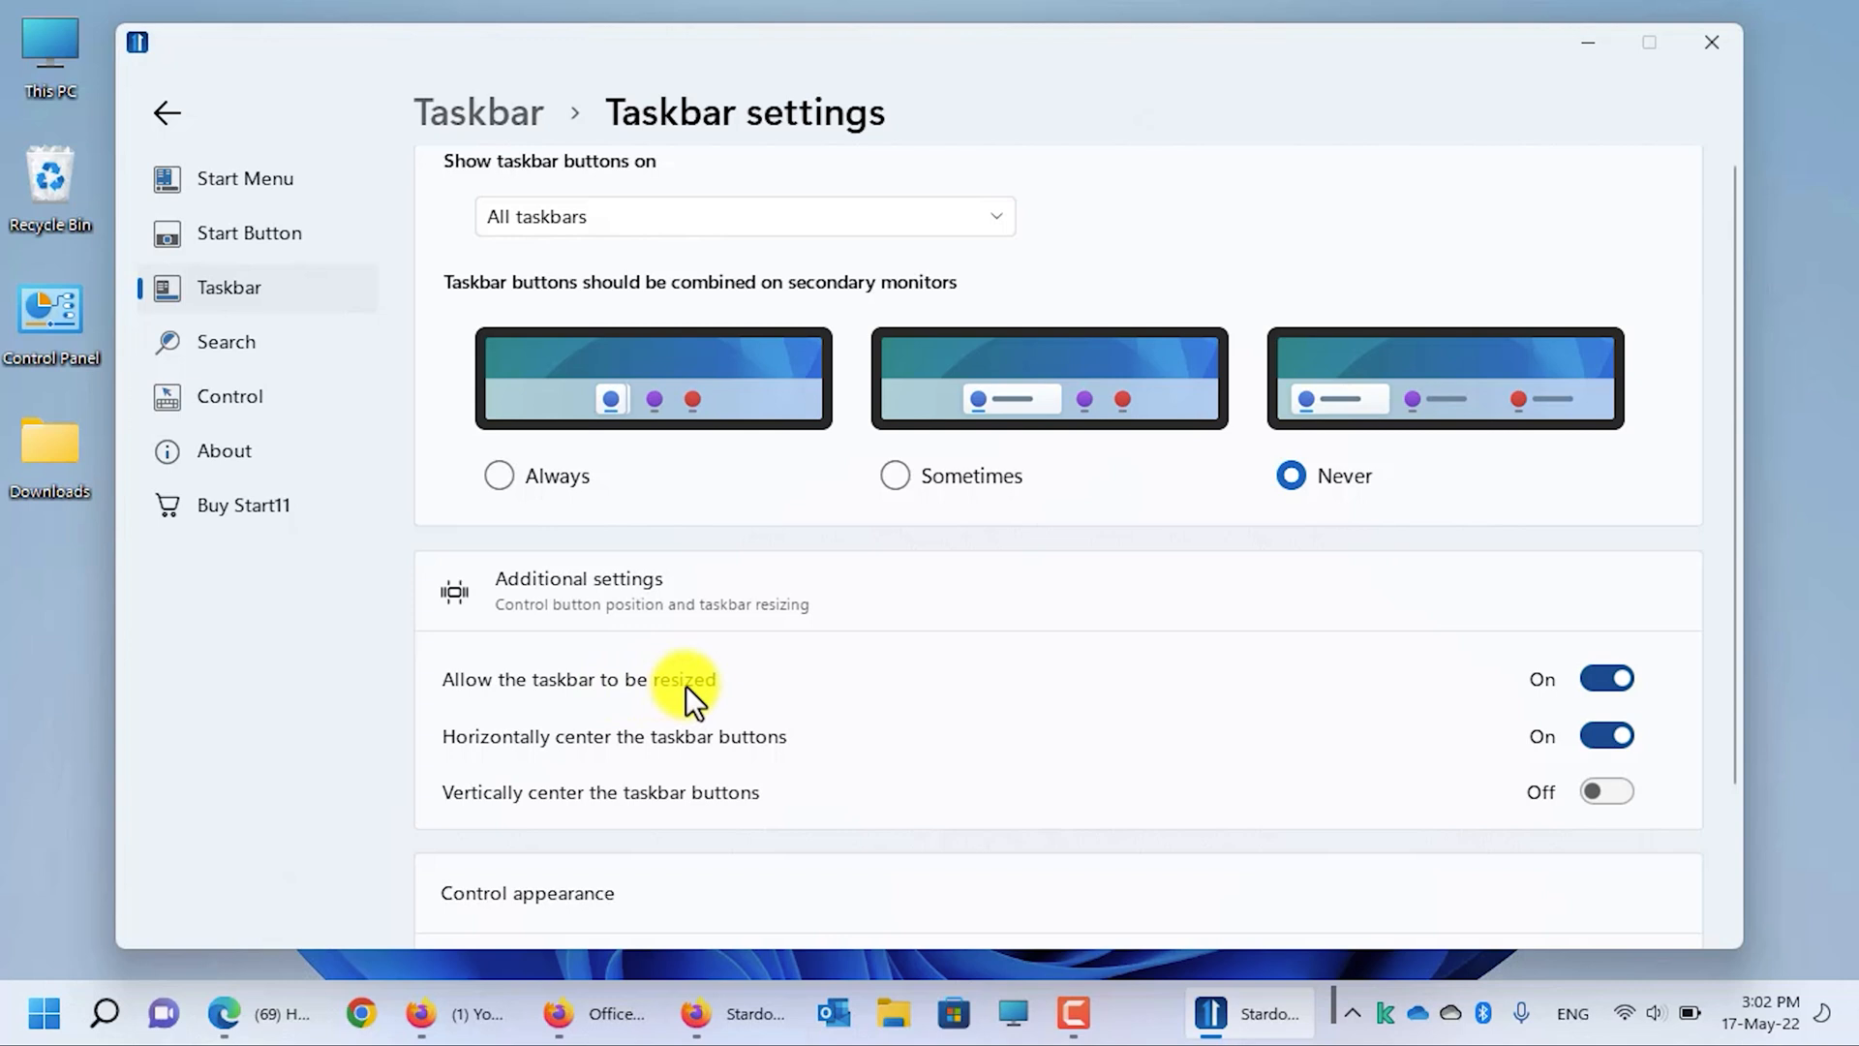
mouse_move(1129, 982)
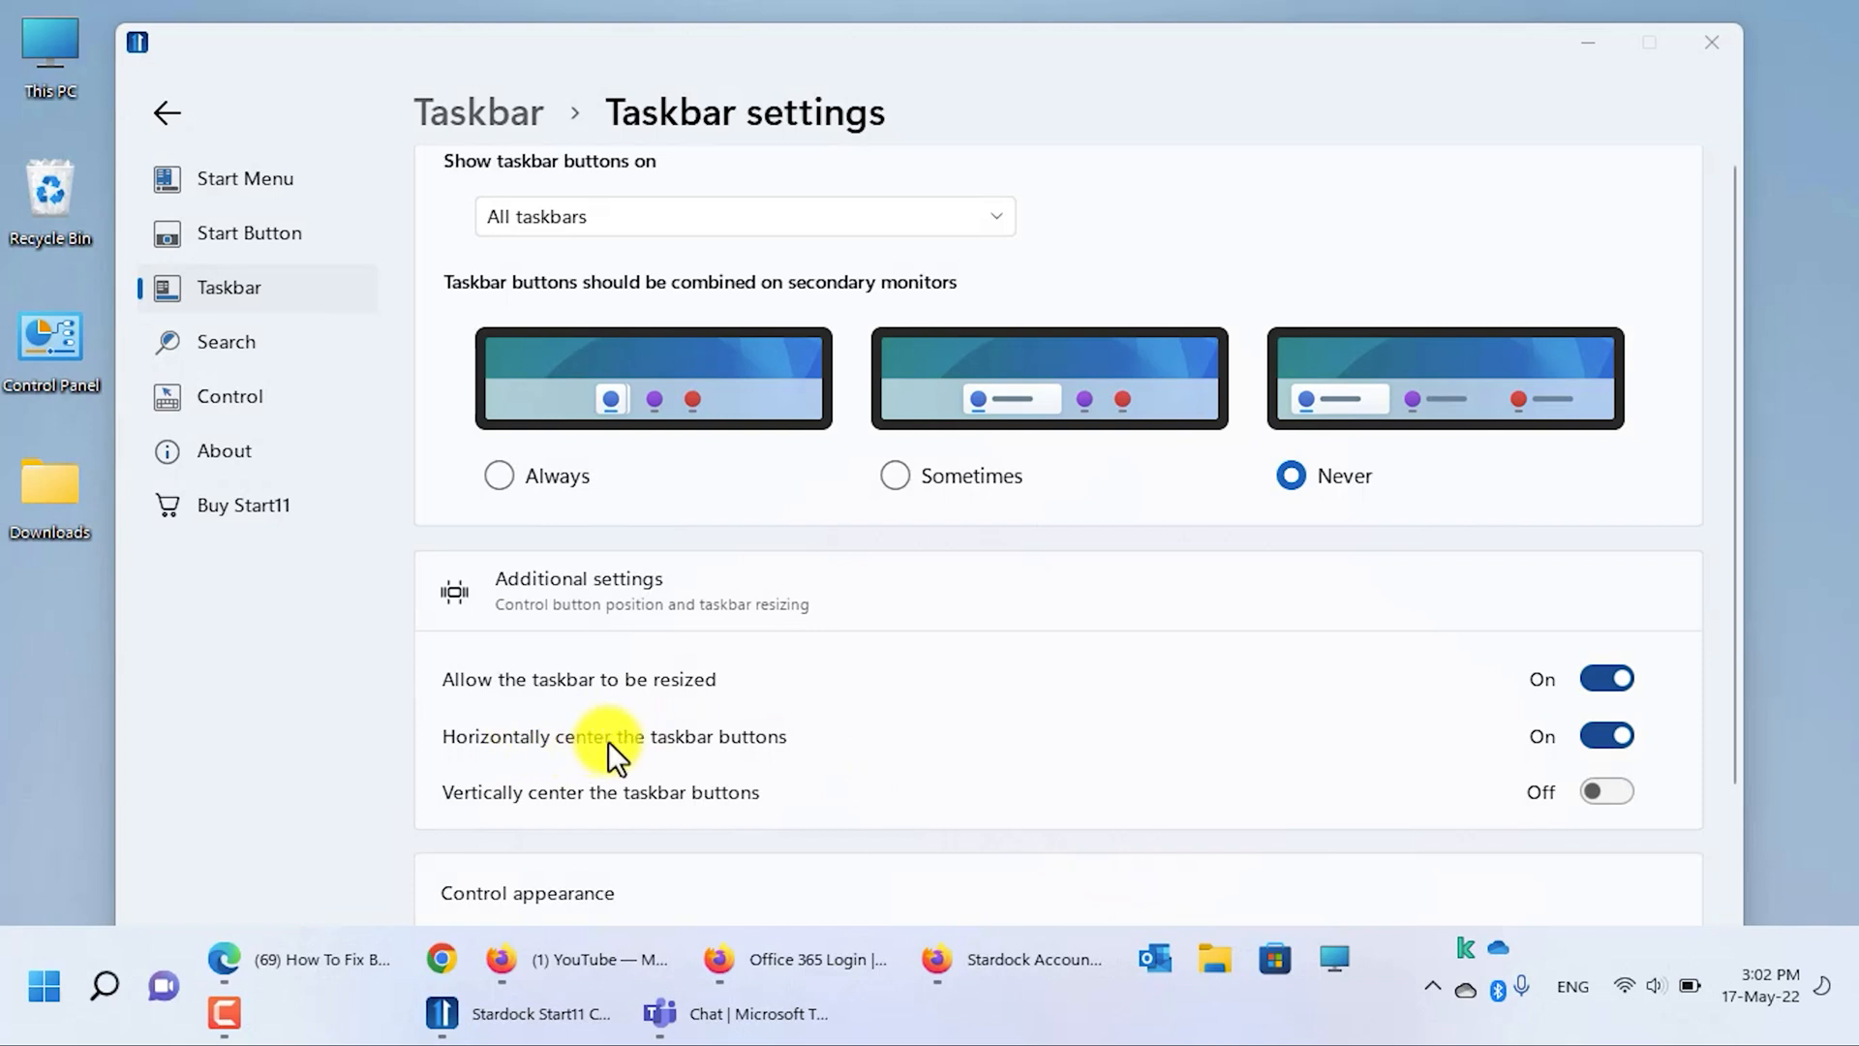
click(1605, 736)
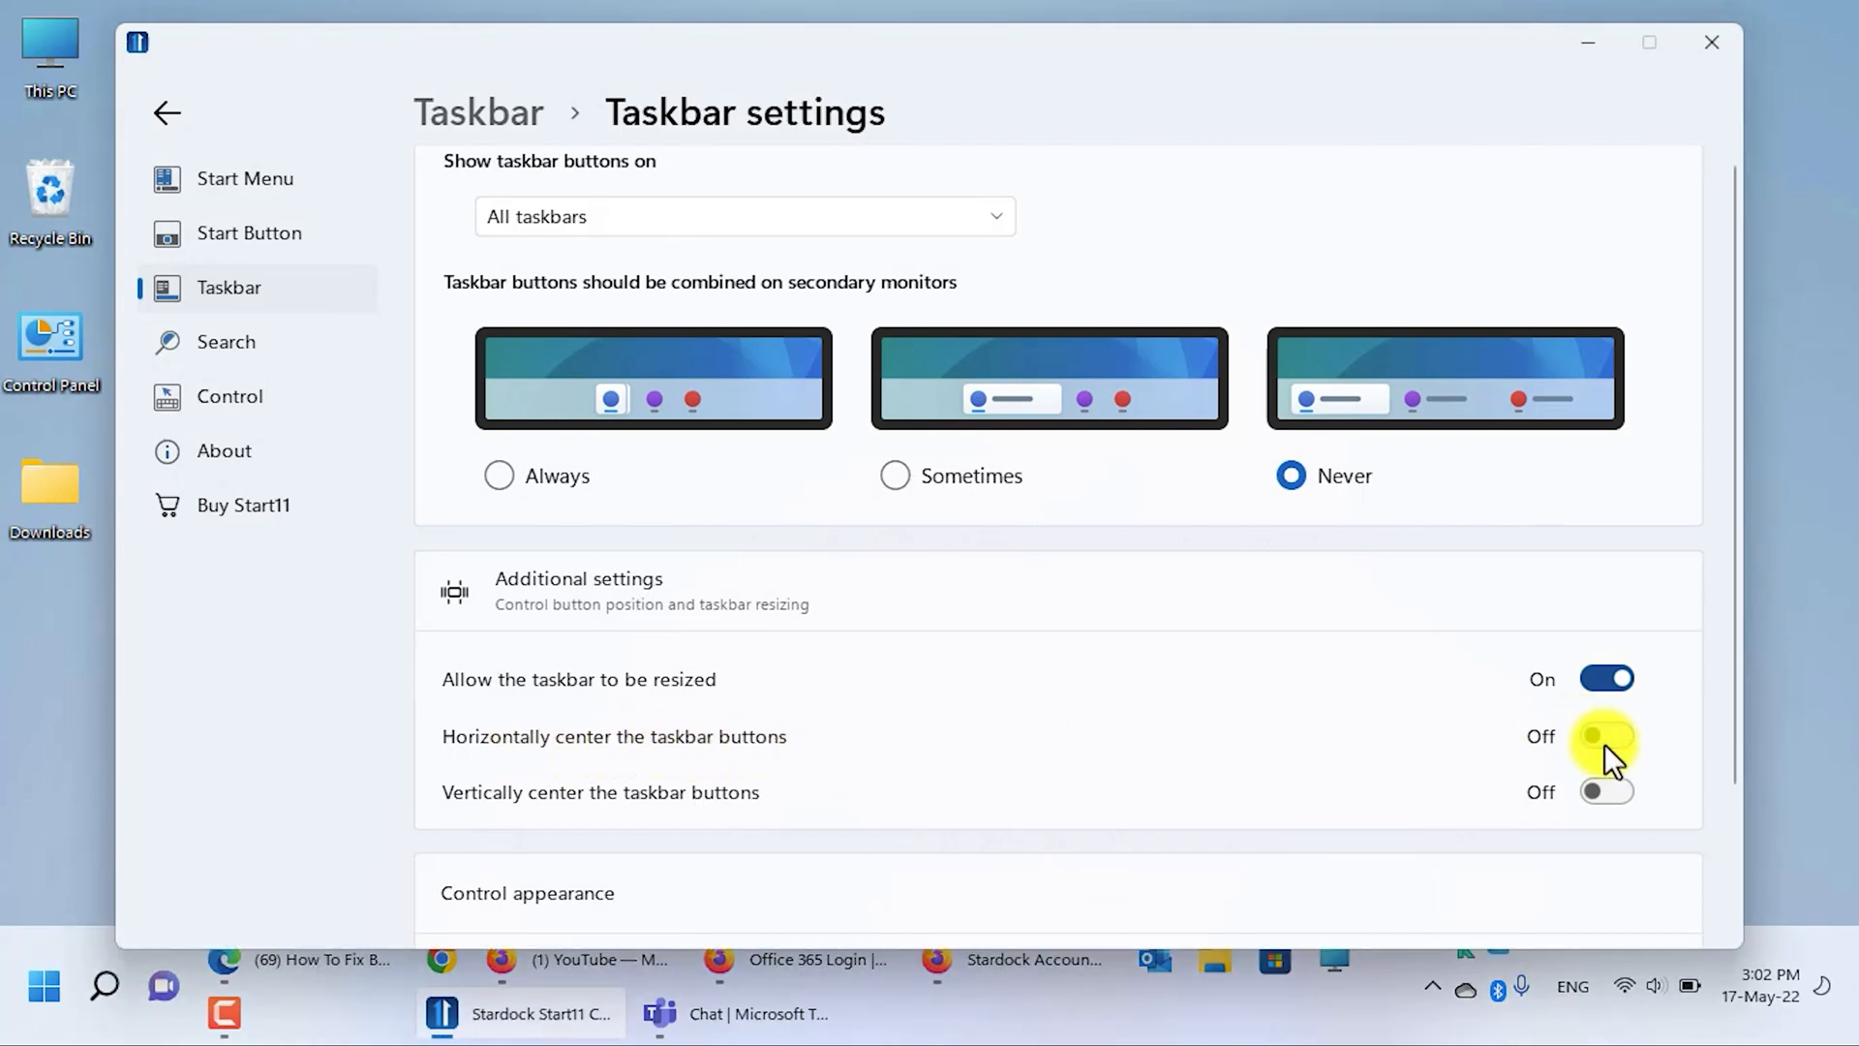
click(1605, 736)
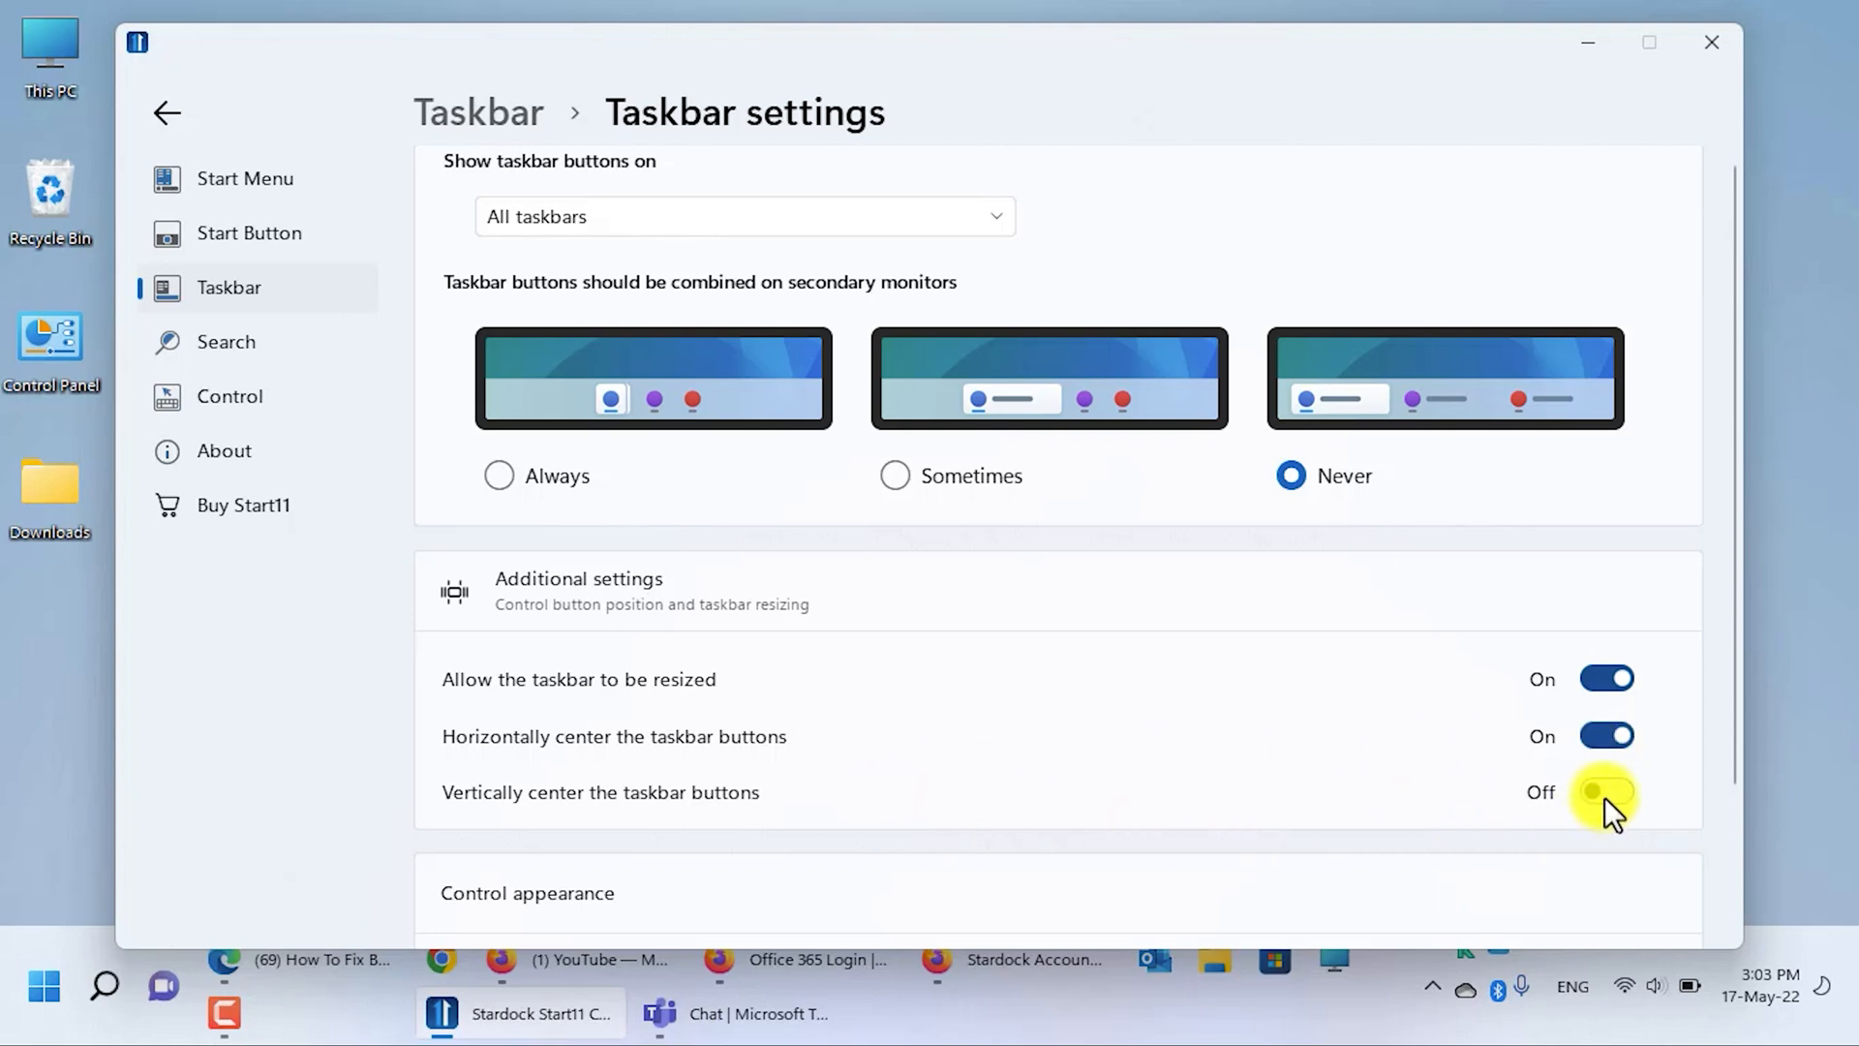
click(1607, 792)
text(appwiz.cp)
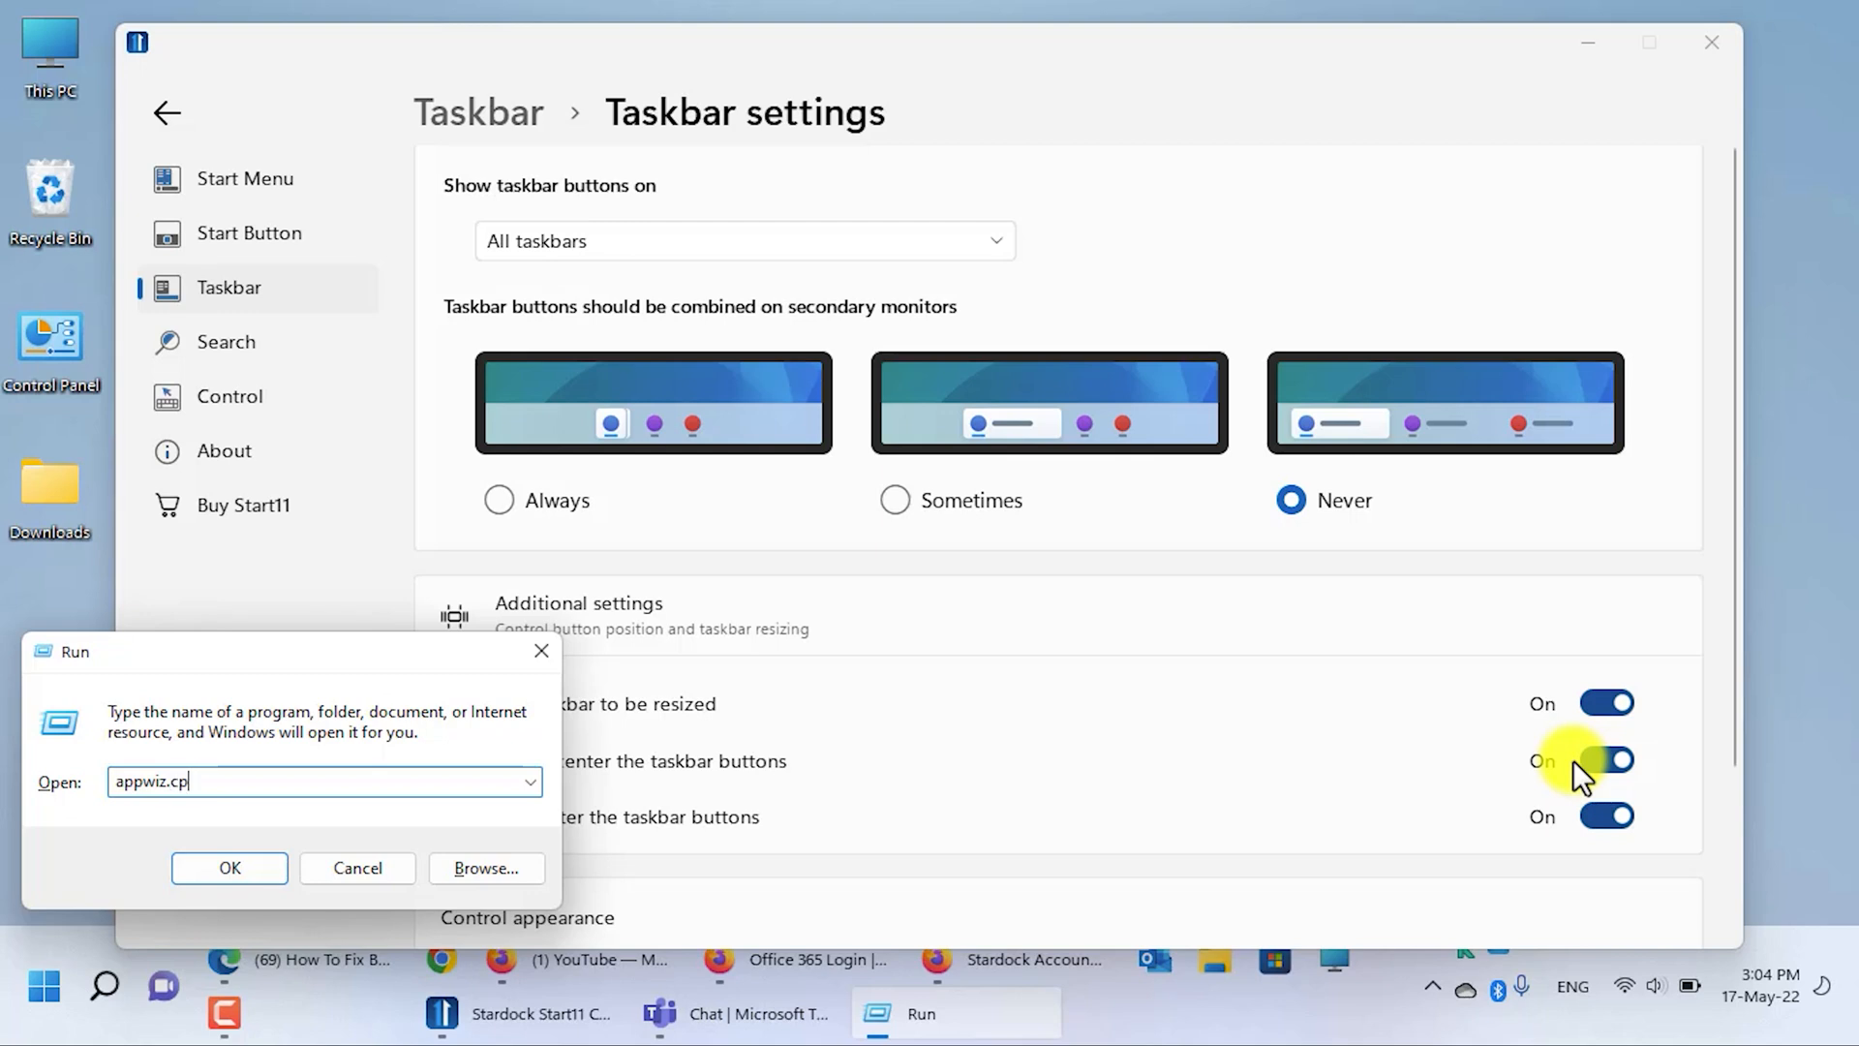
Step: Run appwiz.cpl, filter Programs and Features to 'start' and begin uninstalling Stardock Start11
text(l)
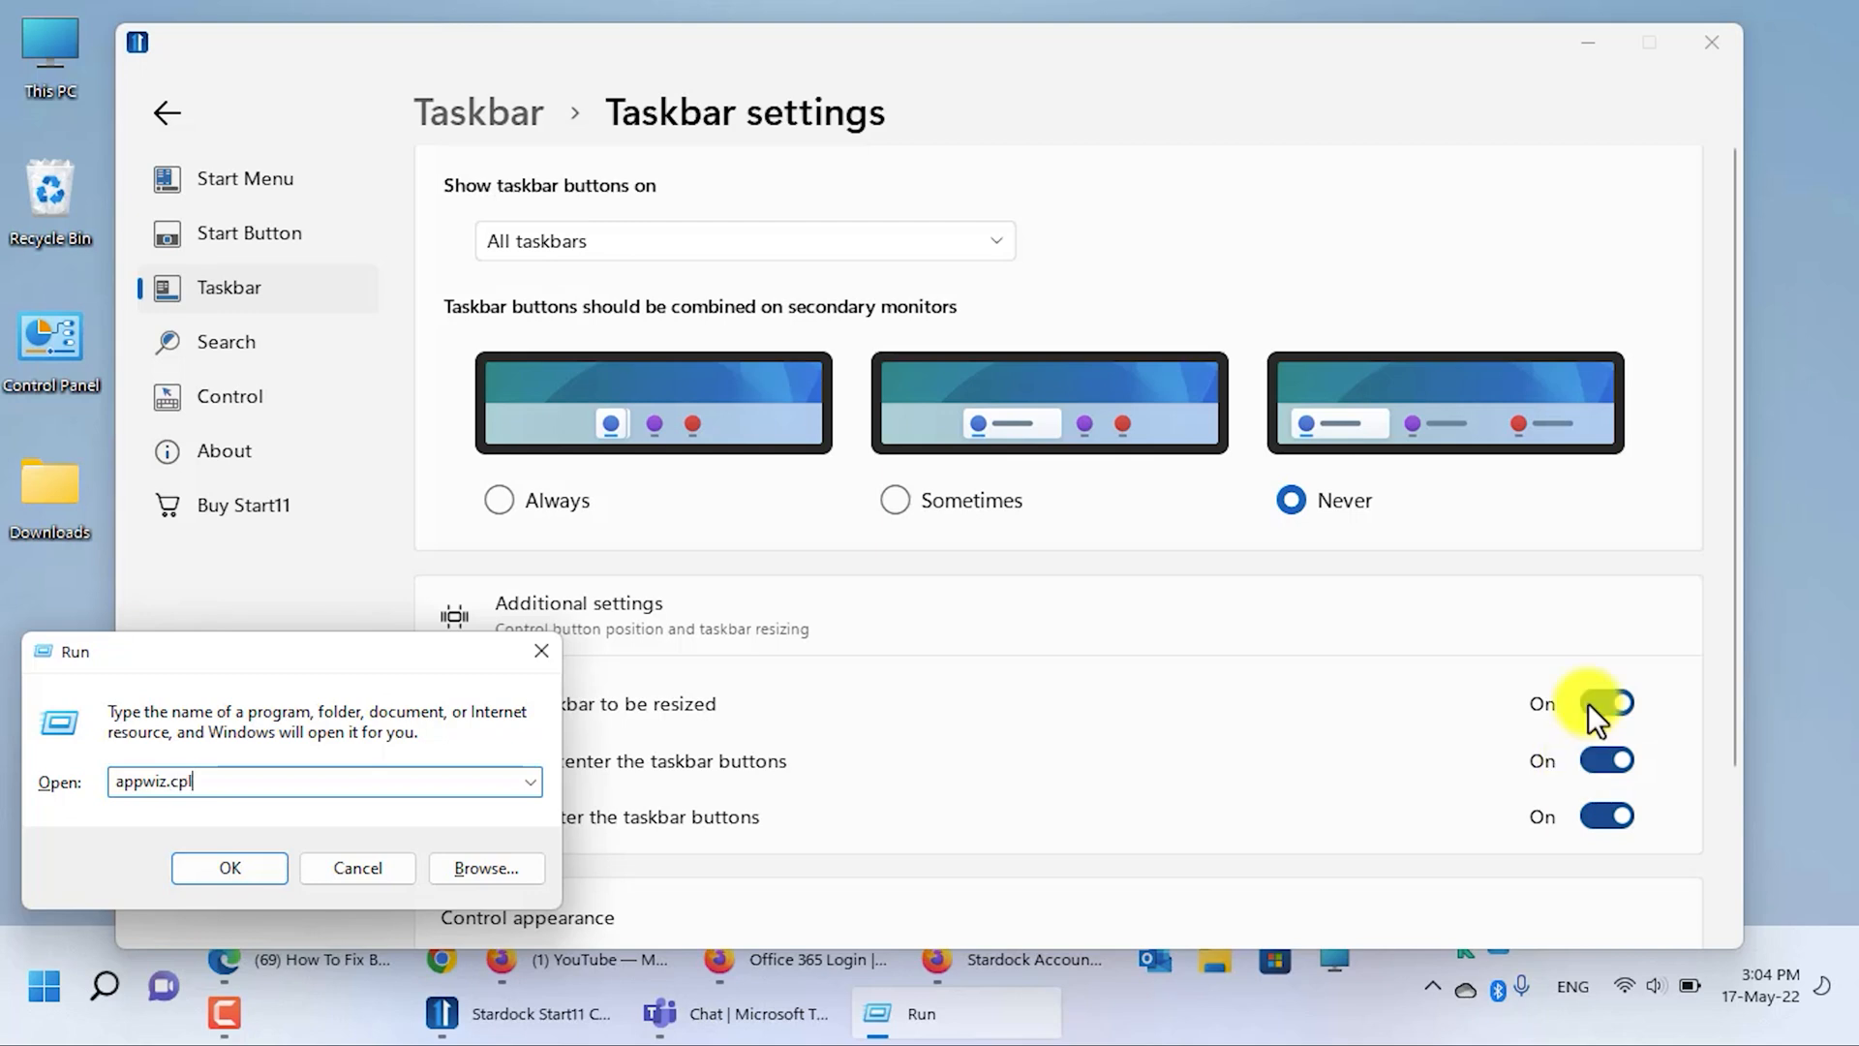
click(229, 868)
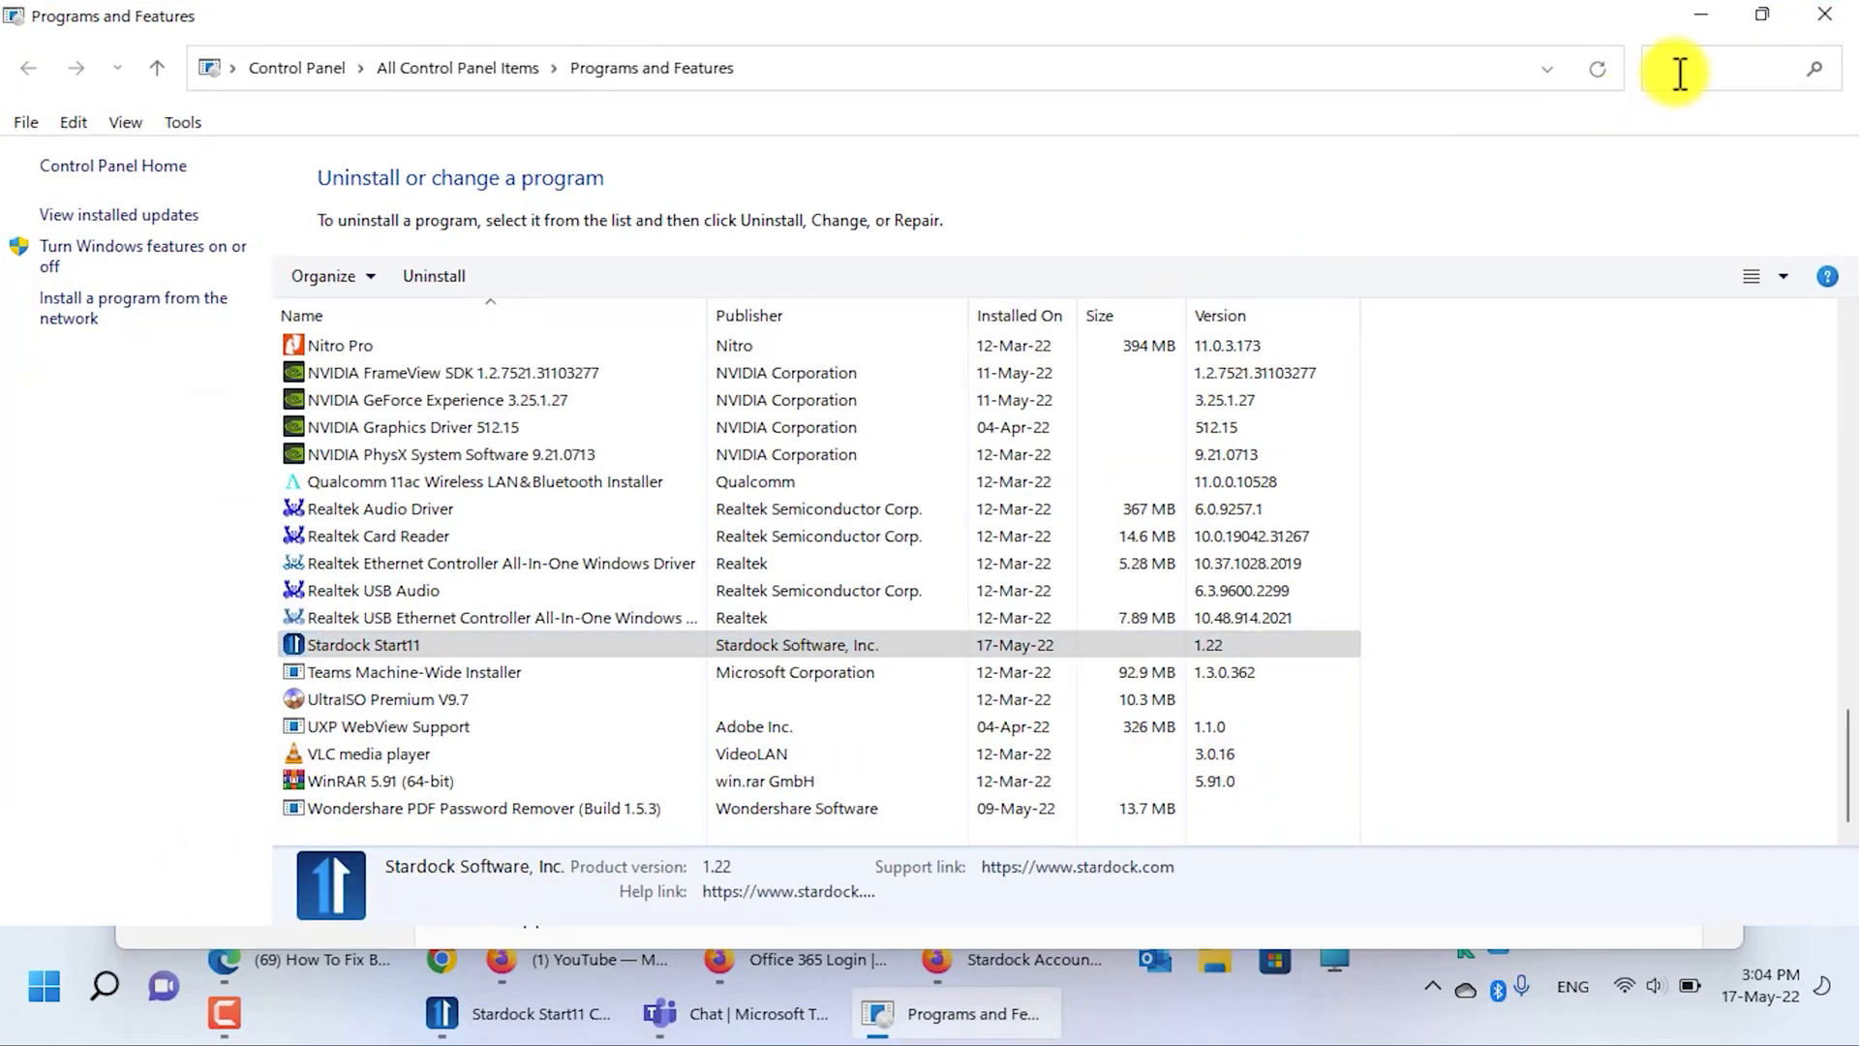
text(start)
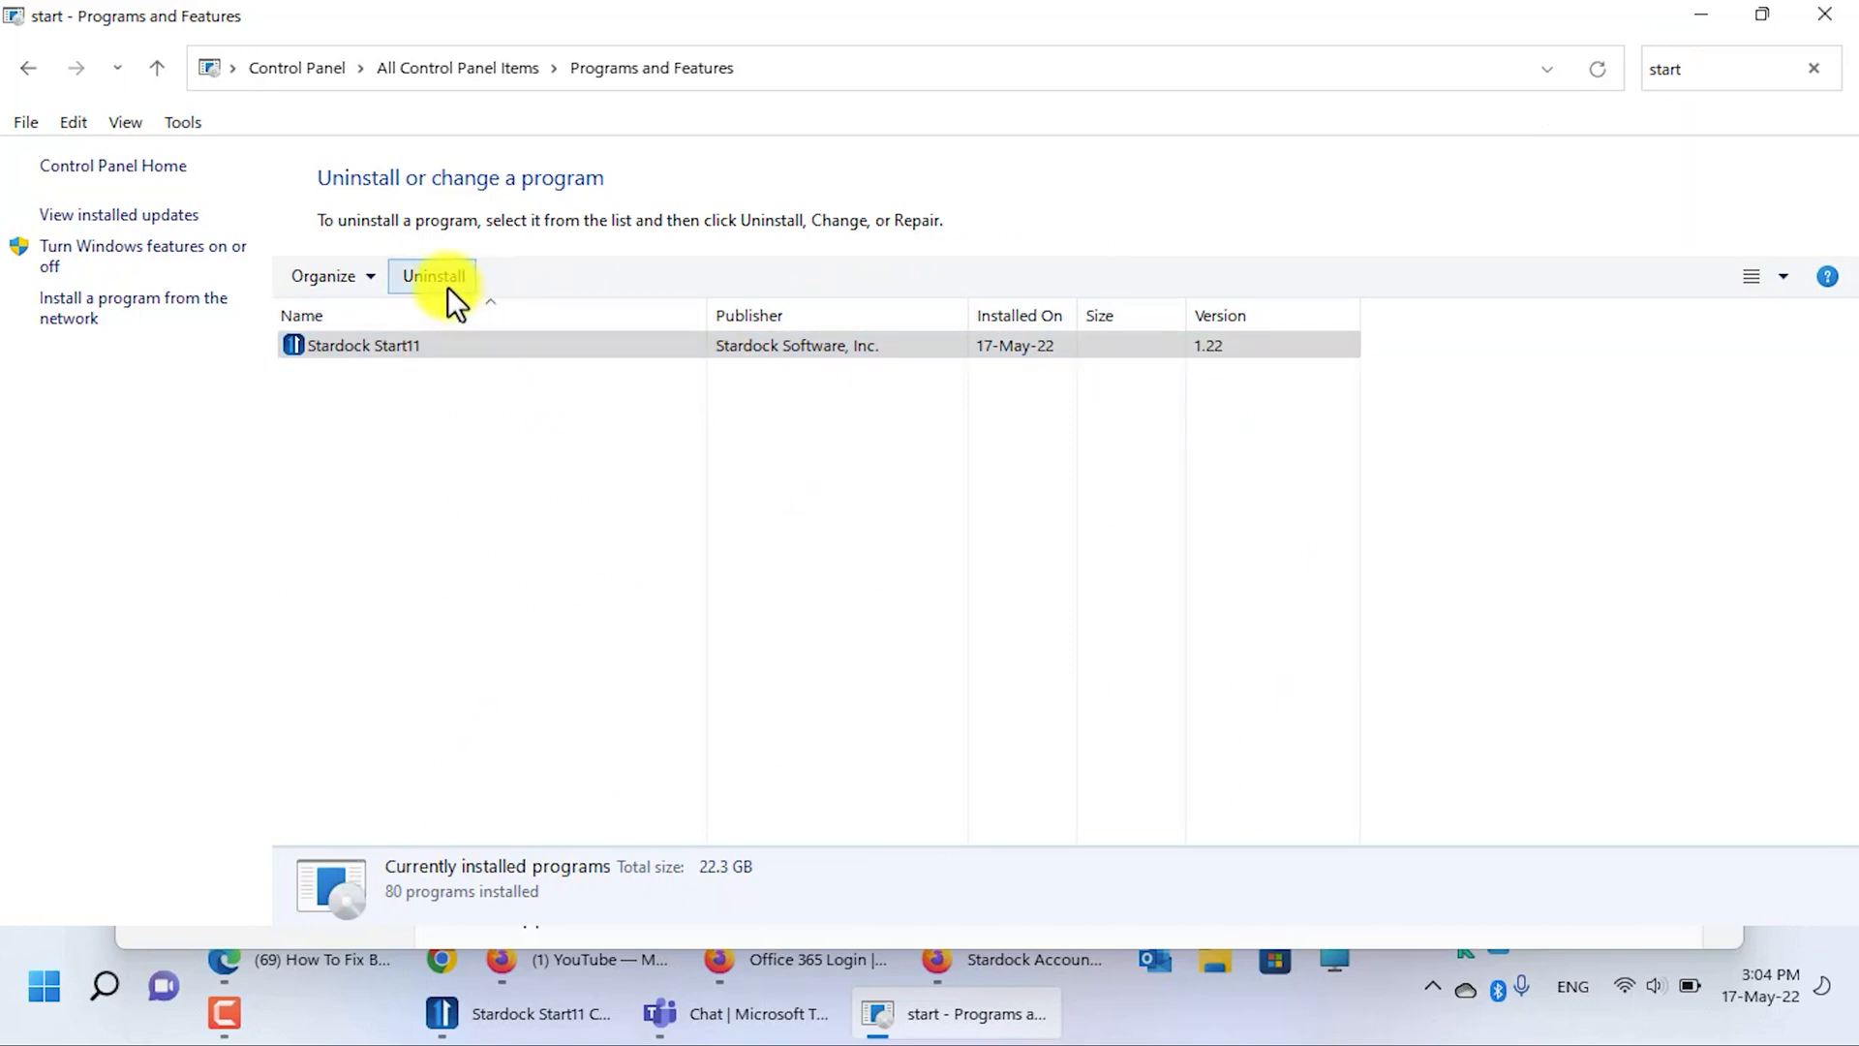
click(434, 277)
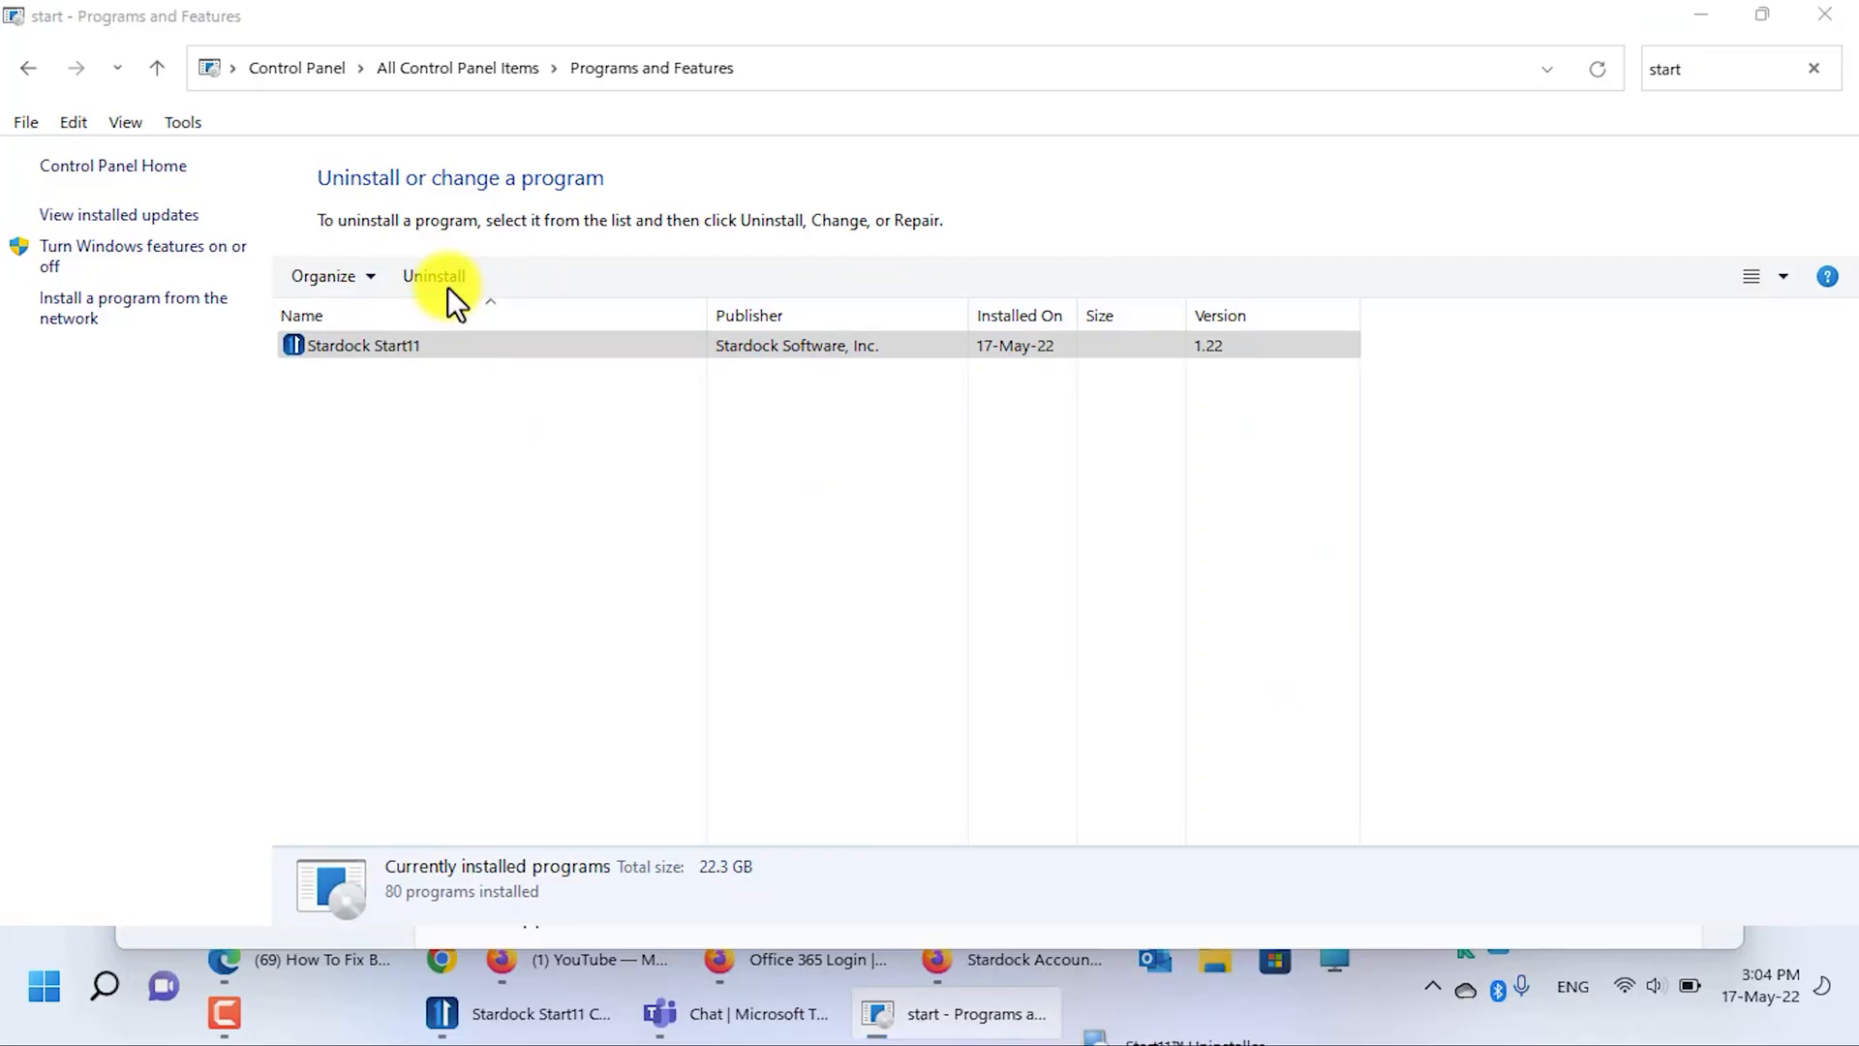
Step: Remove Start11 together with its saved settings and decline the restart afterwards
click(432, 275)
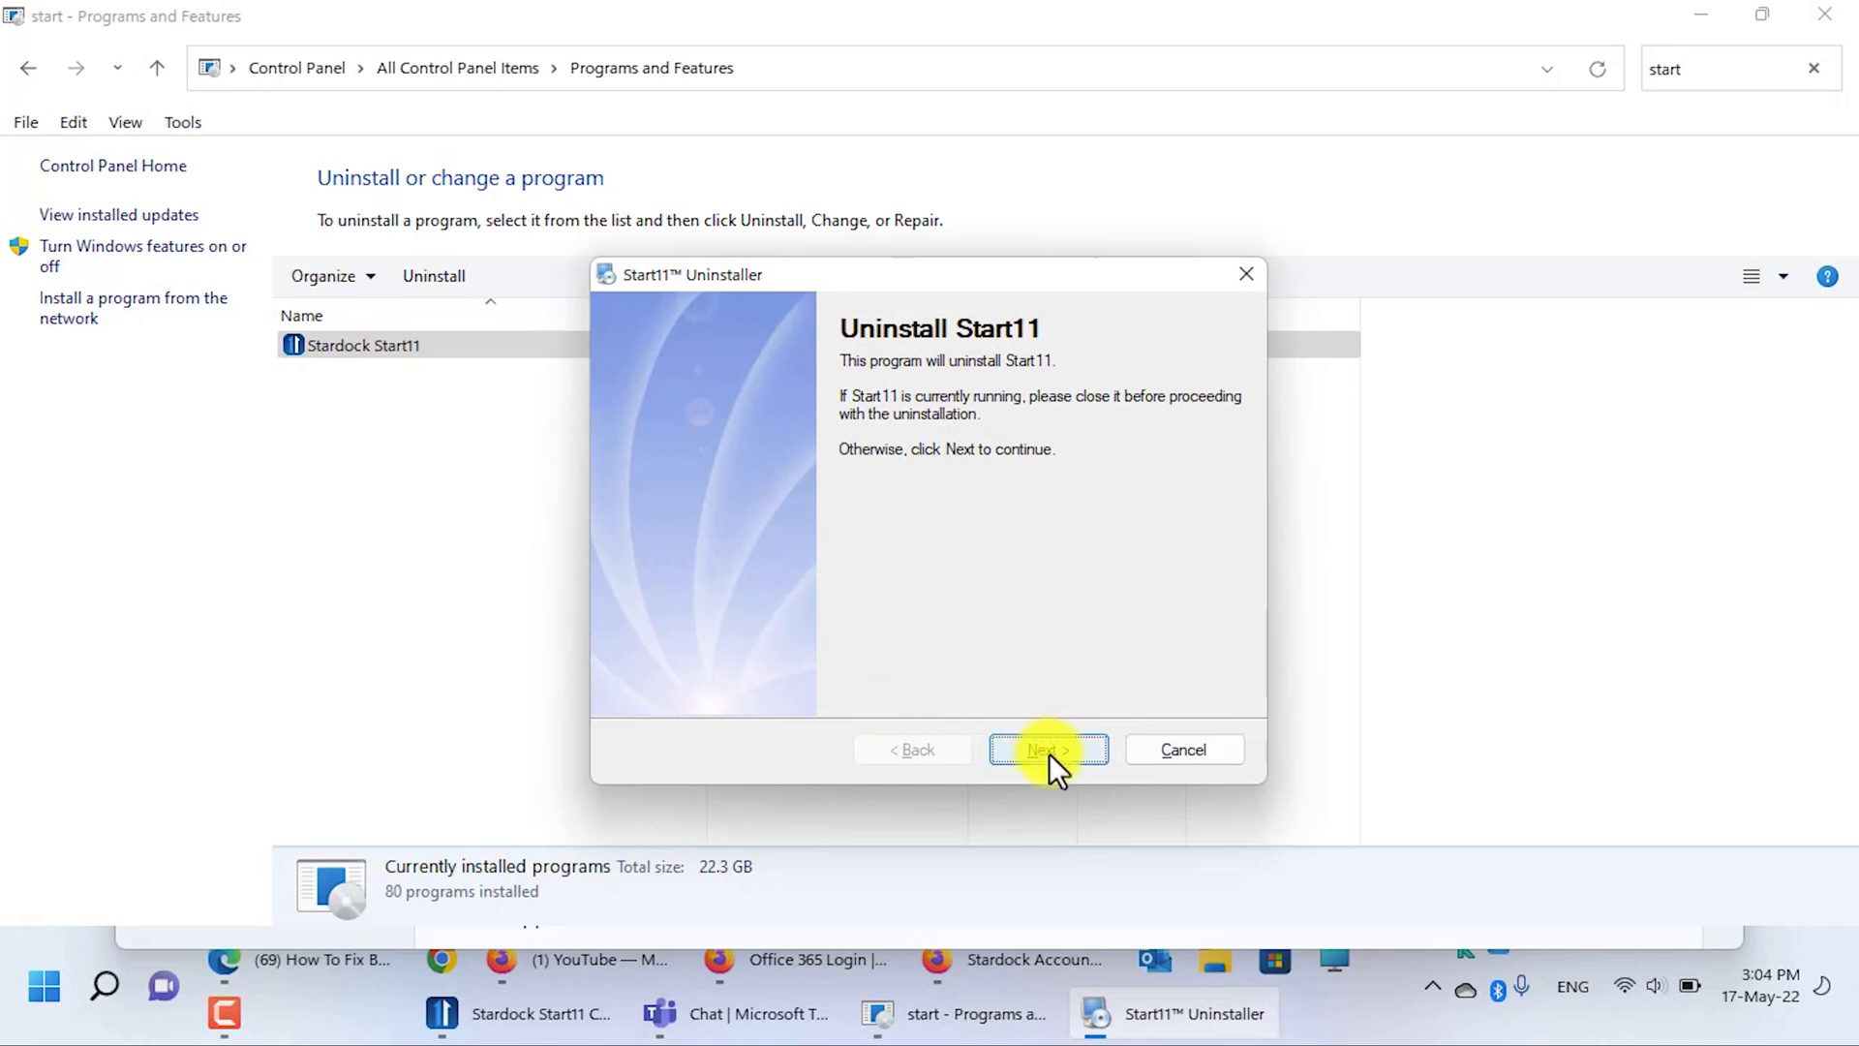
click(1048, 750)
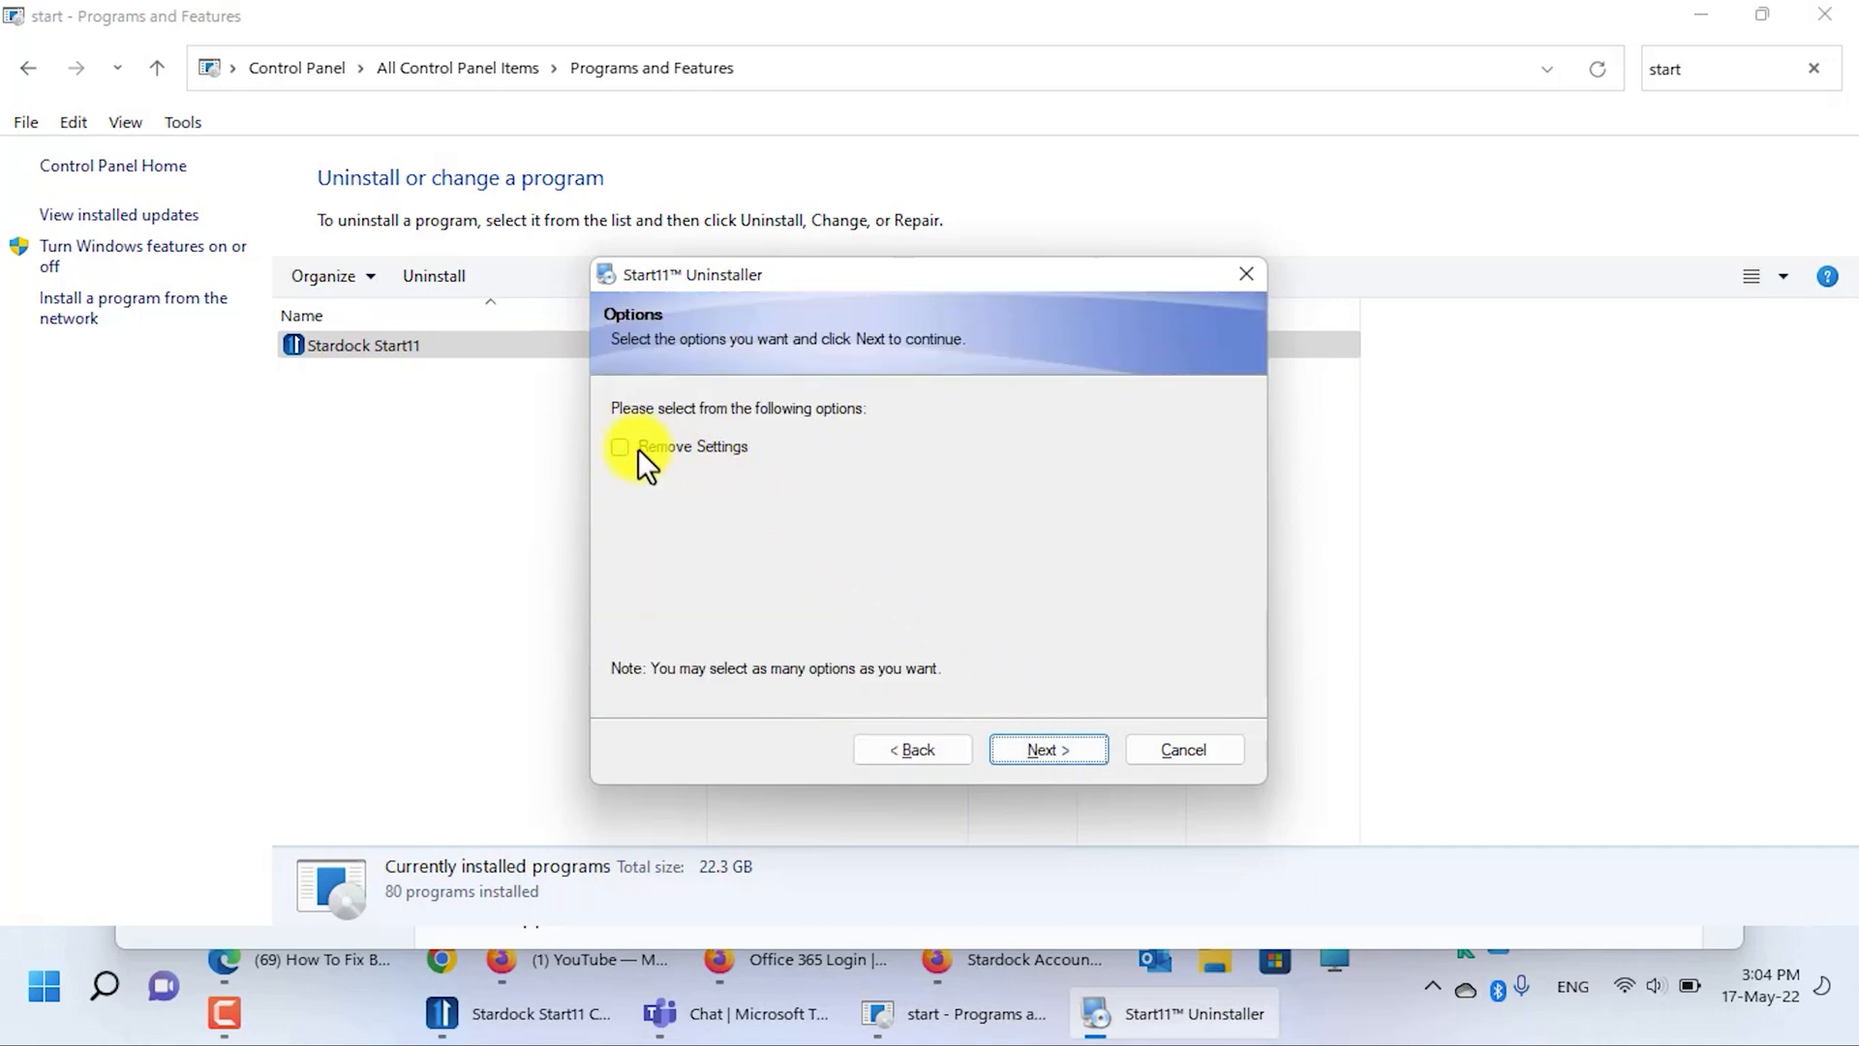
click(619, 448)
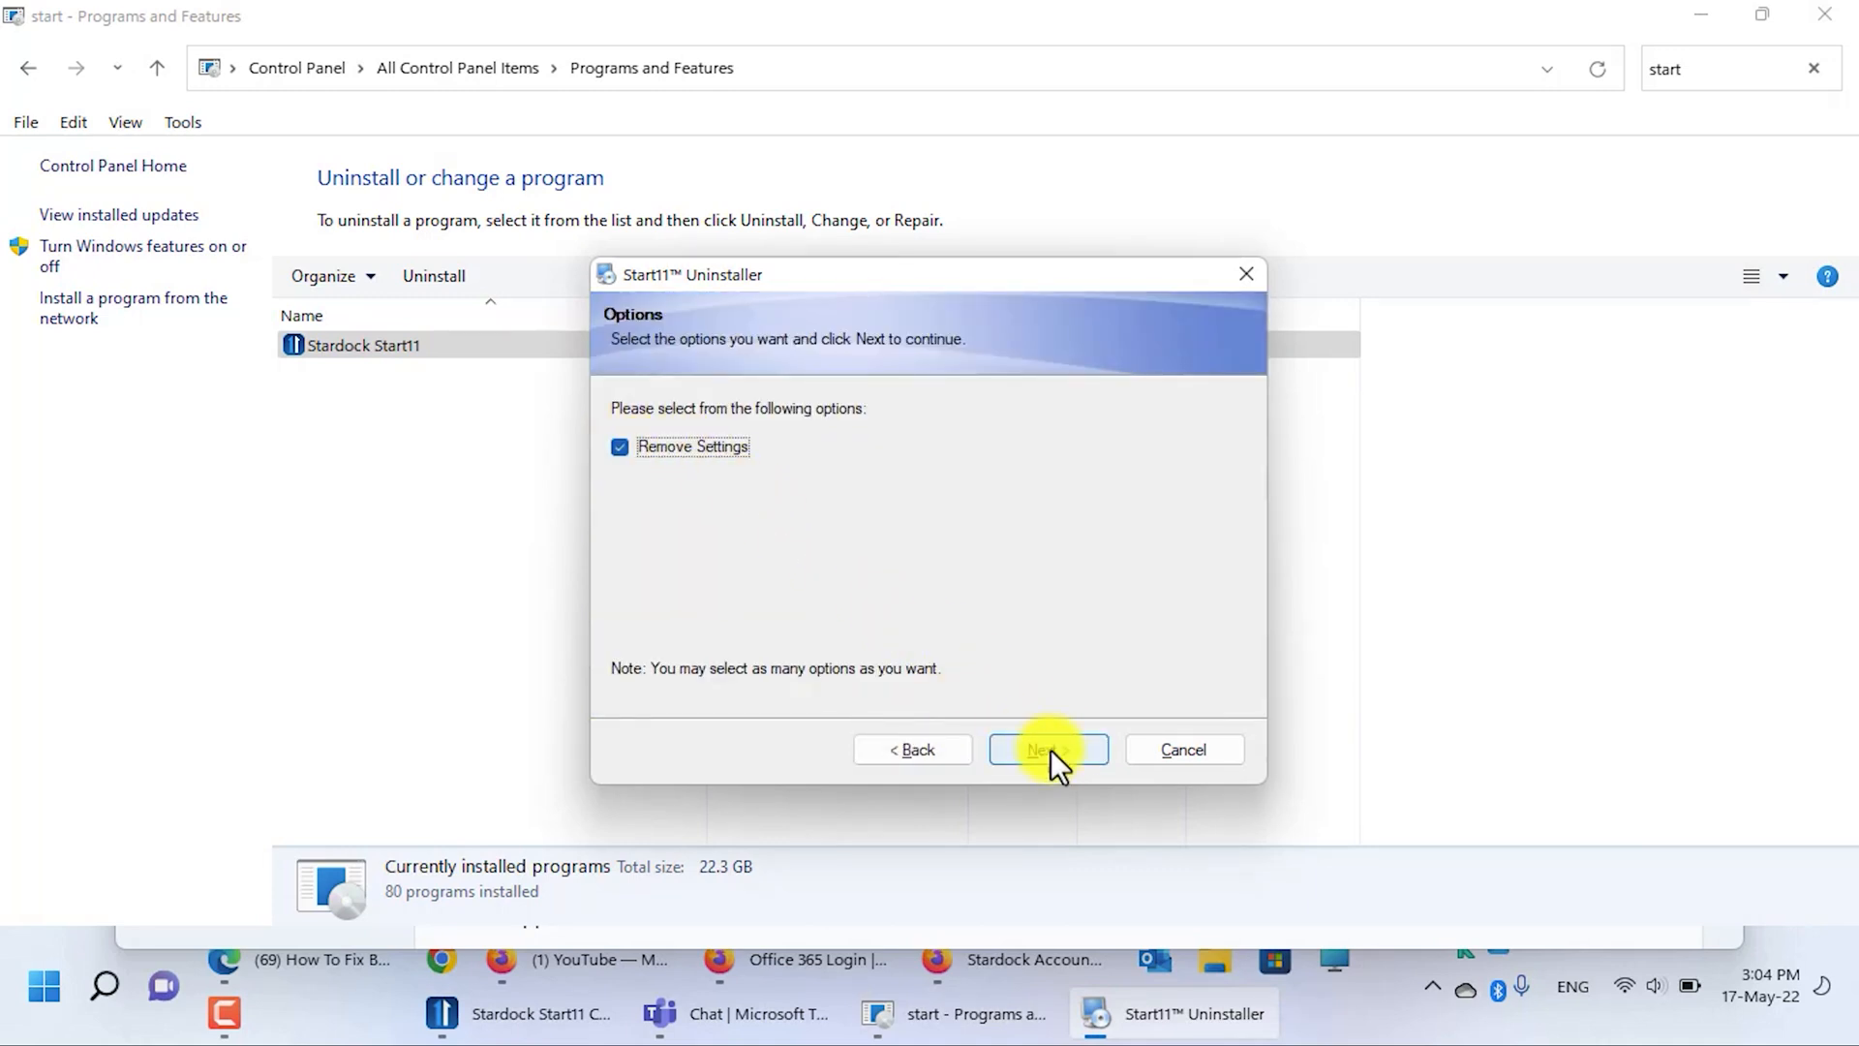
click(1048, 750)
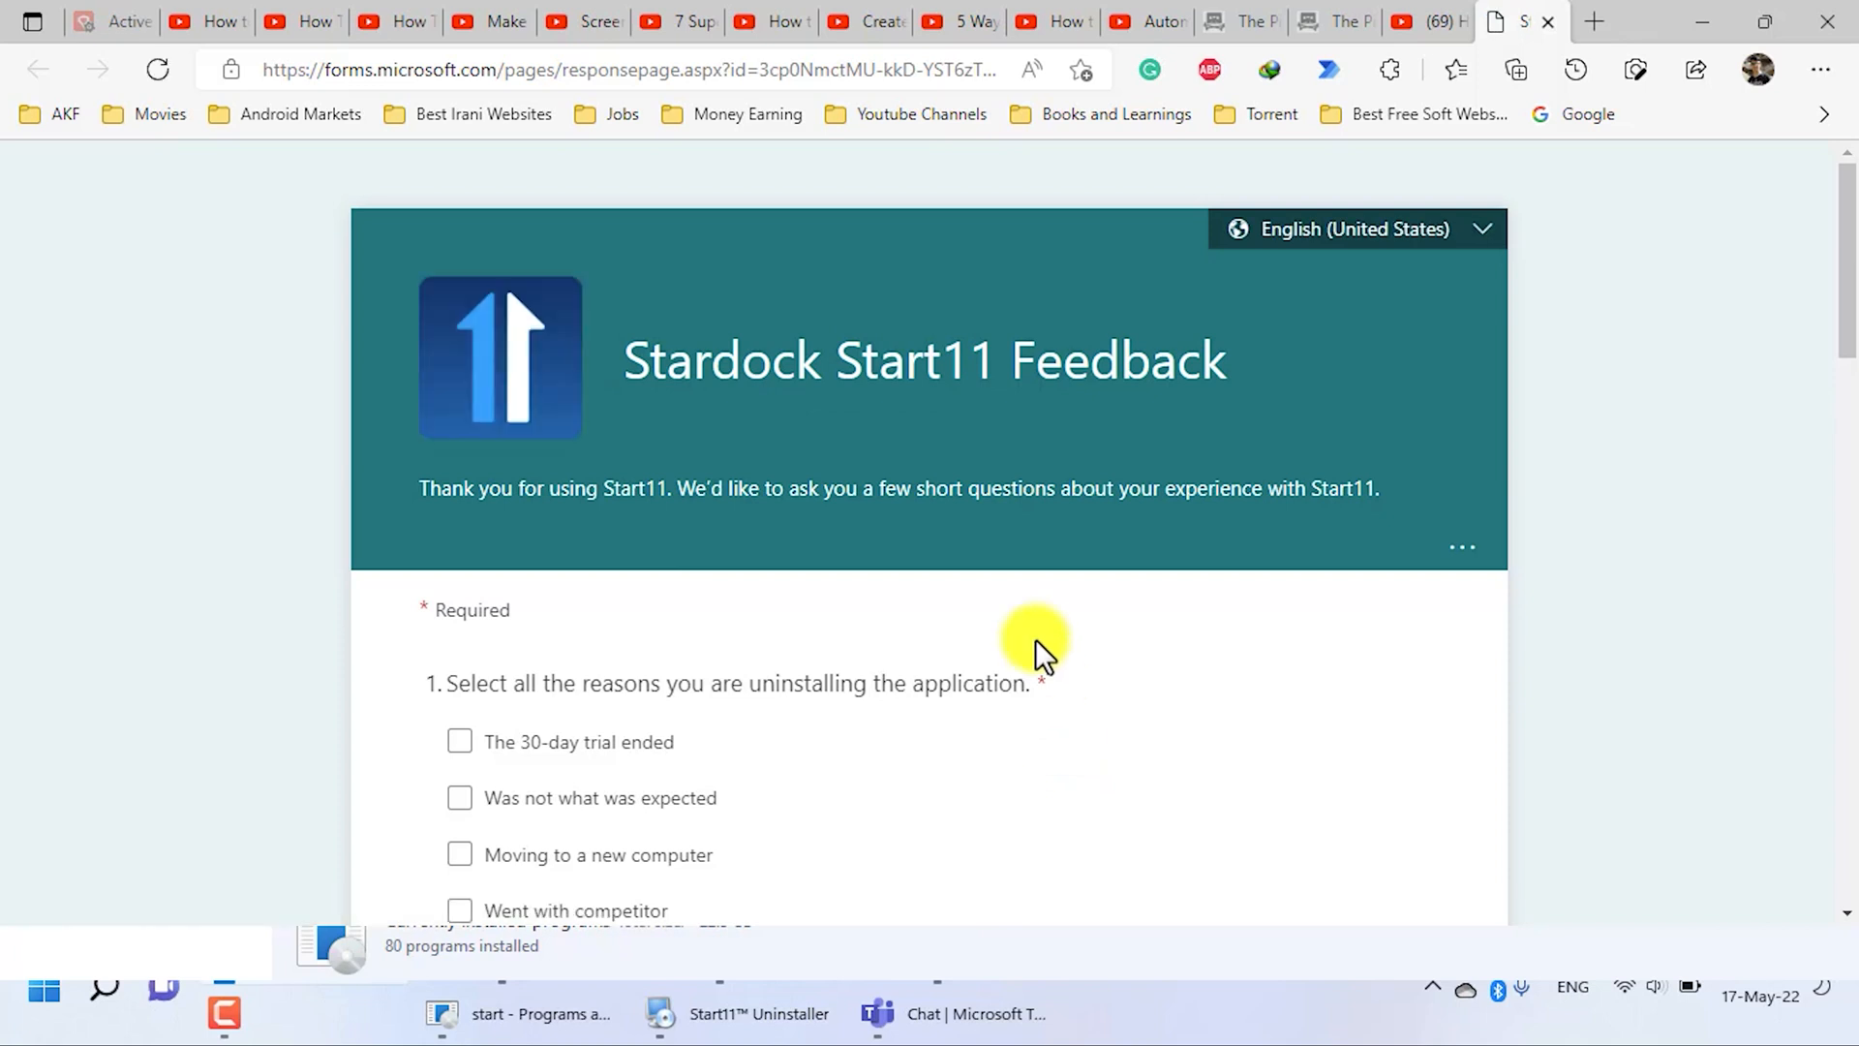
scroll(down, 3)
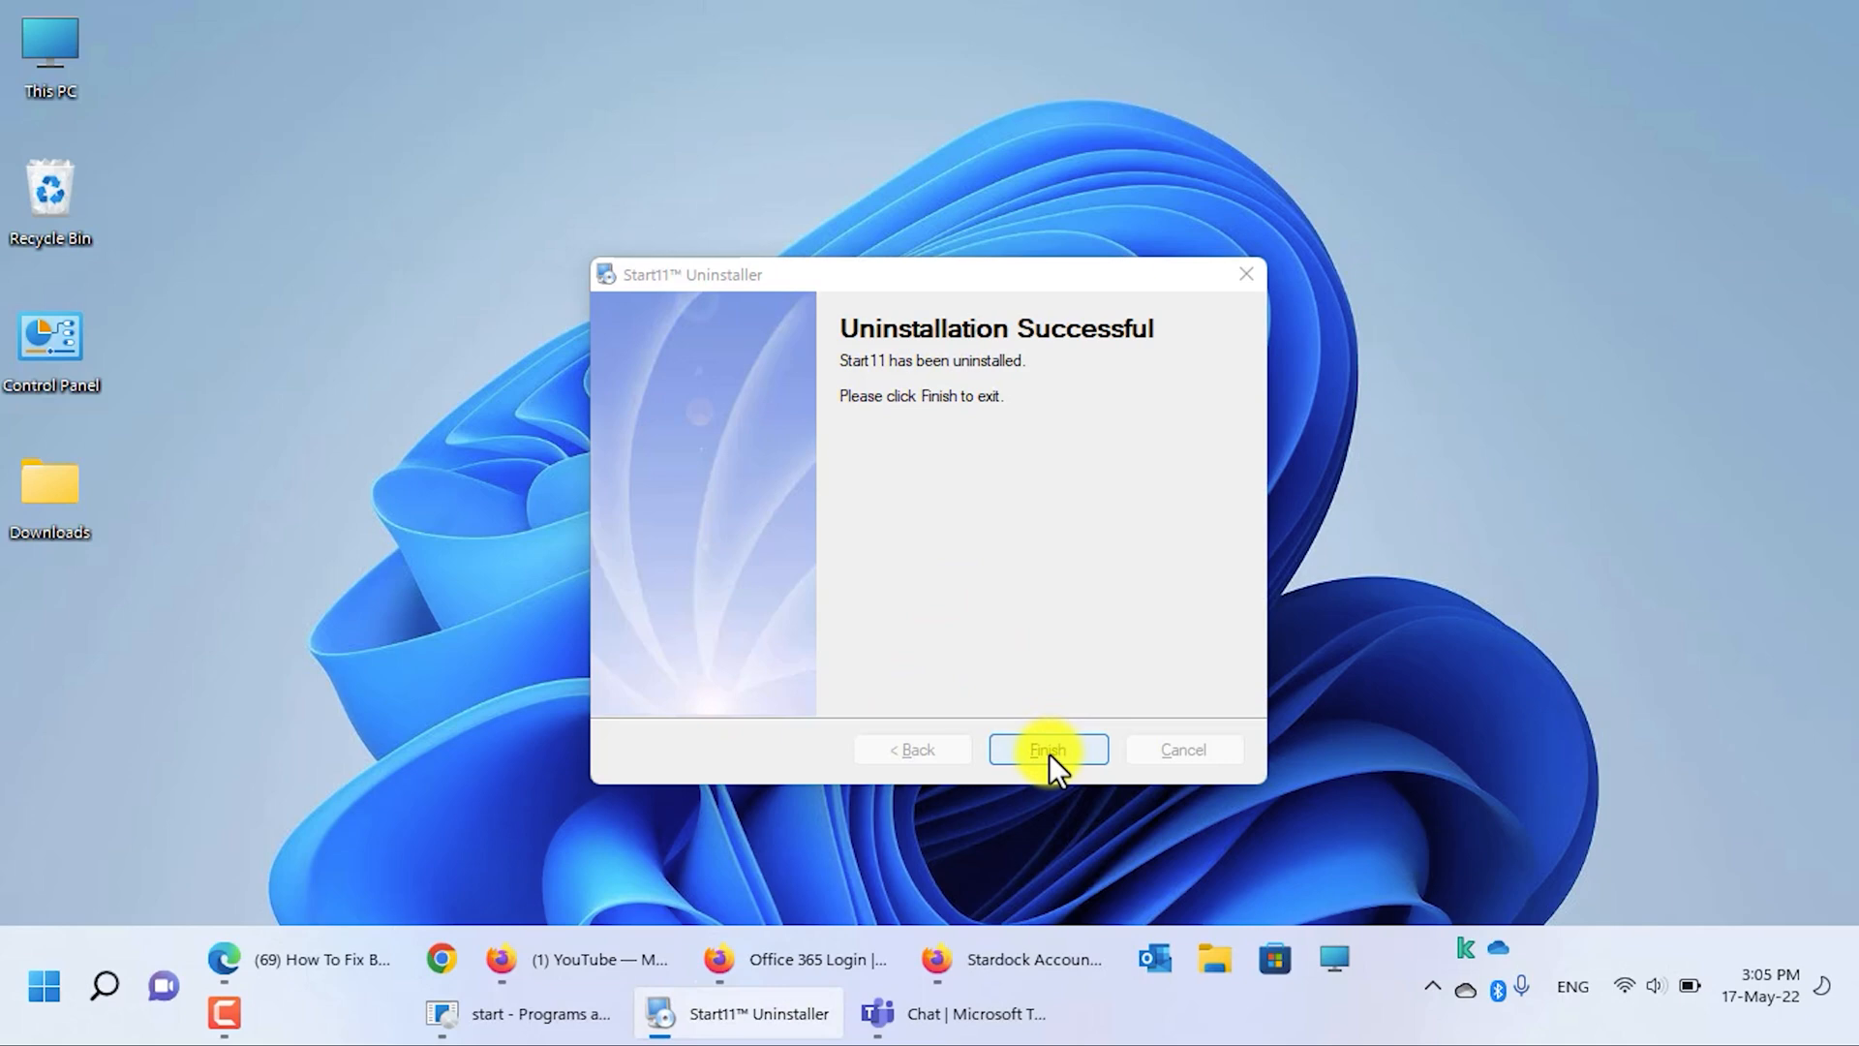
click(1048, 750)
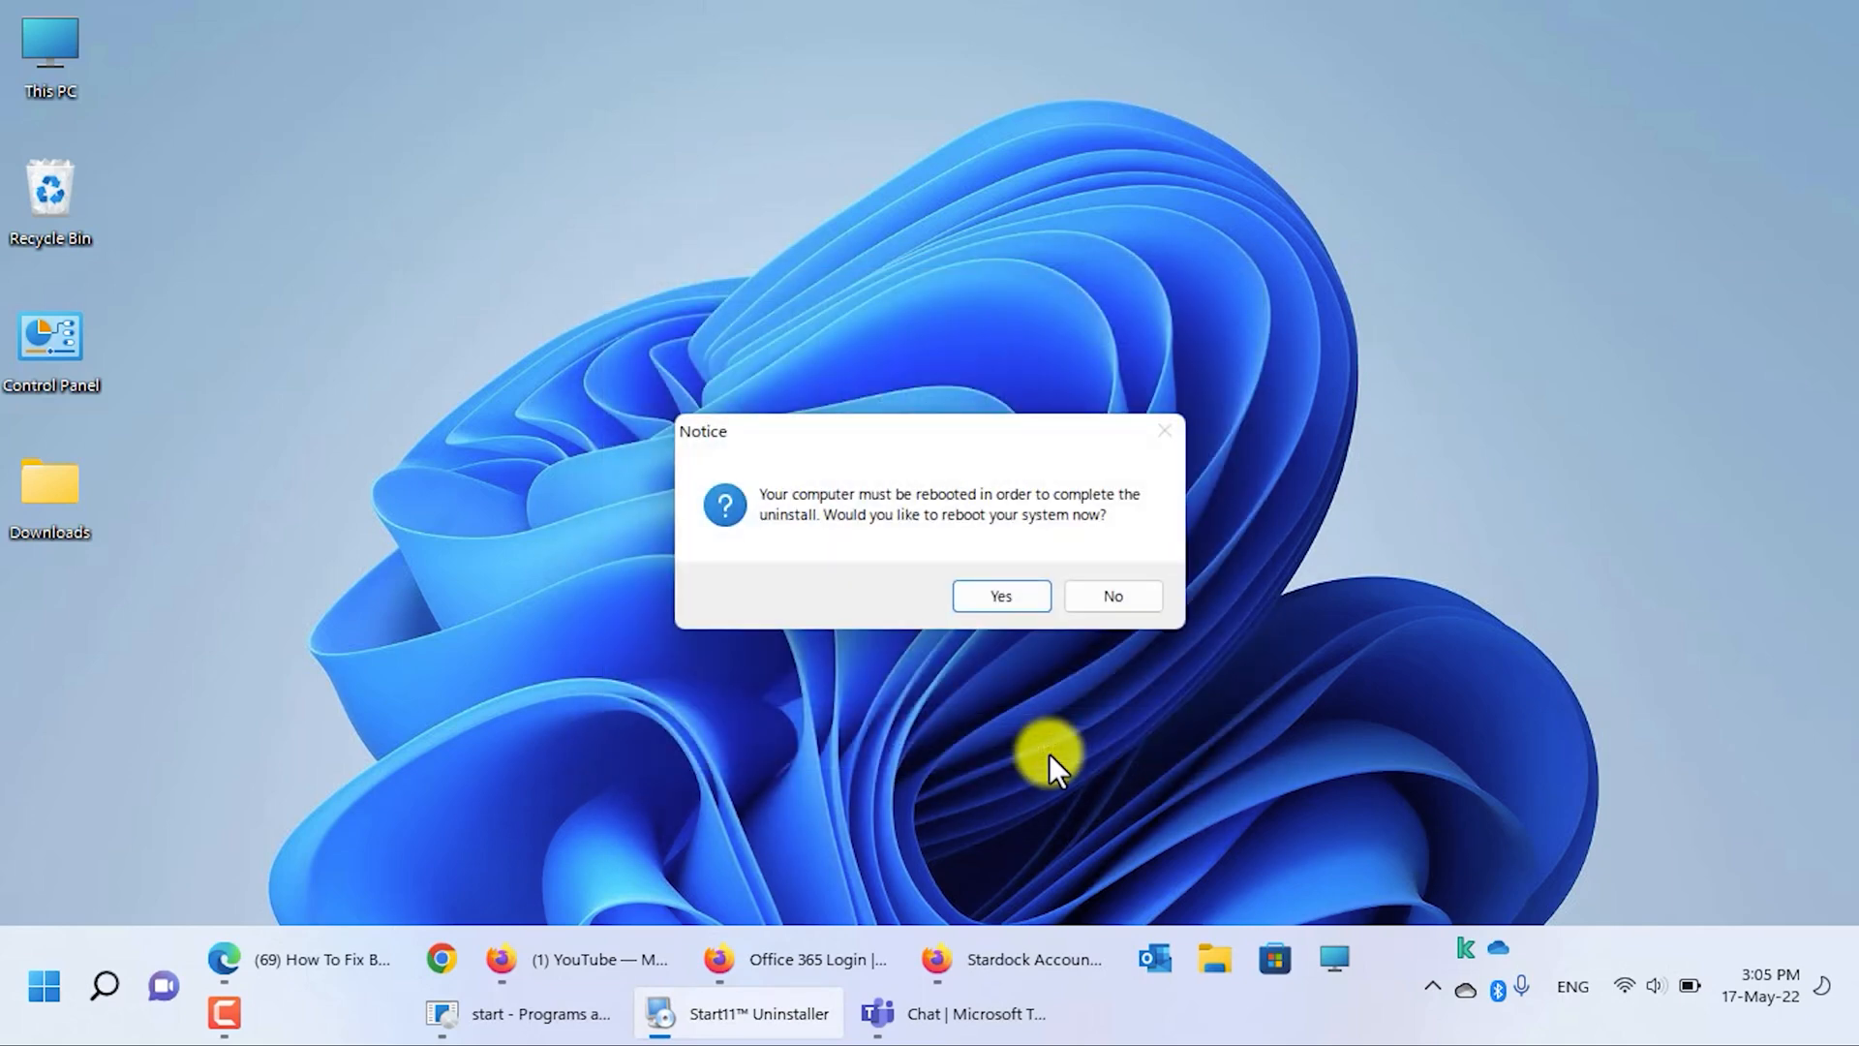
mouse_move(1121, 647)
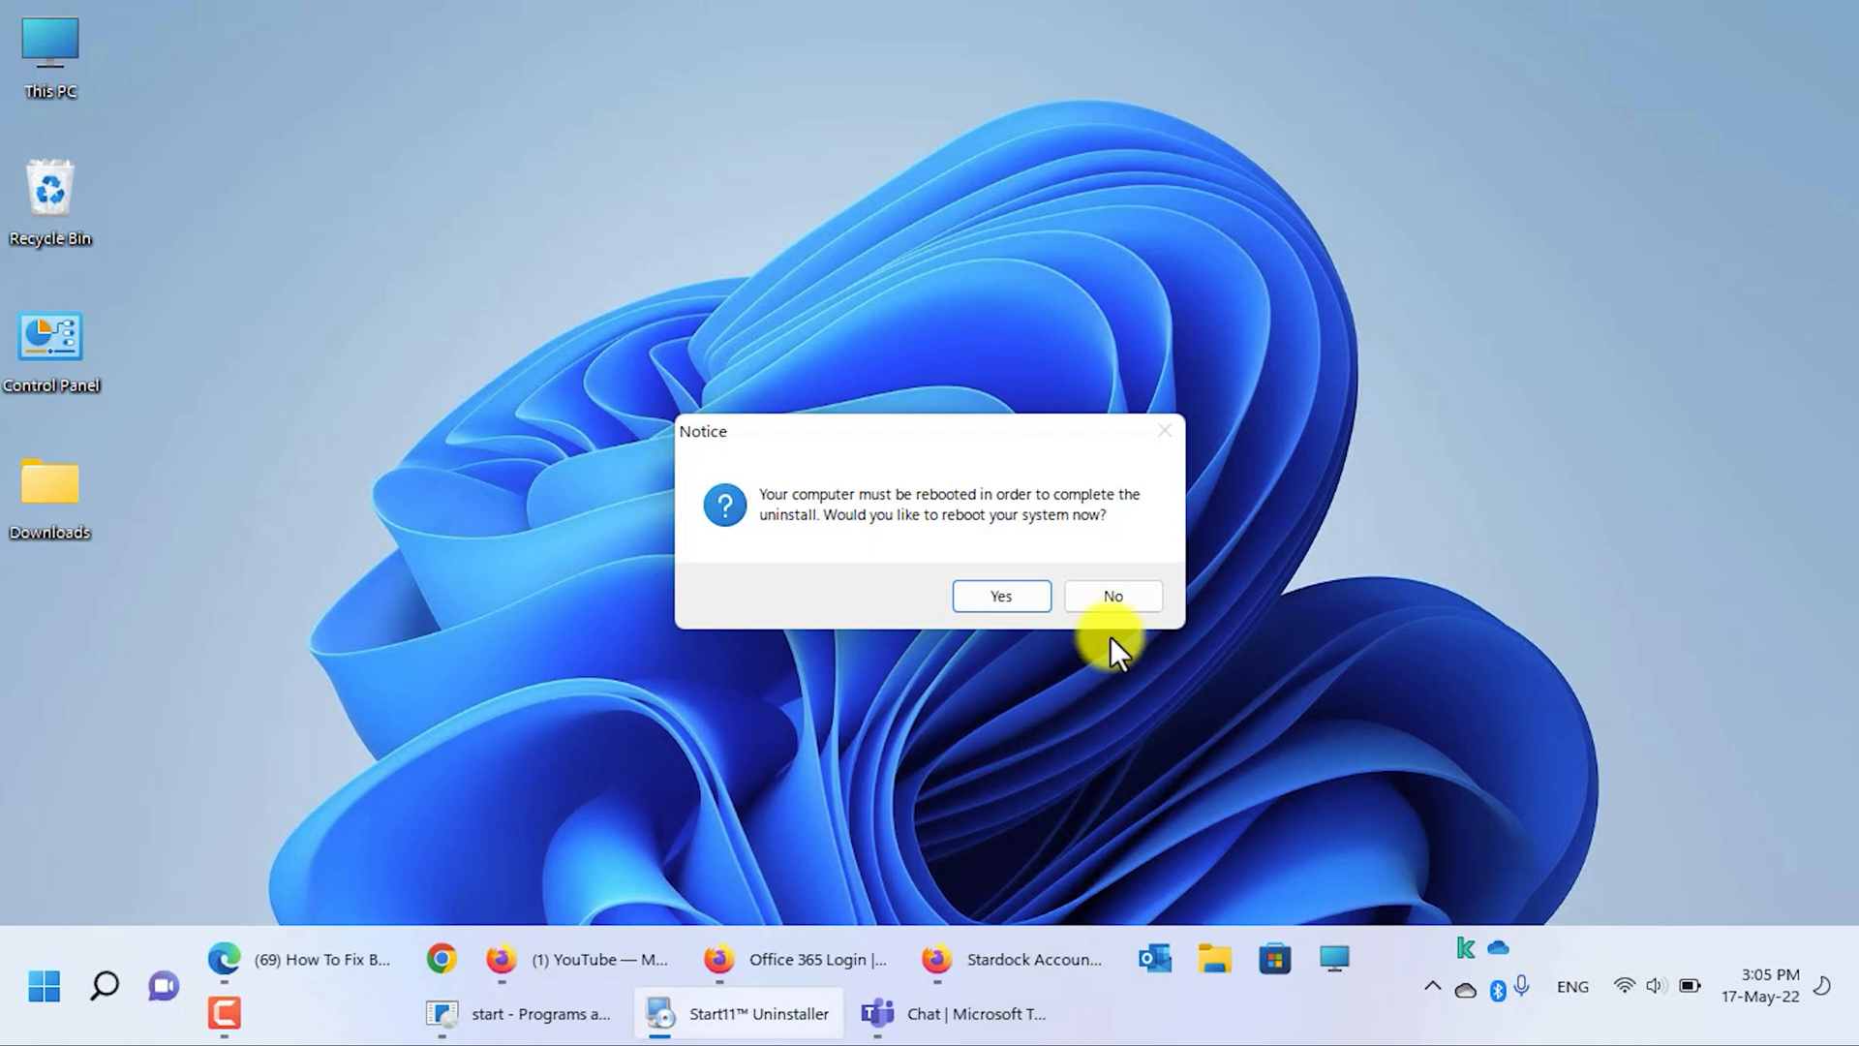
click(1112, 594)
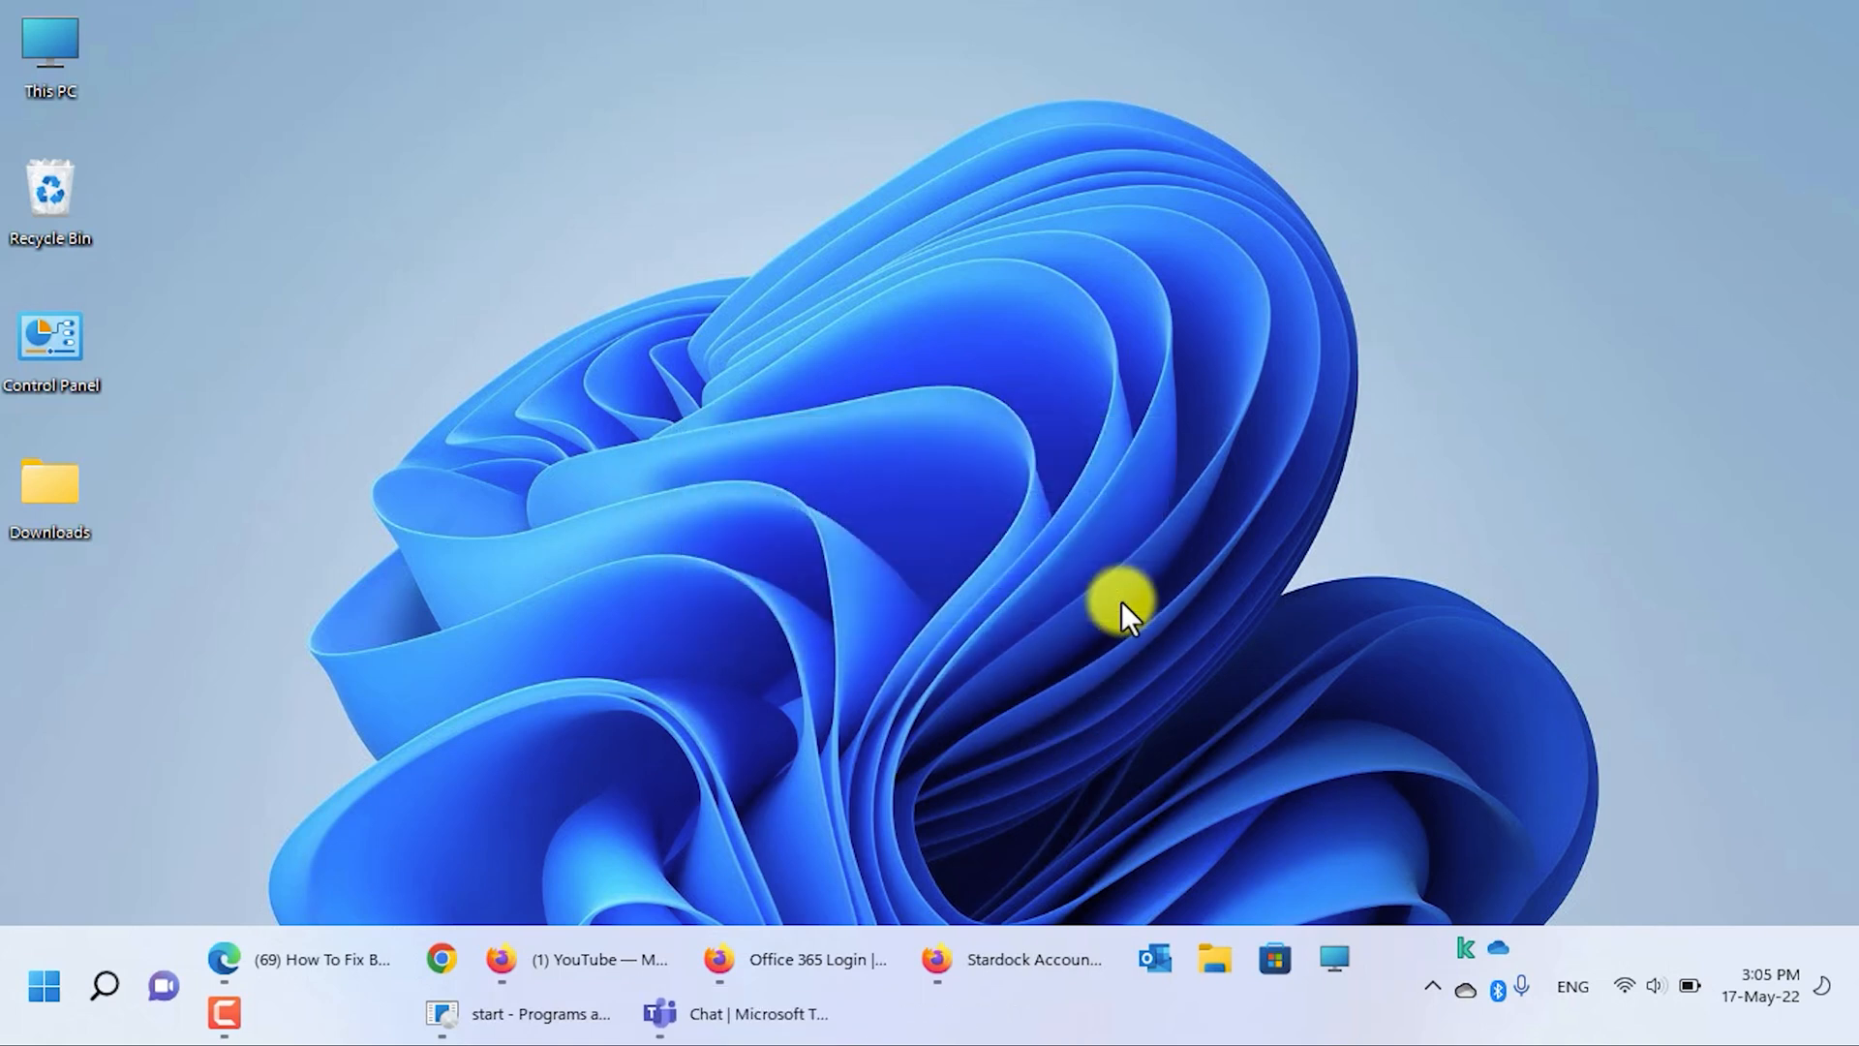
mouse_move(1398, 949)
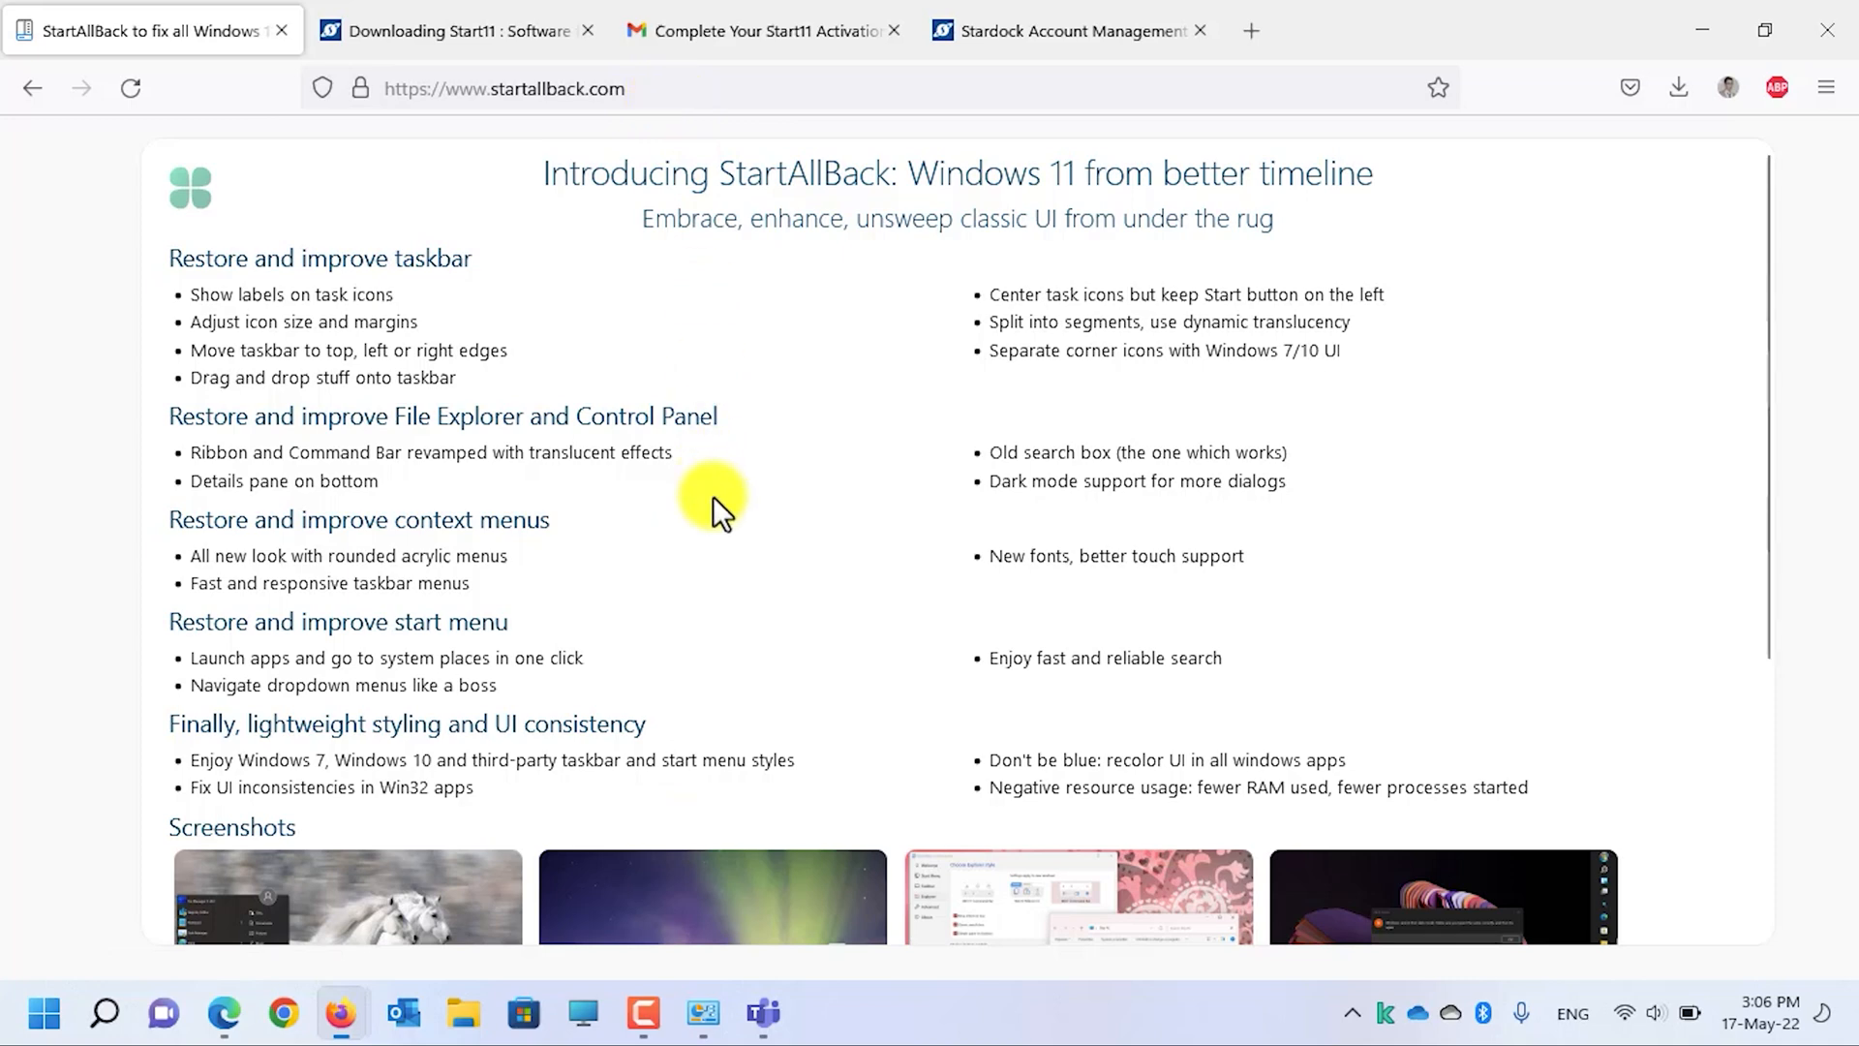
Step: Download StartAllBack v3.3.5 from startallback.com and show it in the Downloads folder
scroll(down, 3)
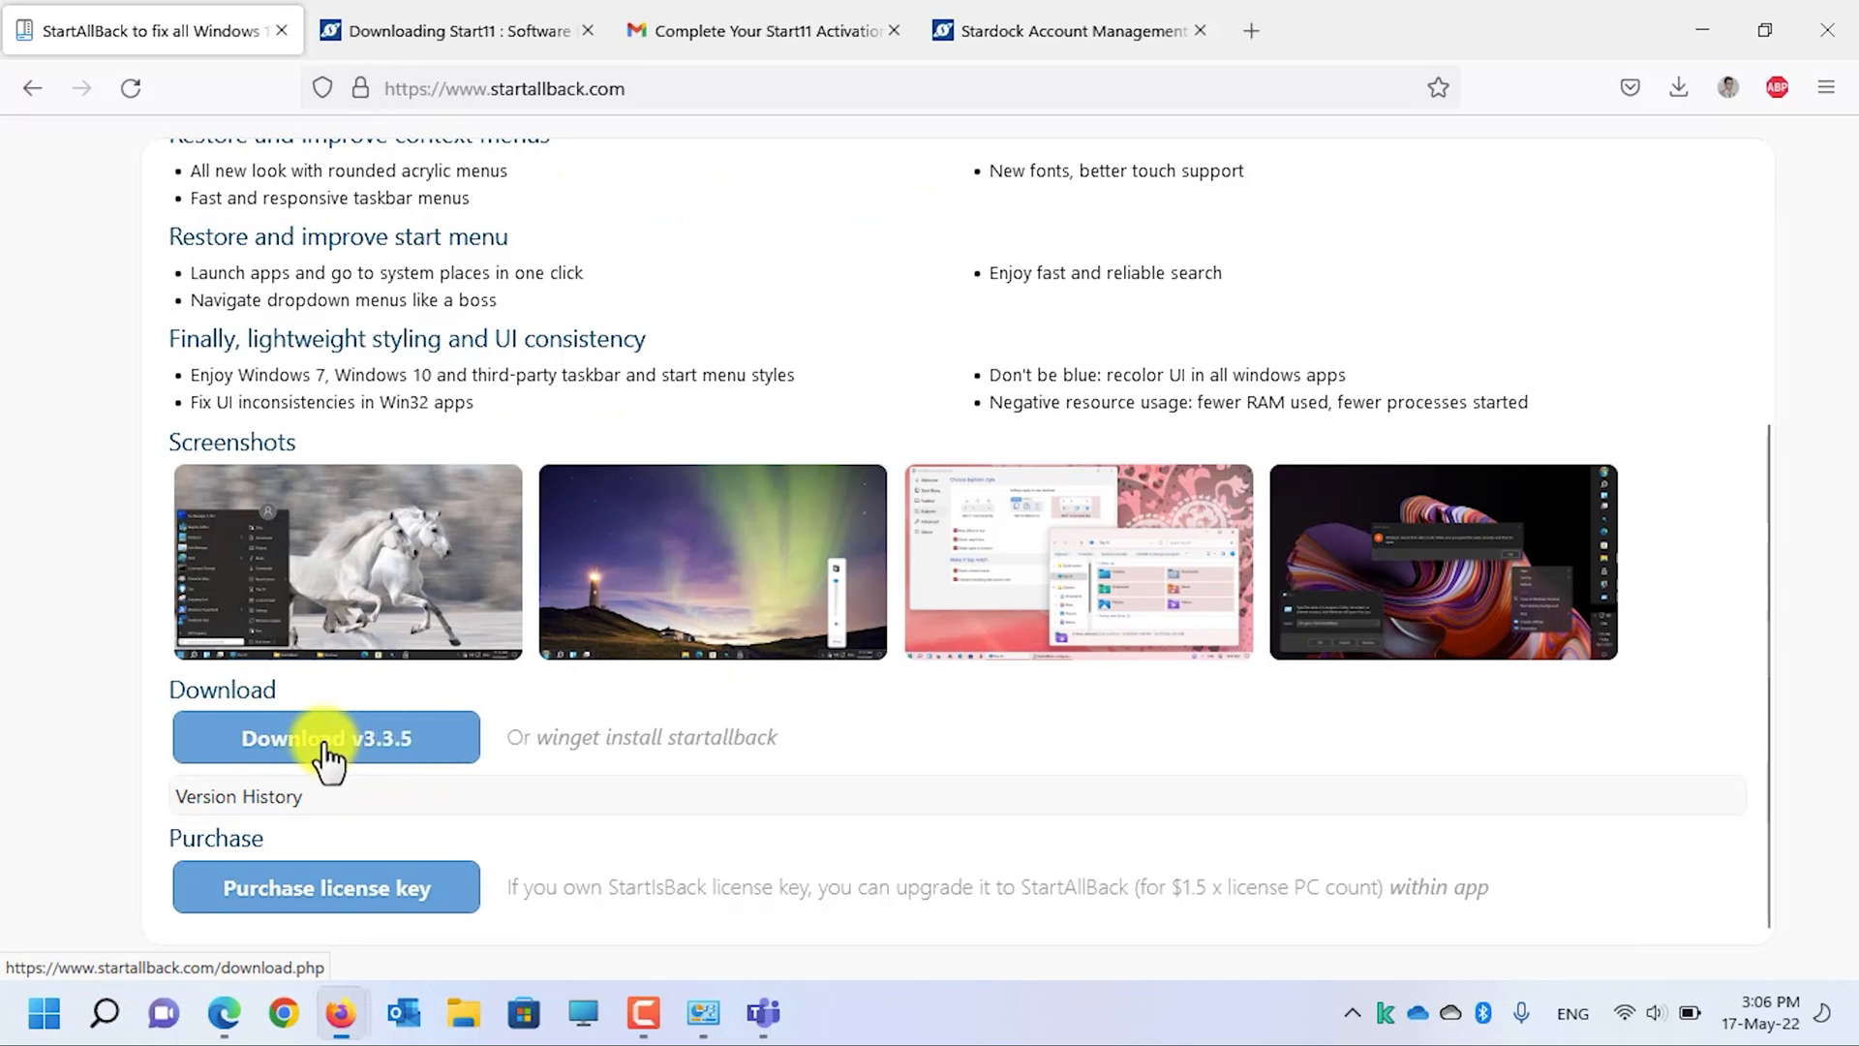
click(325, 736)
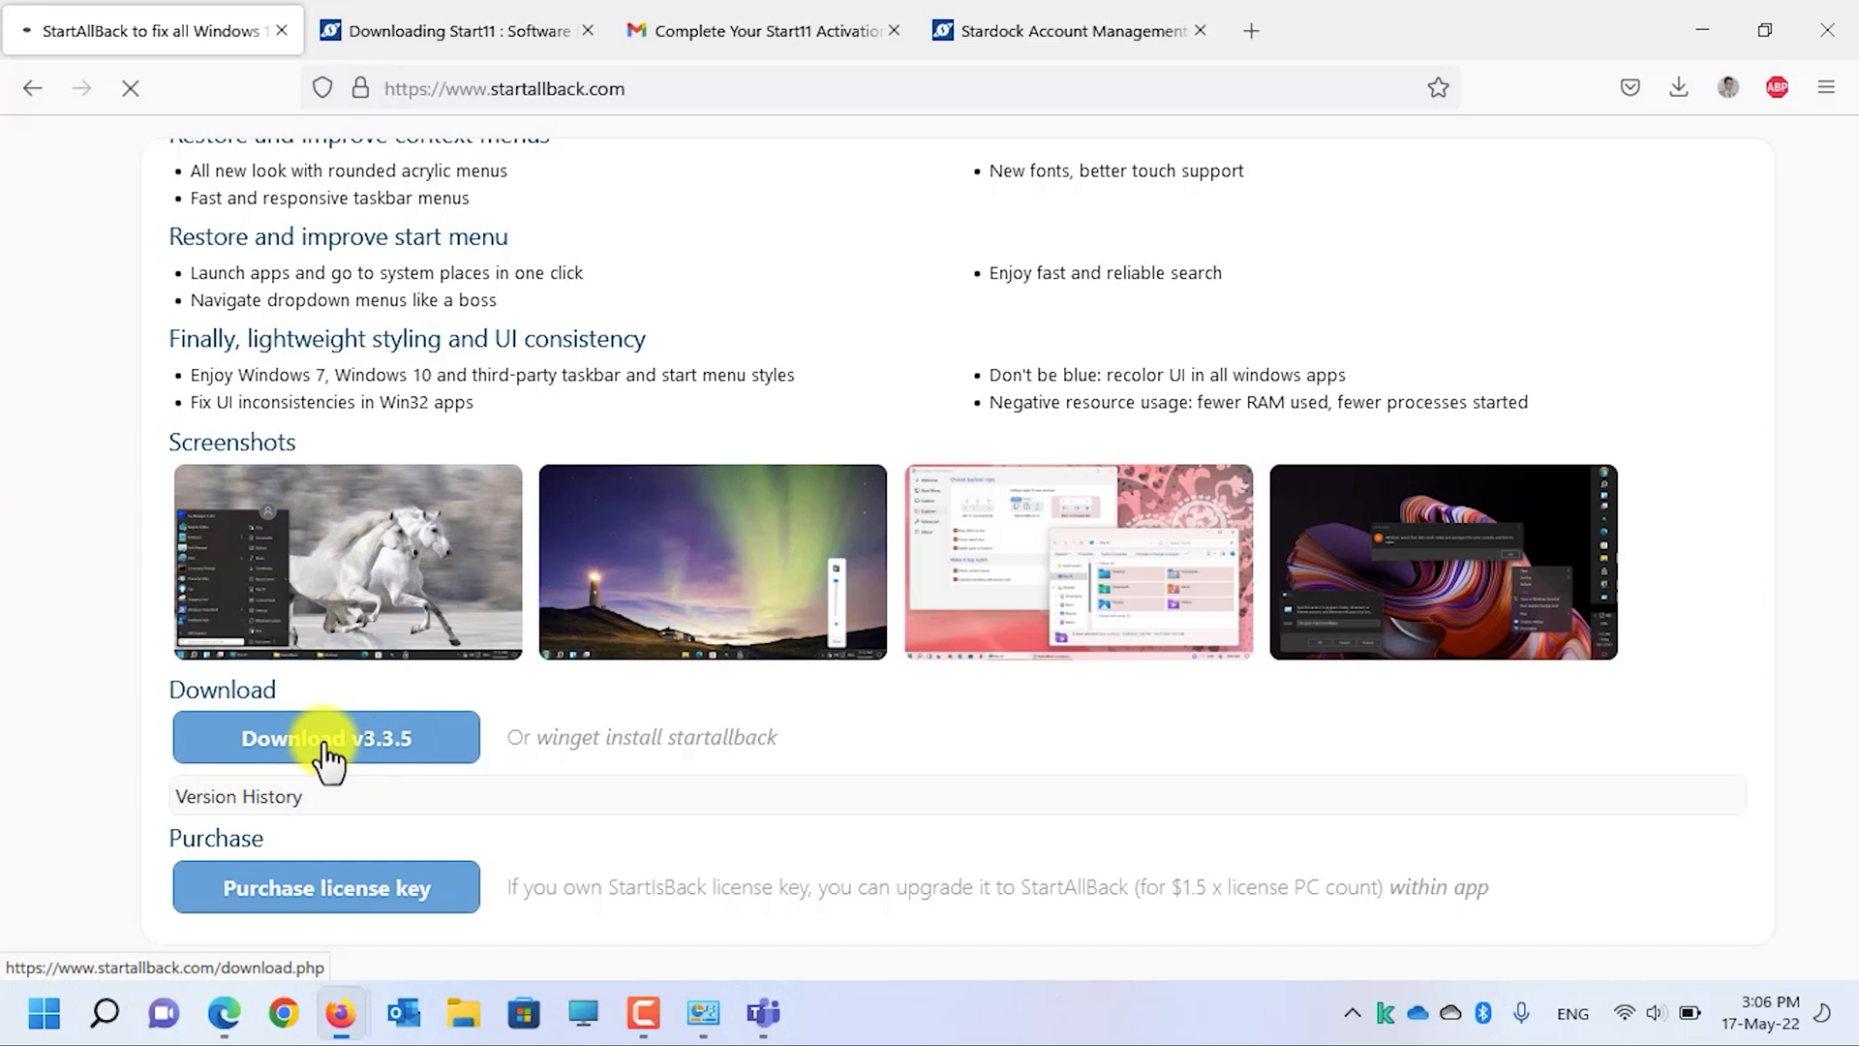
click(325, 736)
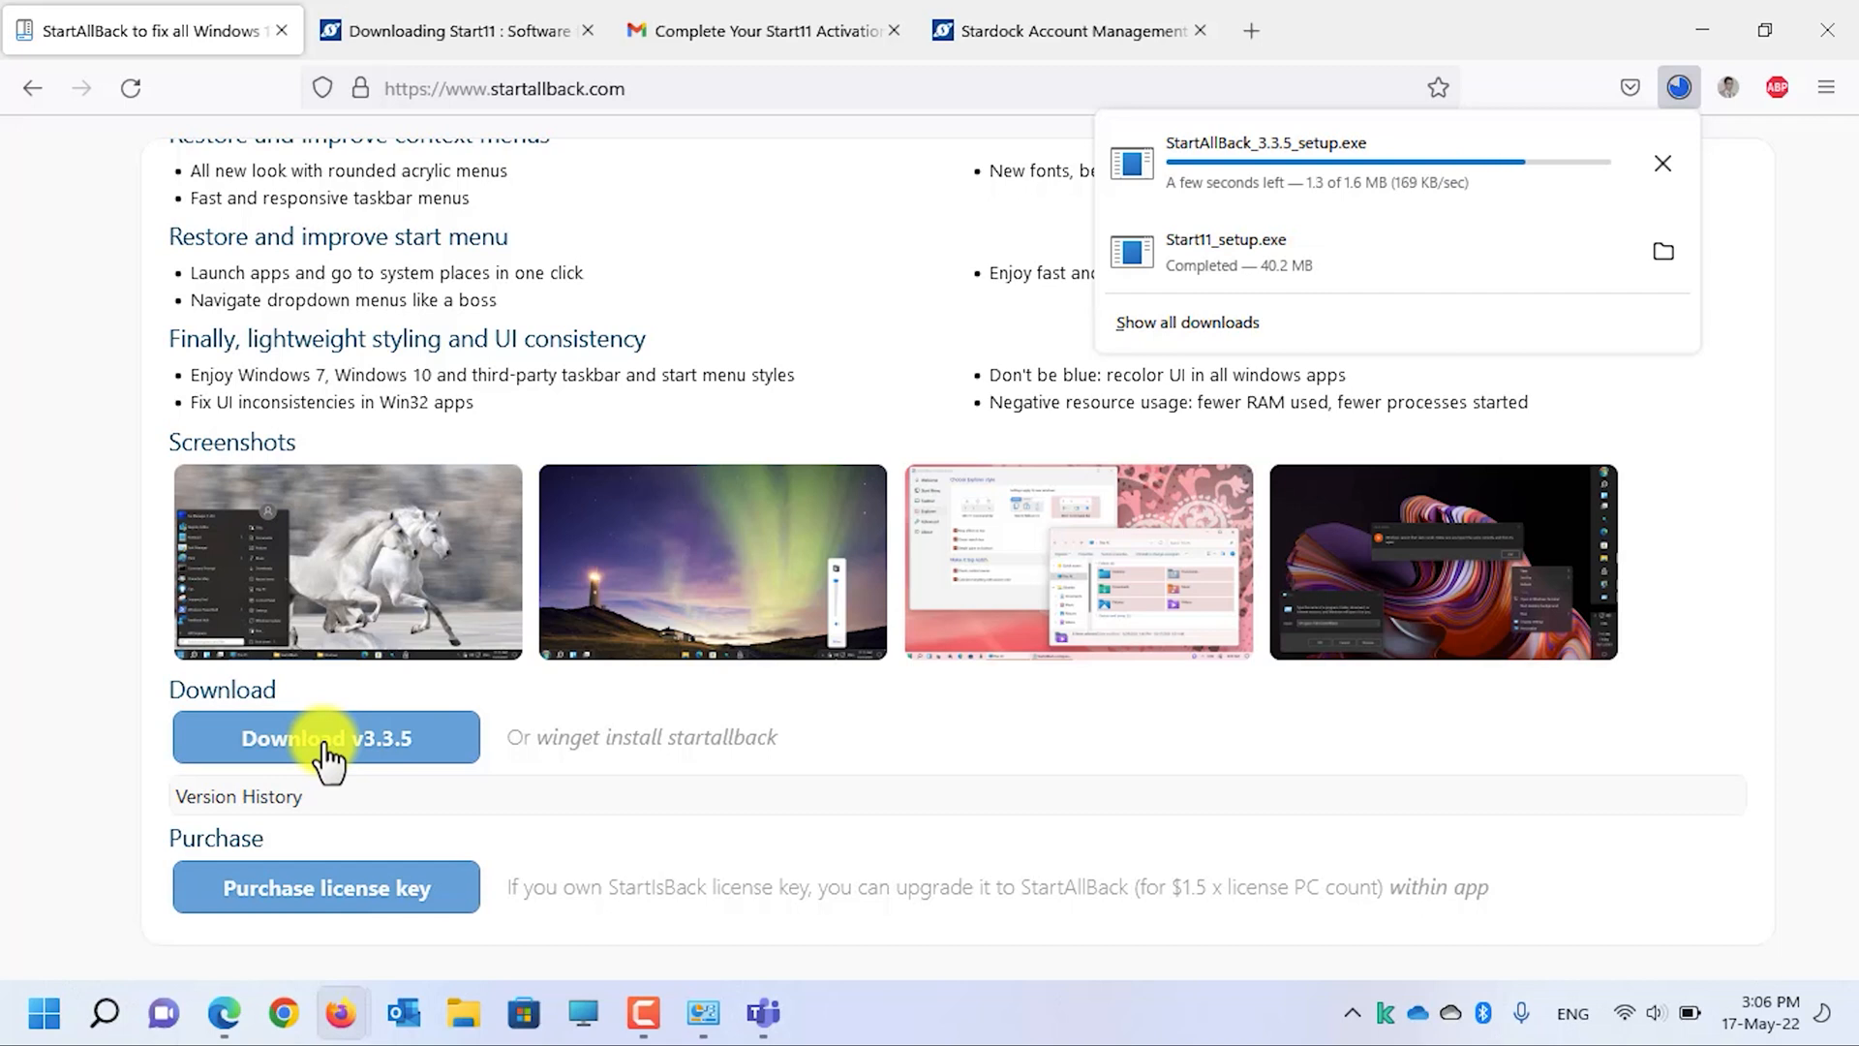
mouse_move(1521, 224)
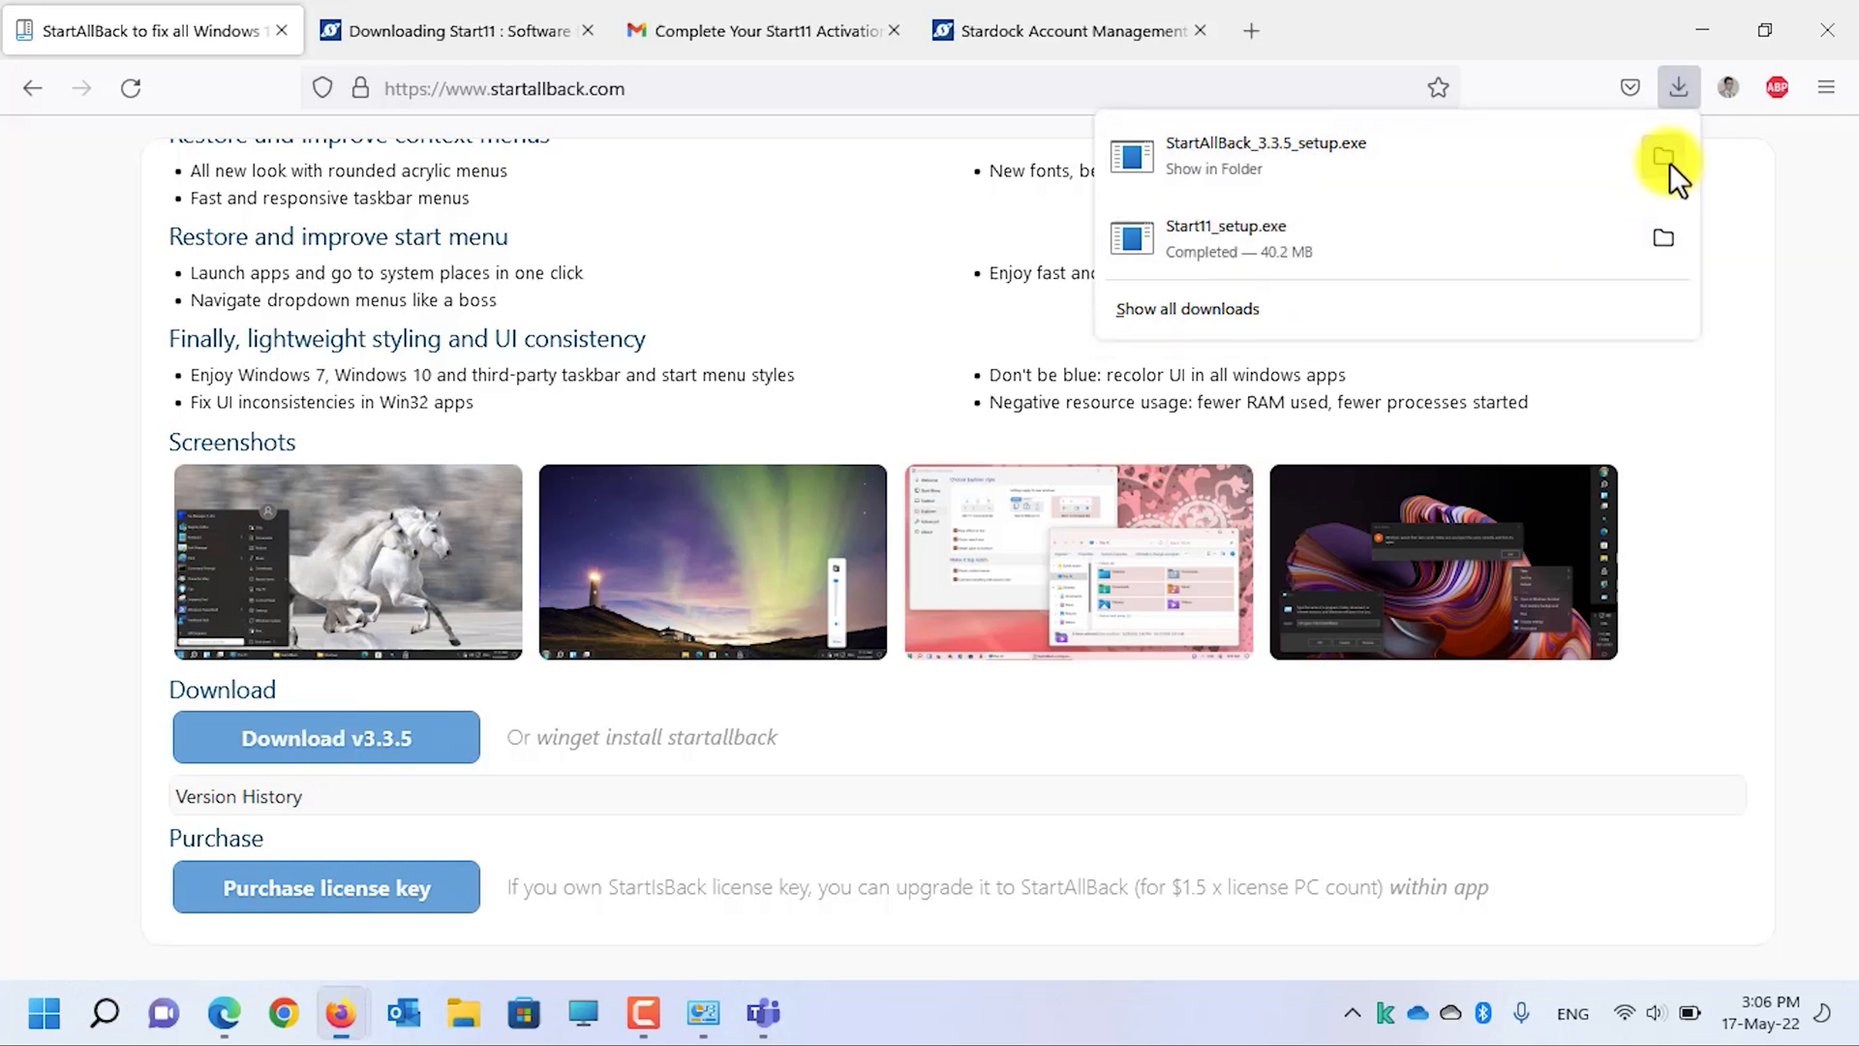
click(1661, 157)
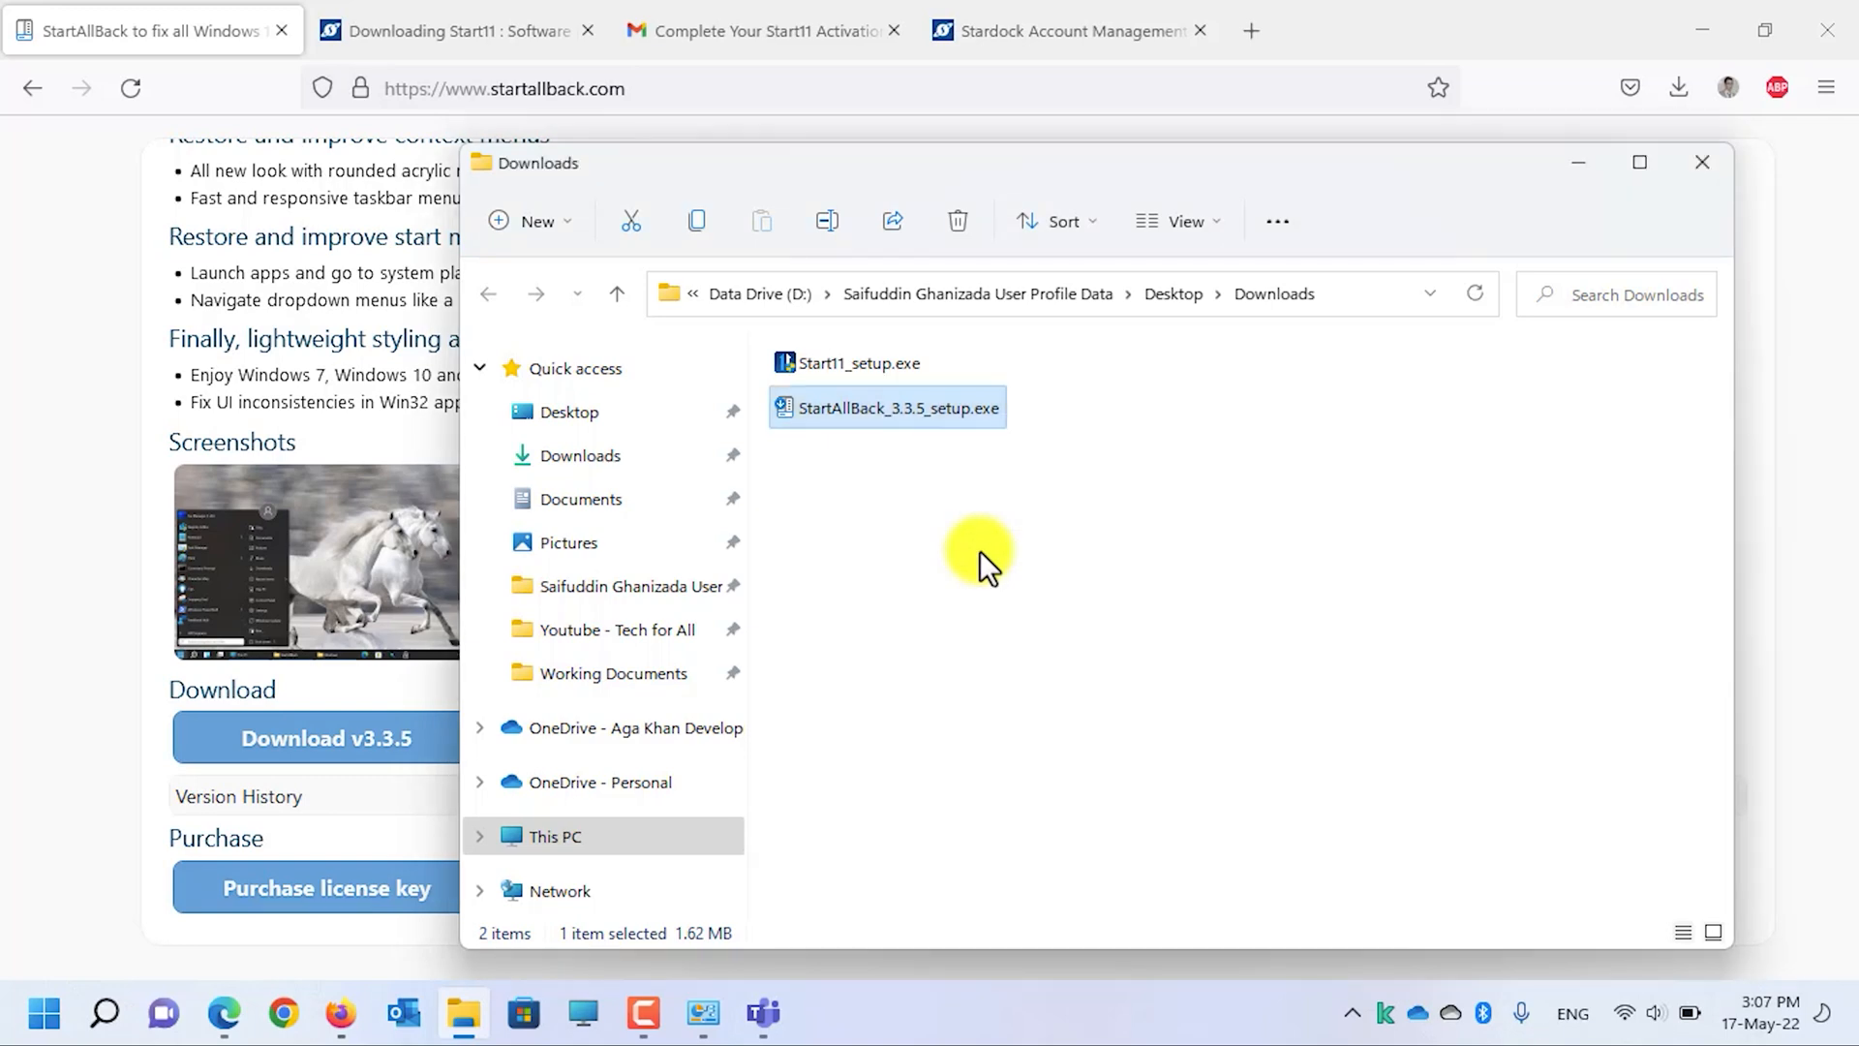
Step: Launch StartAllBack_3.3.5_setup.exe from the Downloads folder
double_click(897, 408)
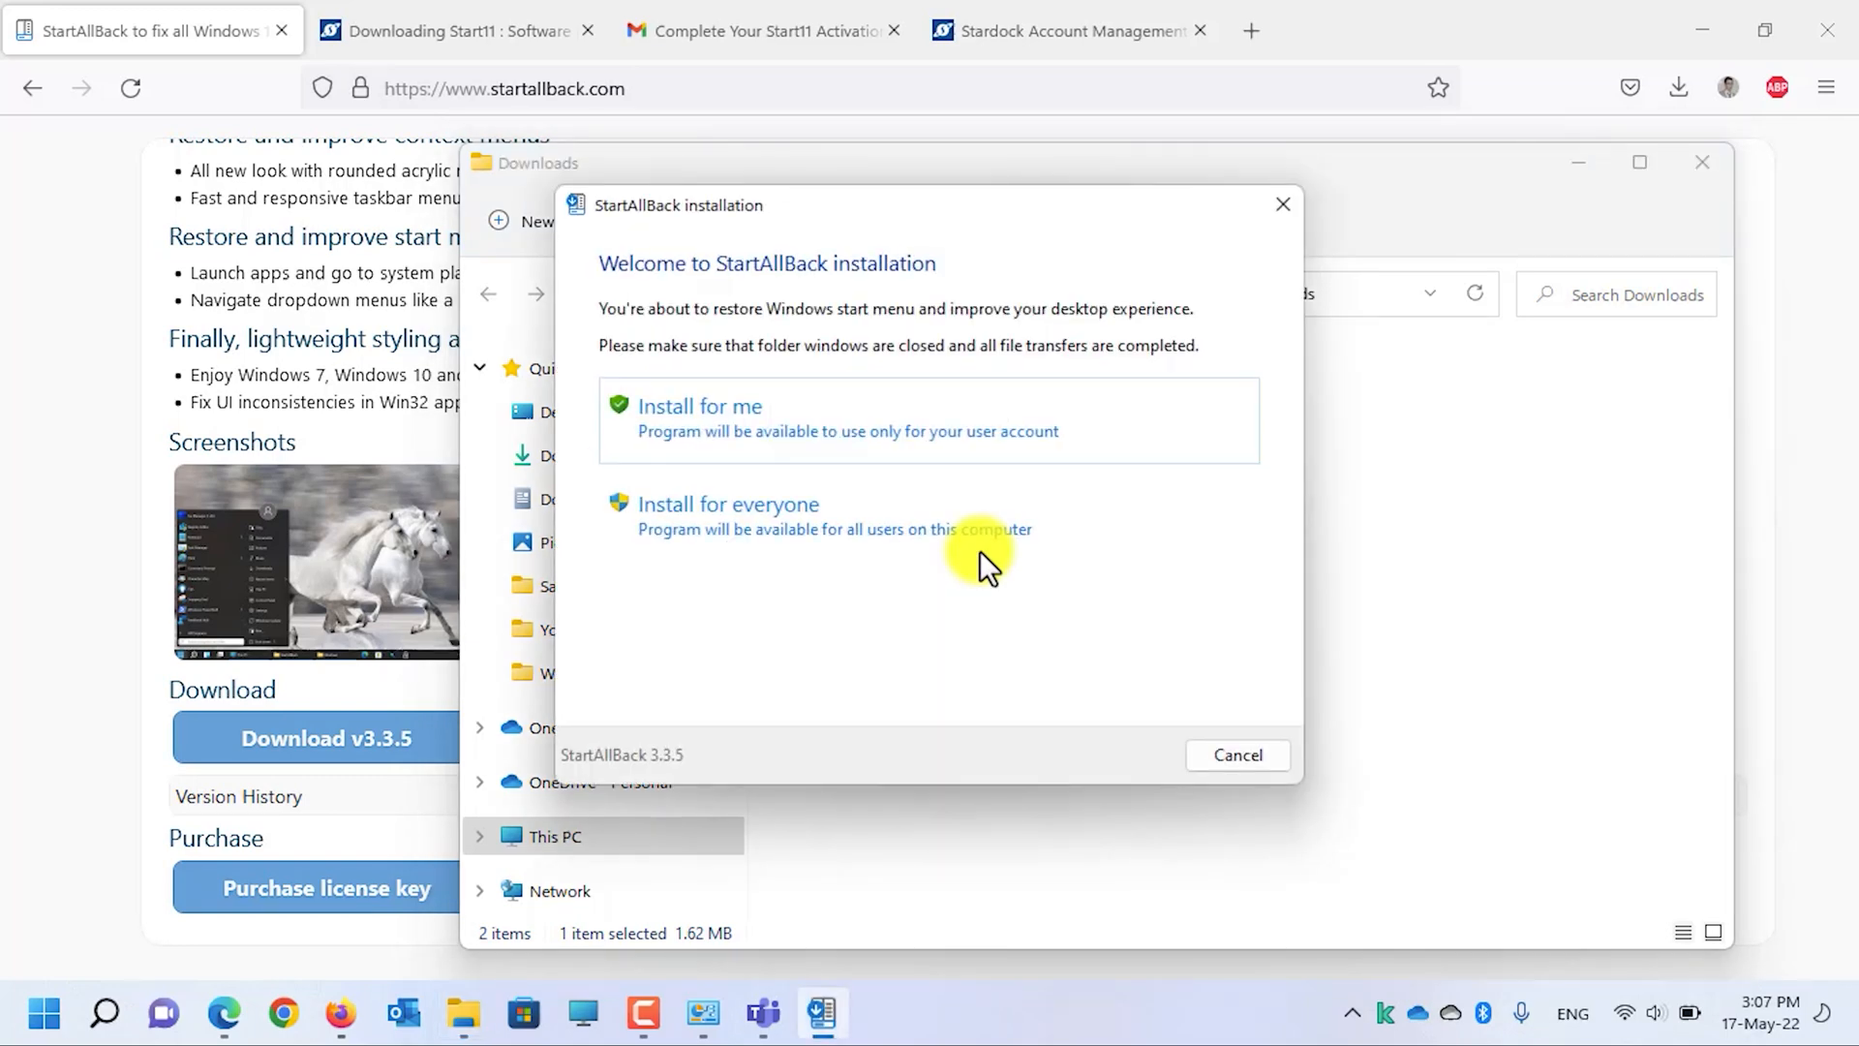
mouse_move(815, 579)
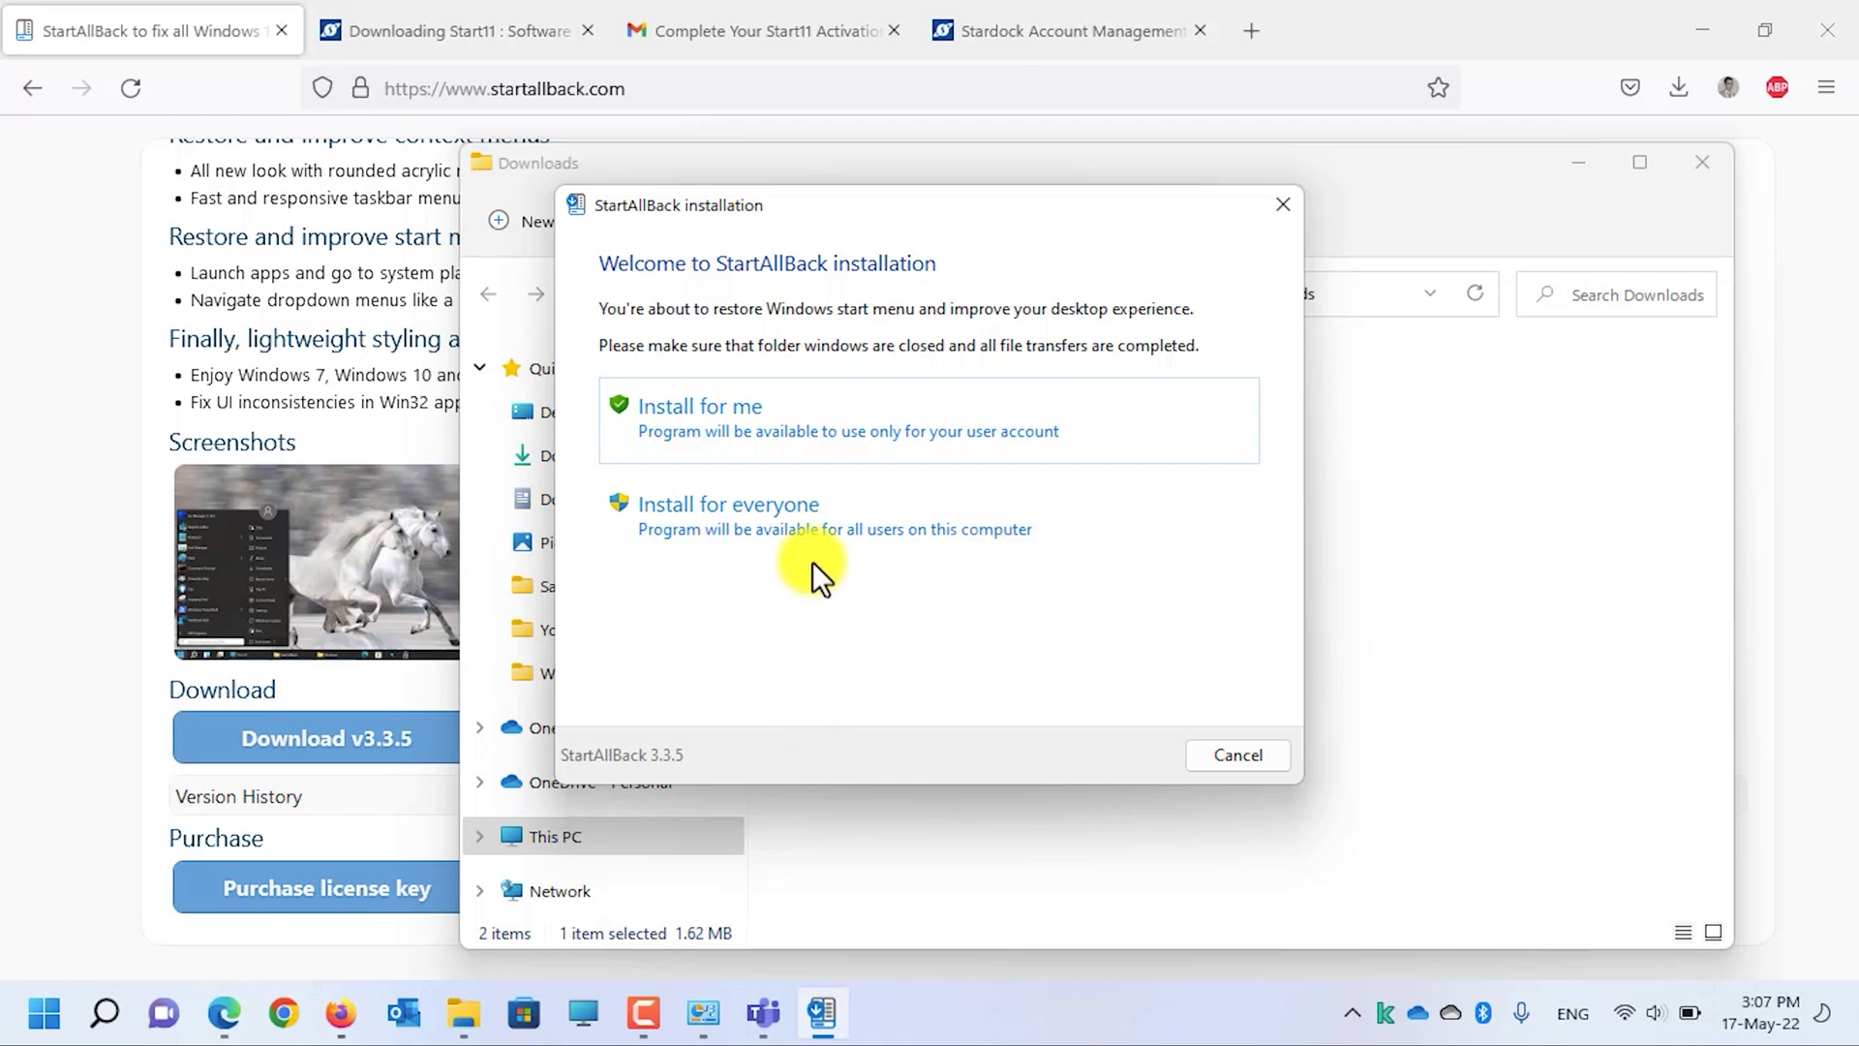
mouse_move(818, 535)
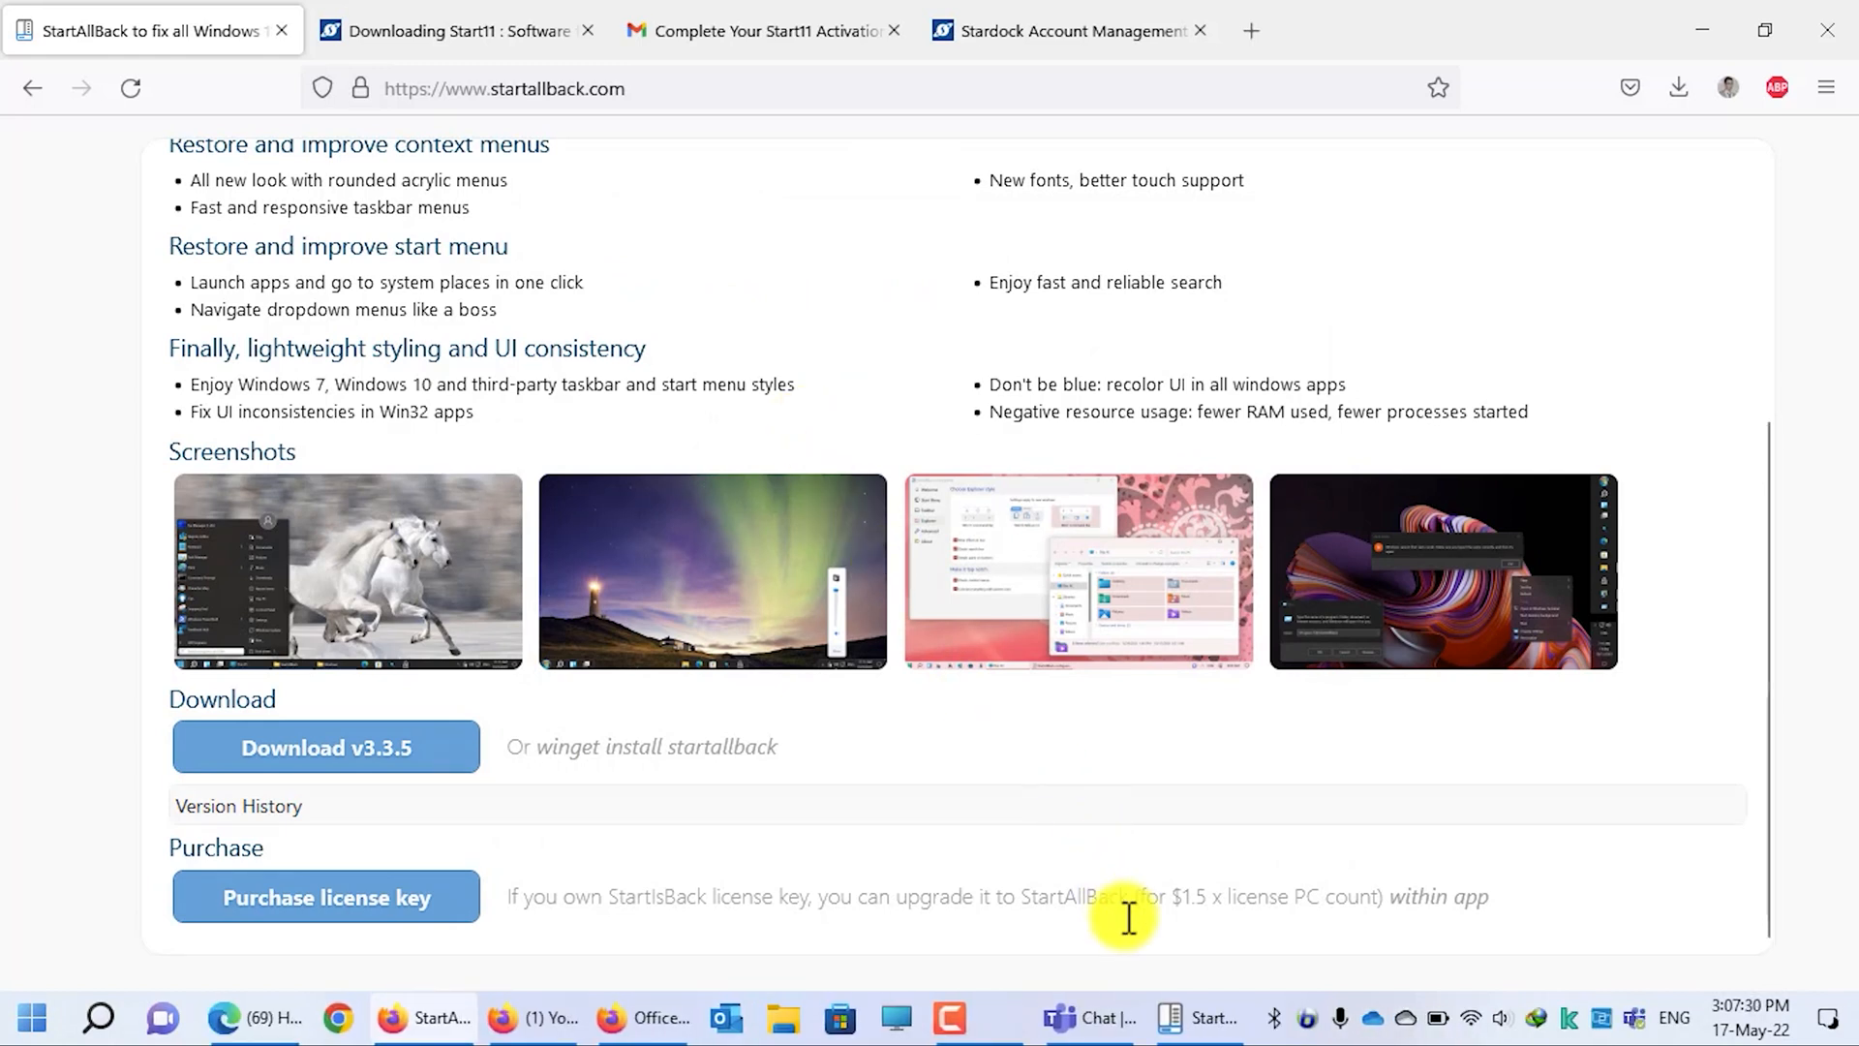
Step: Go to StartAllBack's Taskbar settings with Use enhanced classic taskbar enabled
click(1199, 1017)
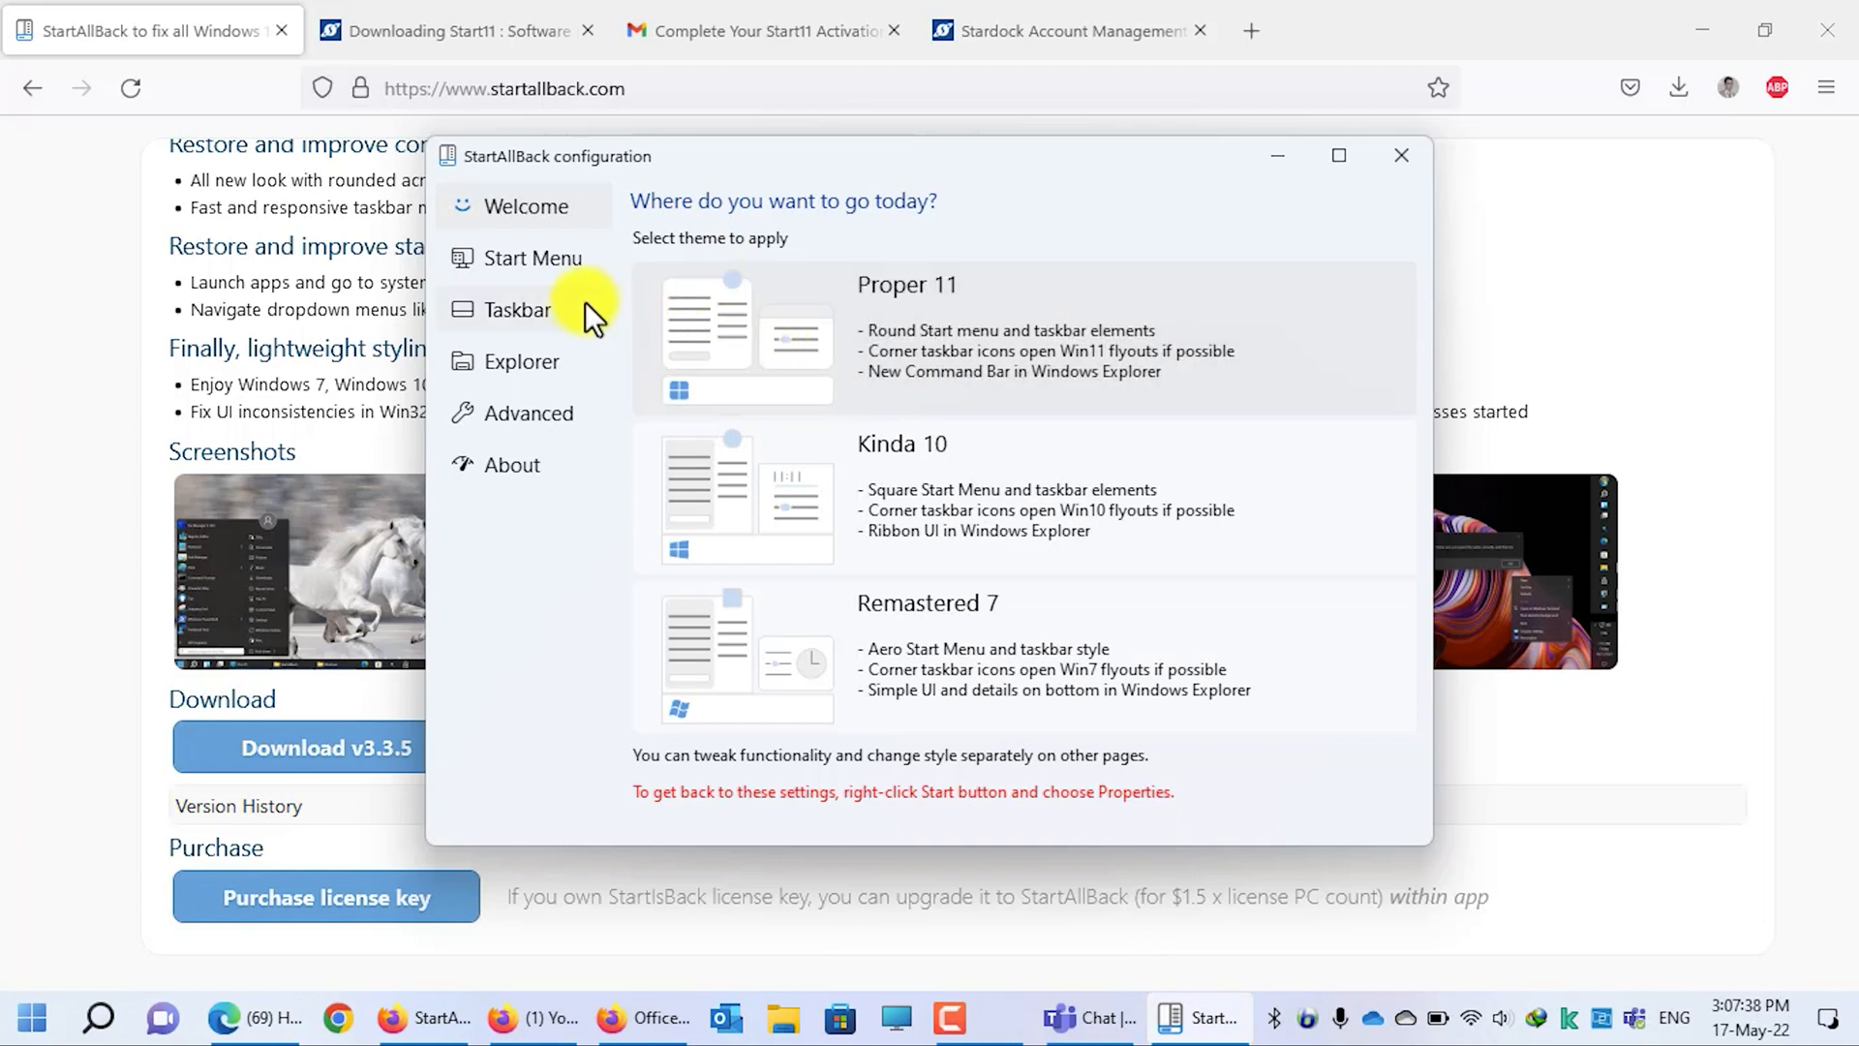
click(517, 310)
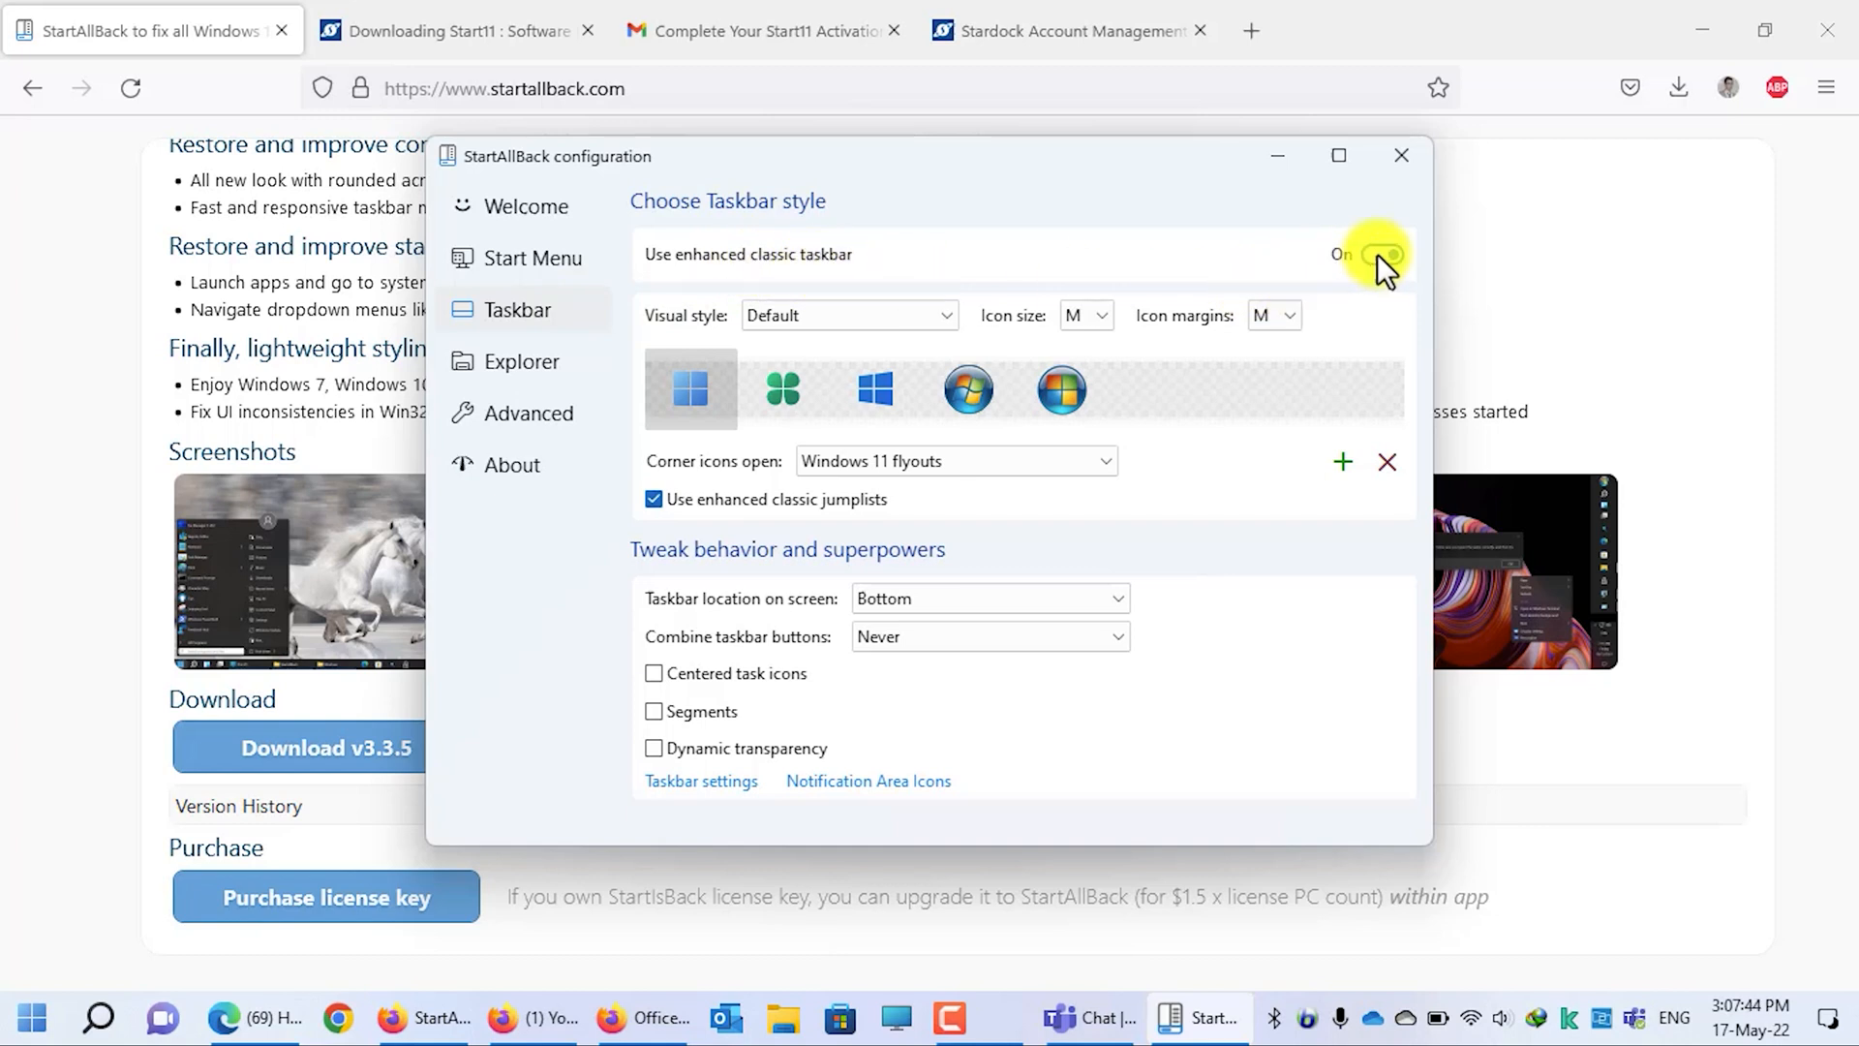
click(1378, 255)
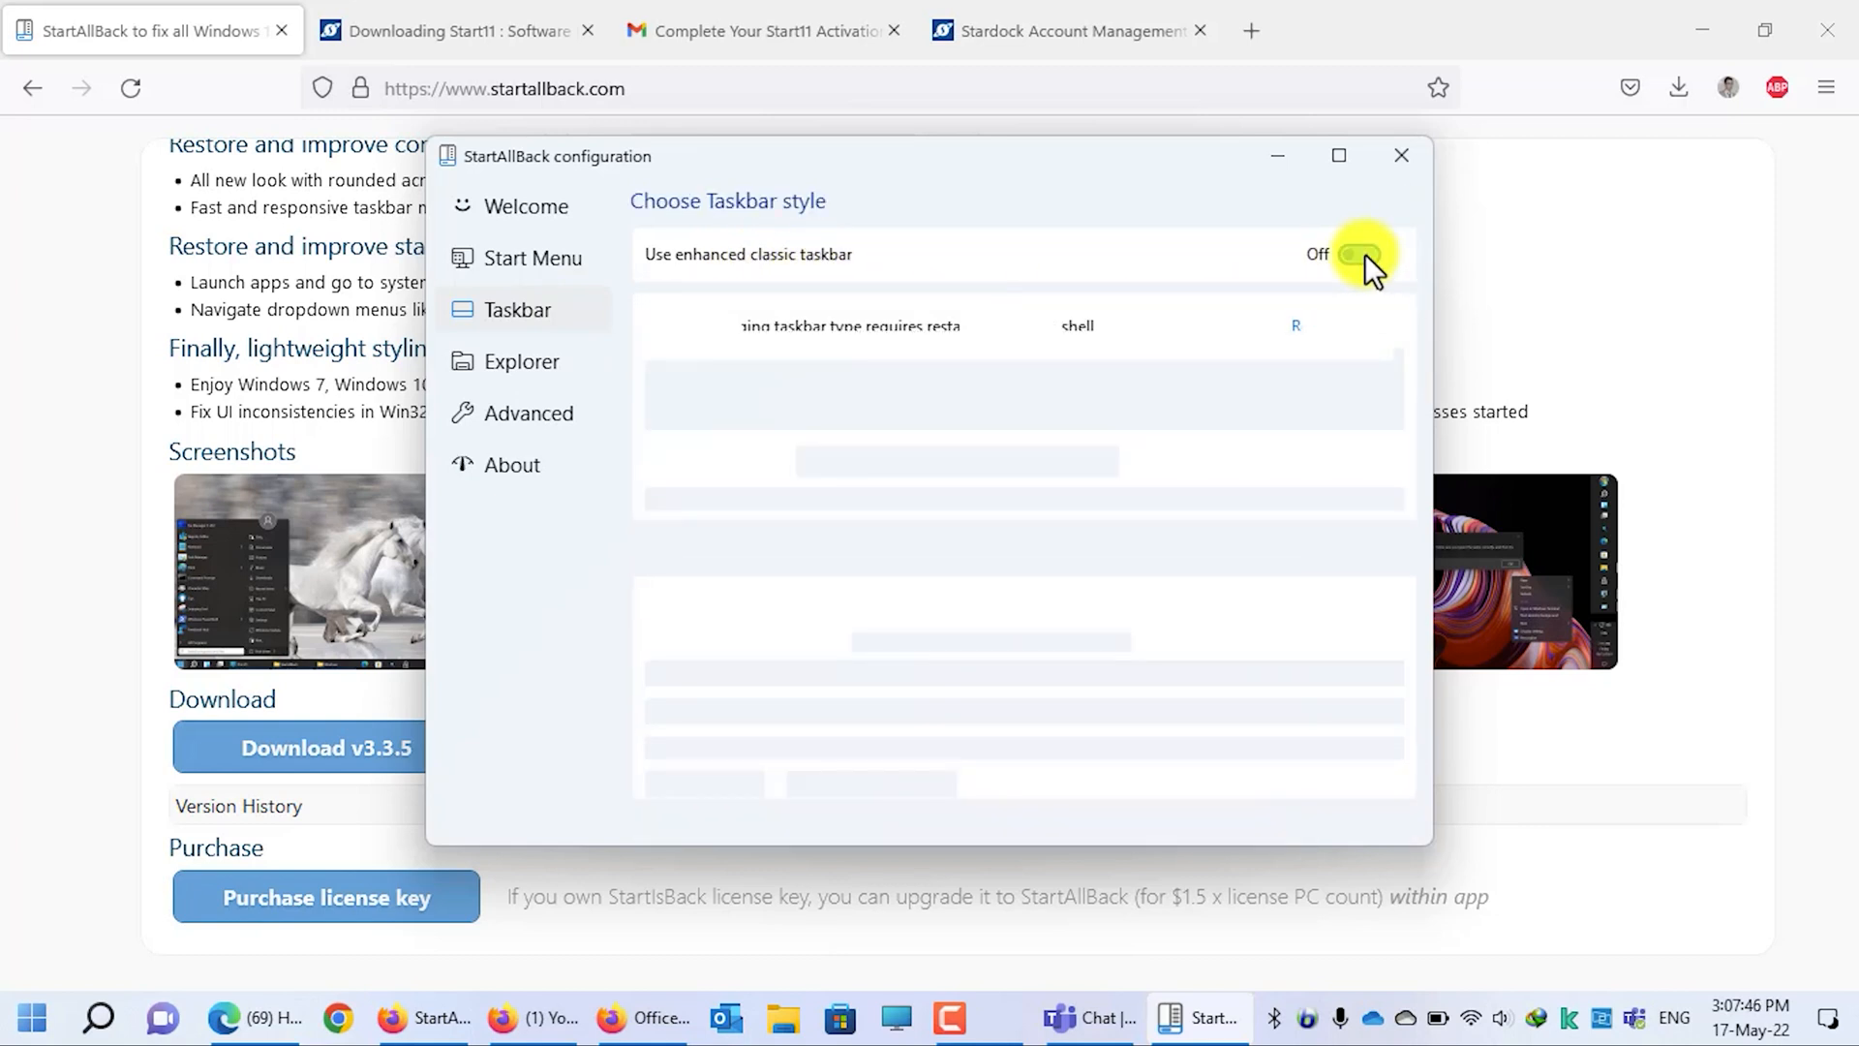
click(1362, 256)
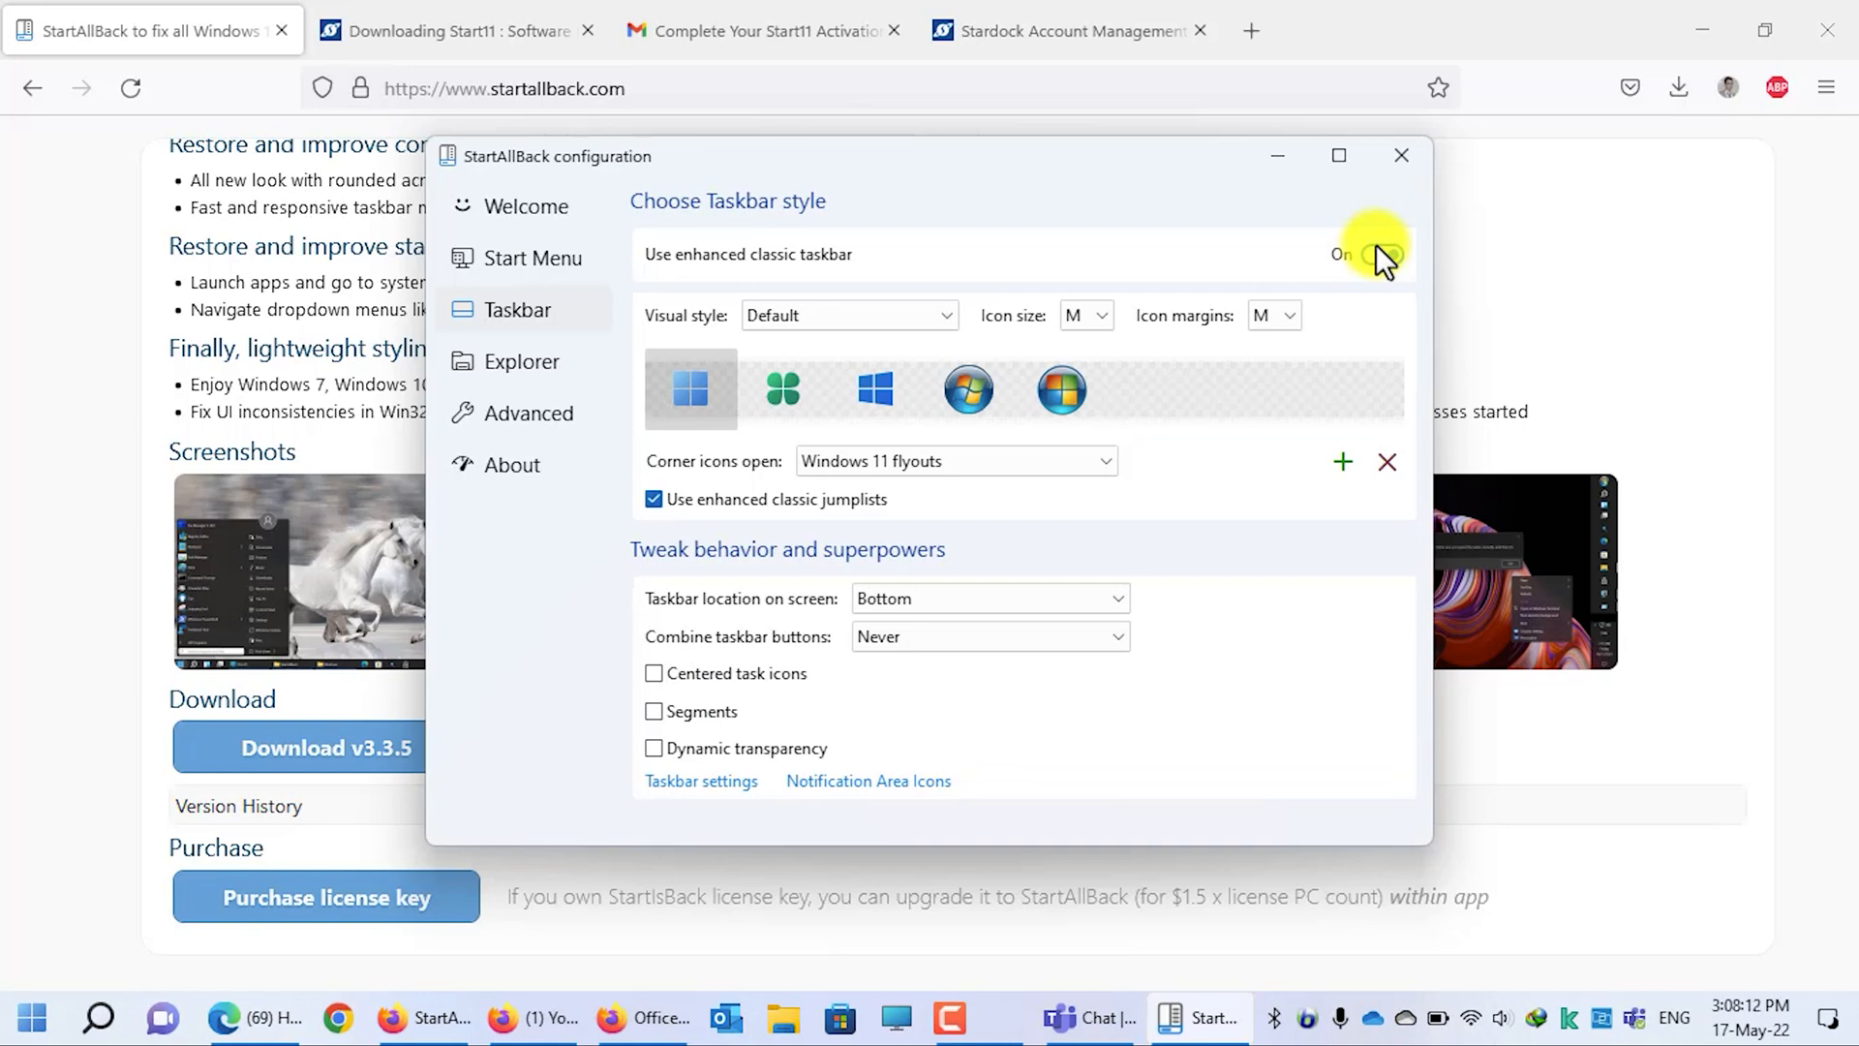
click(1378, 254)
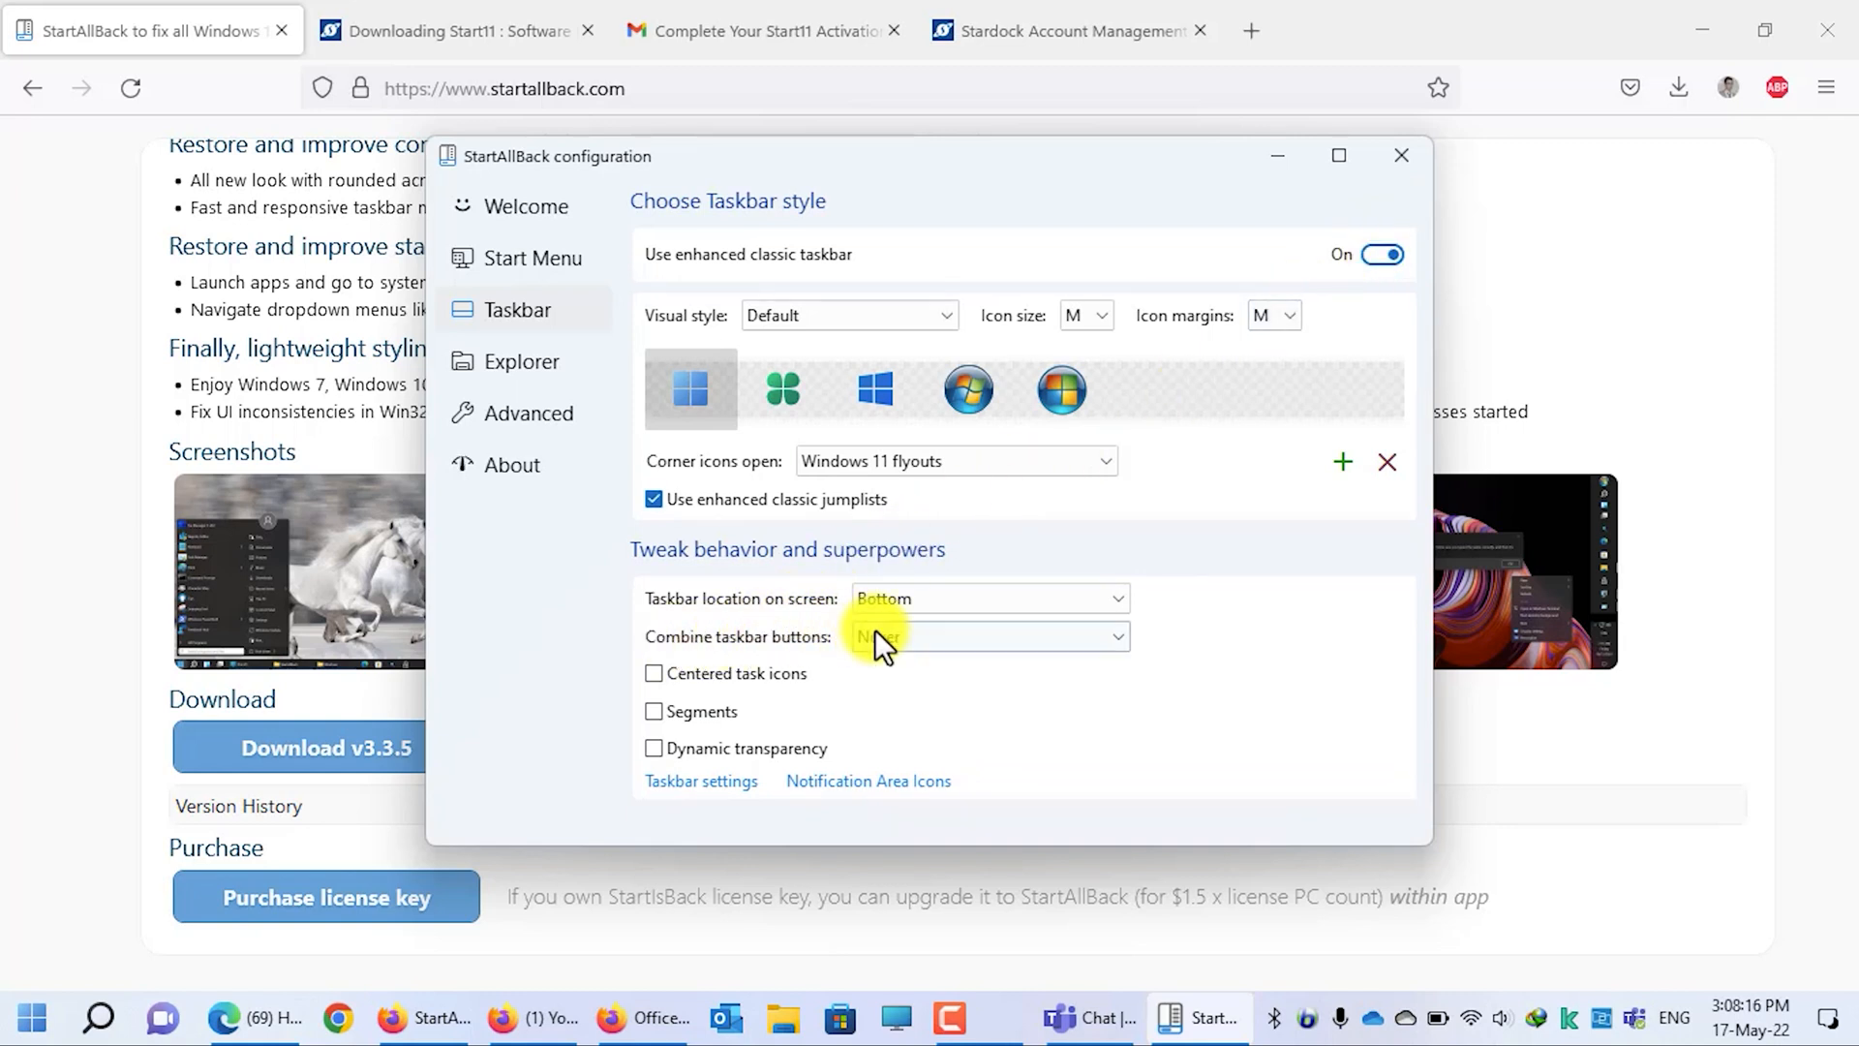
Step: Set Combine taskbar buttons to Never
click(986, 637)
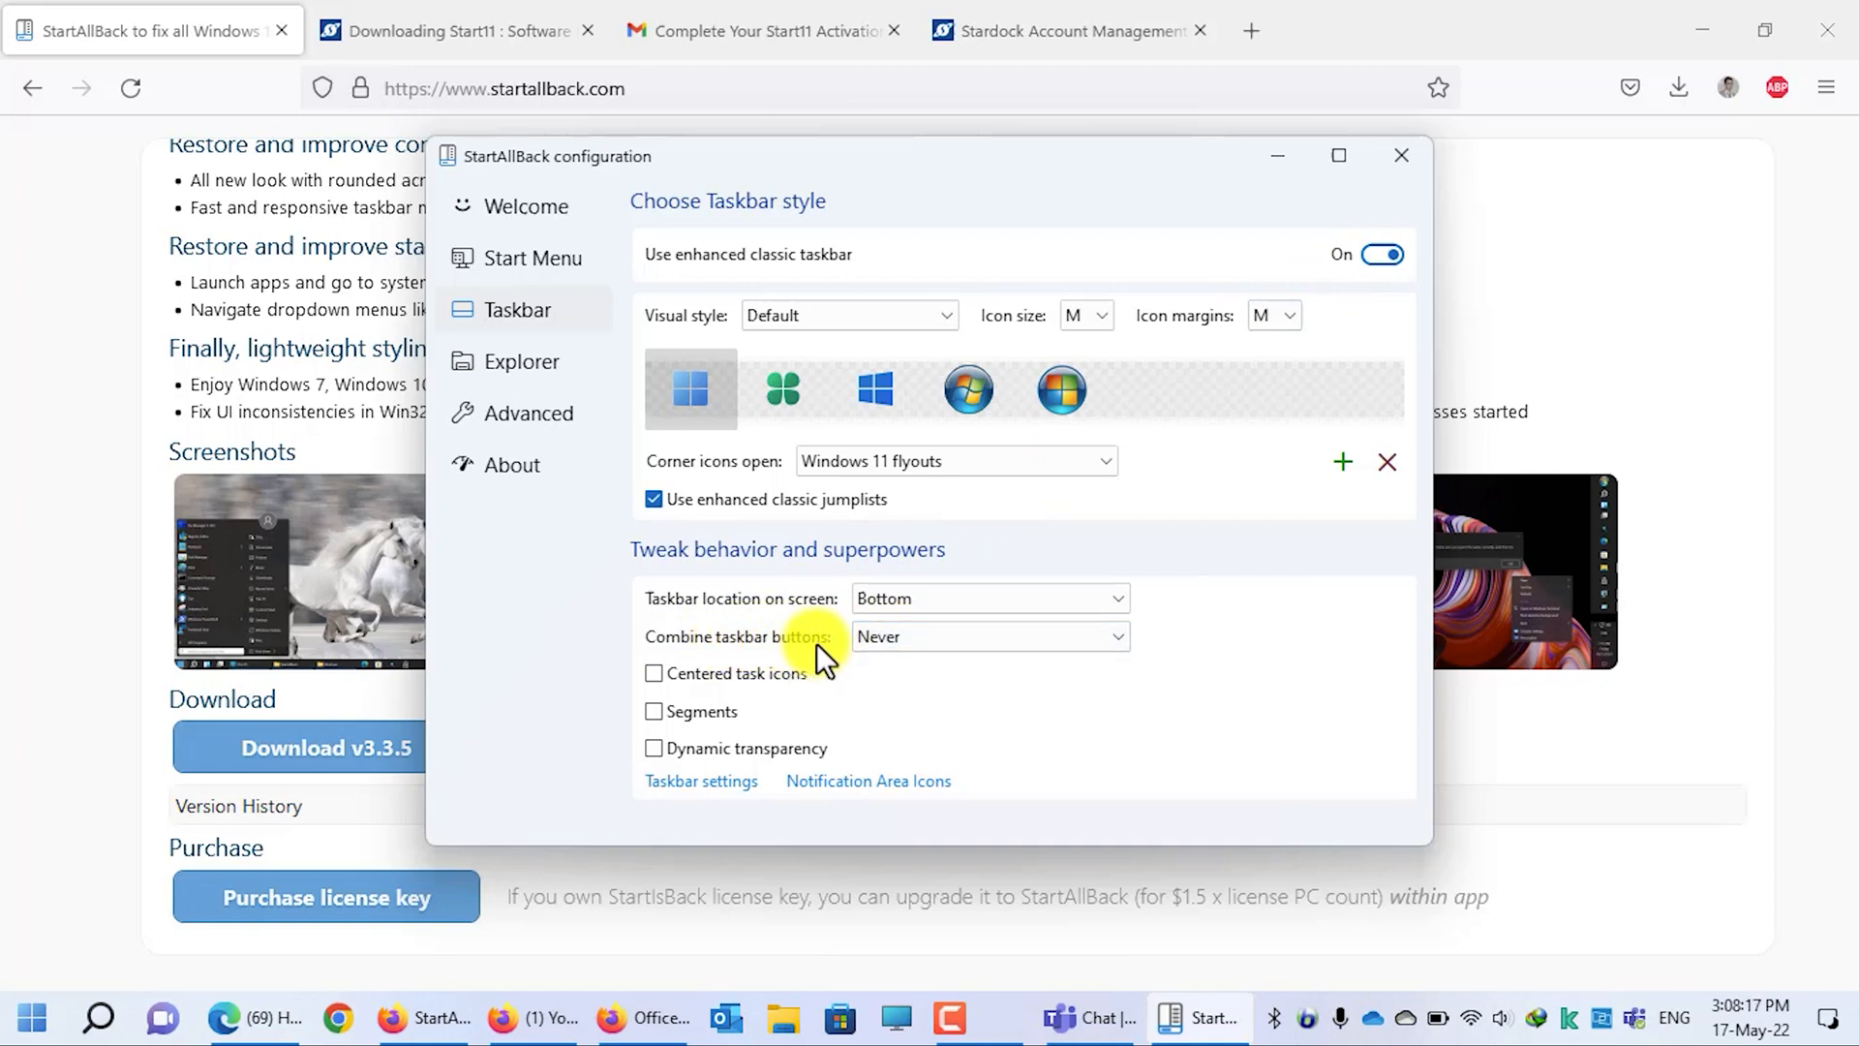
click(990, 637)
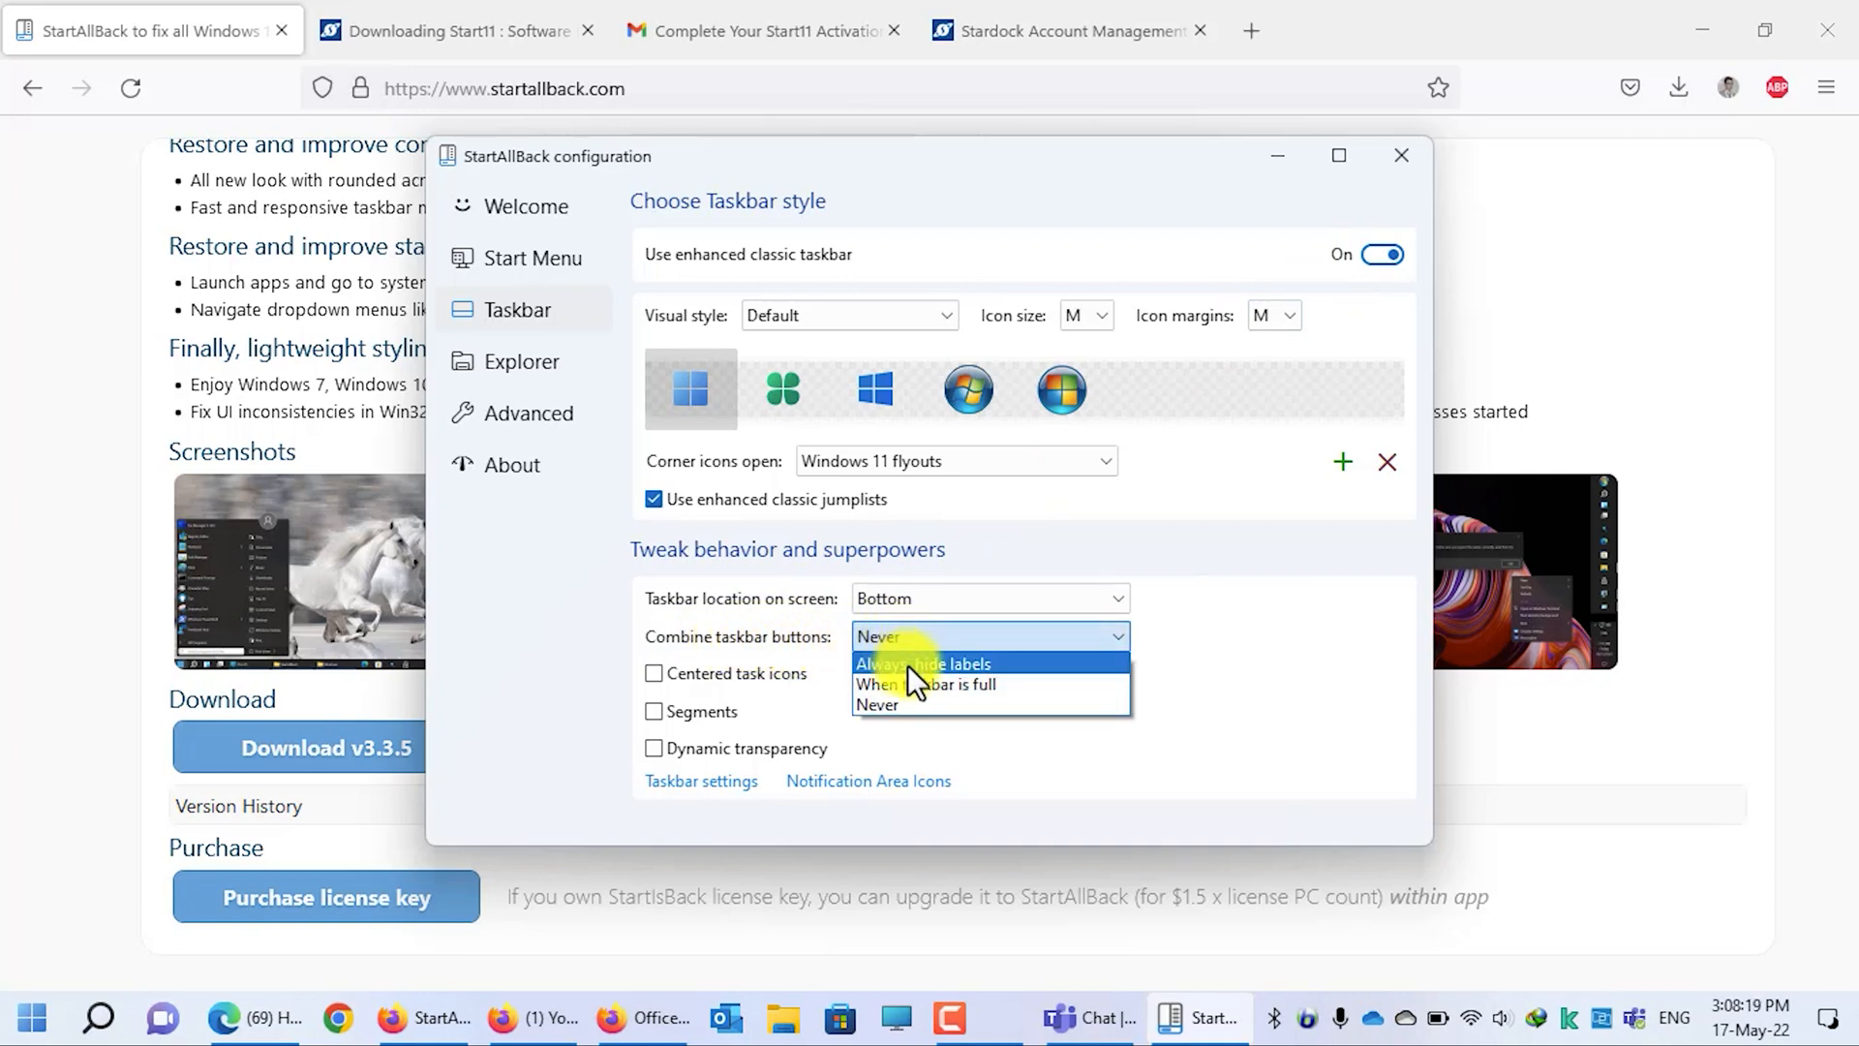
click(928, 684)
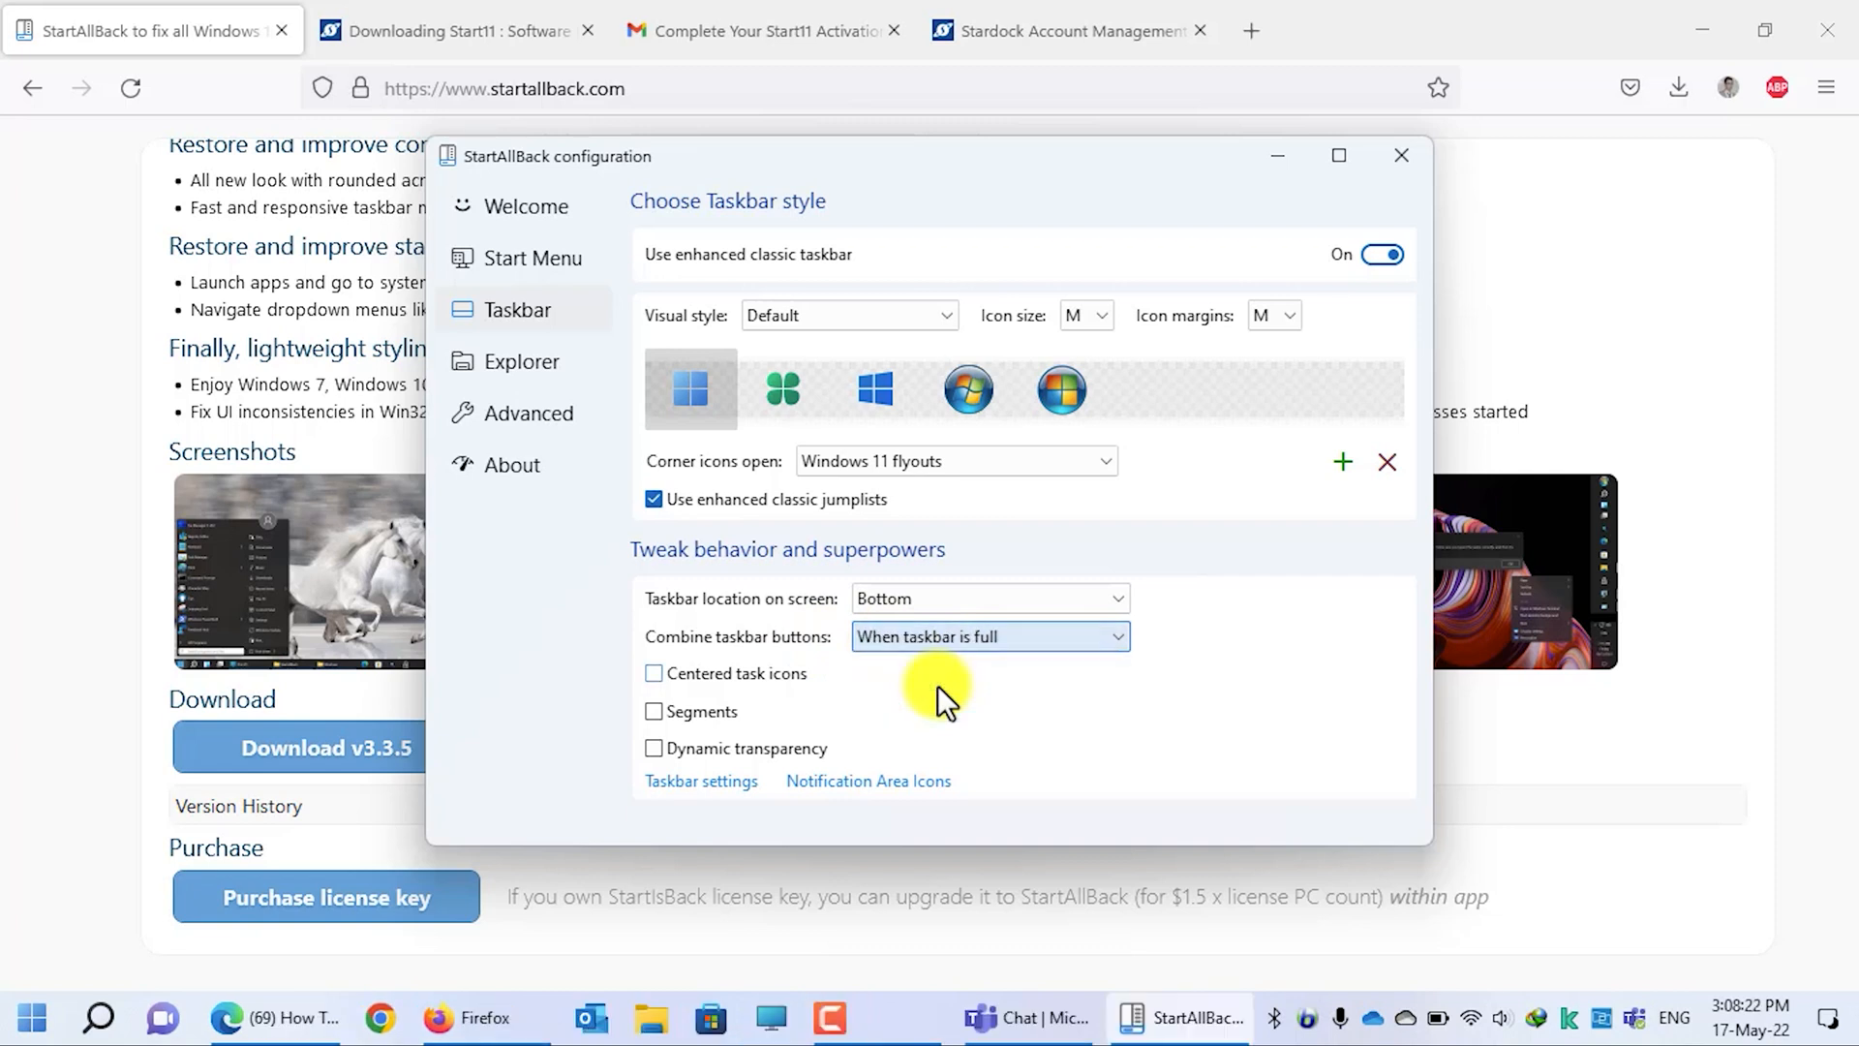
click(988, 637)
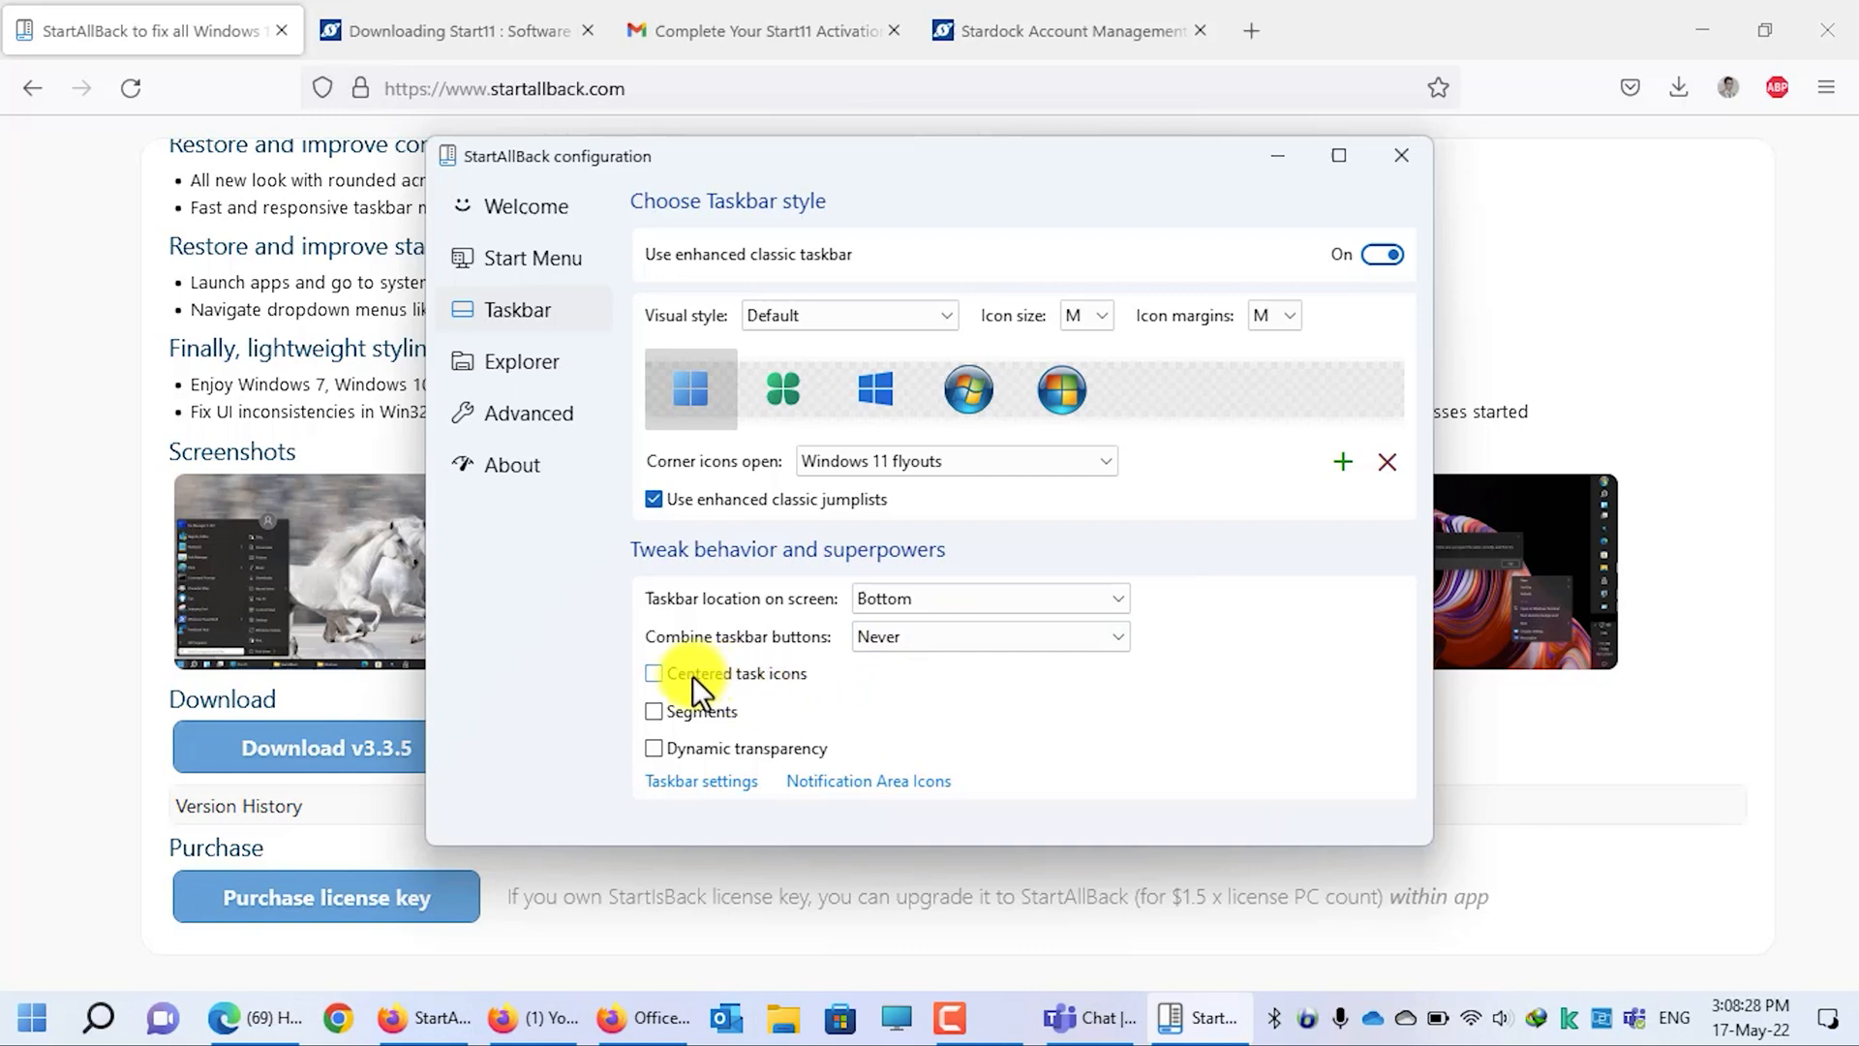
Step: Enable Centered task icons aligned Together with start button
click(653, 674)
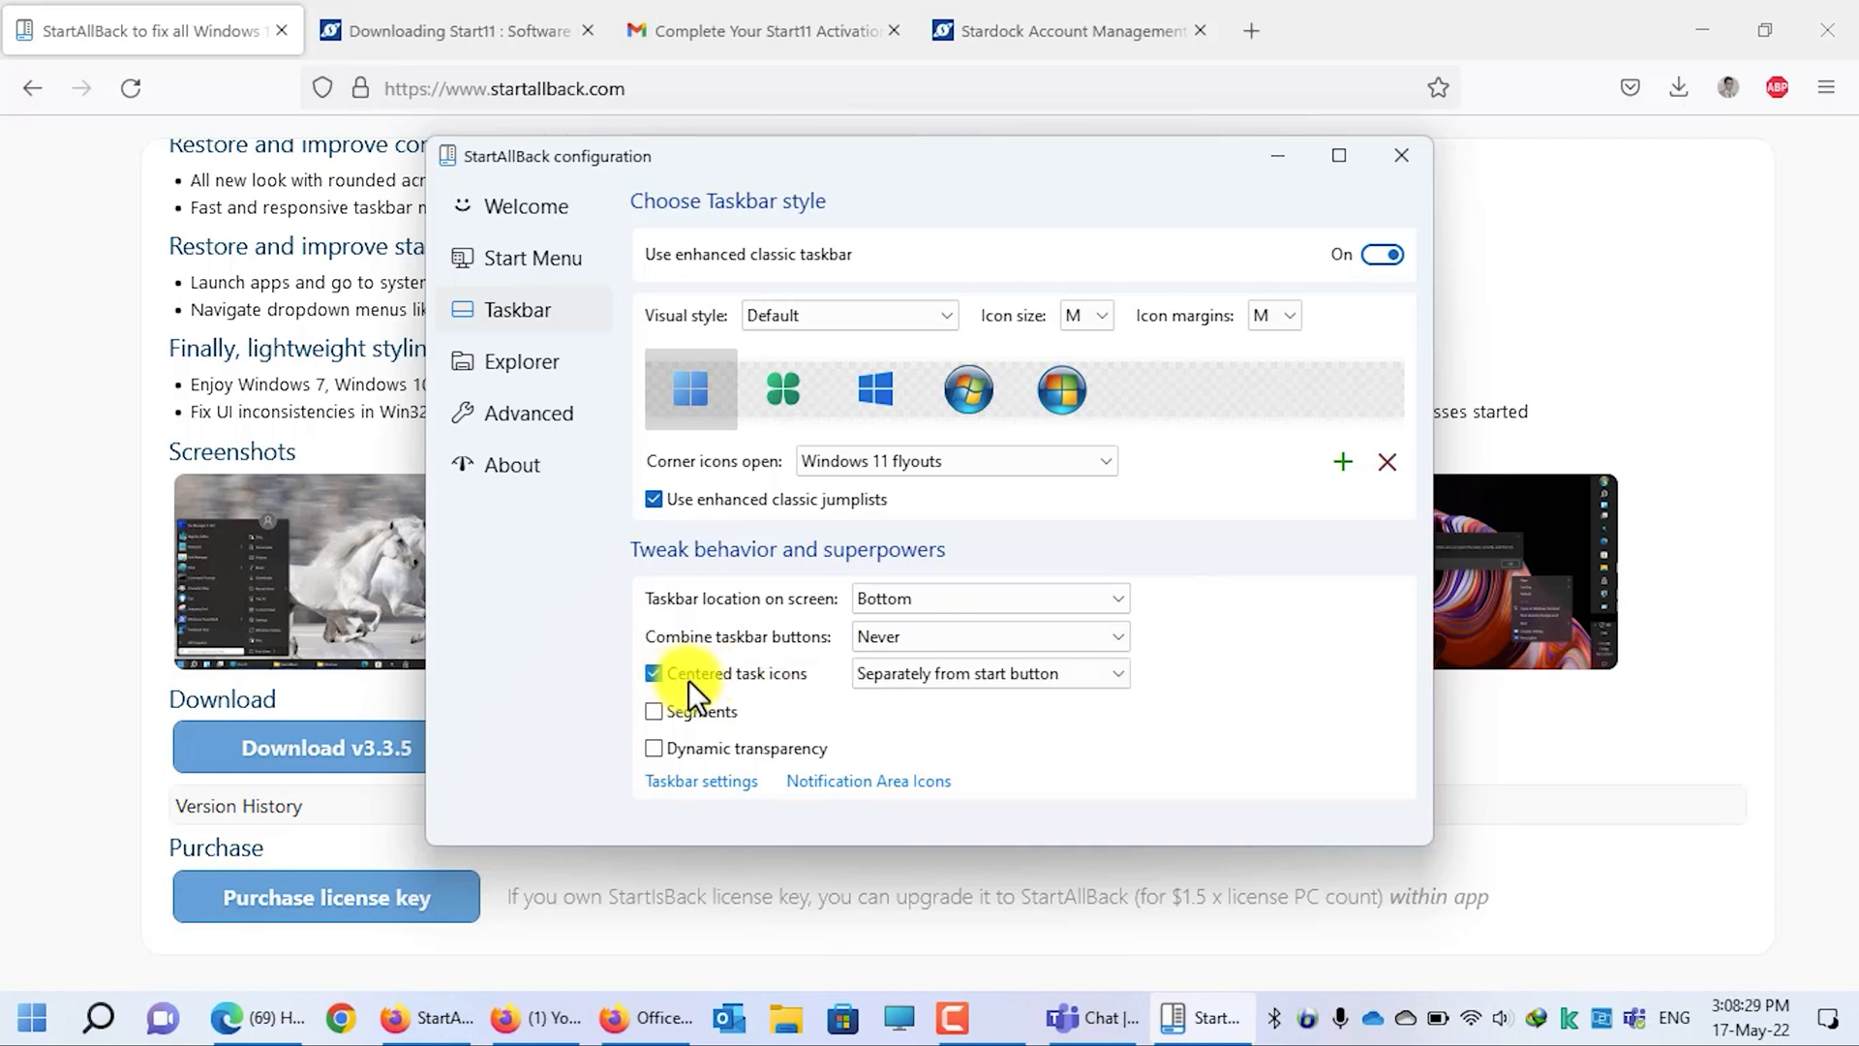
click(990, 672)
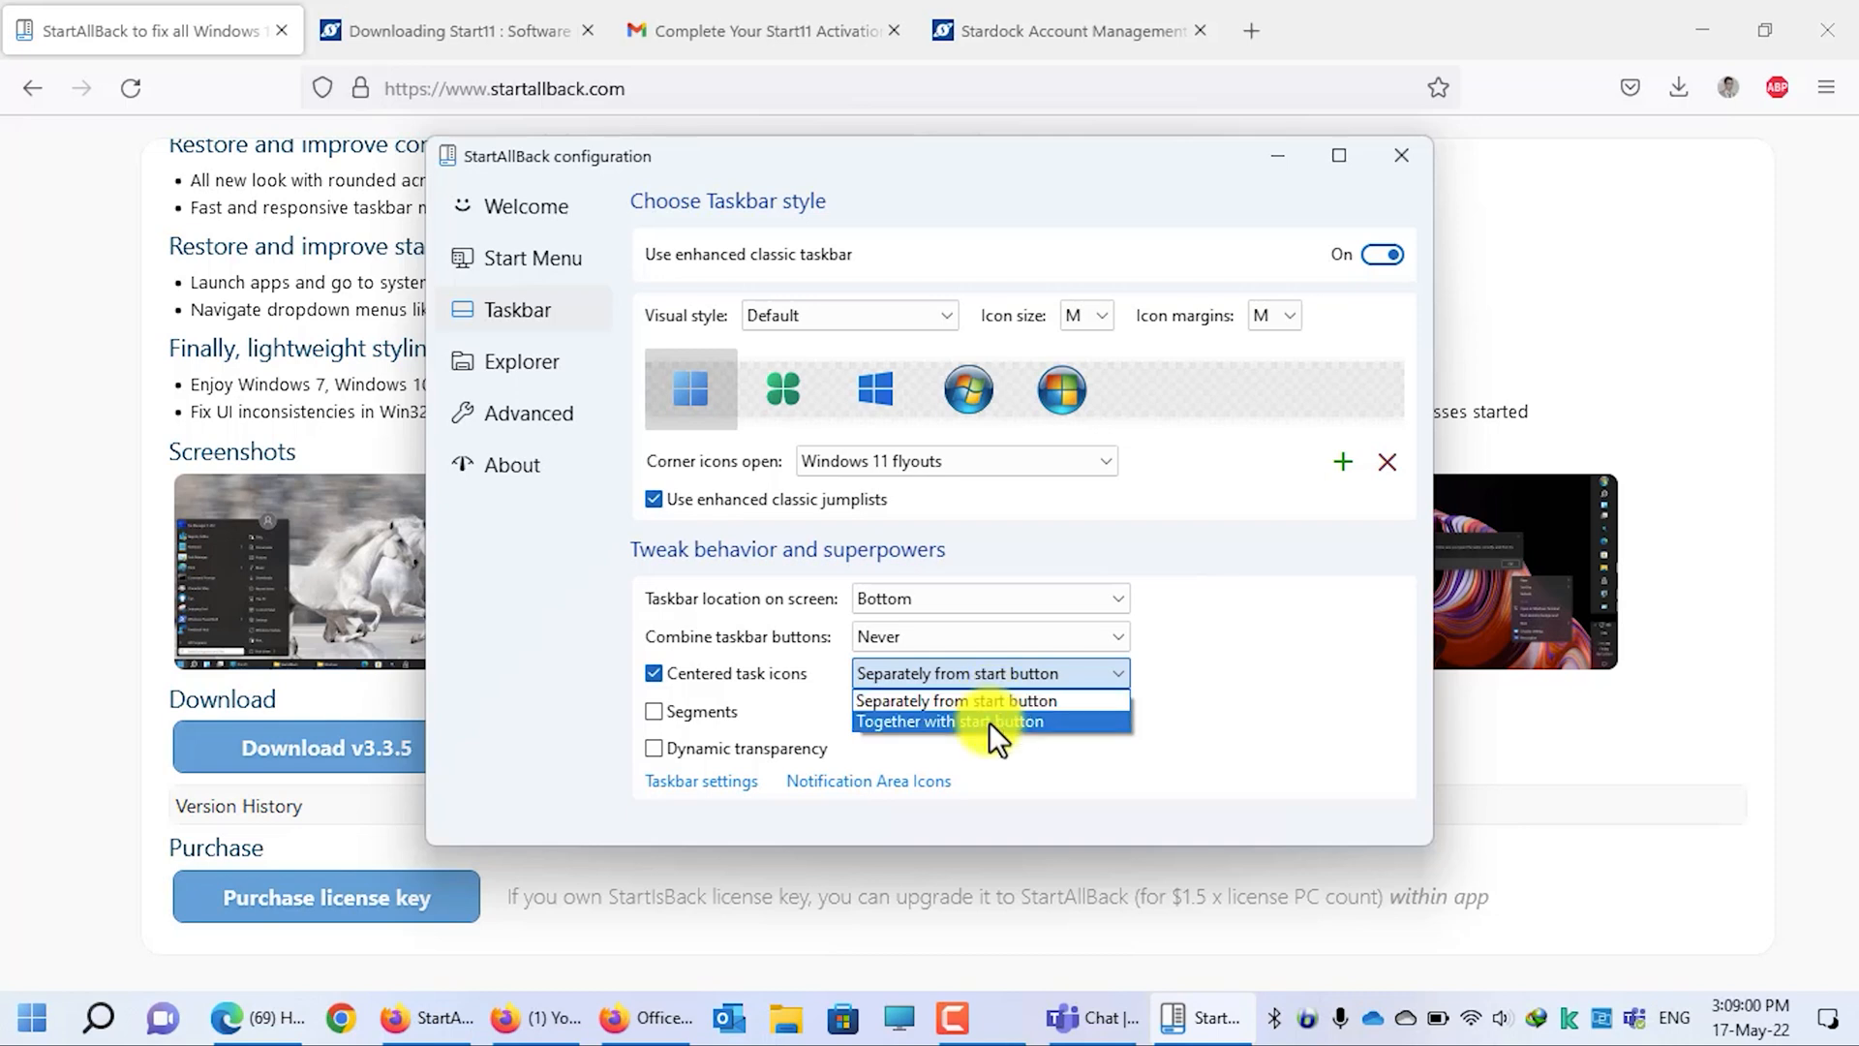
click(945, 720)
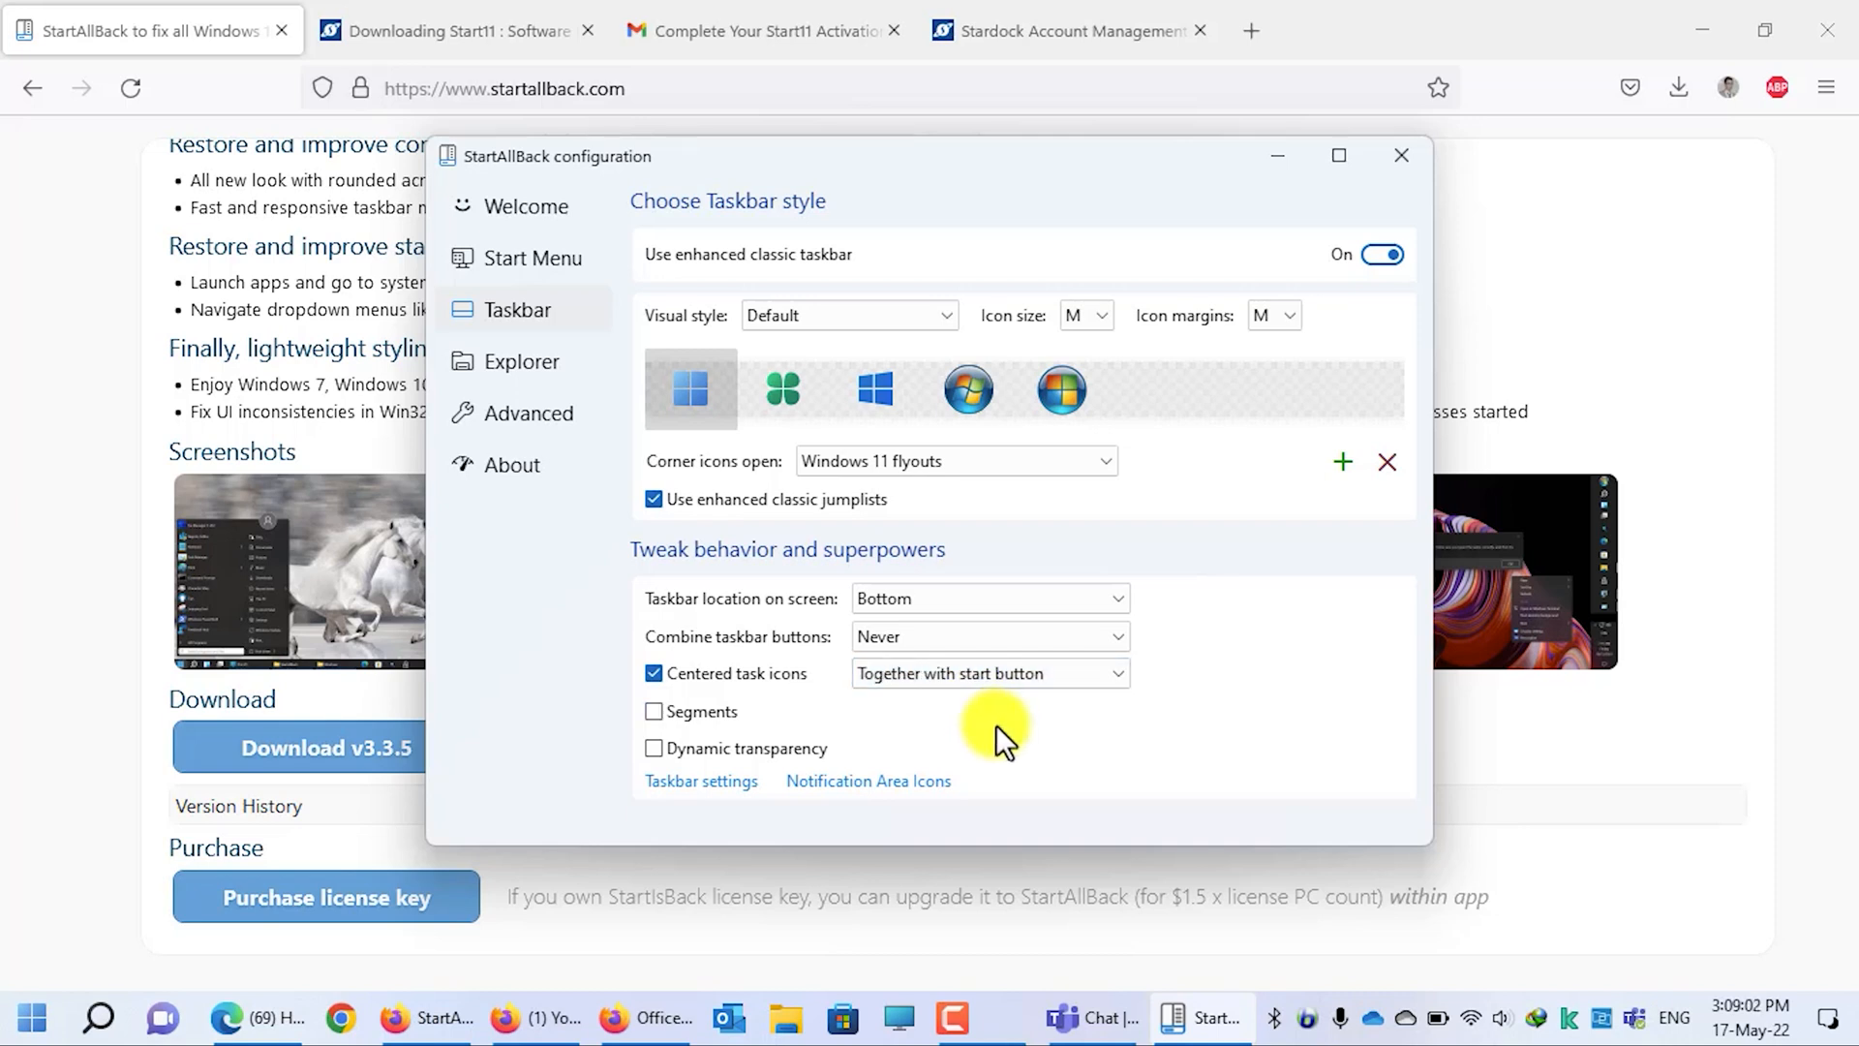